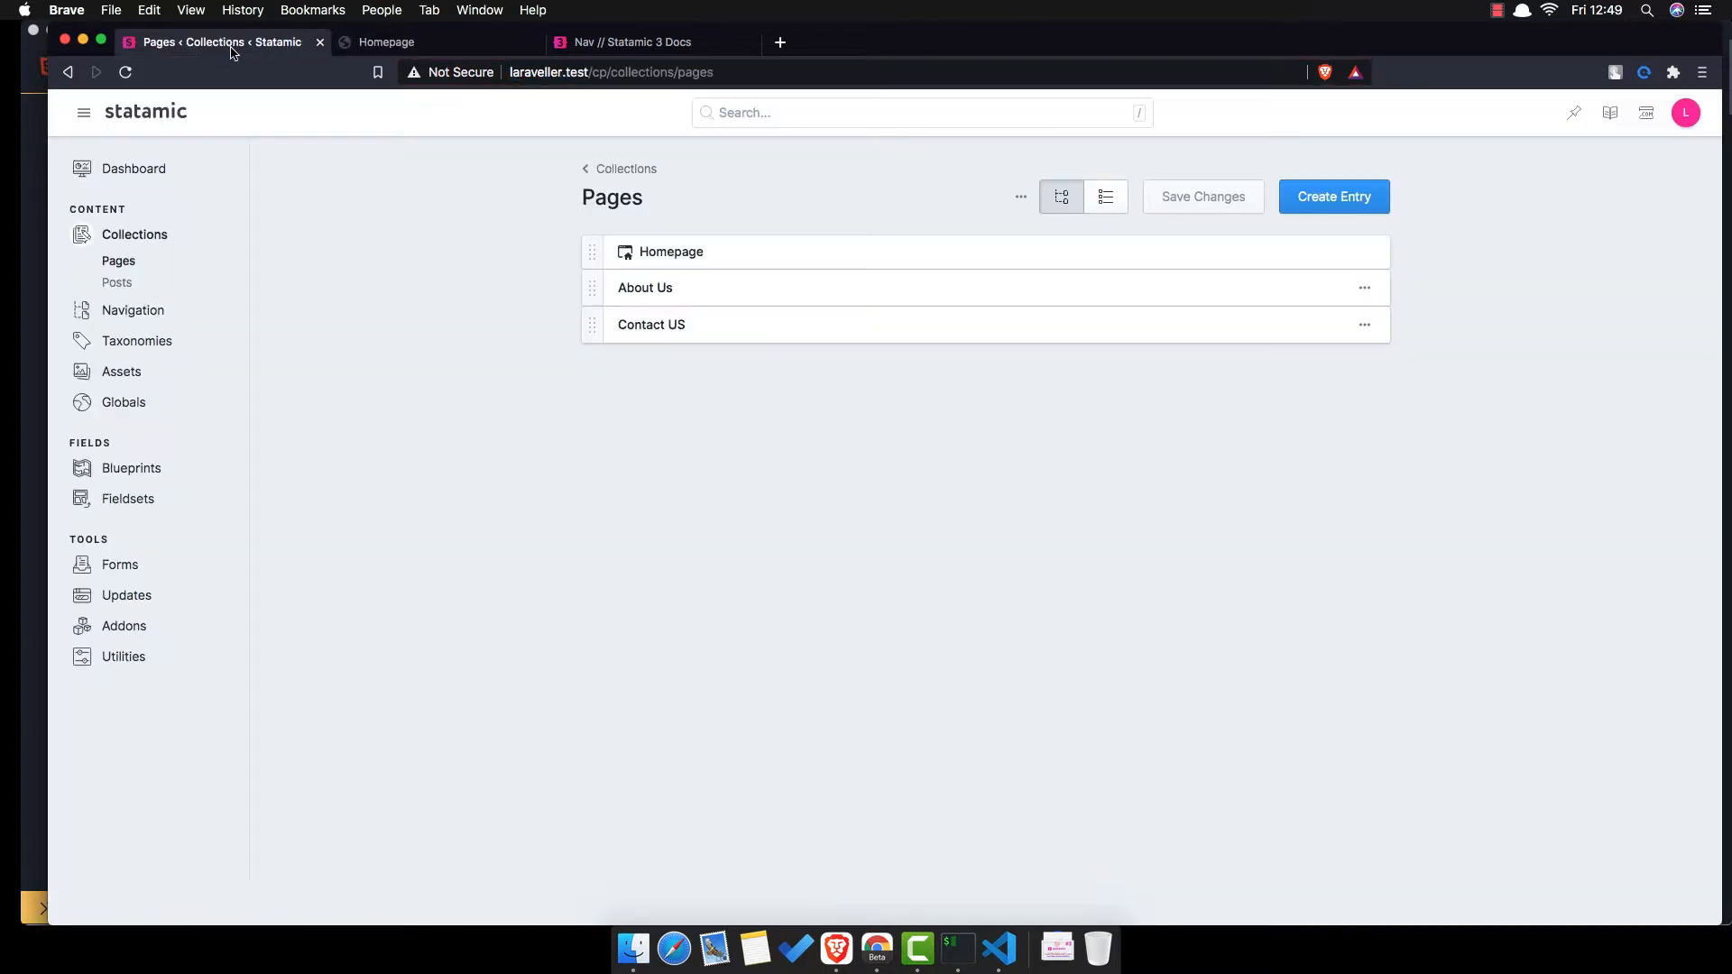
# - Open the control panel dashboard, then view the About Us page on the live site
pyautogui.click(134, 168)
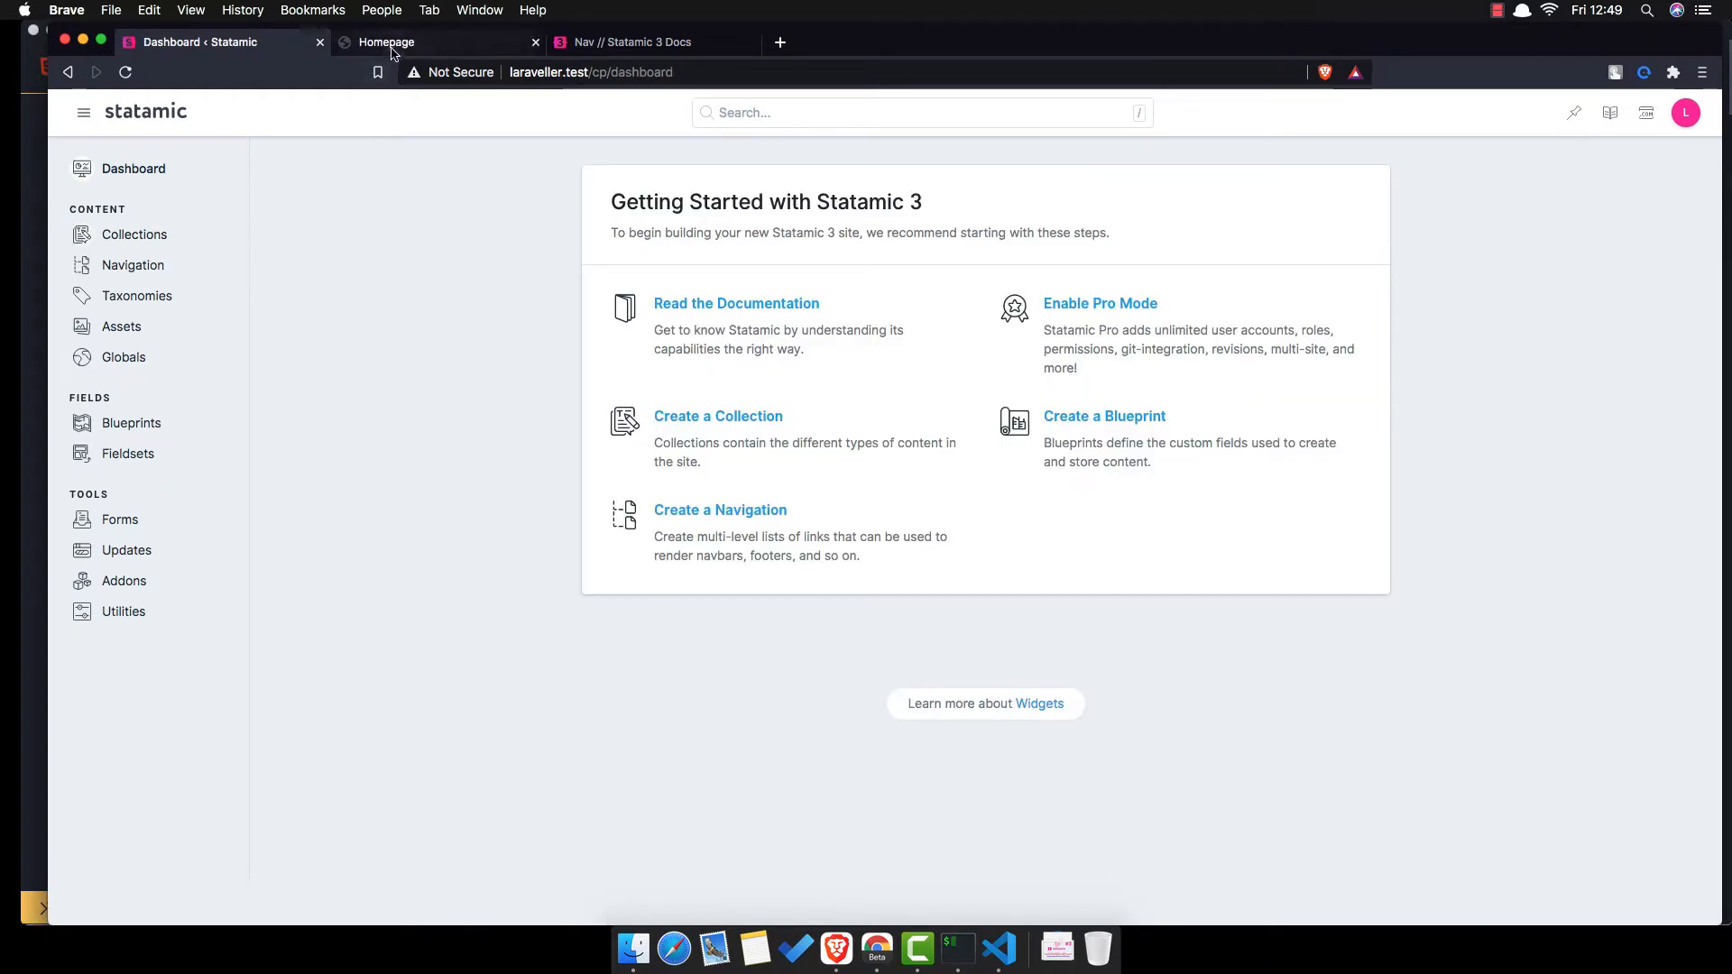
pyautogui.click(440, 42)
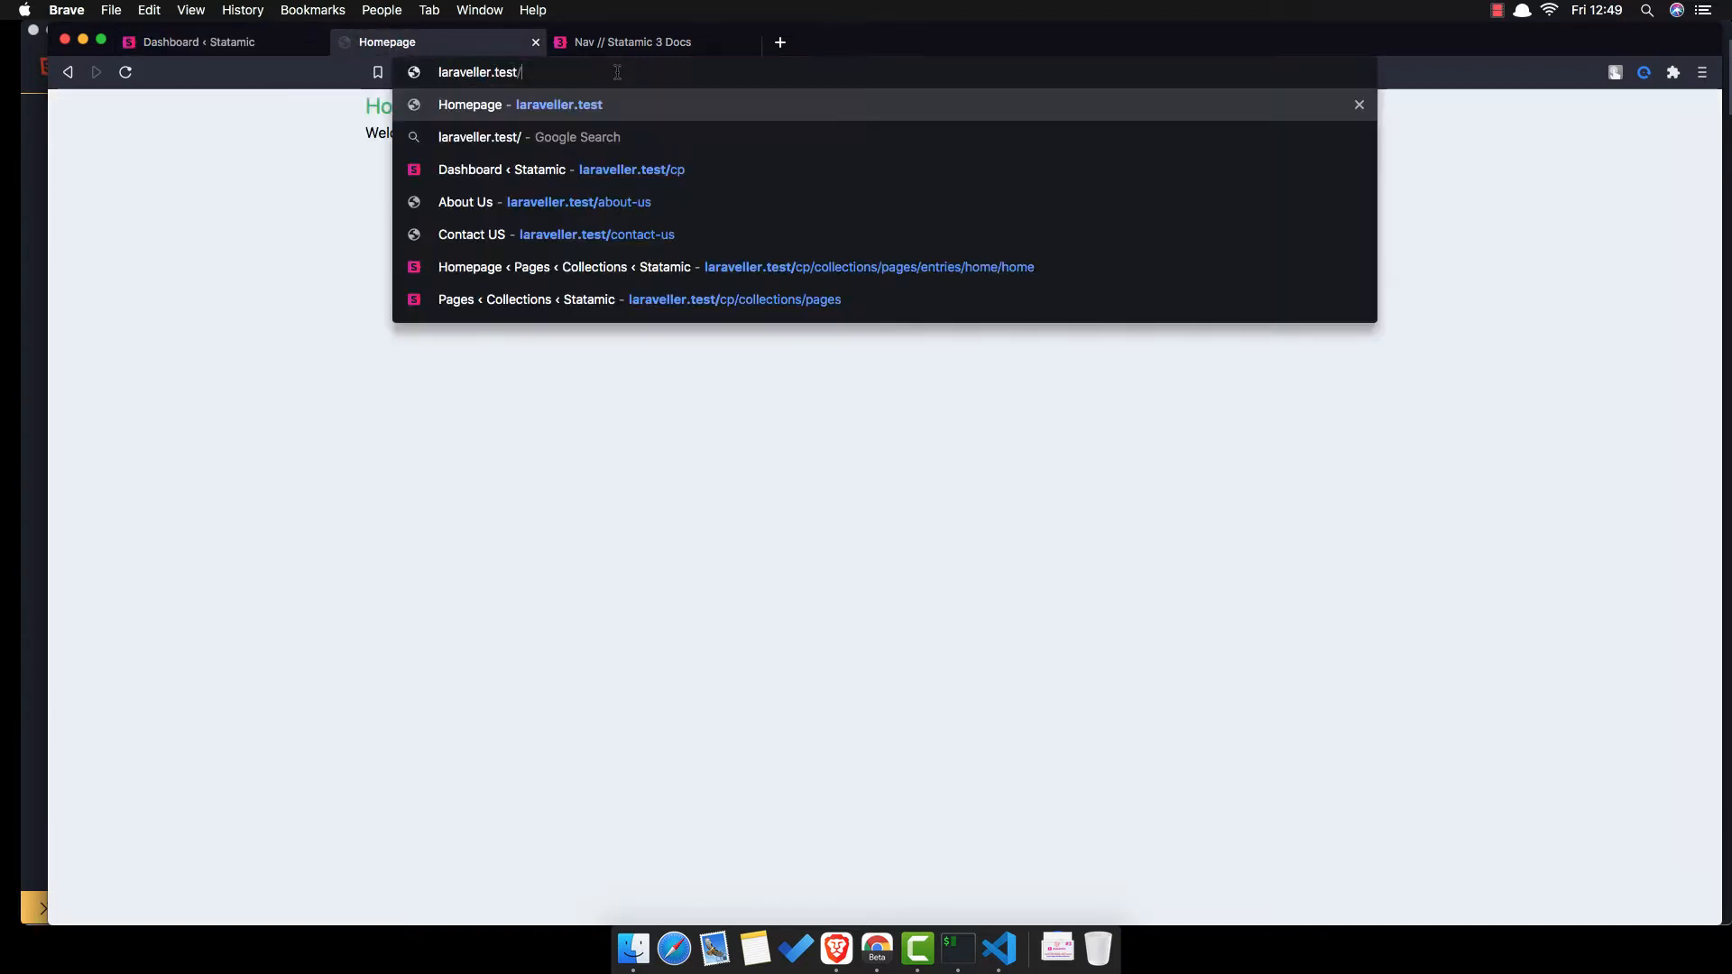
pyautogui.moveTo(621, 138)
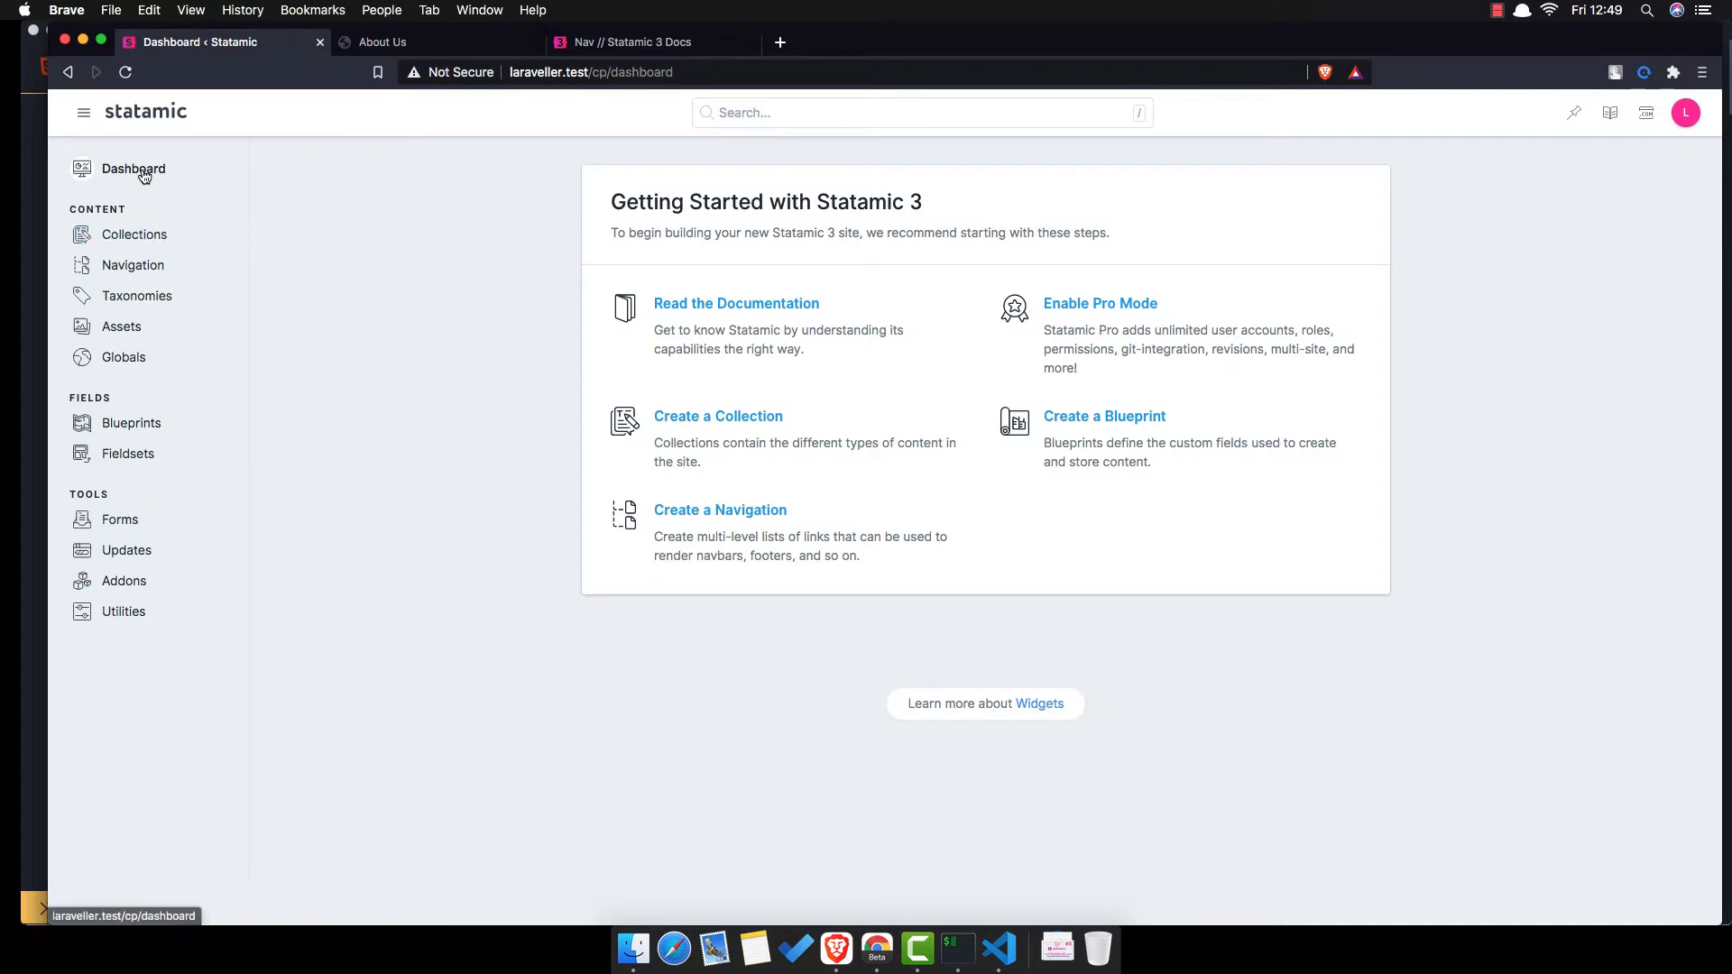
# - Open the Pages collection from Collections in the sidebar
pyautogui.click(133, 234)
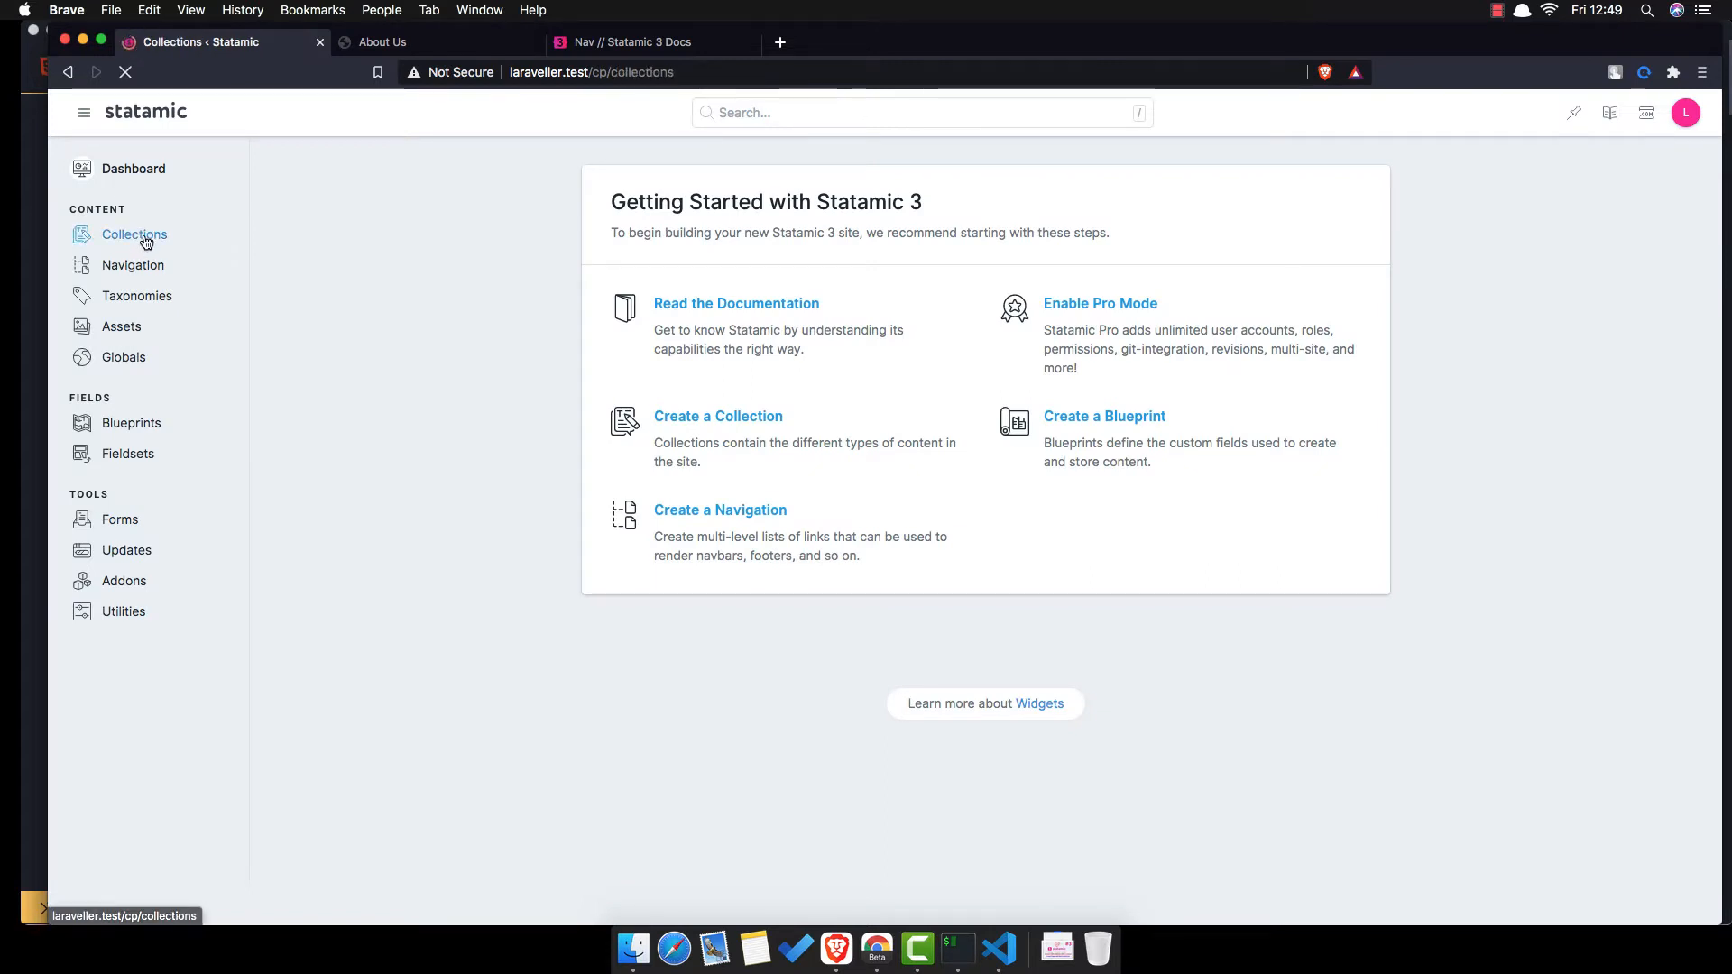
pyautogui.click(135, 234)
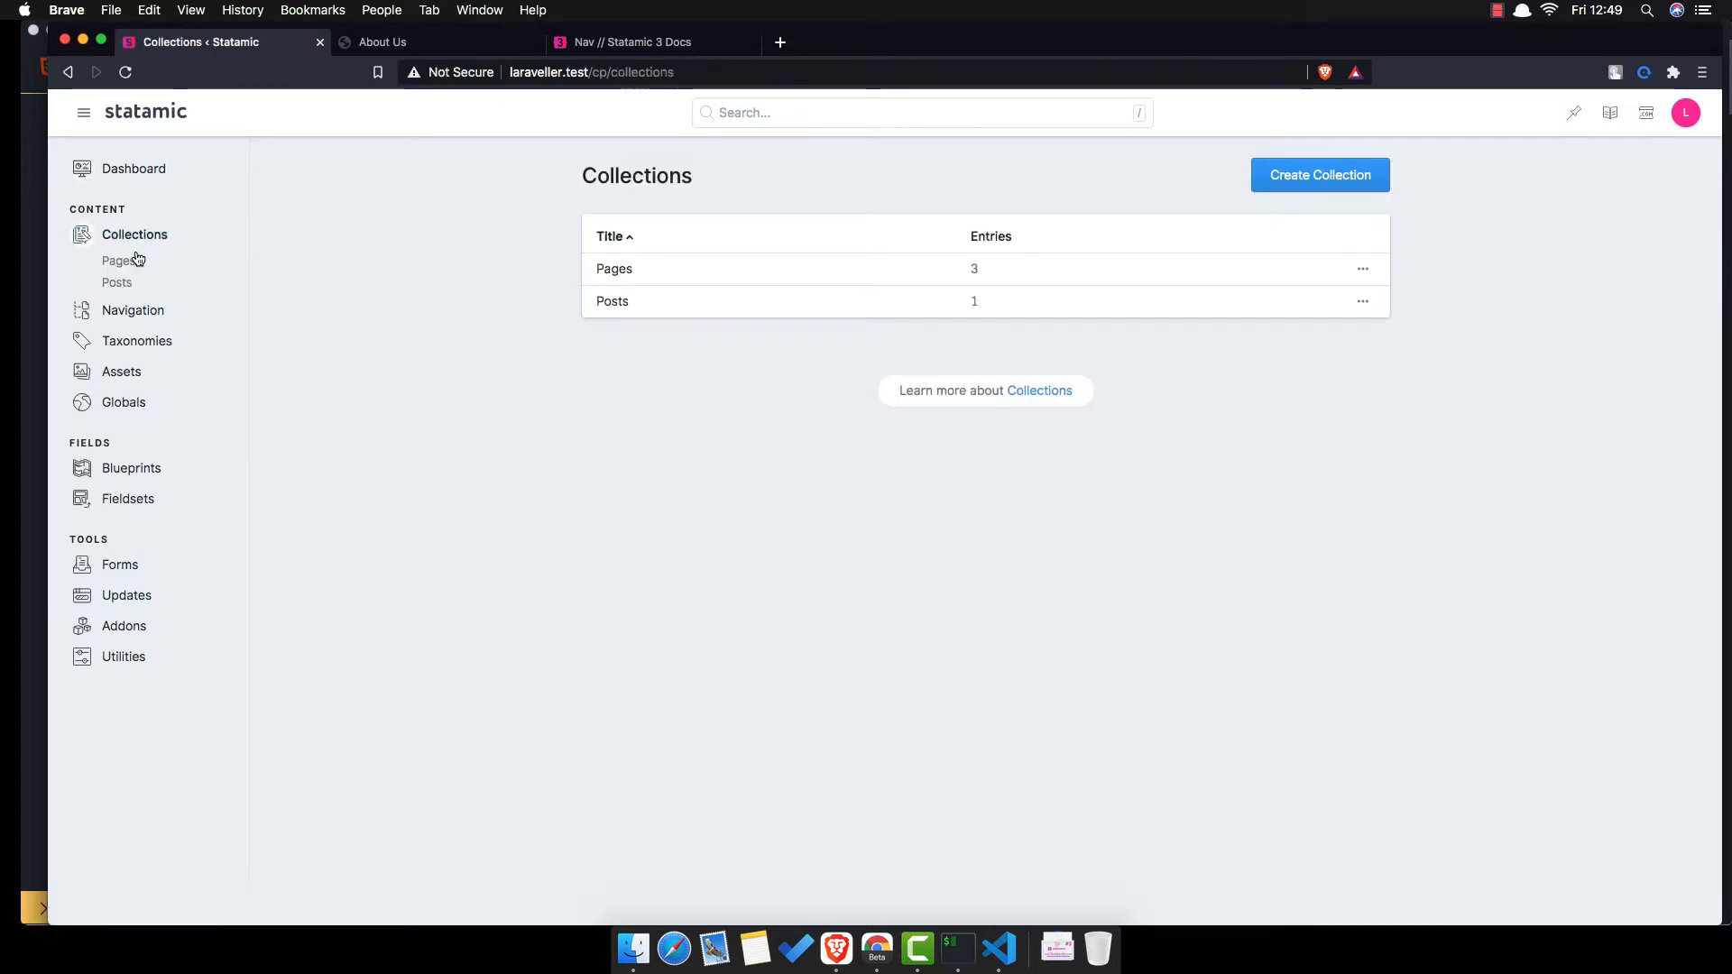
pyautogui.moveTo(114, 282)
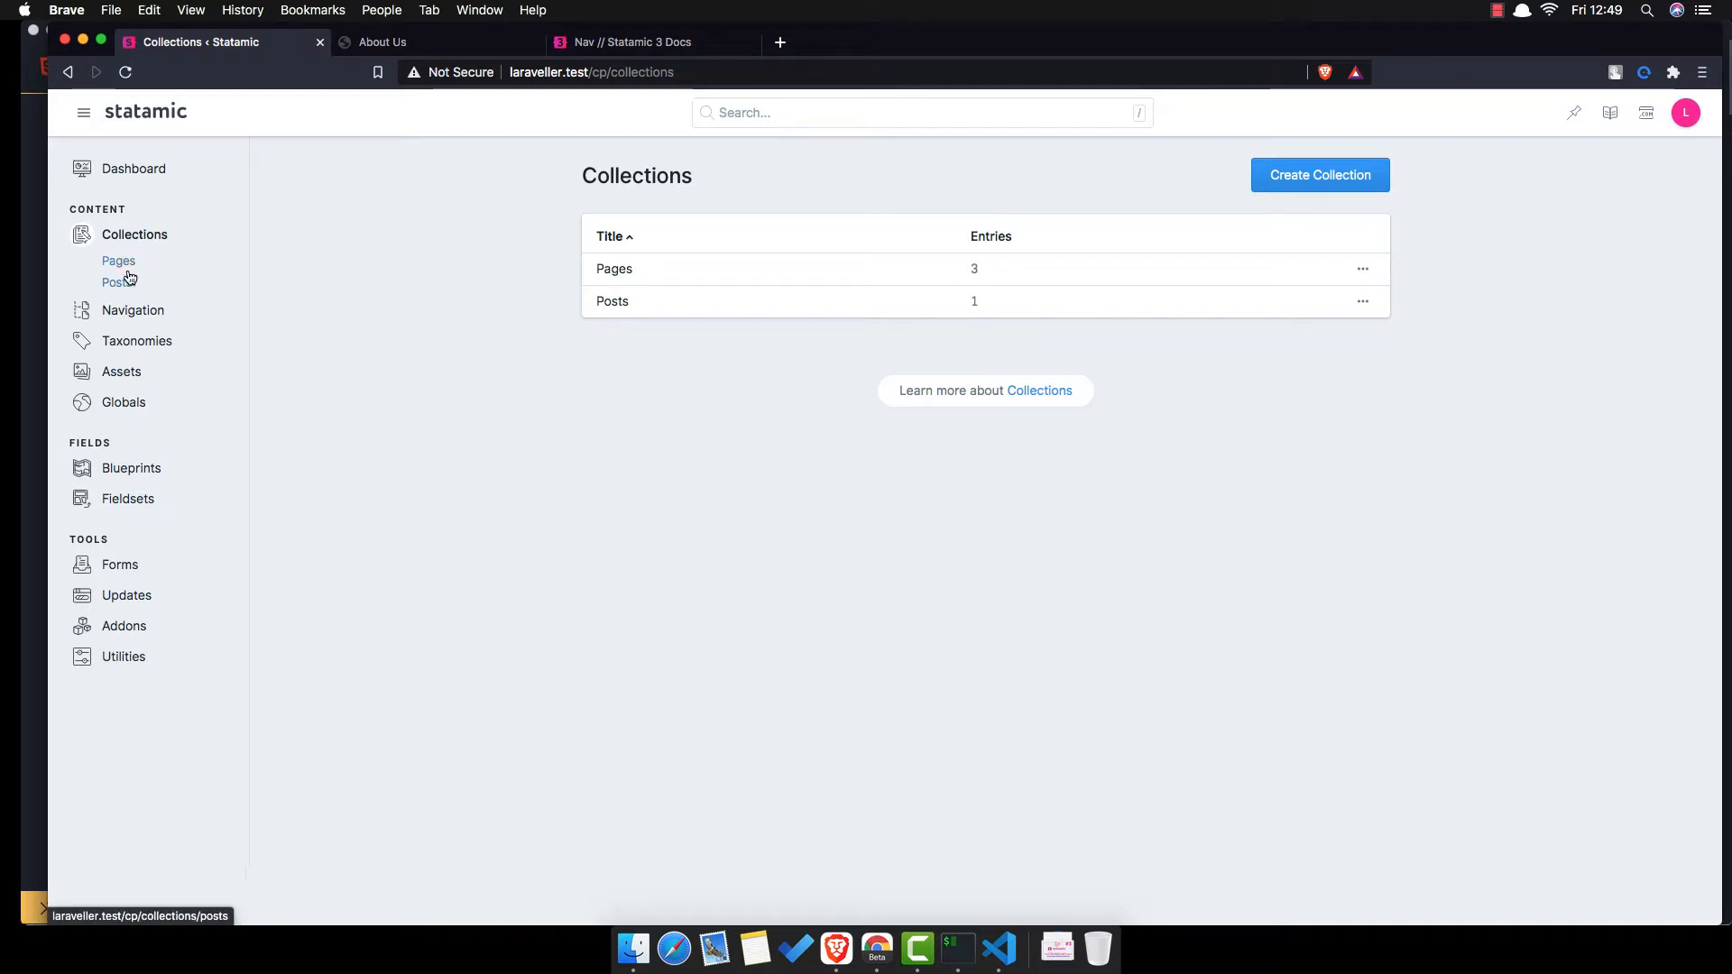
pyautogui.click(118, 262)
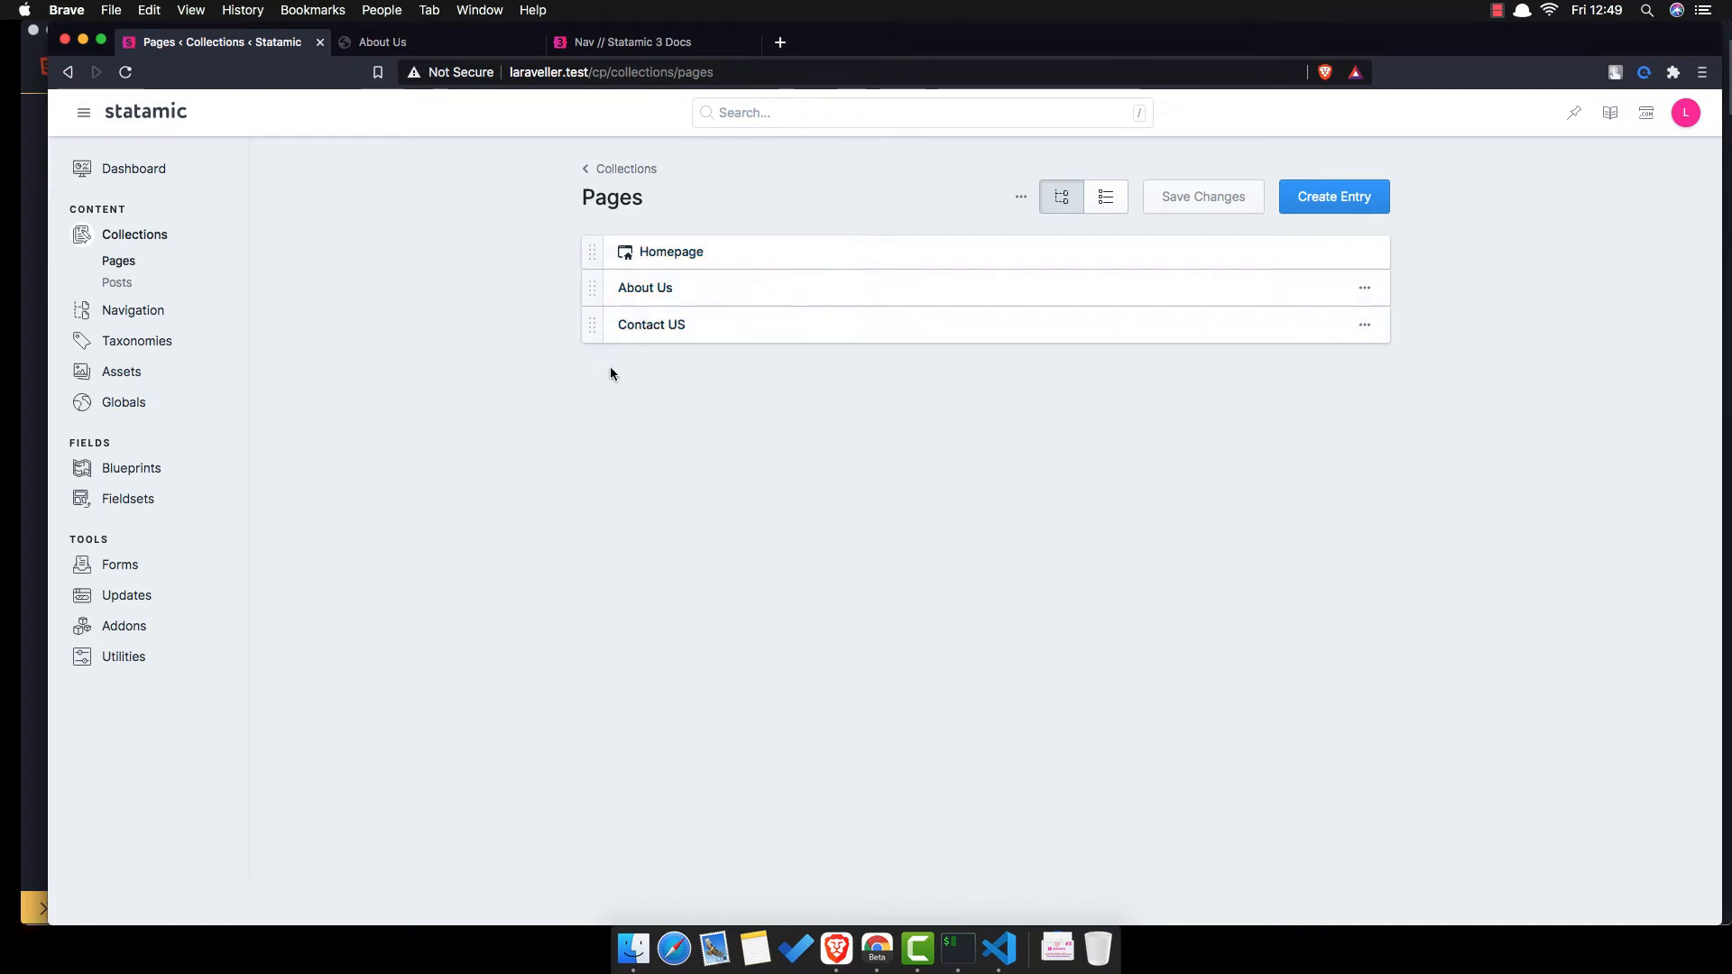
pyautogui.moveTo(147, 295)
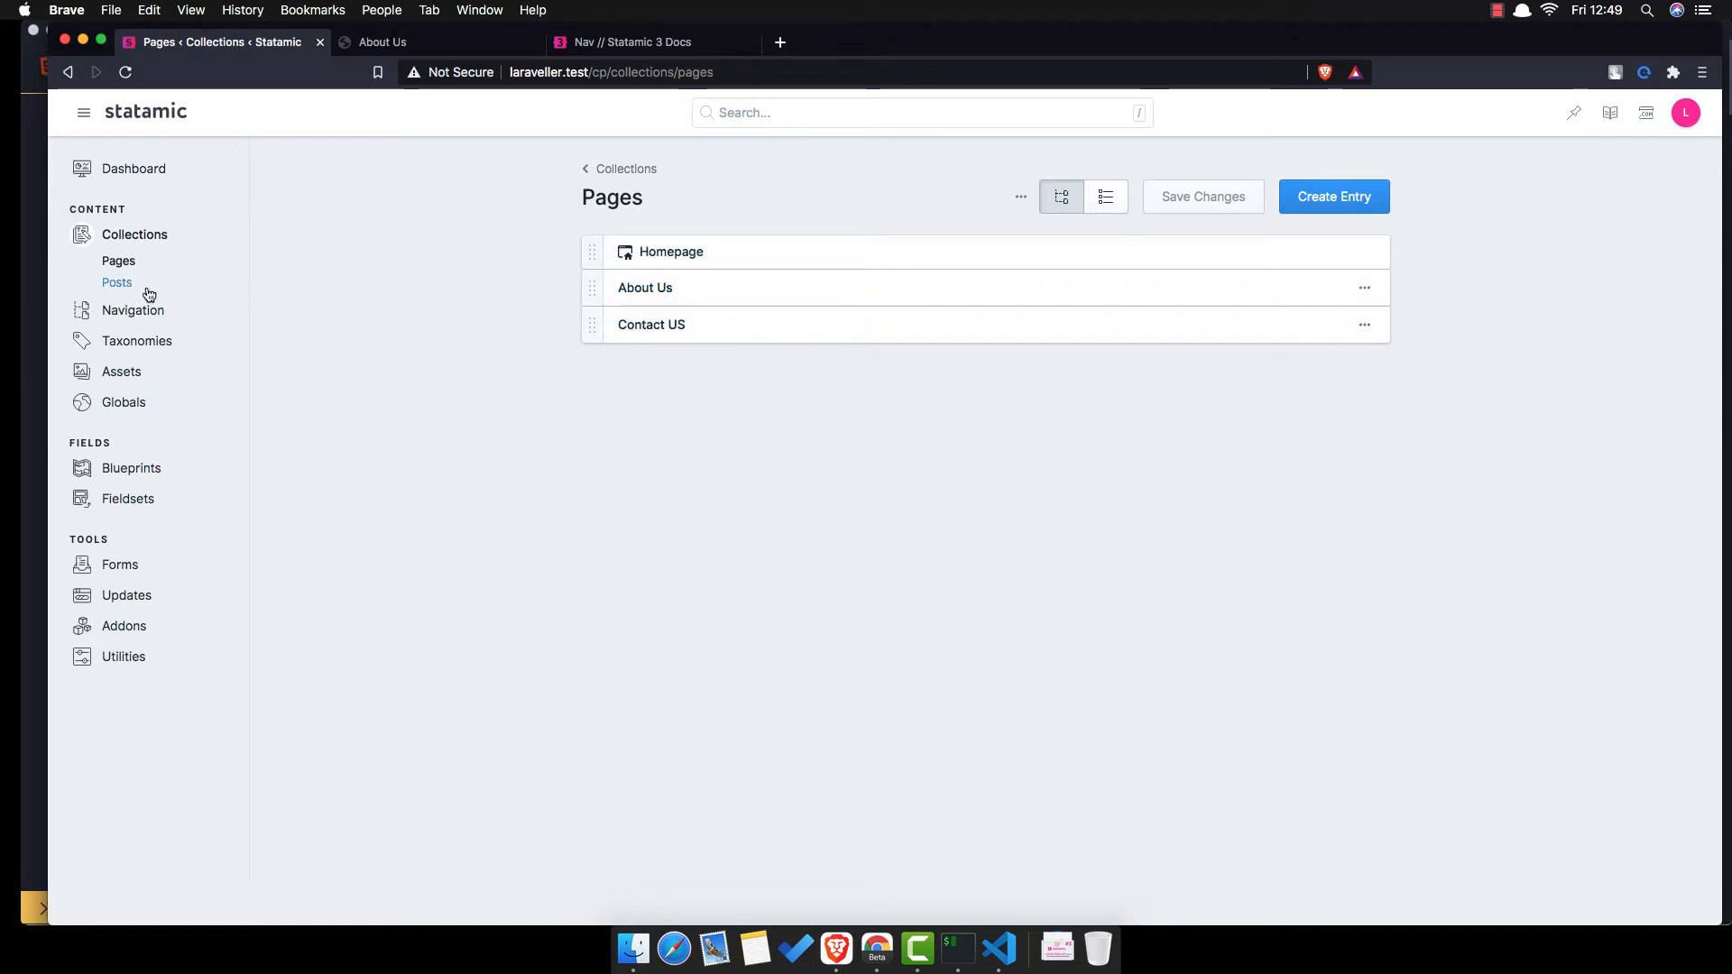
pyautogui.moveTo(117, 281)
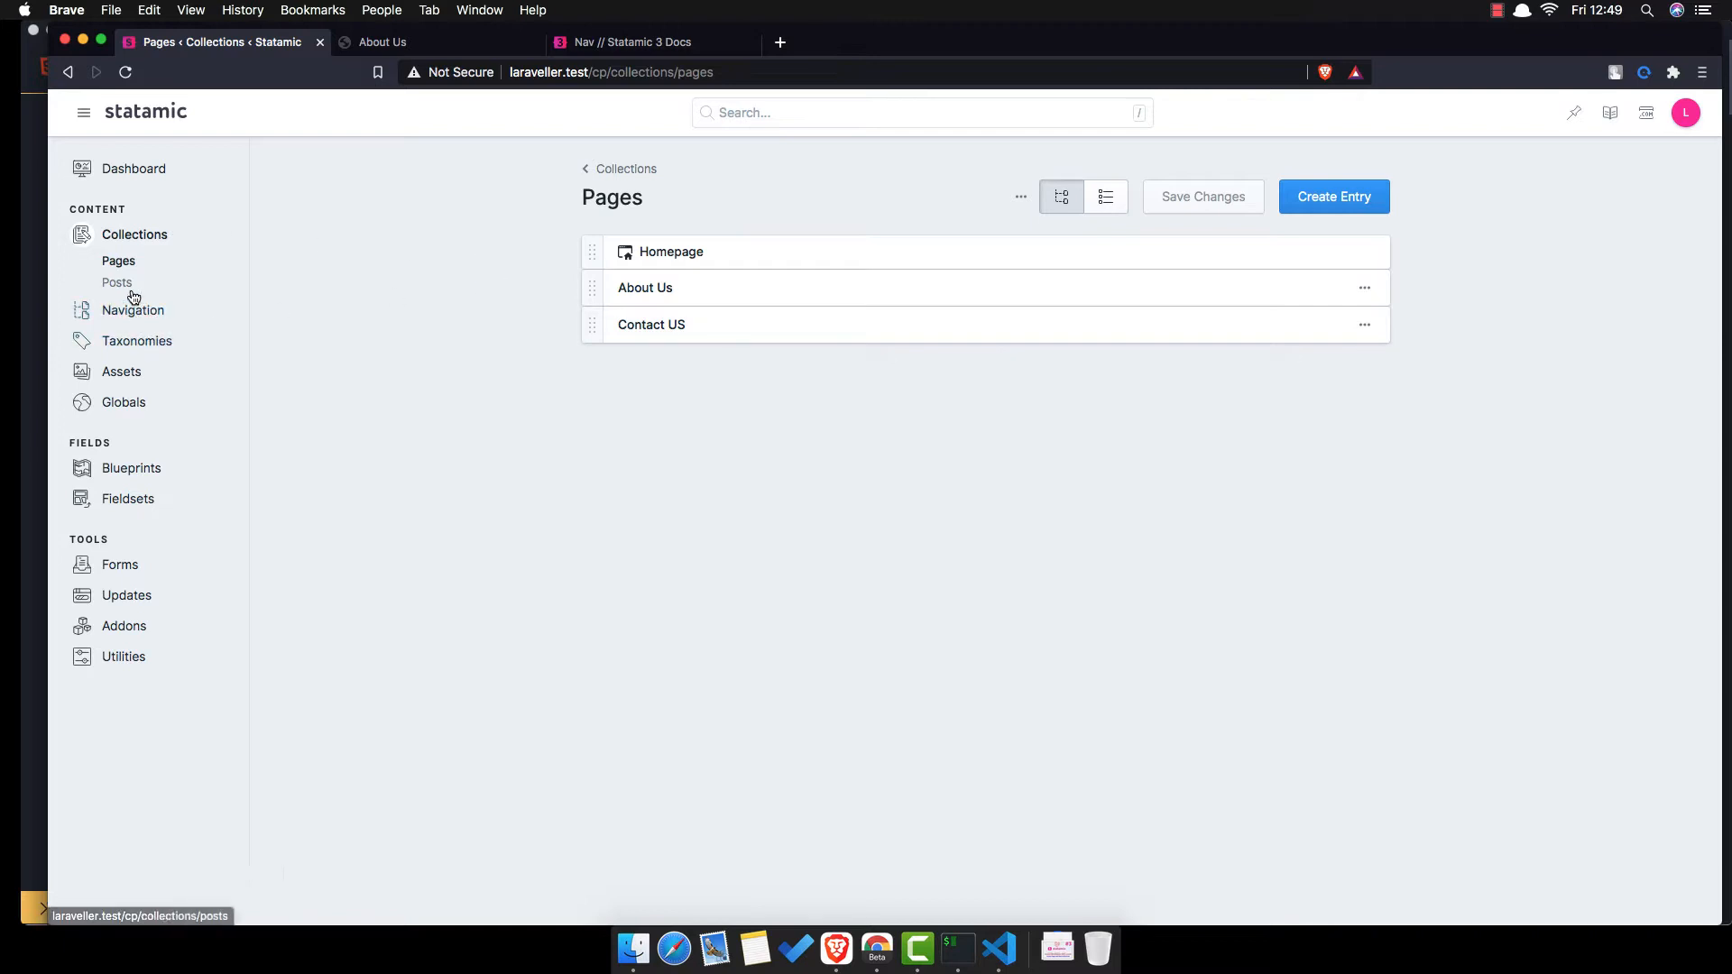
pyautogui.moveTo(1333, 197)
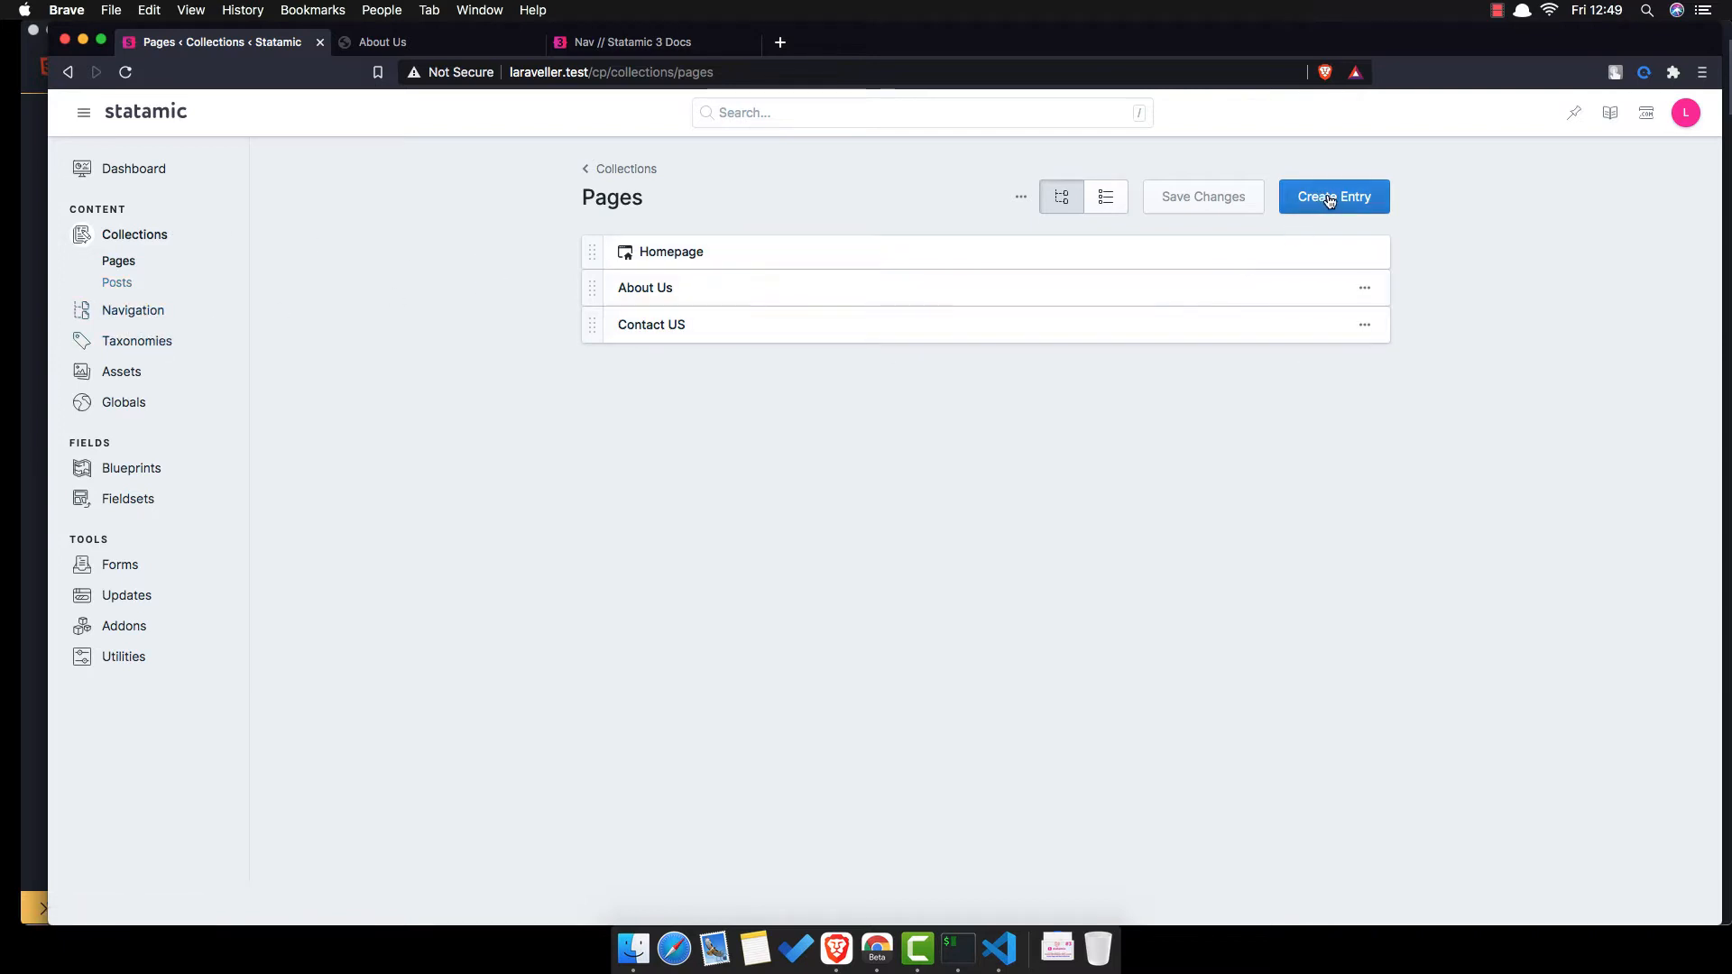
# - Create and publish a page titled 'Posts' using the posts/index template
pyautogui.click(1333, 196)
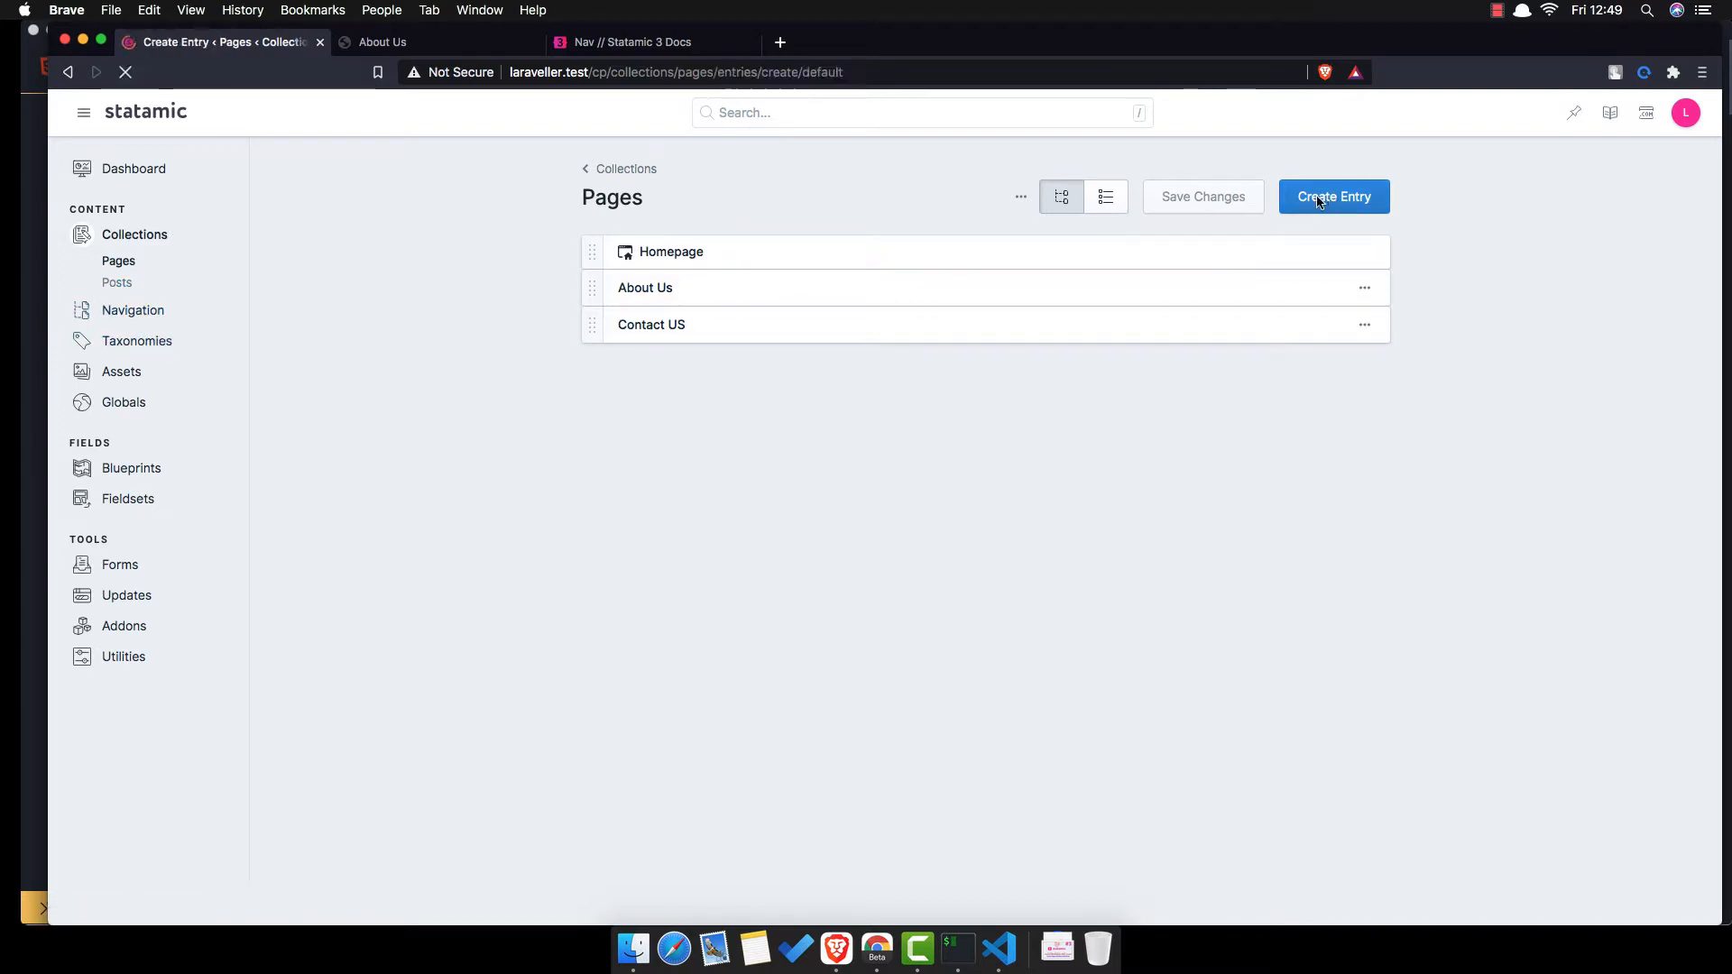
pyautogui.click(1332, 197)
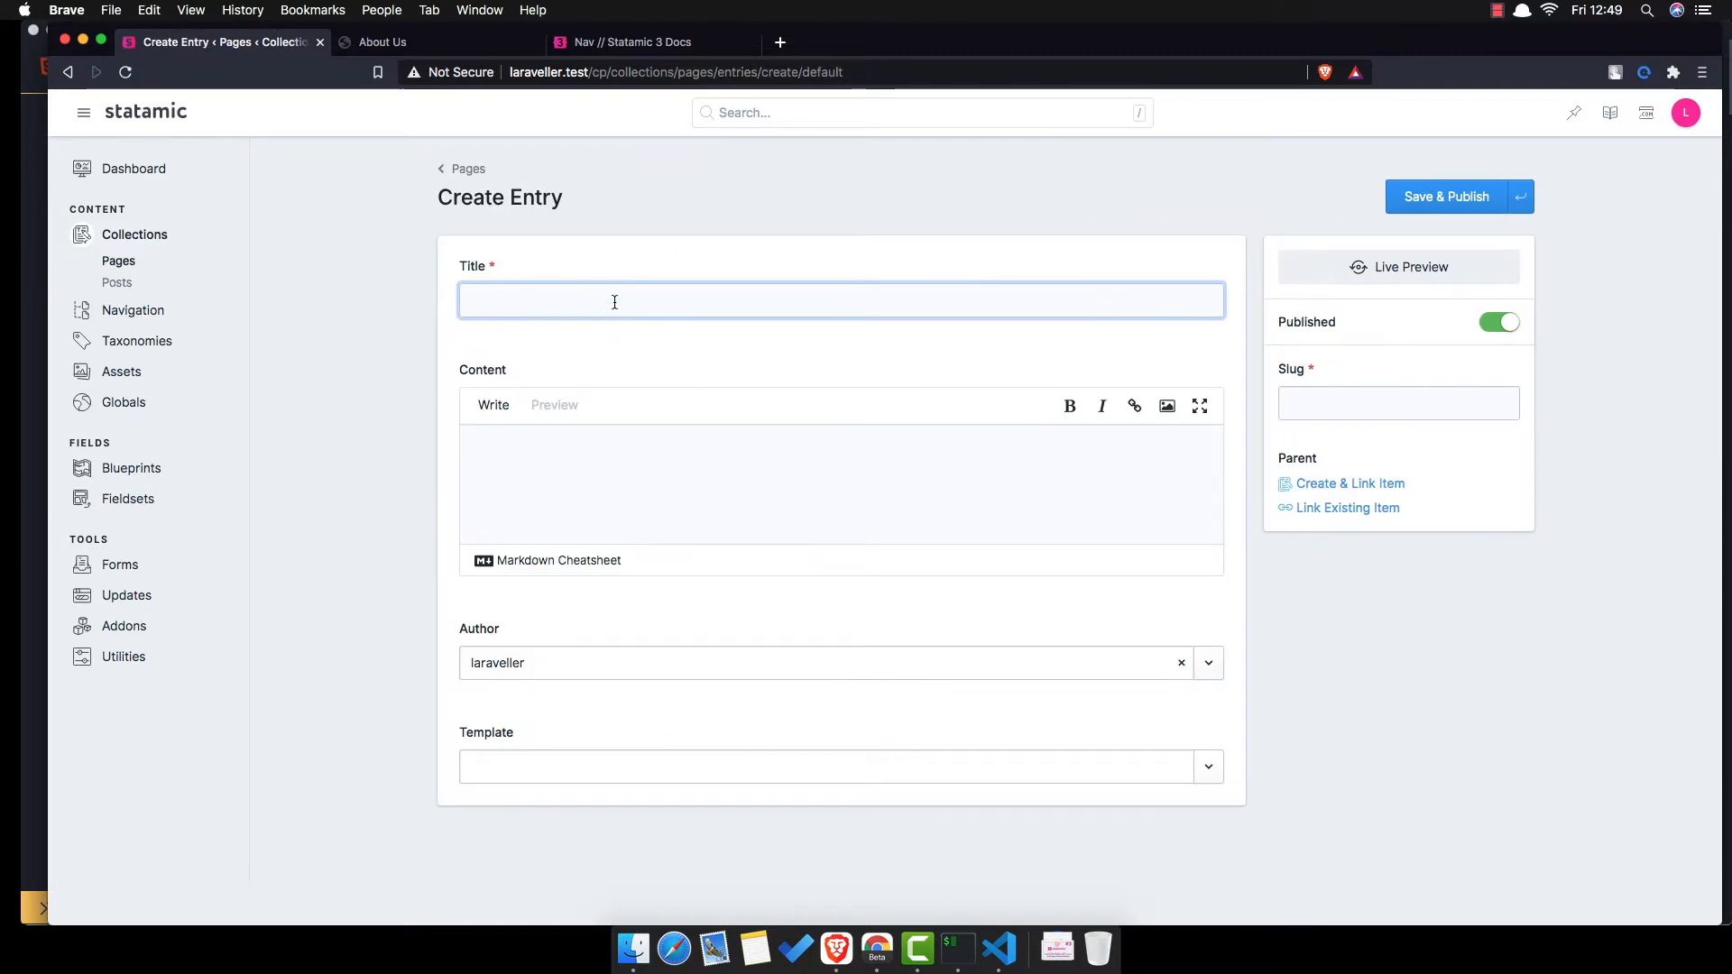
pyautogui.write('P')
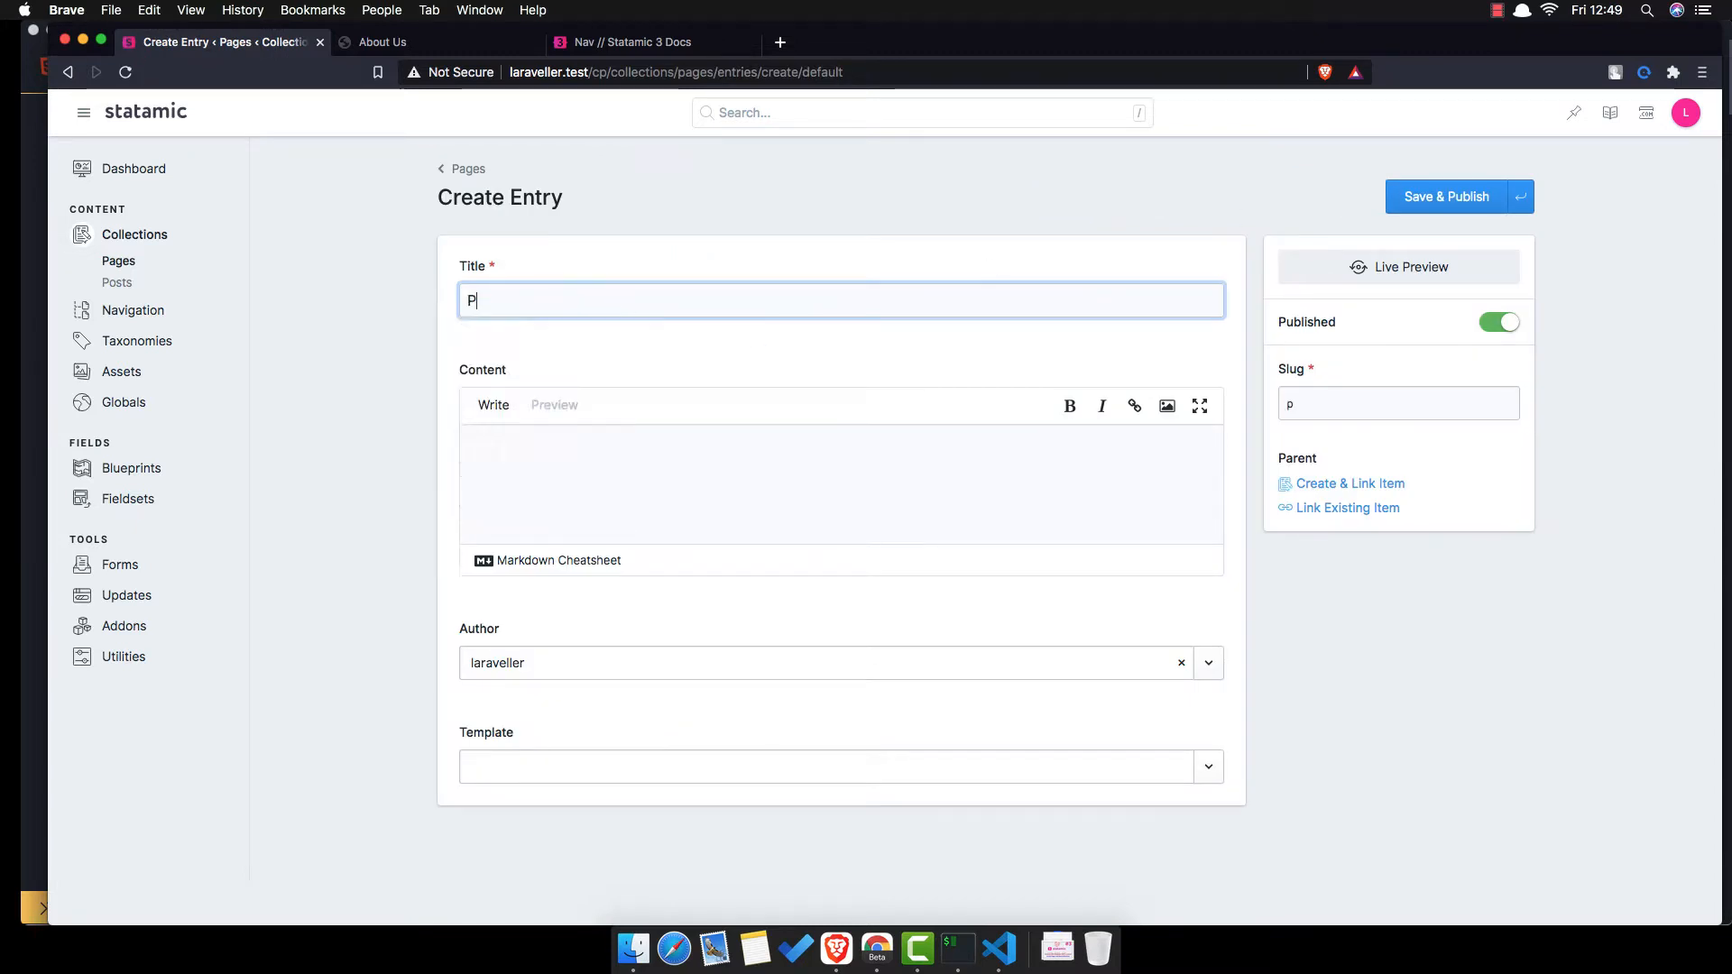
pyautogui.write('os')
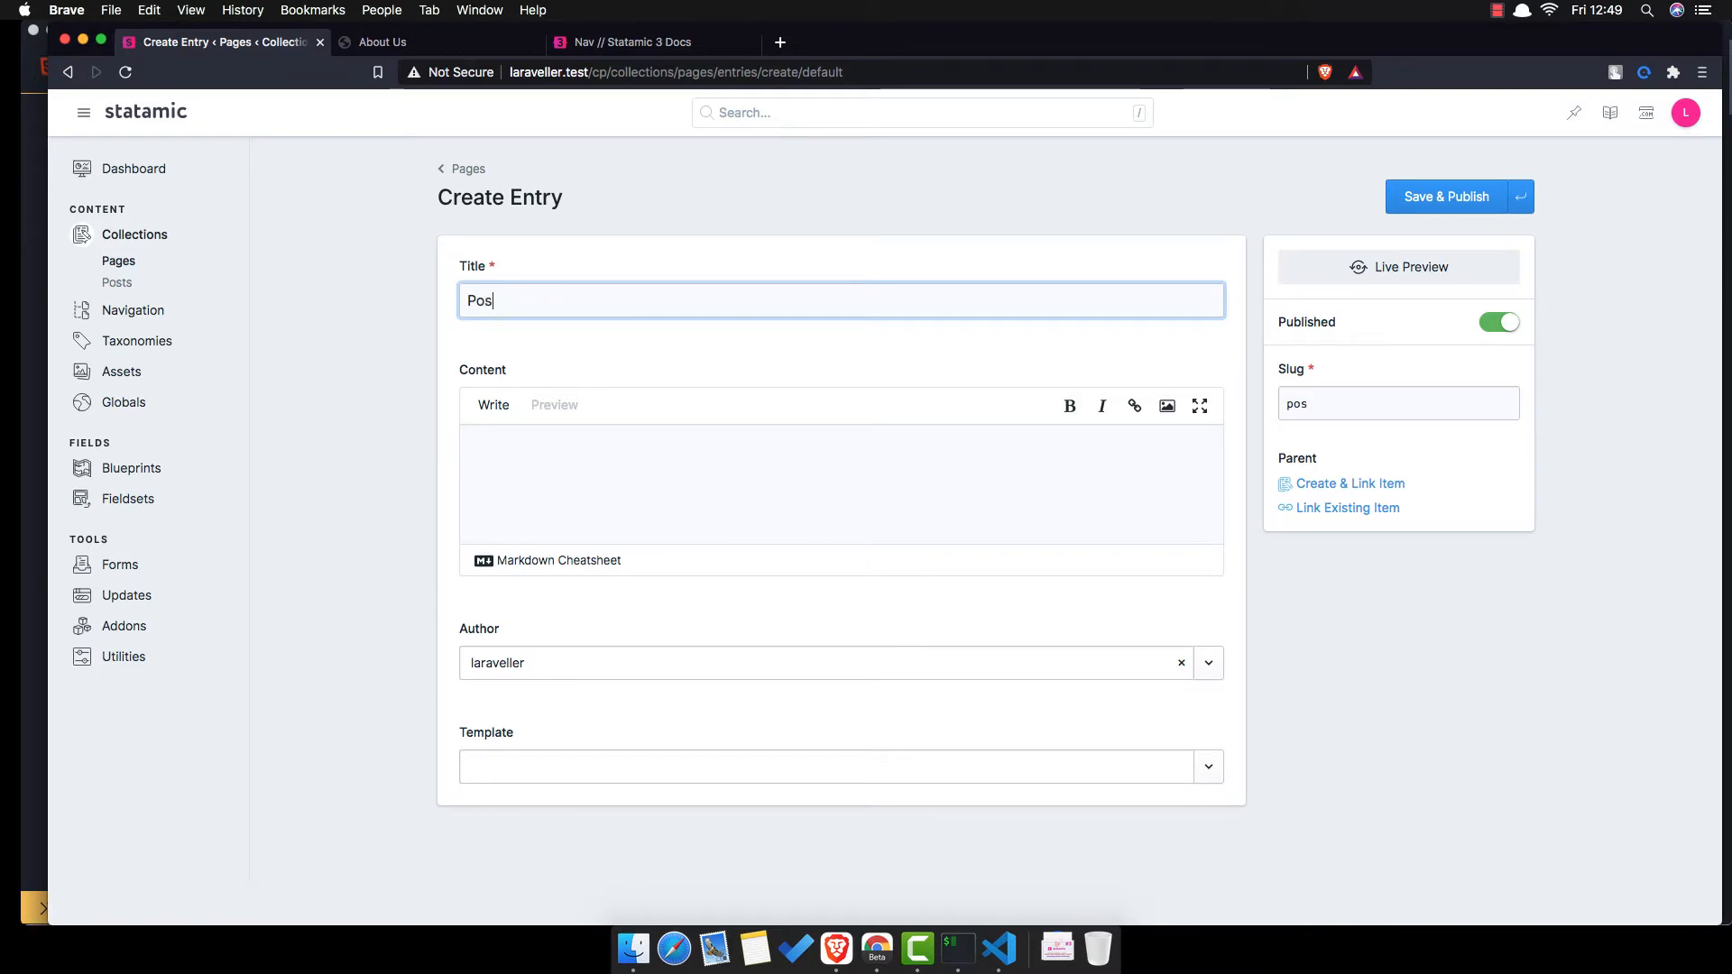
pyautogui.write('ts')
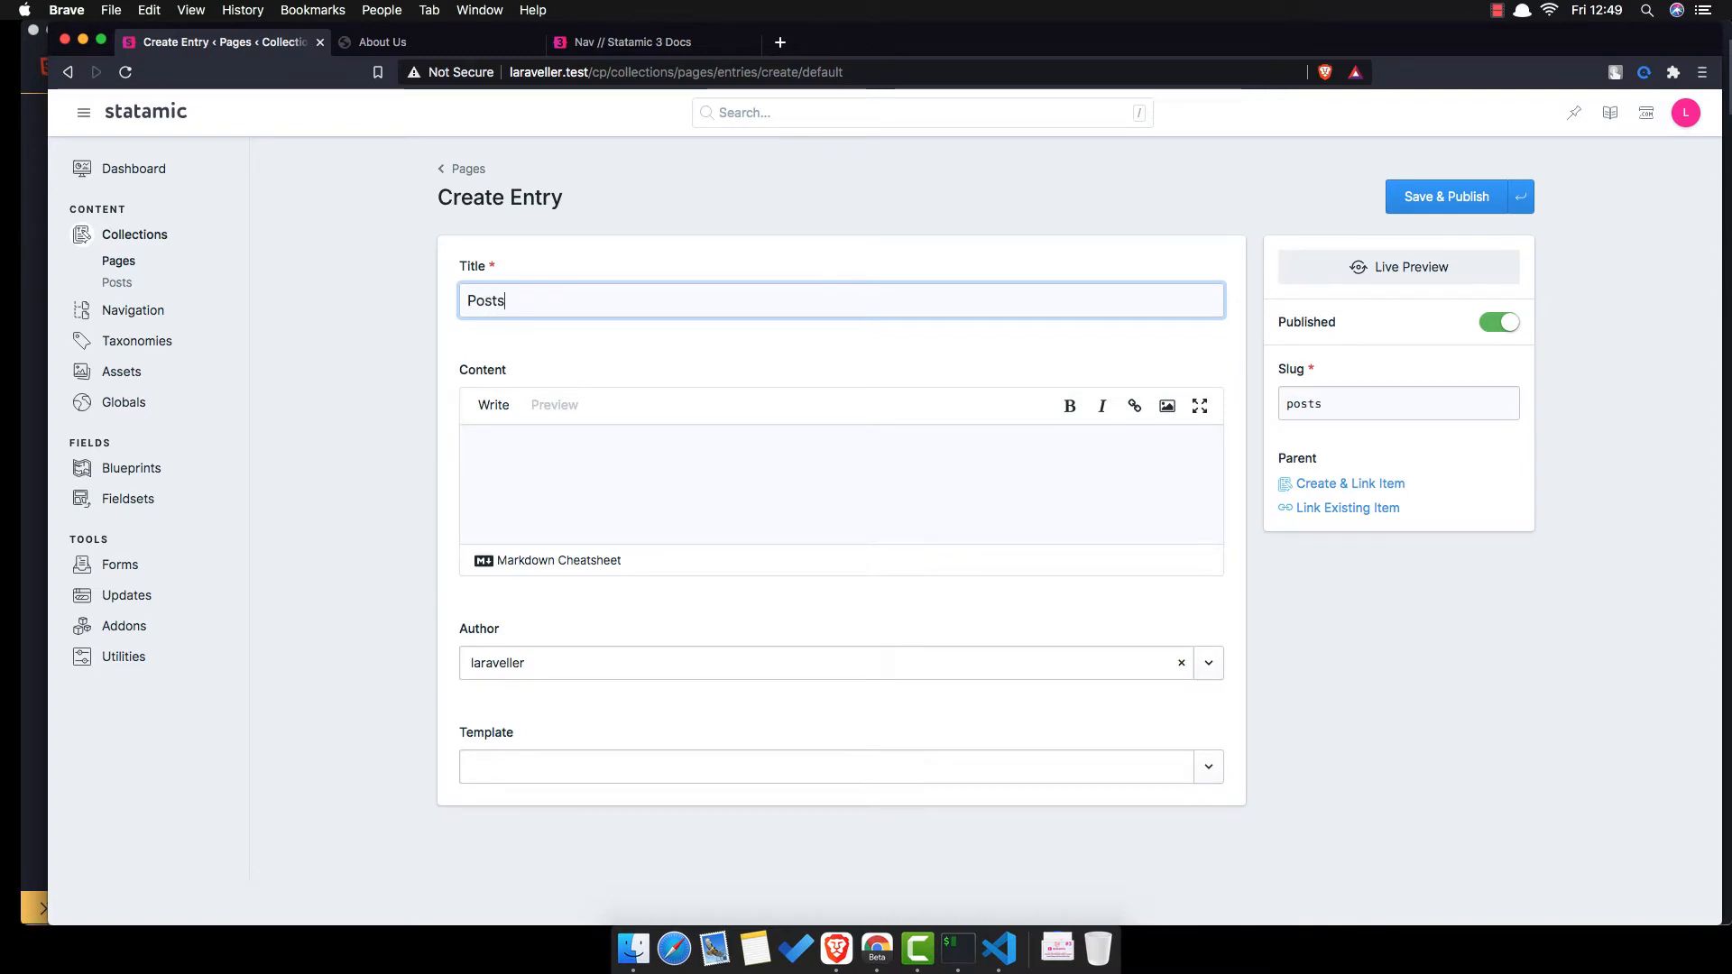
pyautogui.moveTo(834, 678)
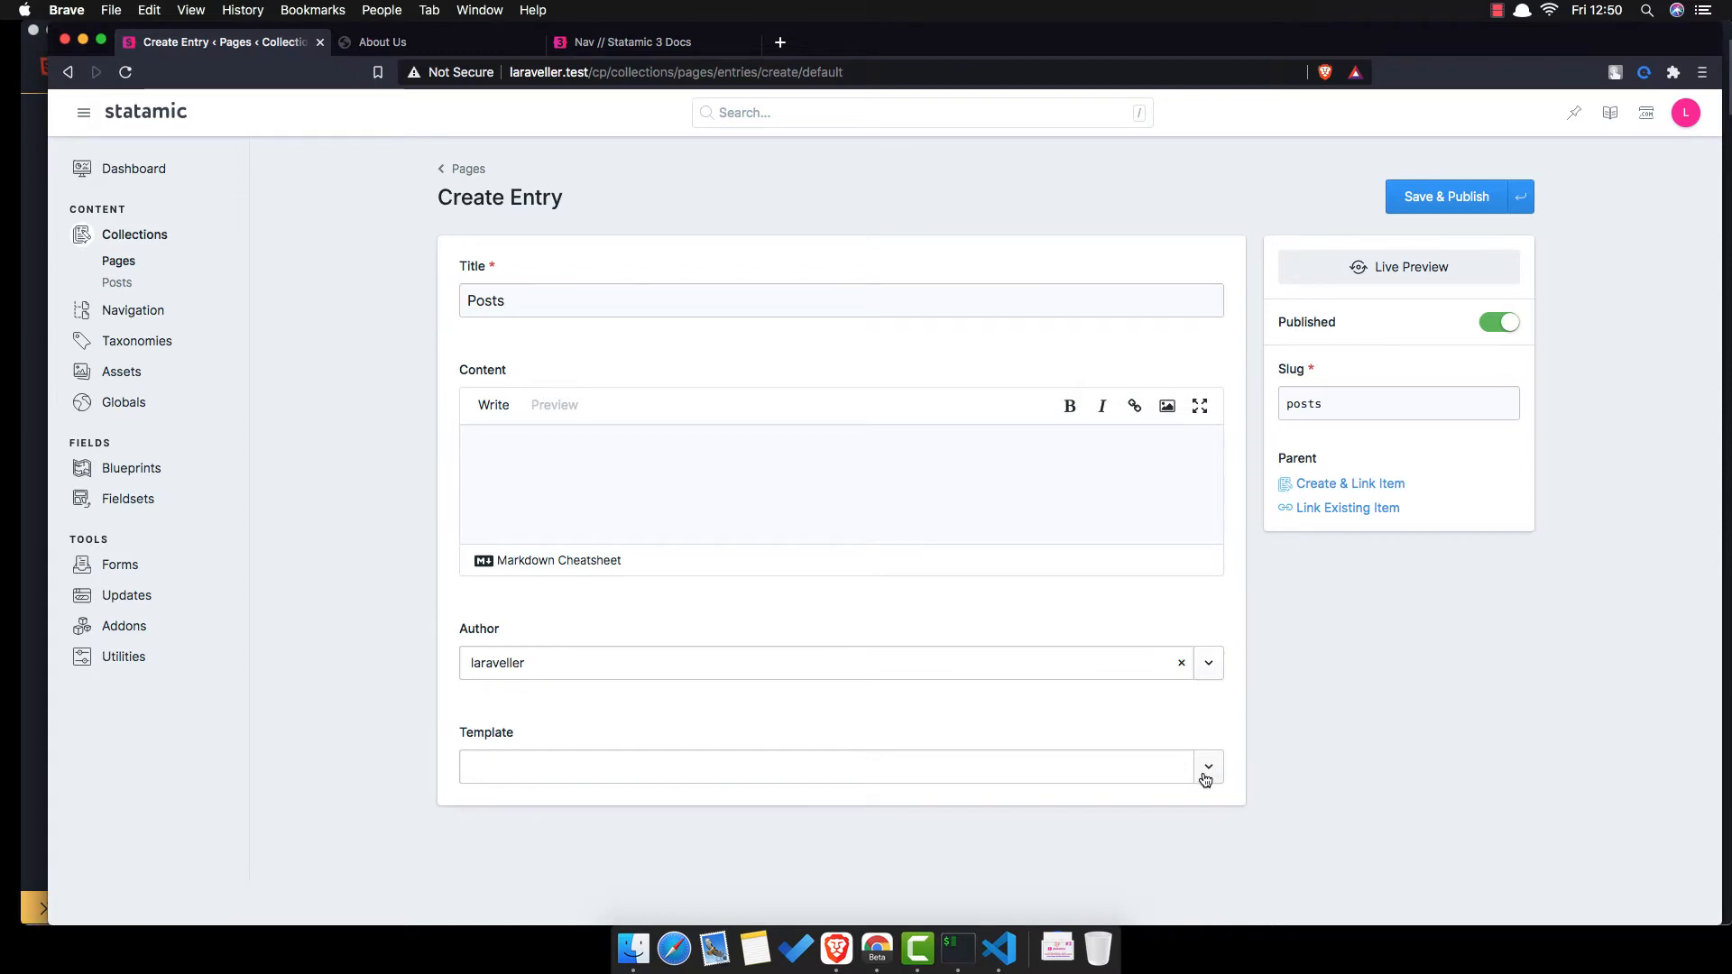
pyautogui.click(1206, 767)
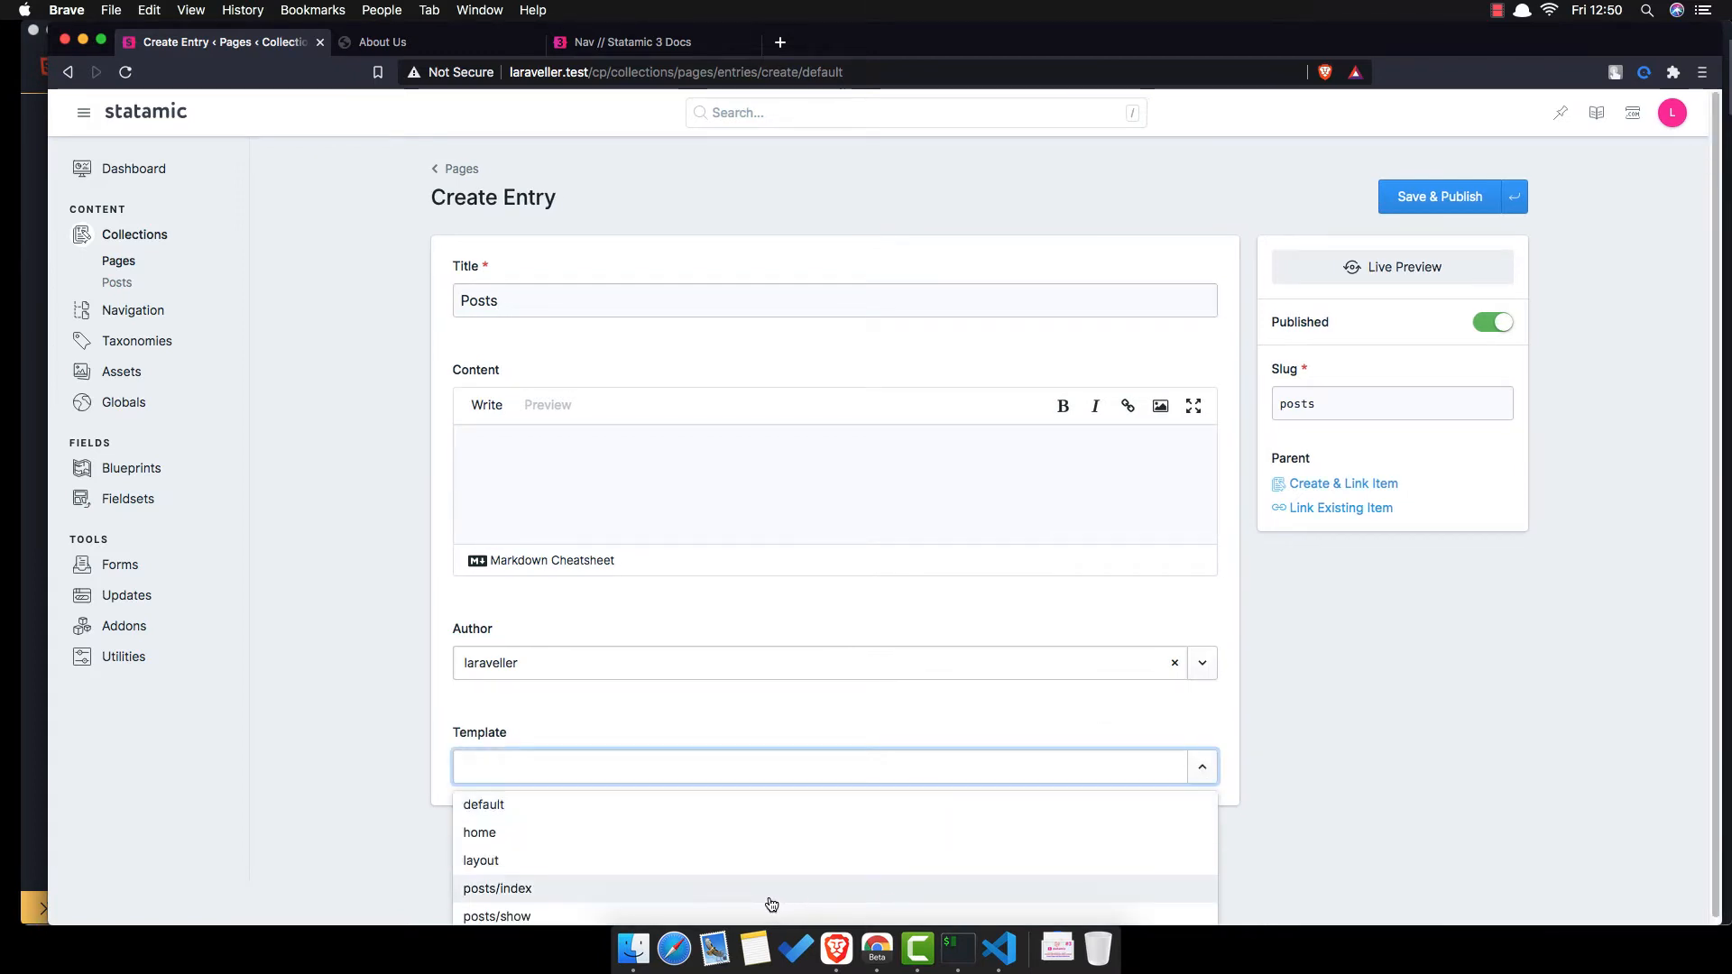
pyautogui.click(497, 888)
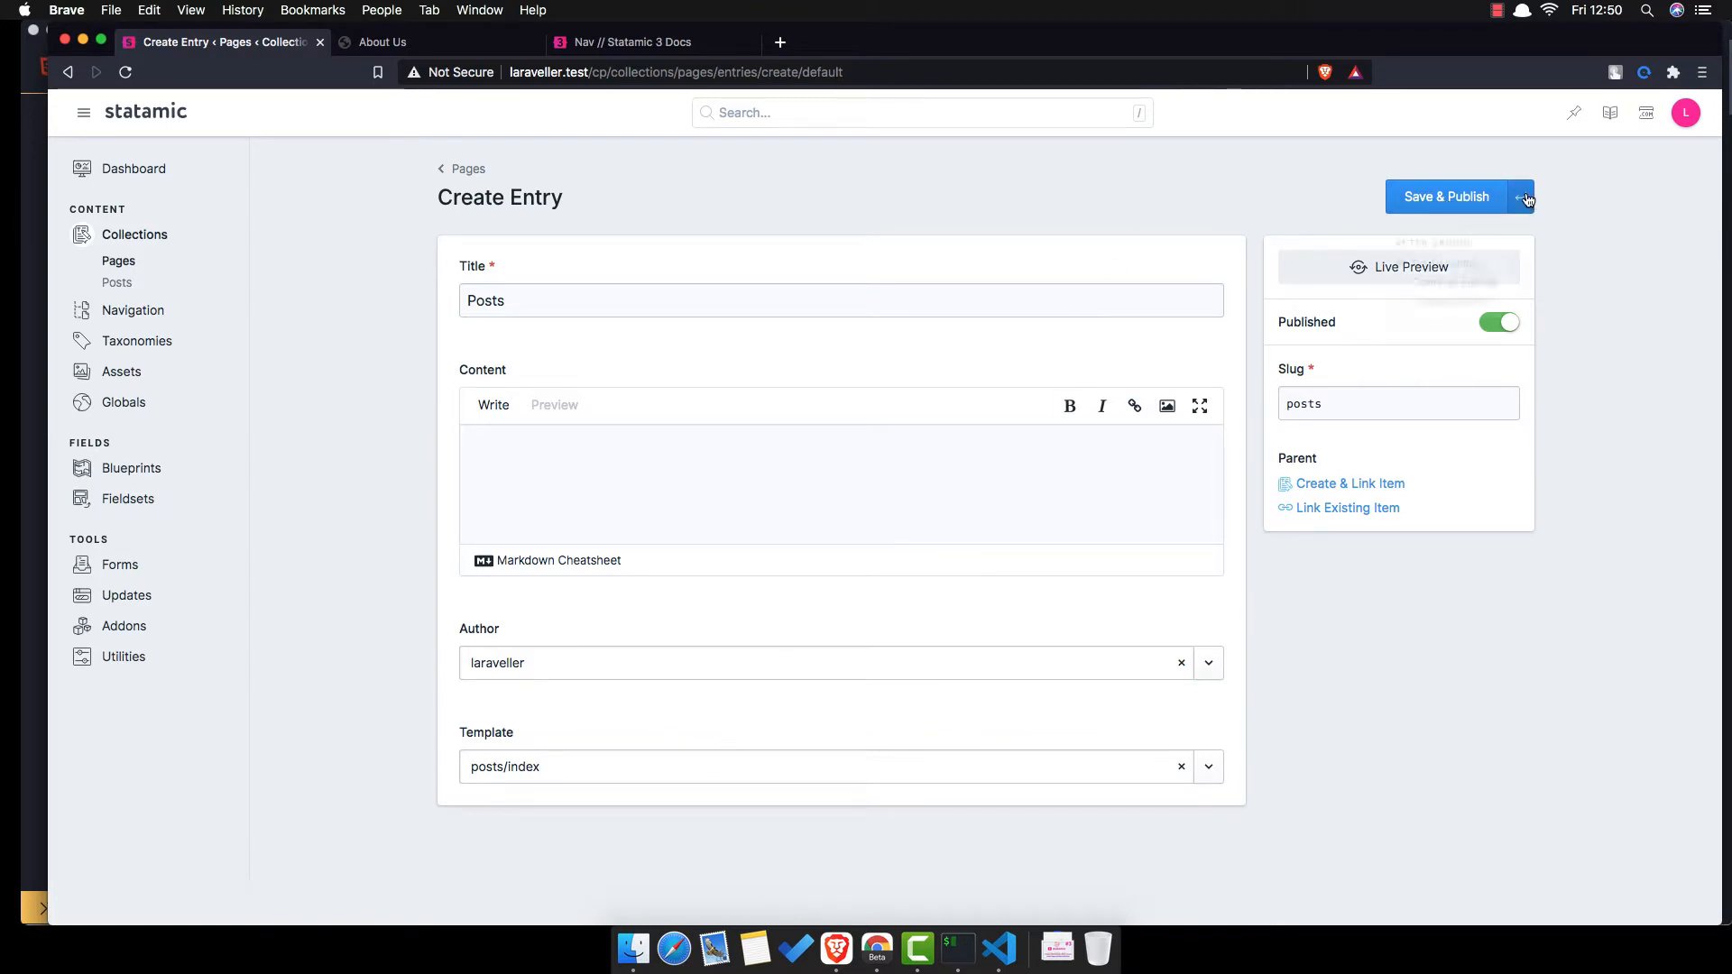
pyautogui.click(1445, 196)
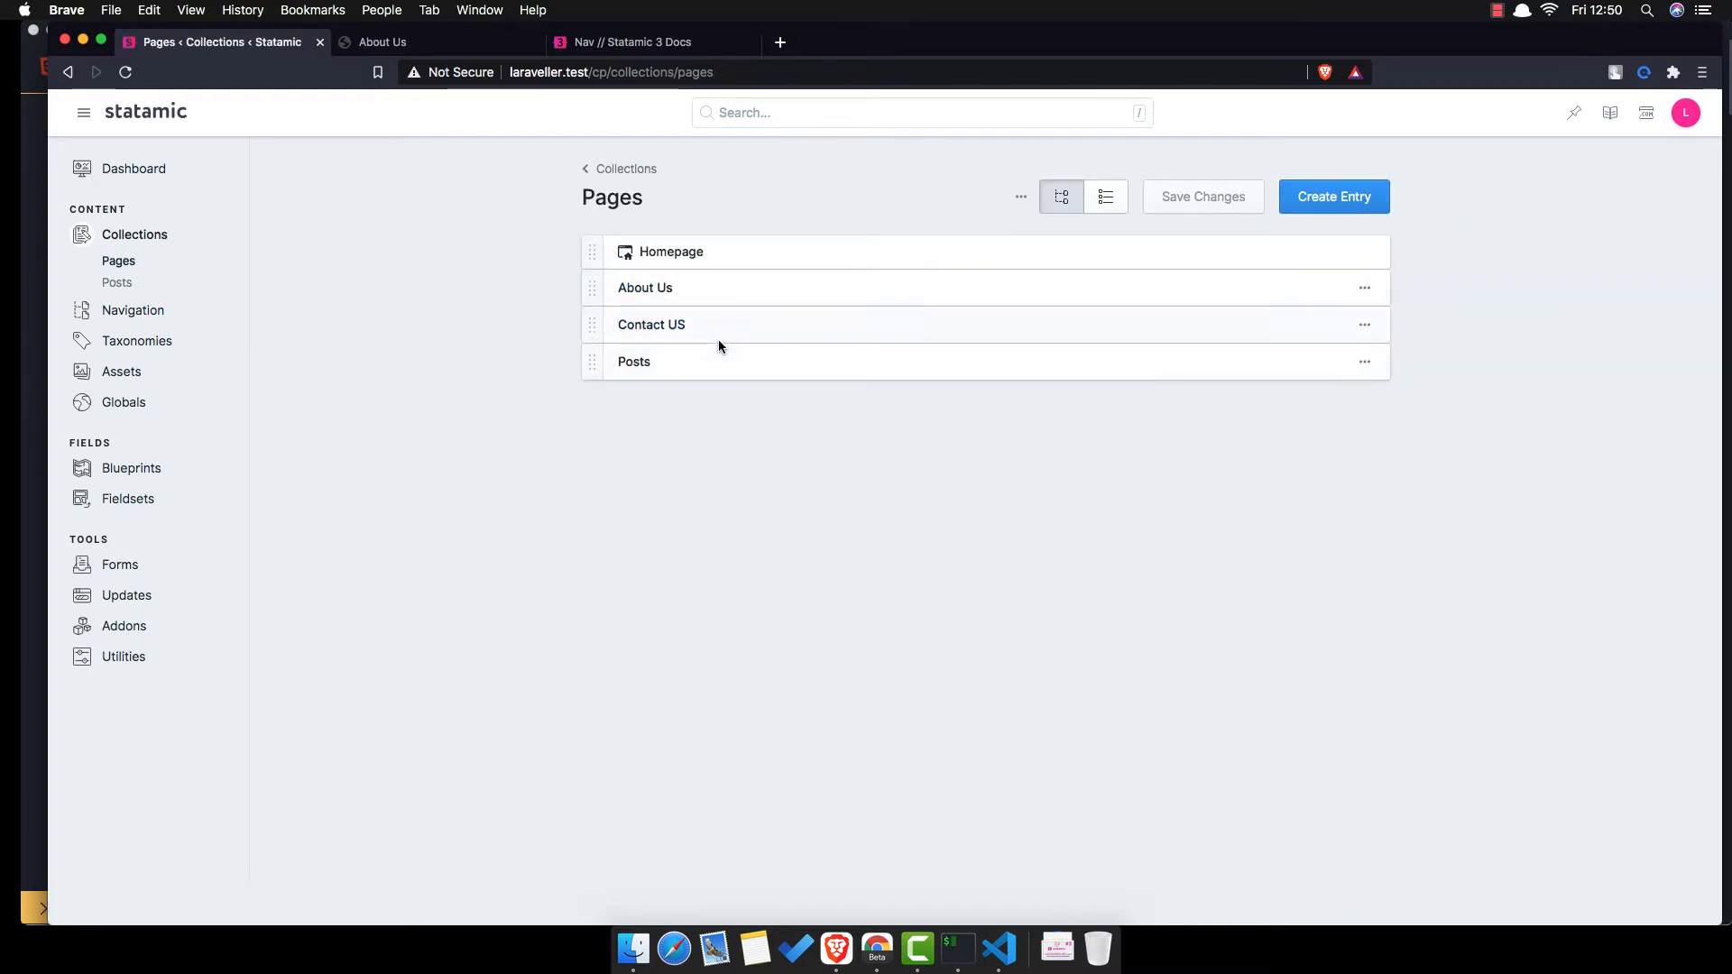
# - Check the List view, then drag Posts in the tree to sit directly below Homepage
pyautogui.click(1106, 197)
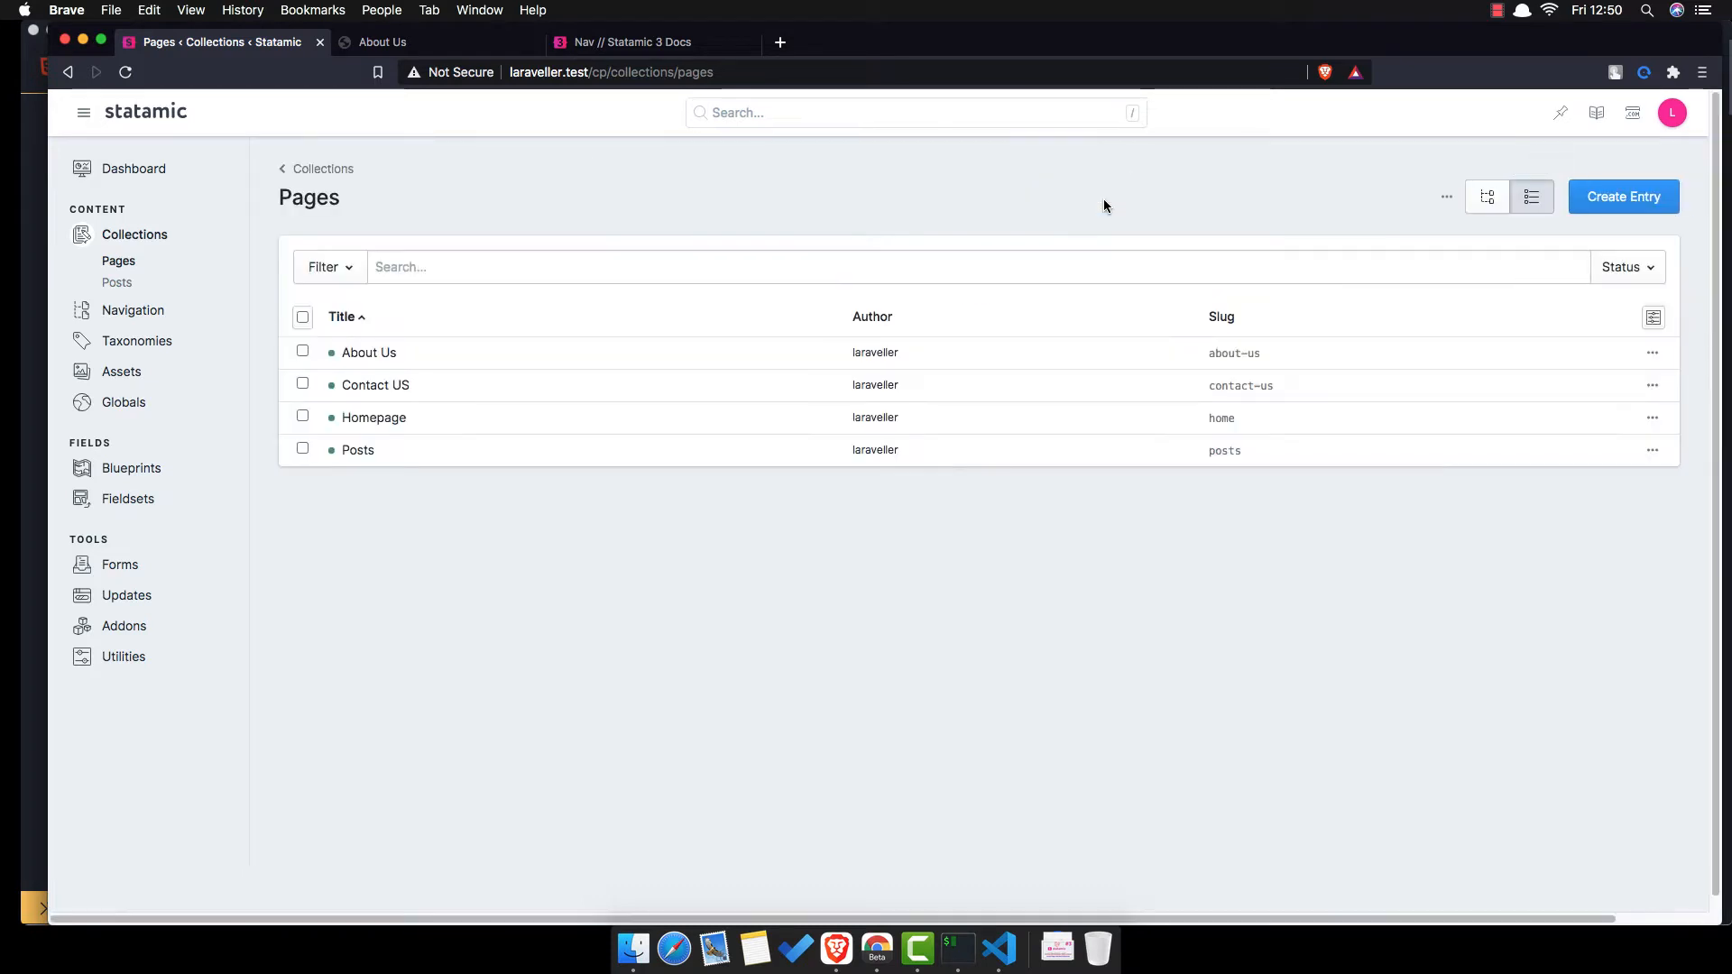
pyautogui.moveTo(694, 454)
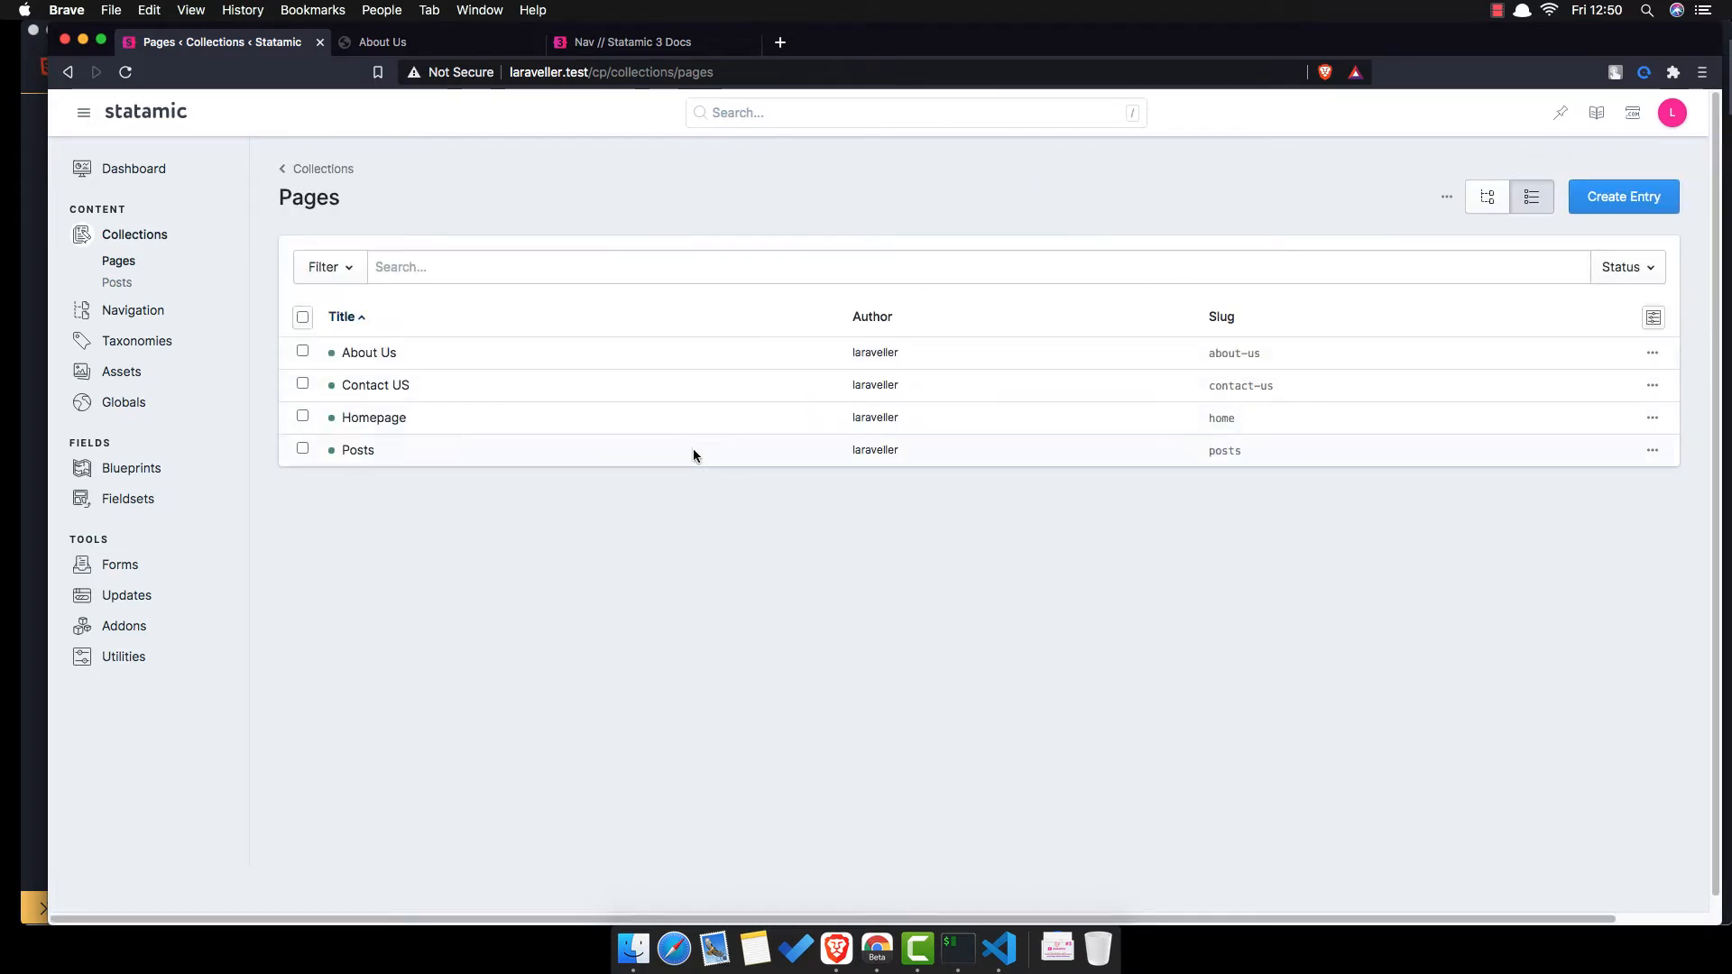
pyautogui.moveTo(1488, 196)
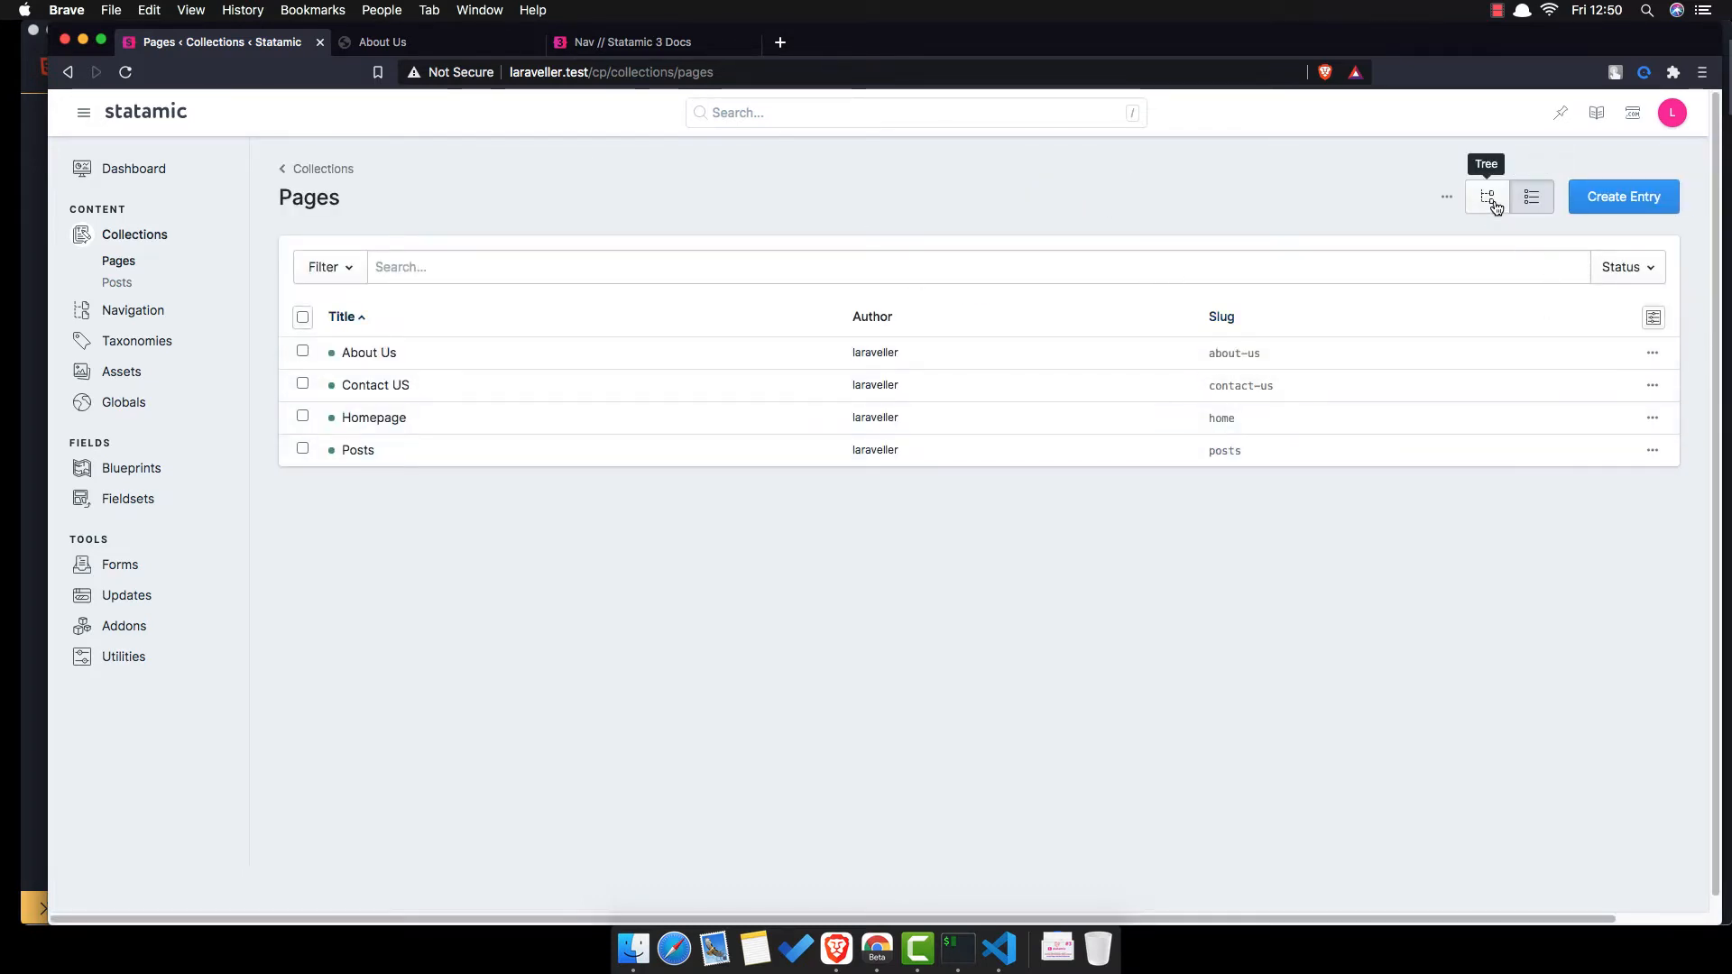
pyautogui.click(1488, 197)
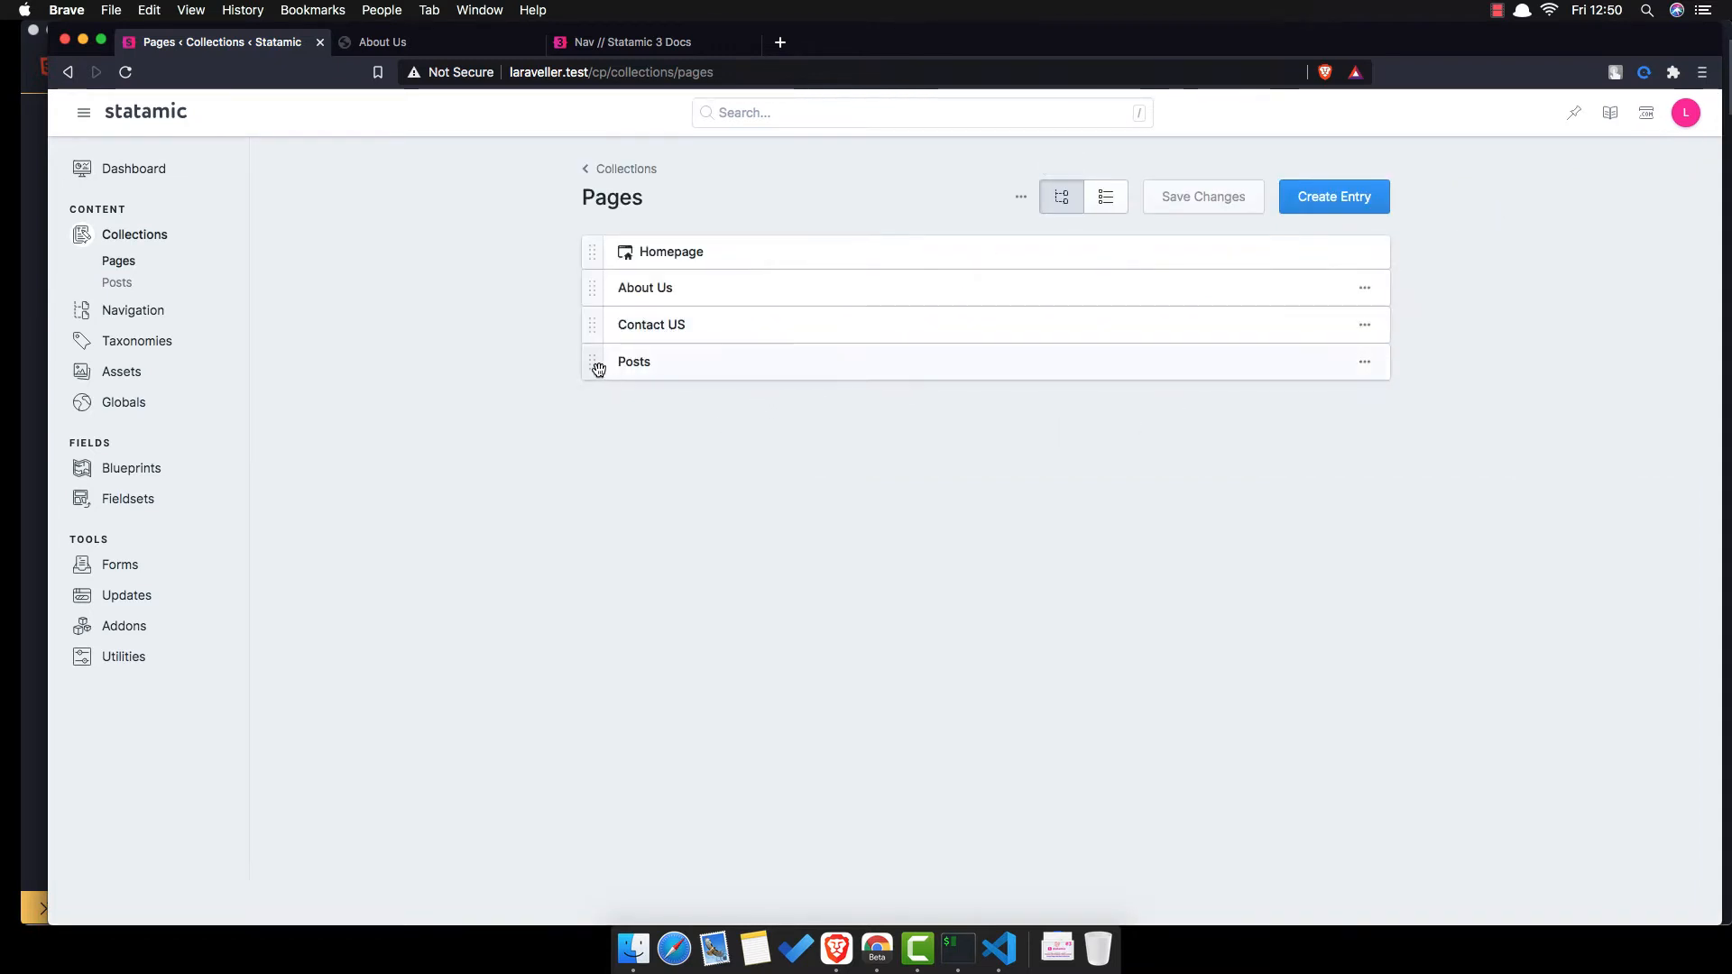
pyautogui.moveTo(596, 361); pyautogui.dragTo(597, 287)
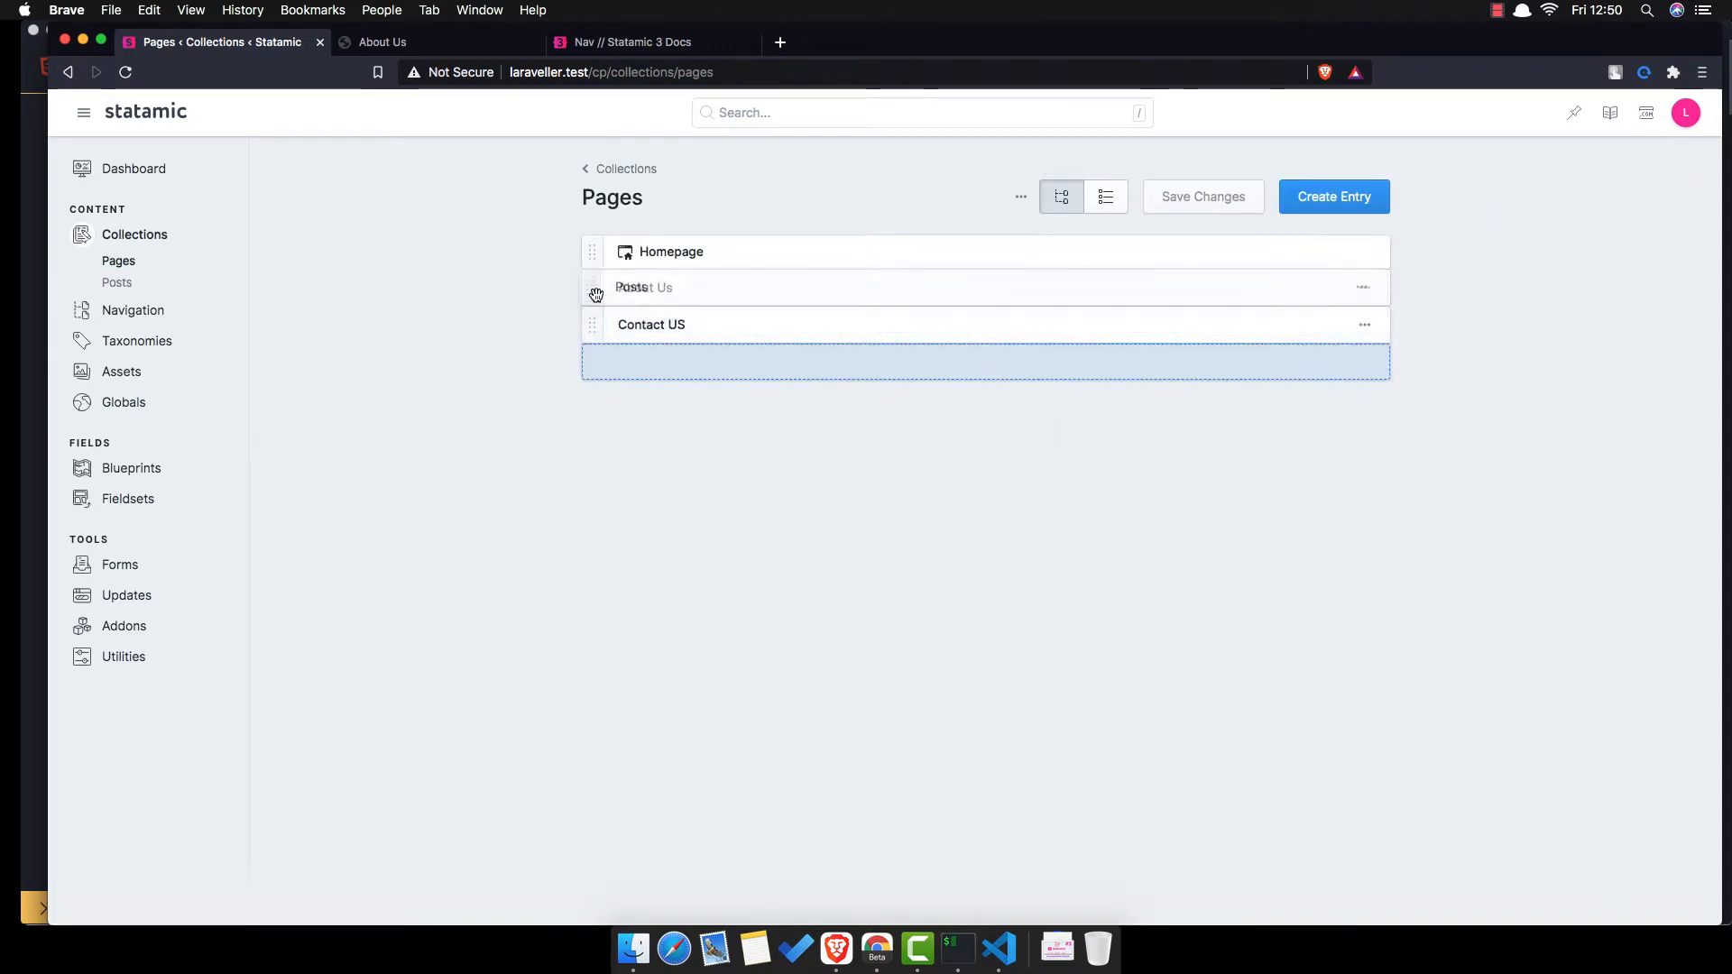
pyautogui.moveTo(644, 287); pyautogui.dragTo(644, 323)
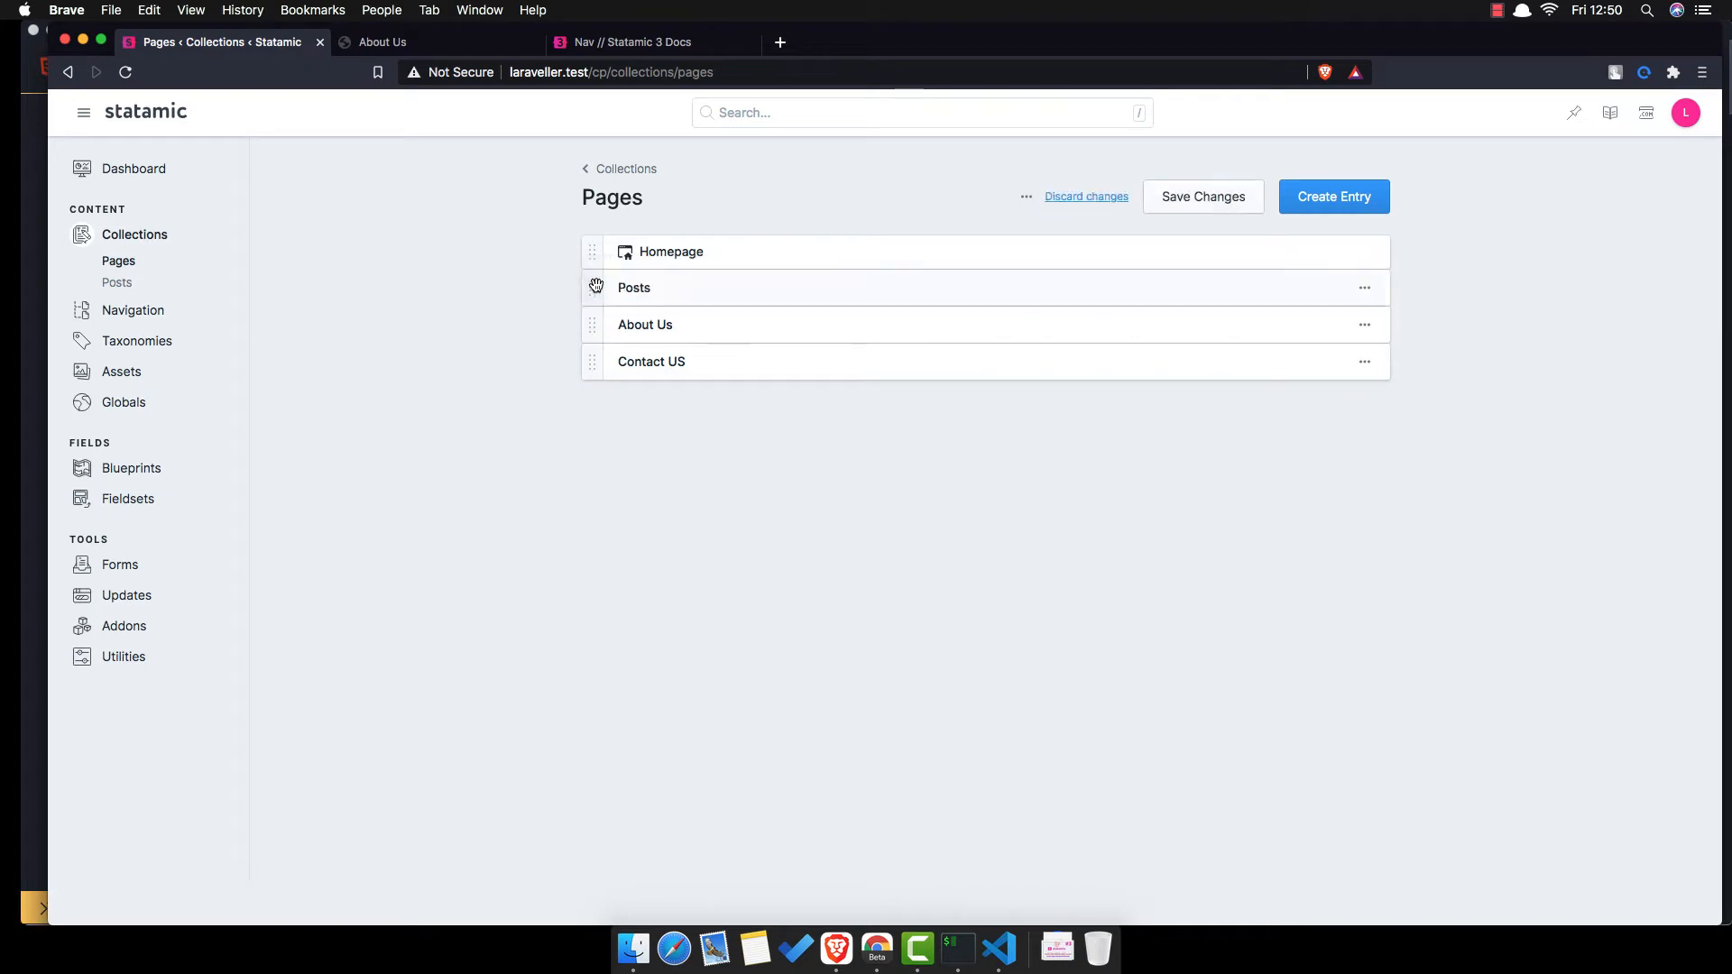
pyautogui.moveTo(638, 485)
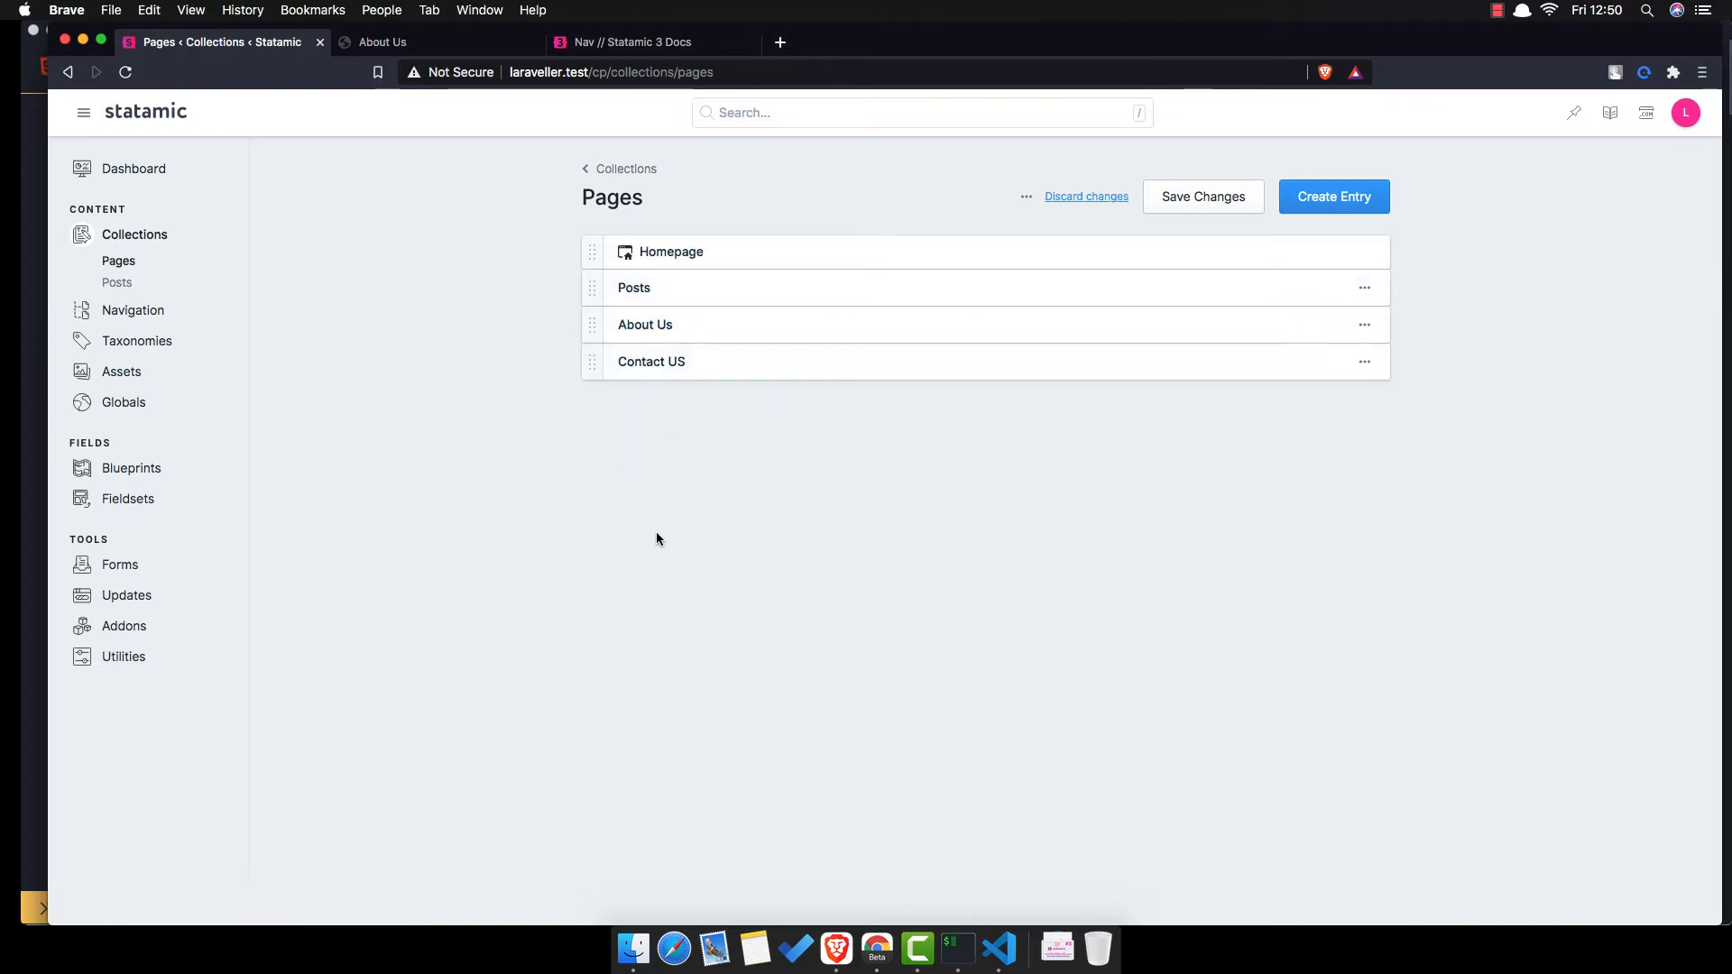
pyautogui.moveTo(643, 561)
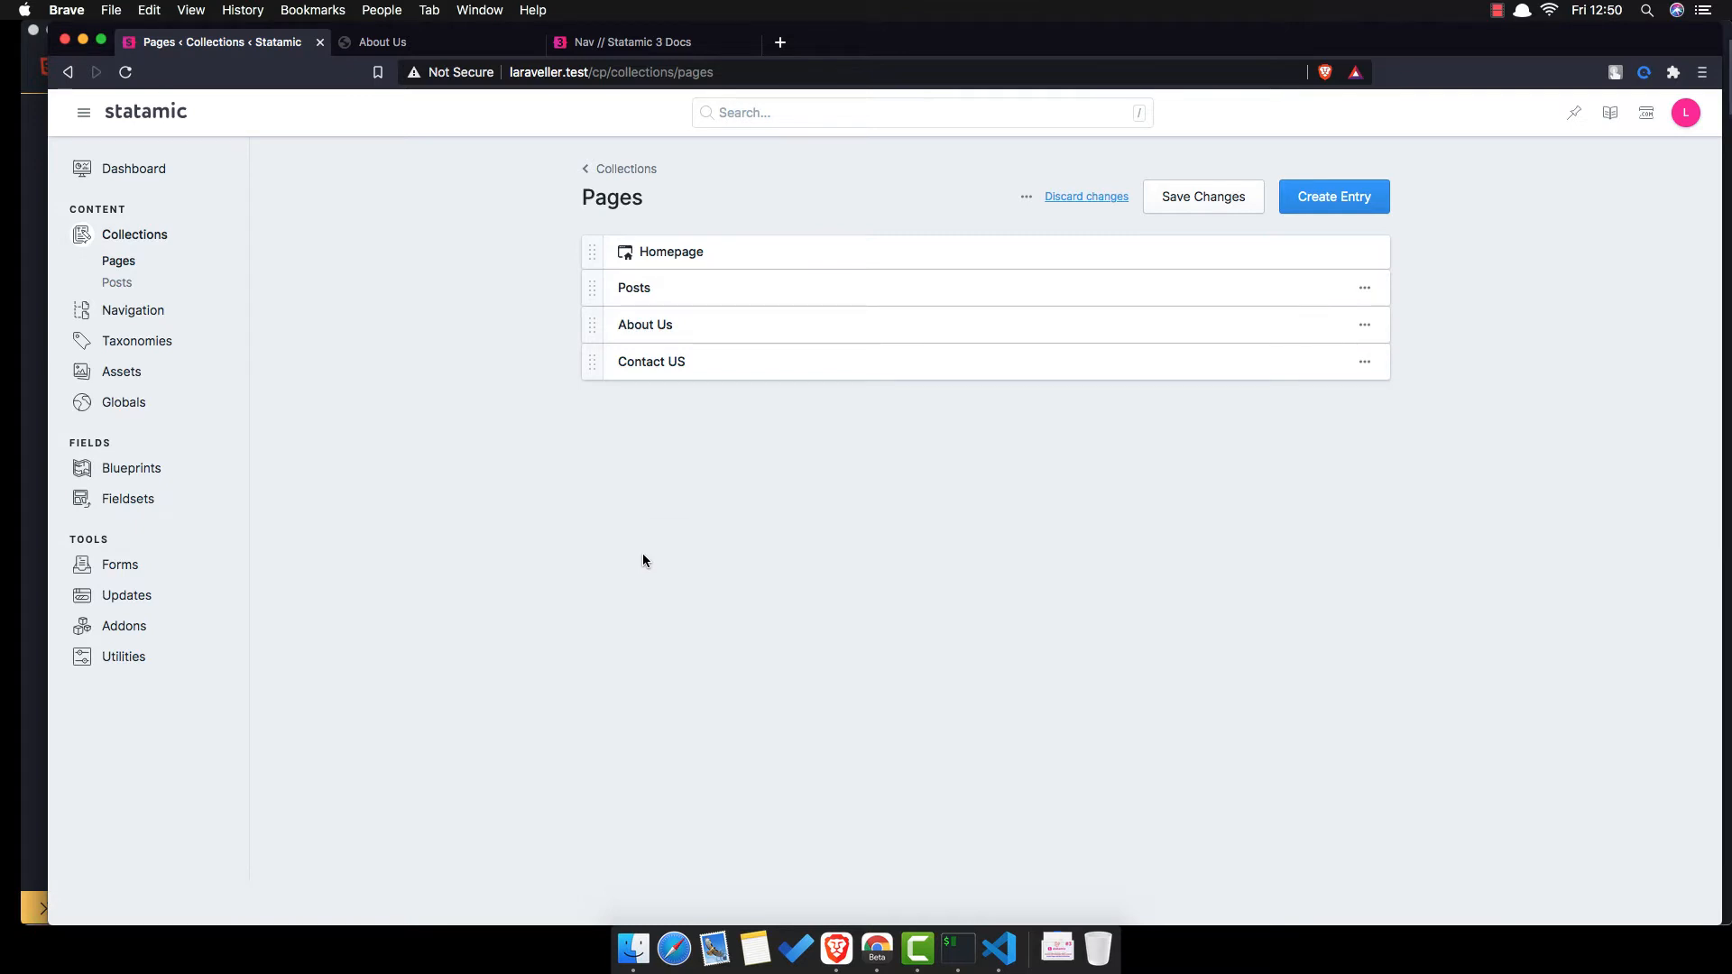
pyautogui.moveTo(646, 565)
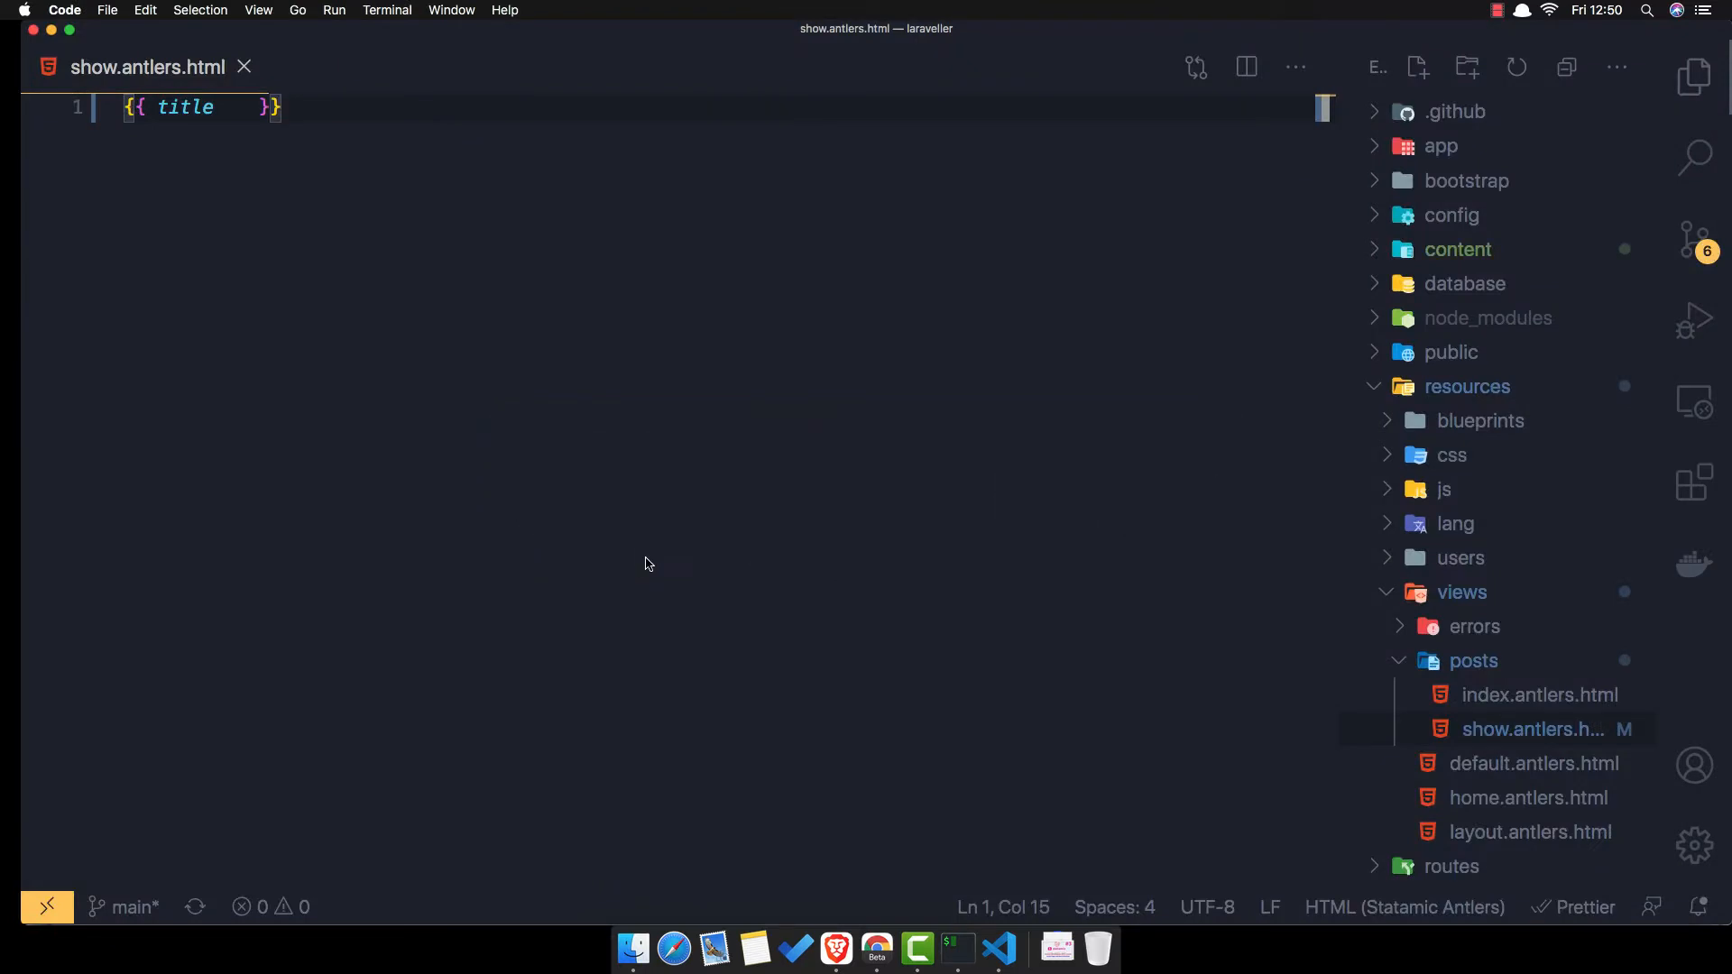
pyautogui.moveTo(645, 556)
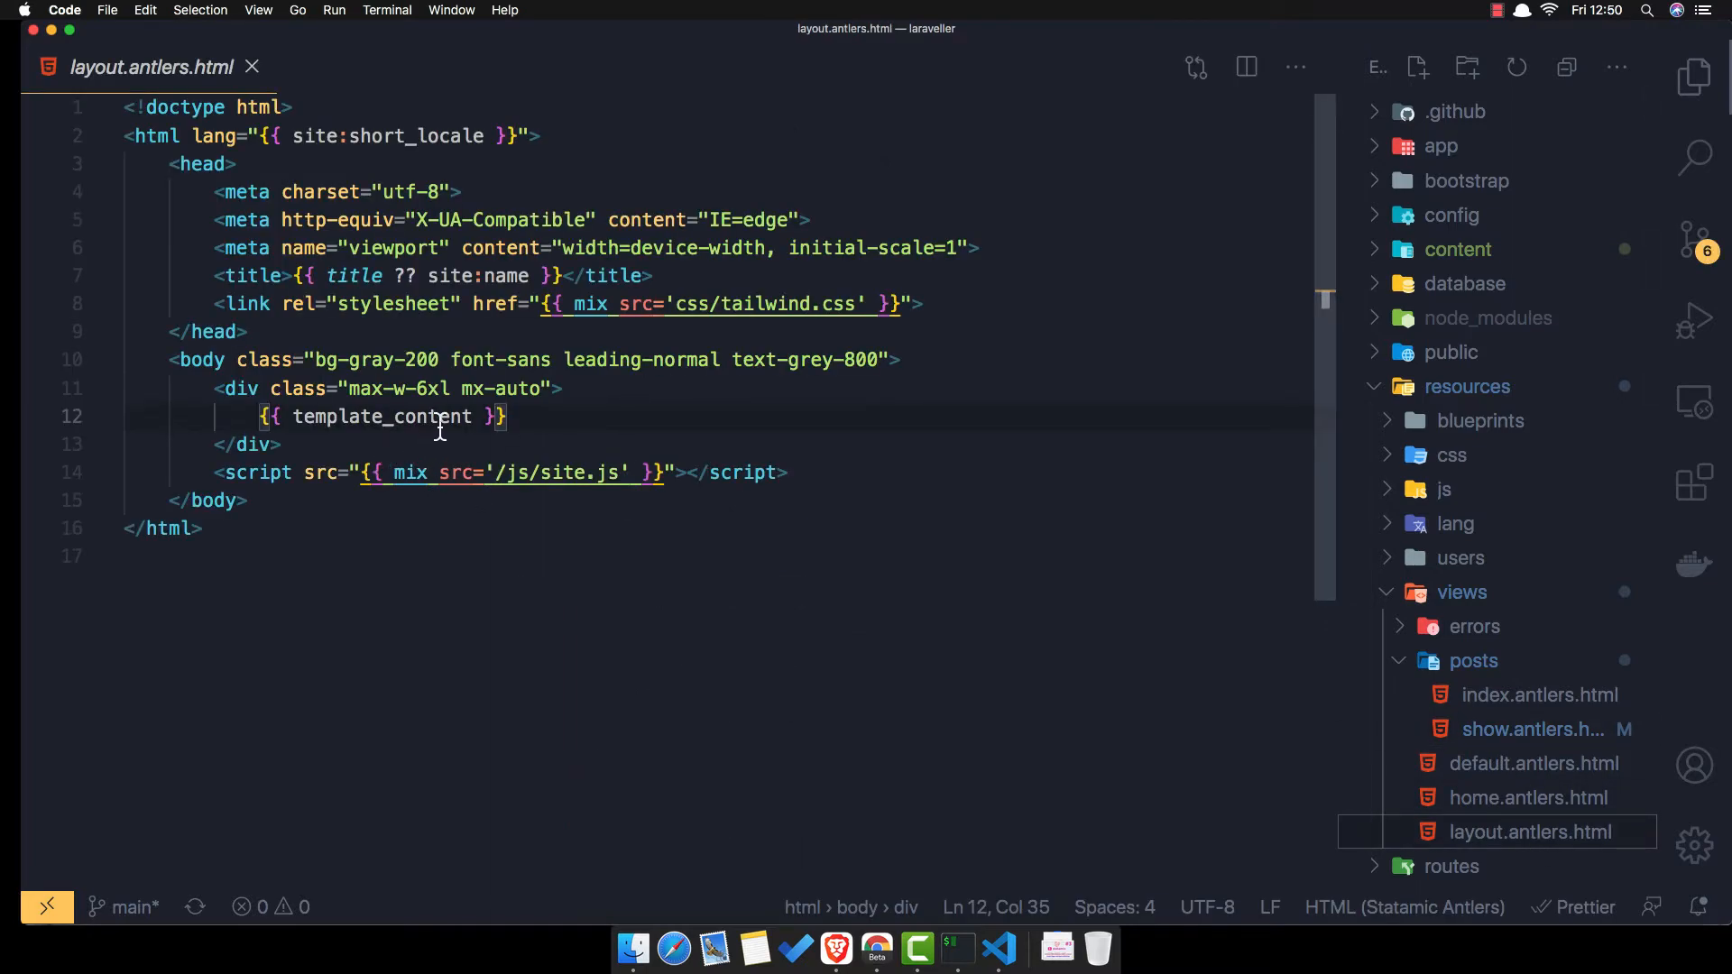
pyautogui.moveTo(920, 361)
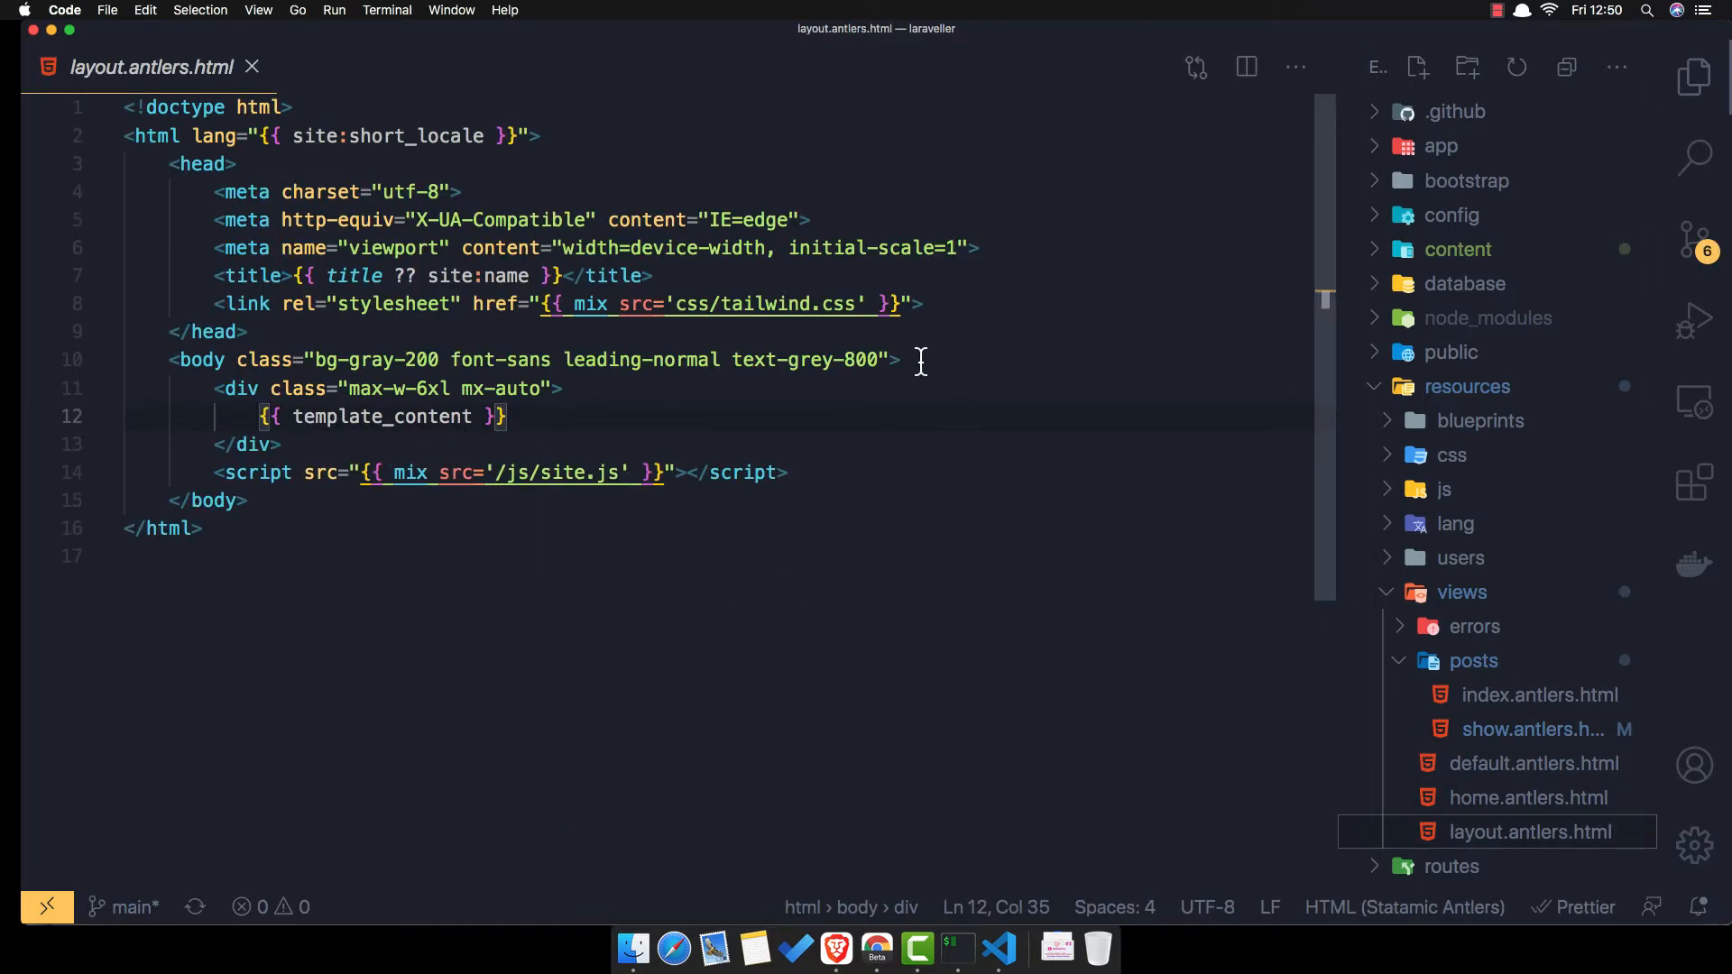
# - Switch to the browser and open Tailblocks from the tailwindcss bookmarks folder
pyautogui.press('cmd+tab')
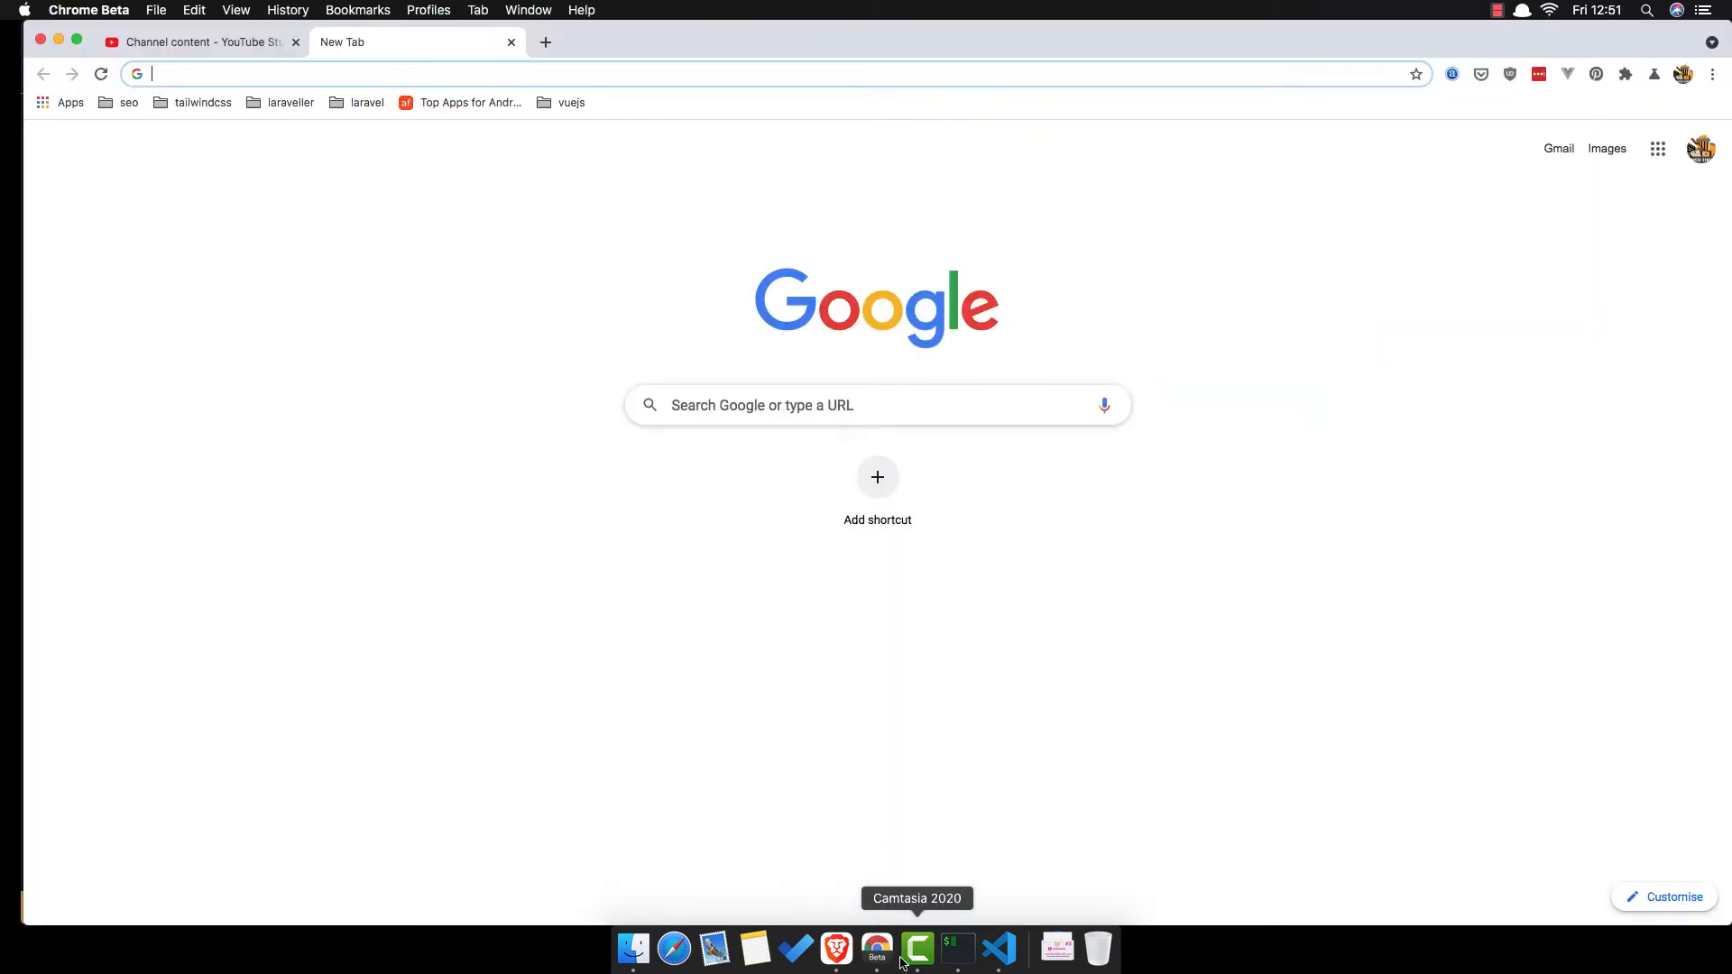
pyautogui.click(203, 102)
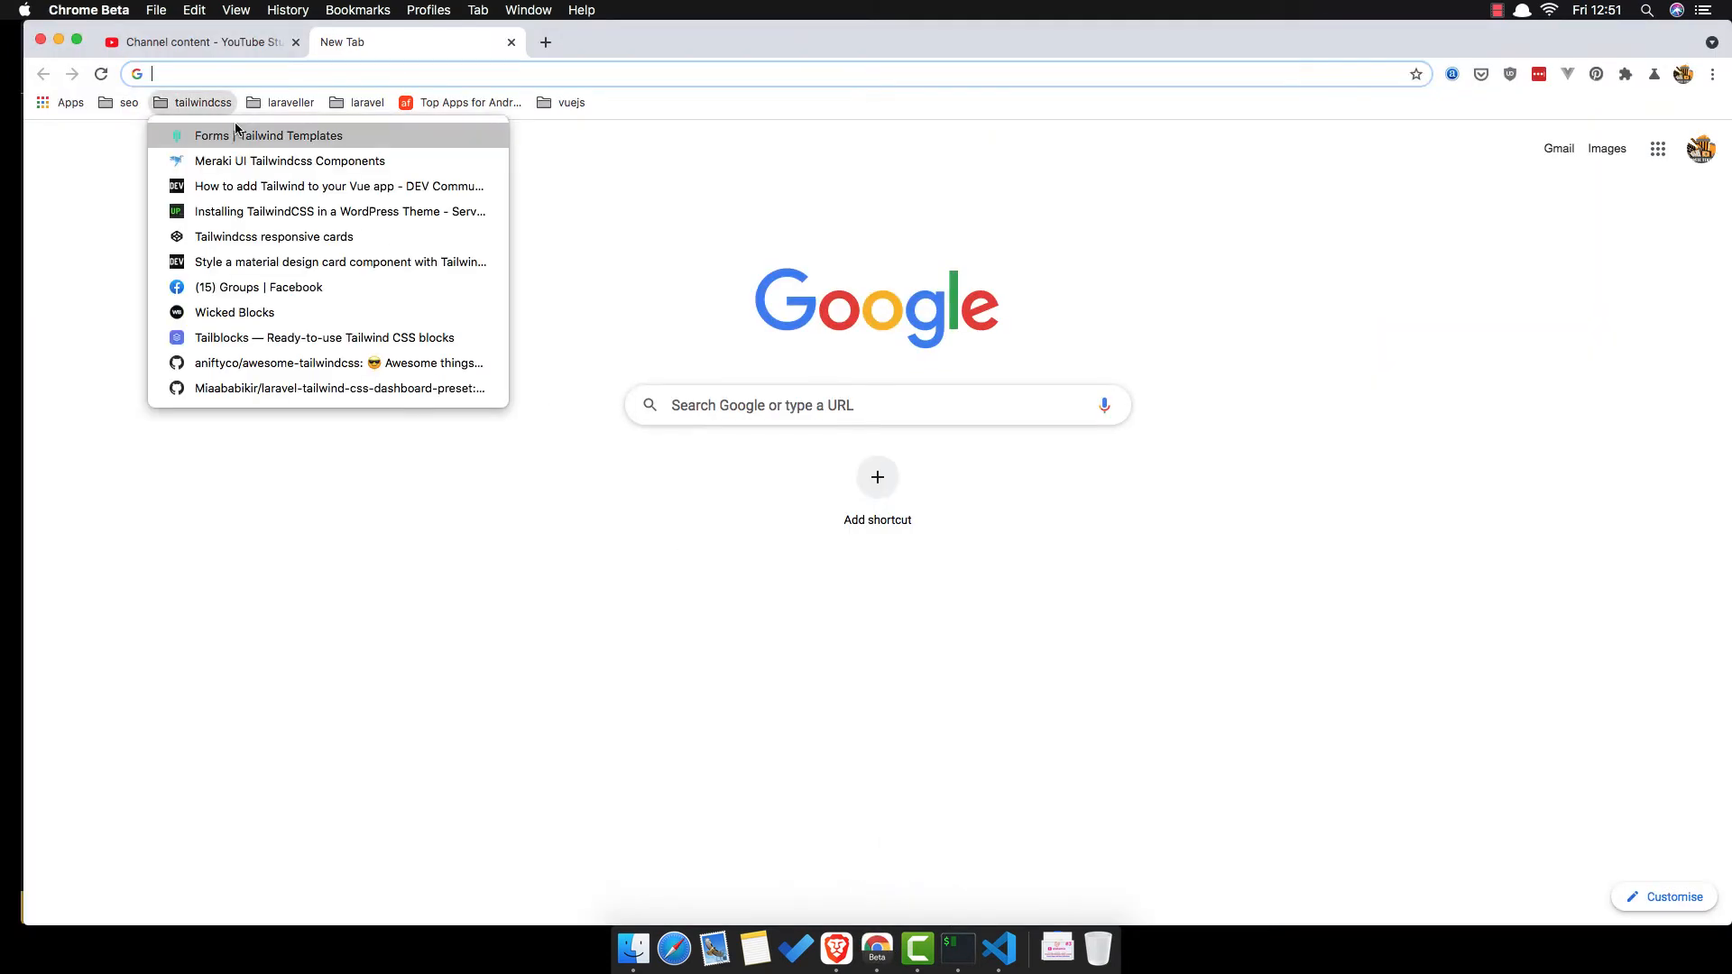
pyautogui.click(325, 337)
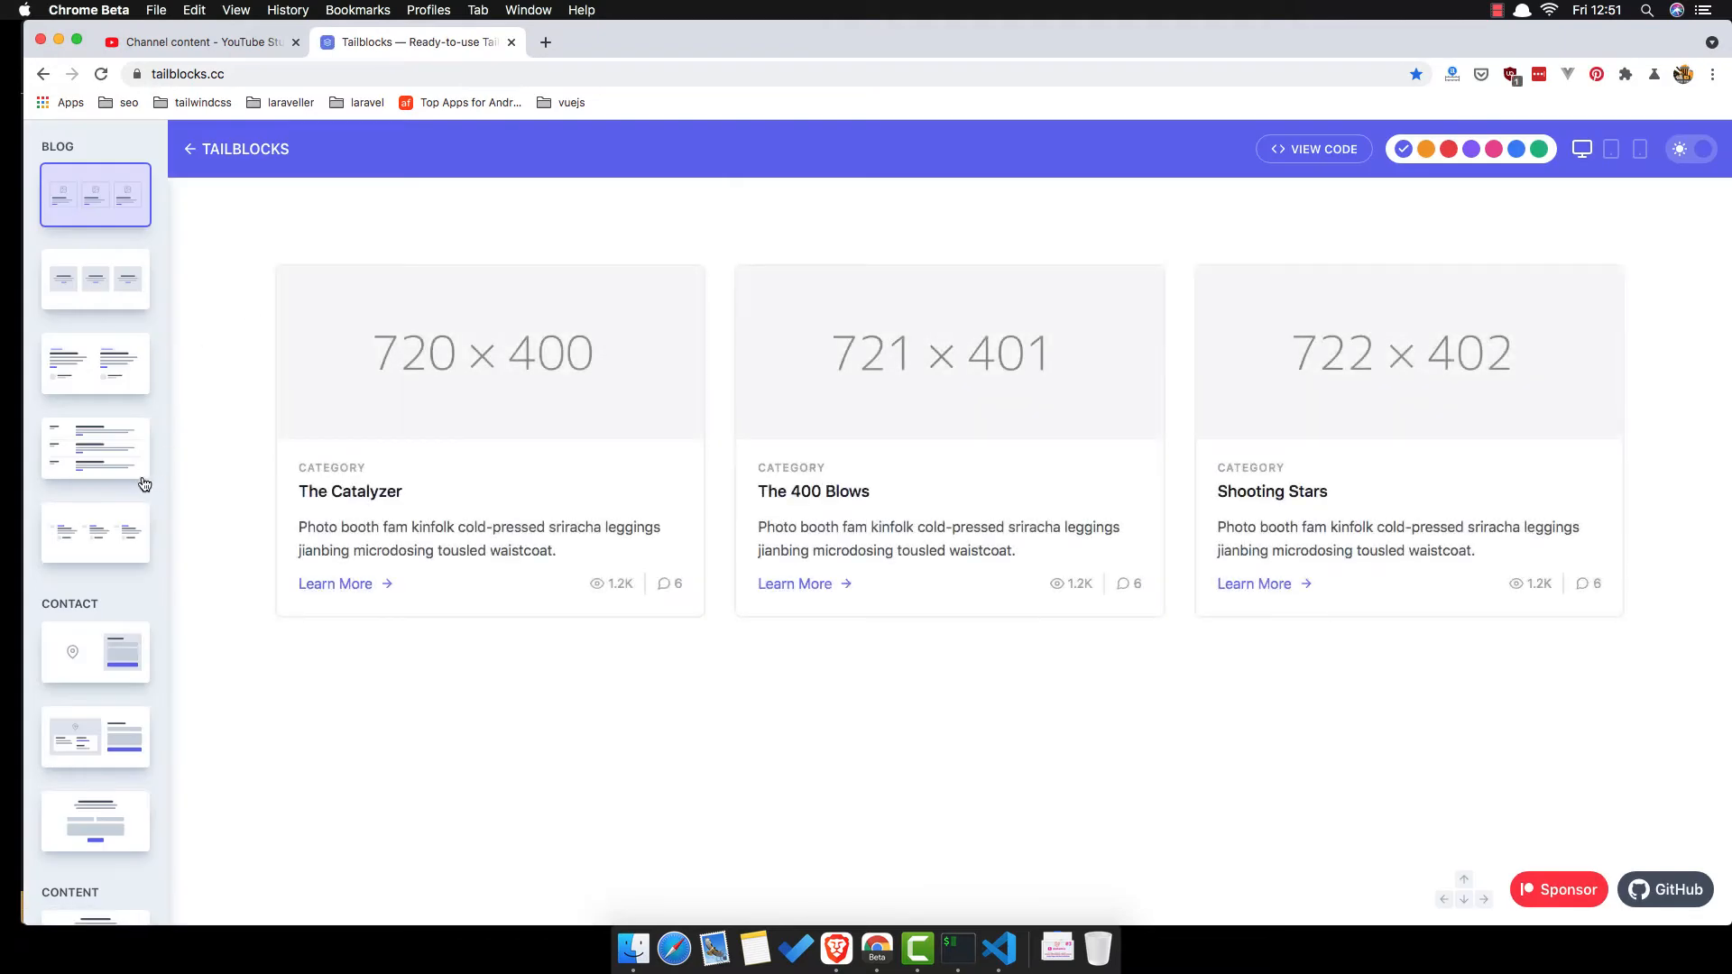
pyautogui.moveTo(134, 458)
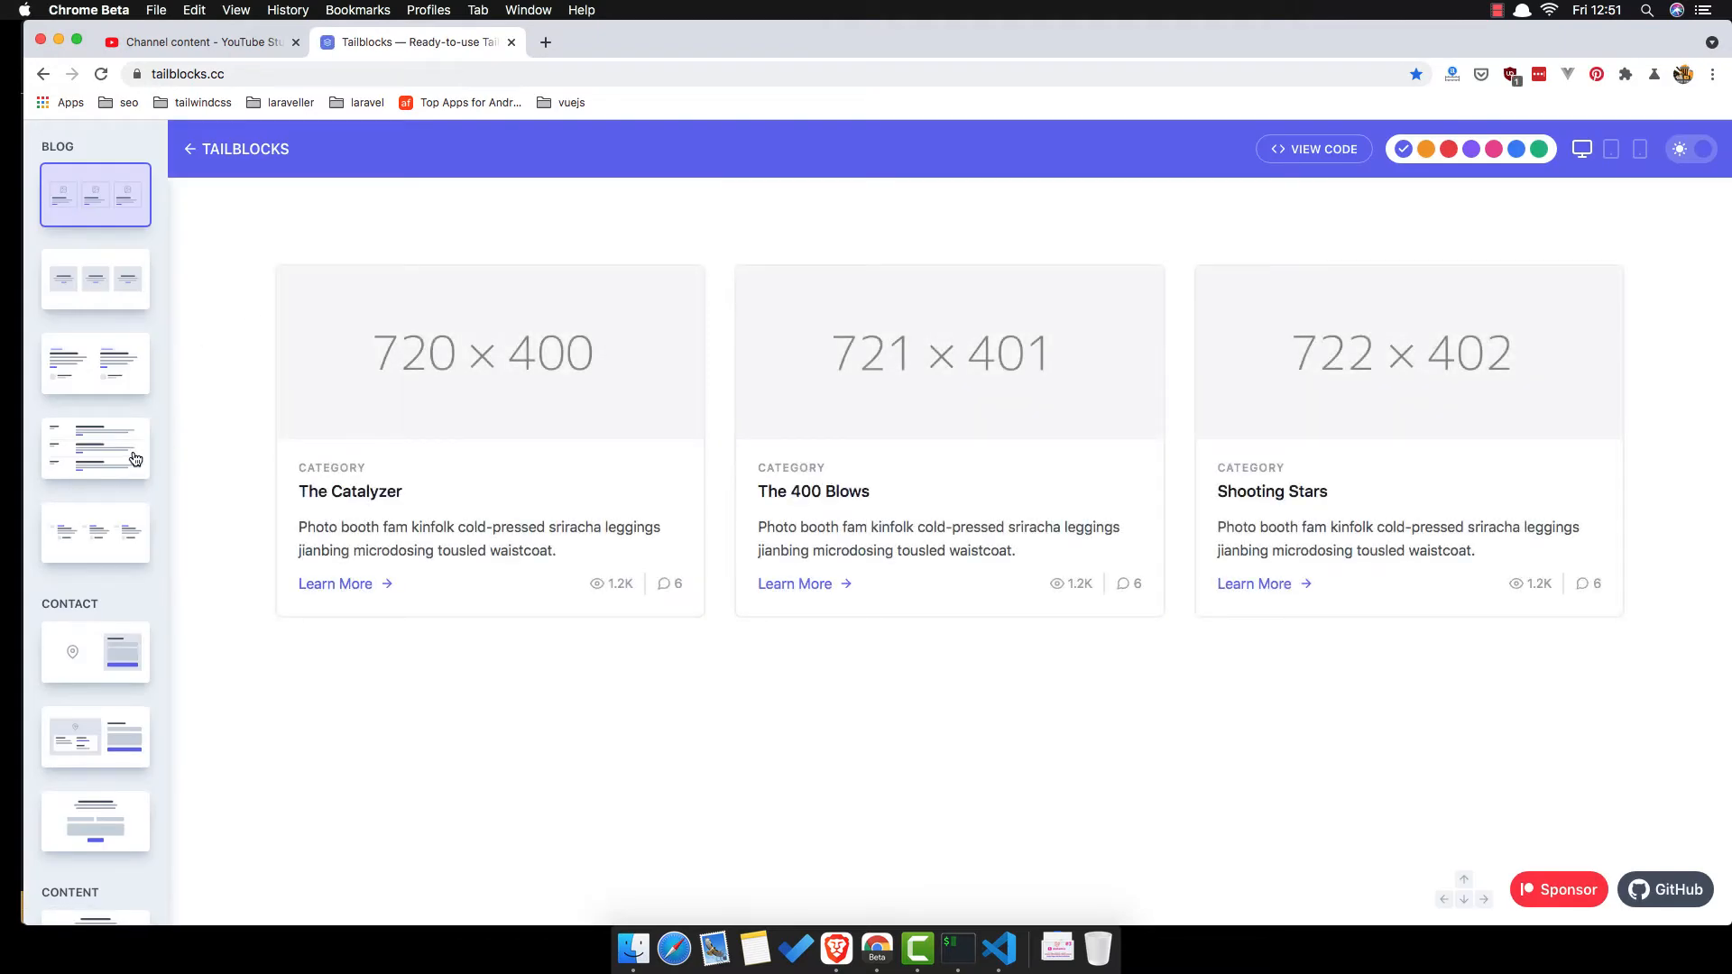
# - Browse Tailblocks blocks and copy the first Header block's code to the clipboard
pyautogui.click(94, 448)
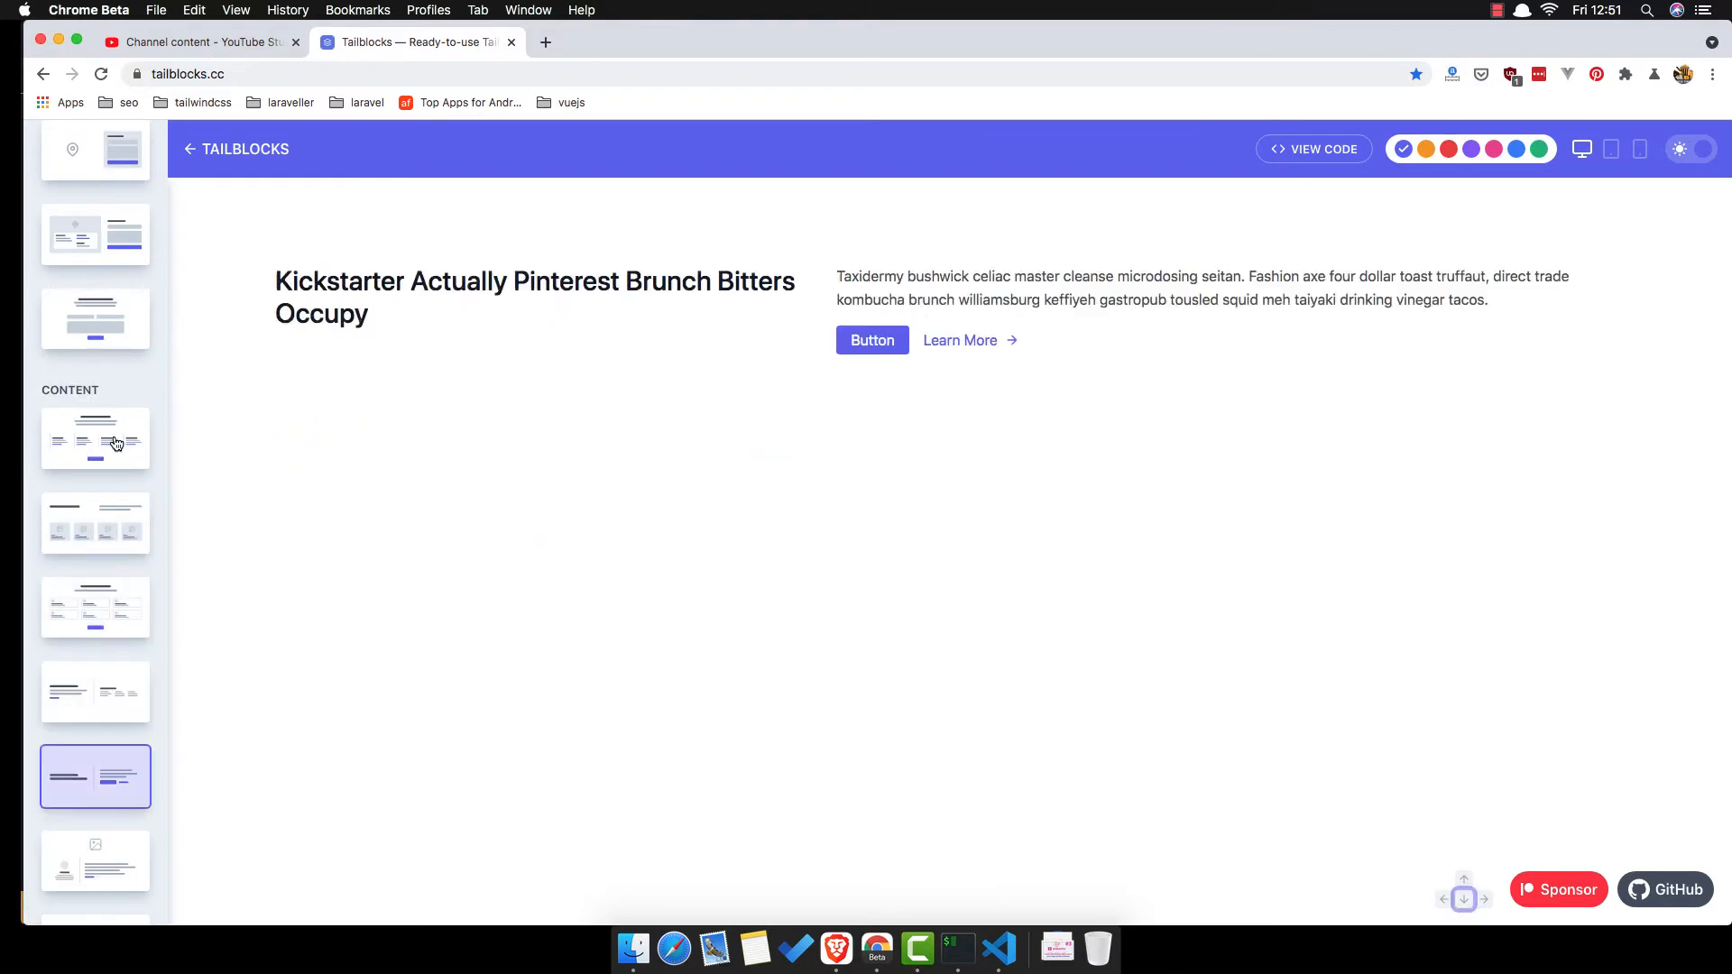
pyautogui.click(95, 606)
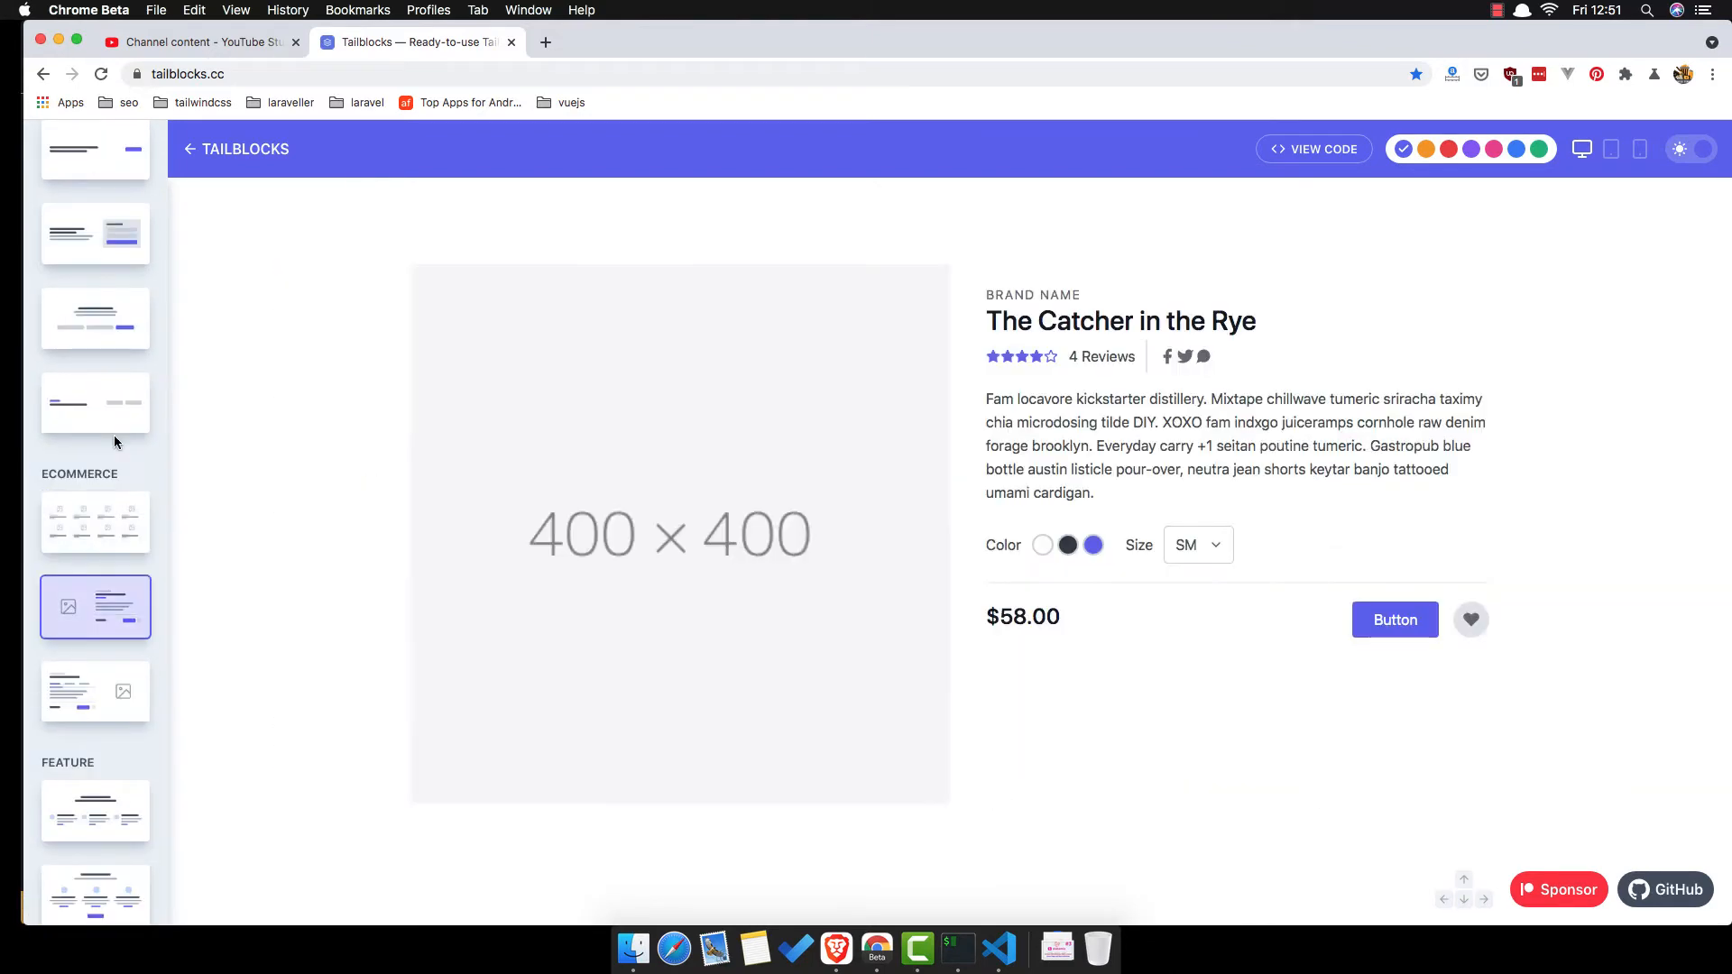
pyautogui.click(94, 436)
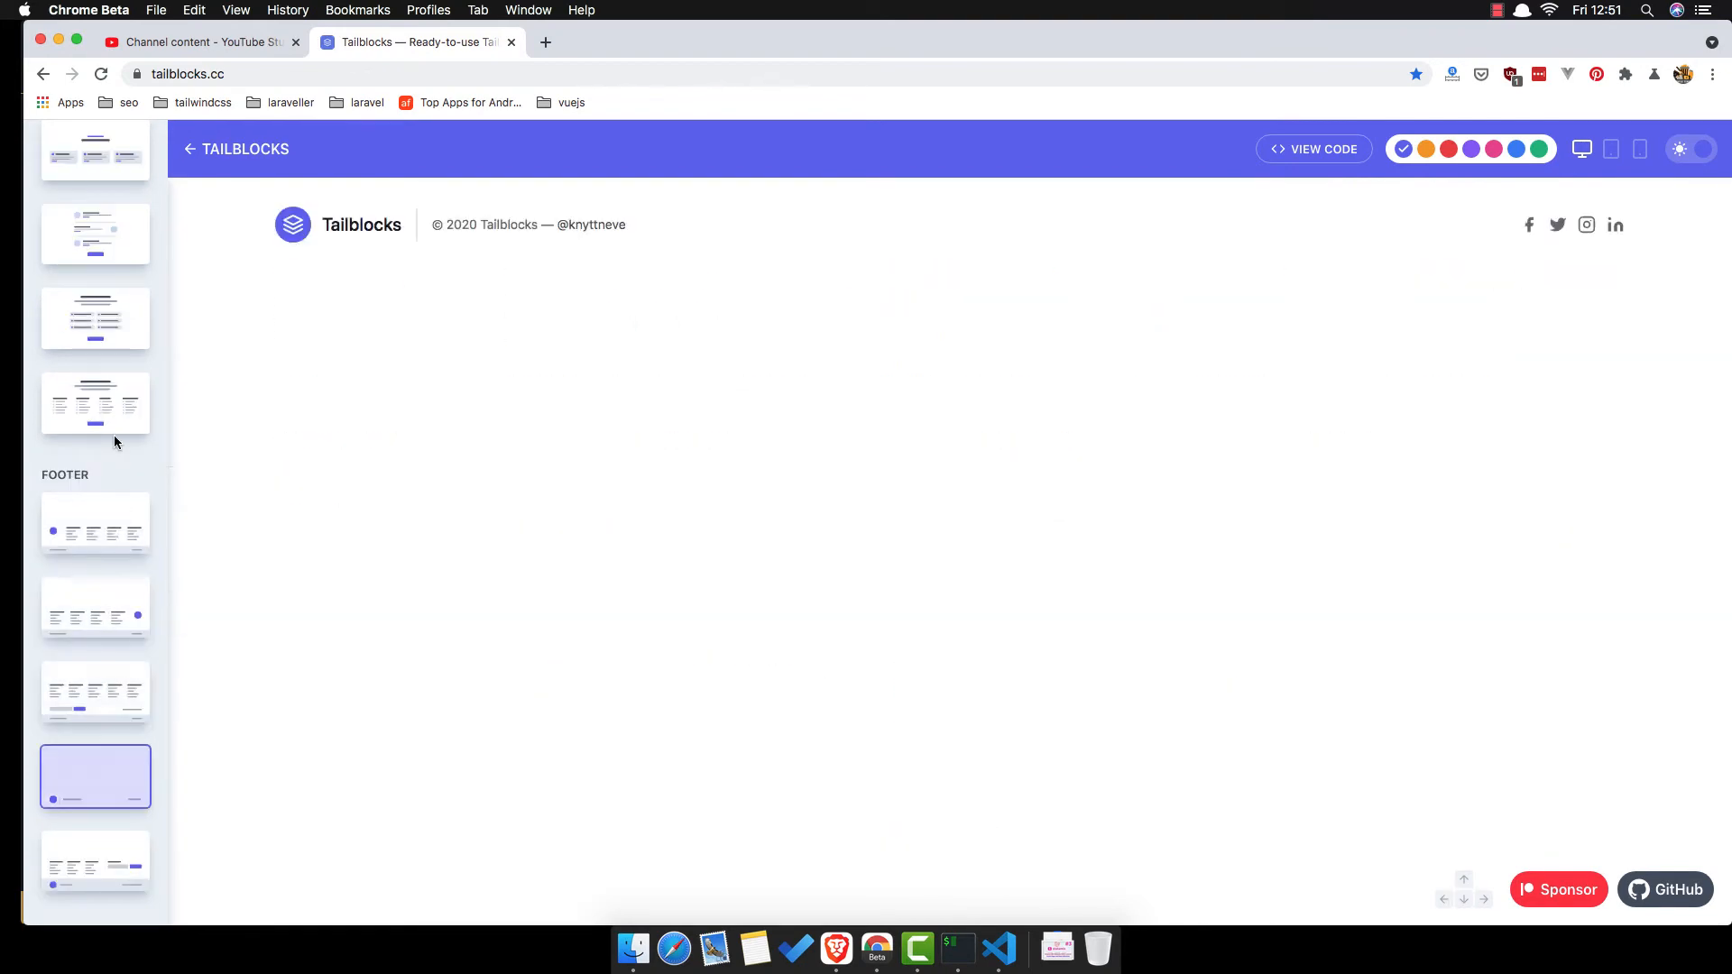
pyautogui.click(95, 451)
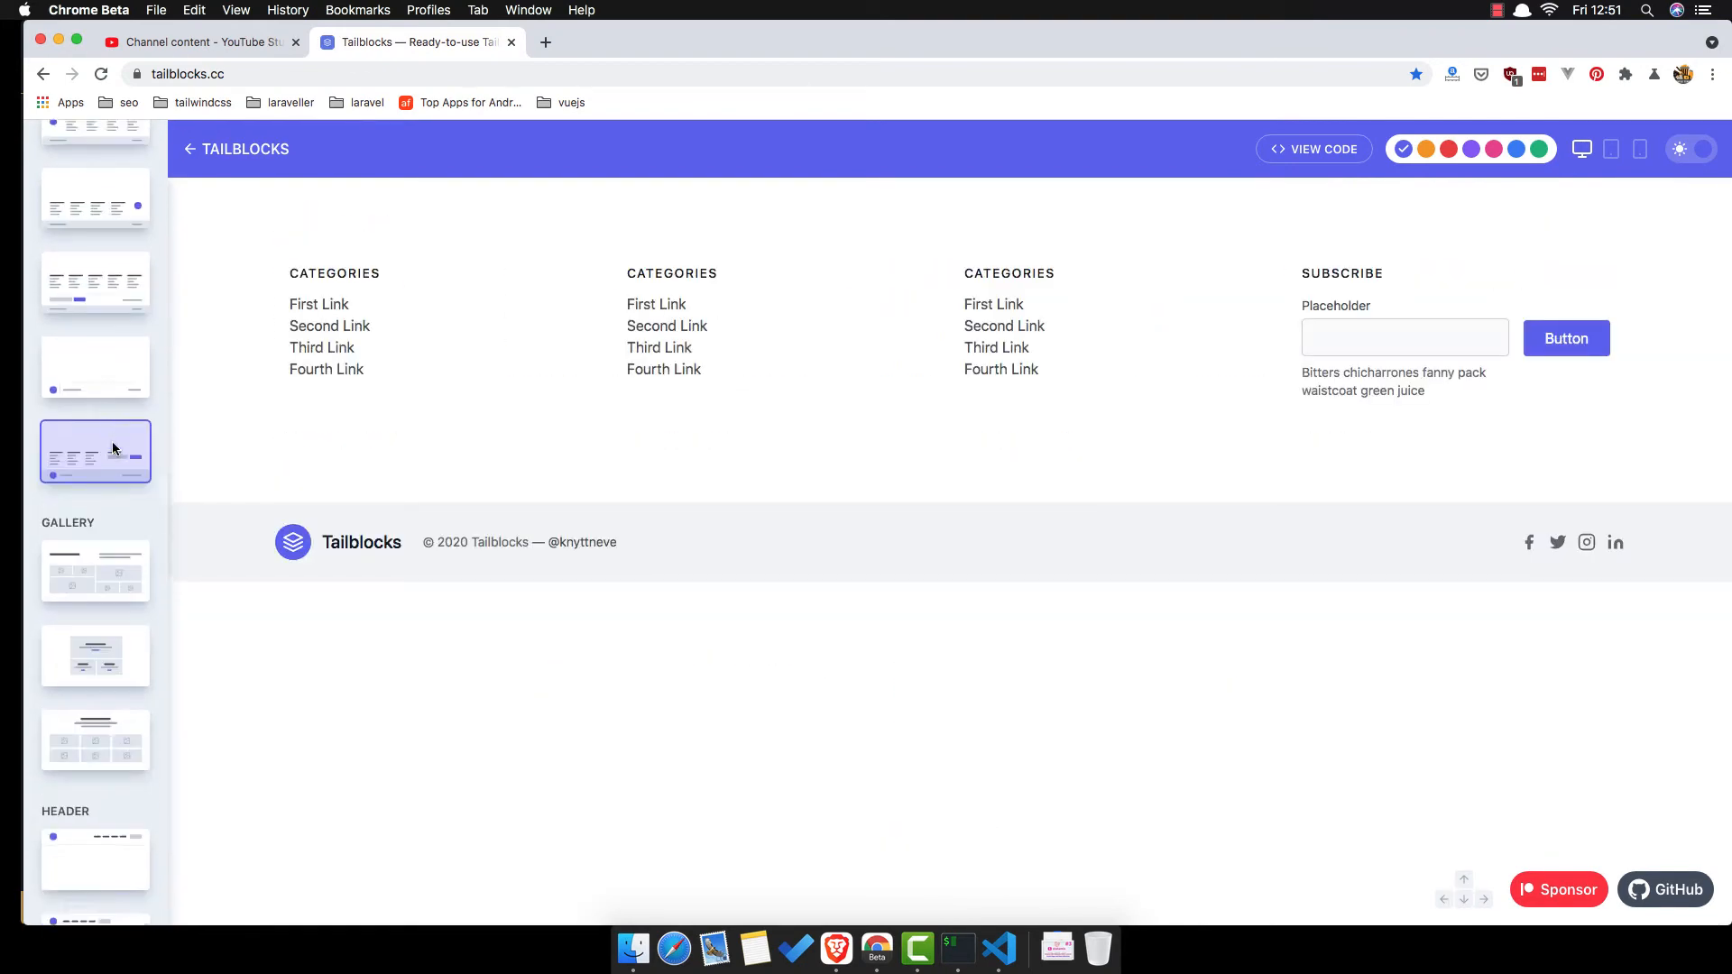
pyautogui.scroll(-3)
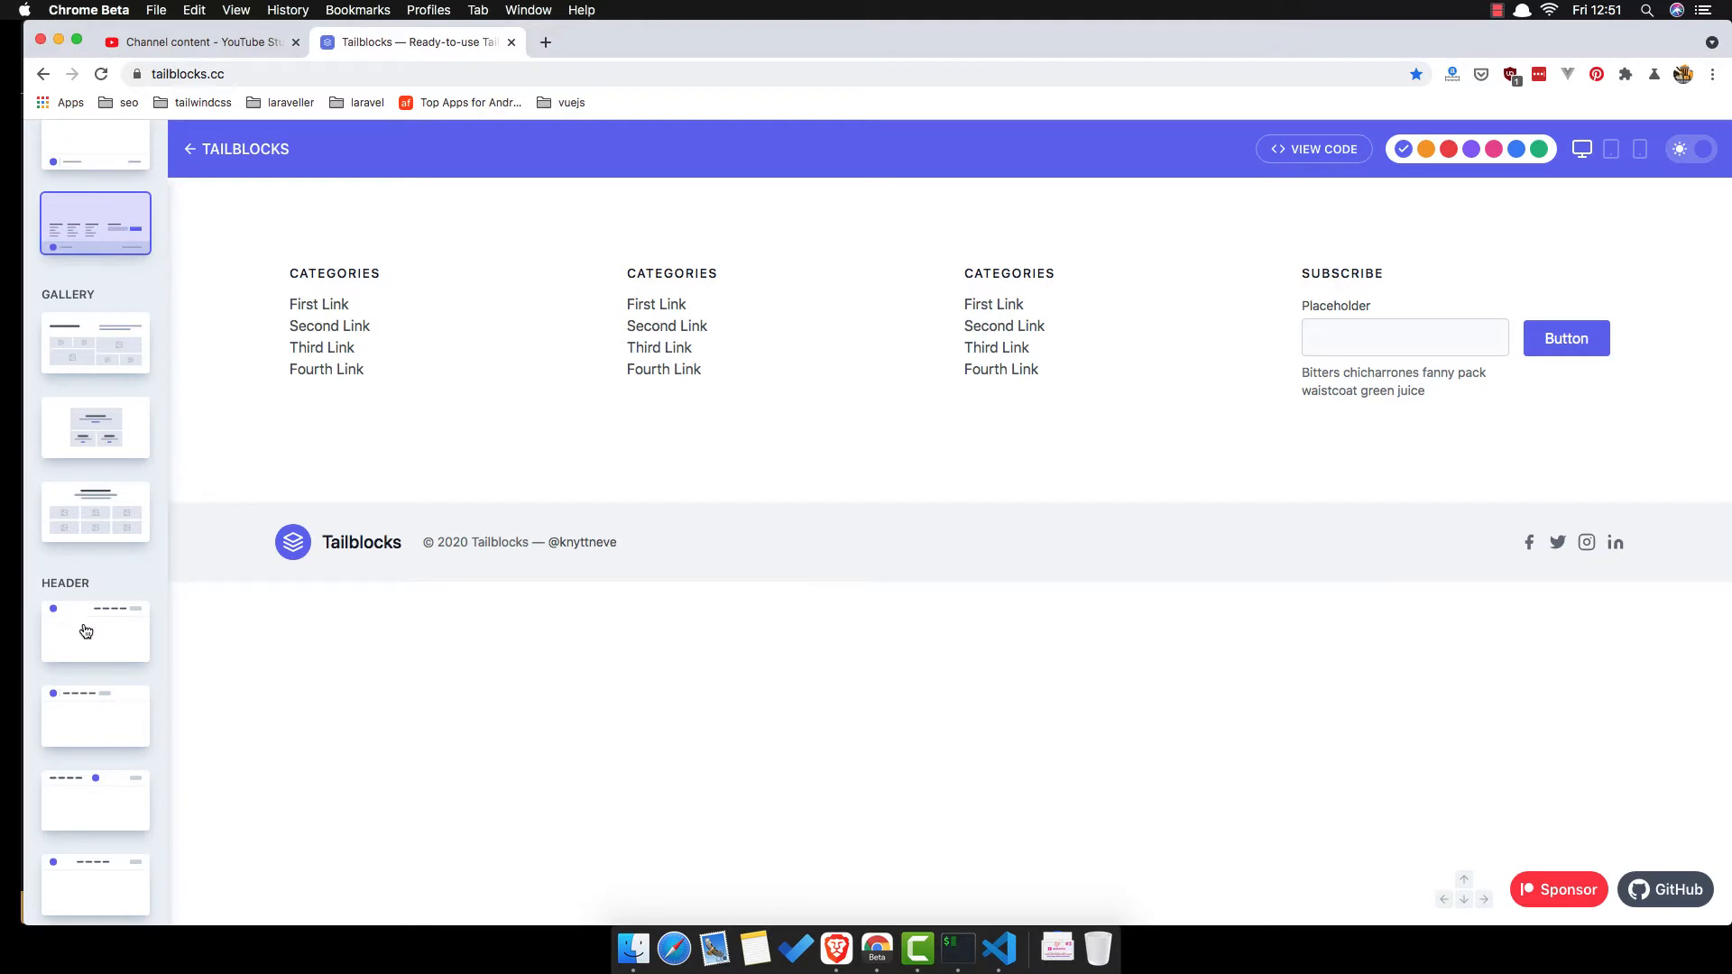
pyautogui.click(94, 631)
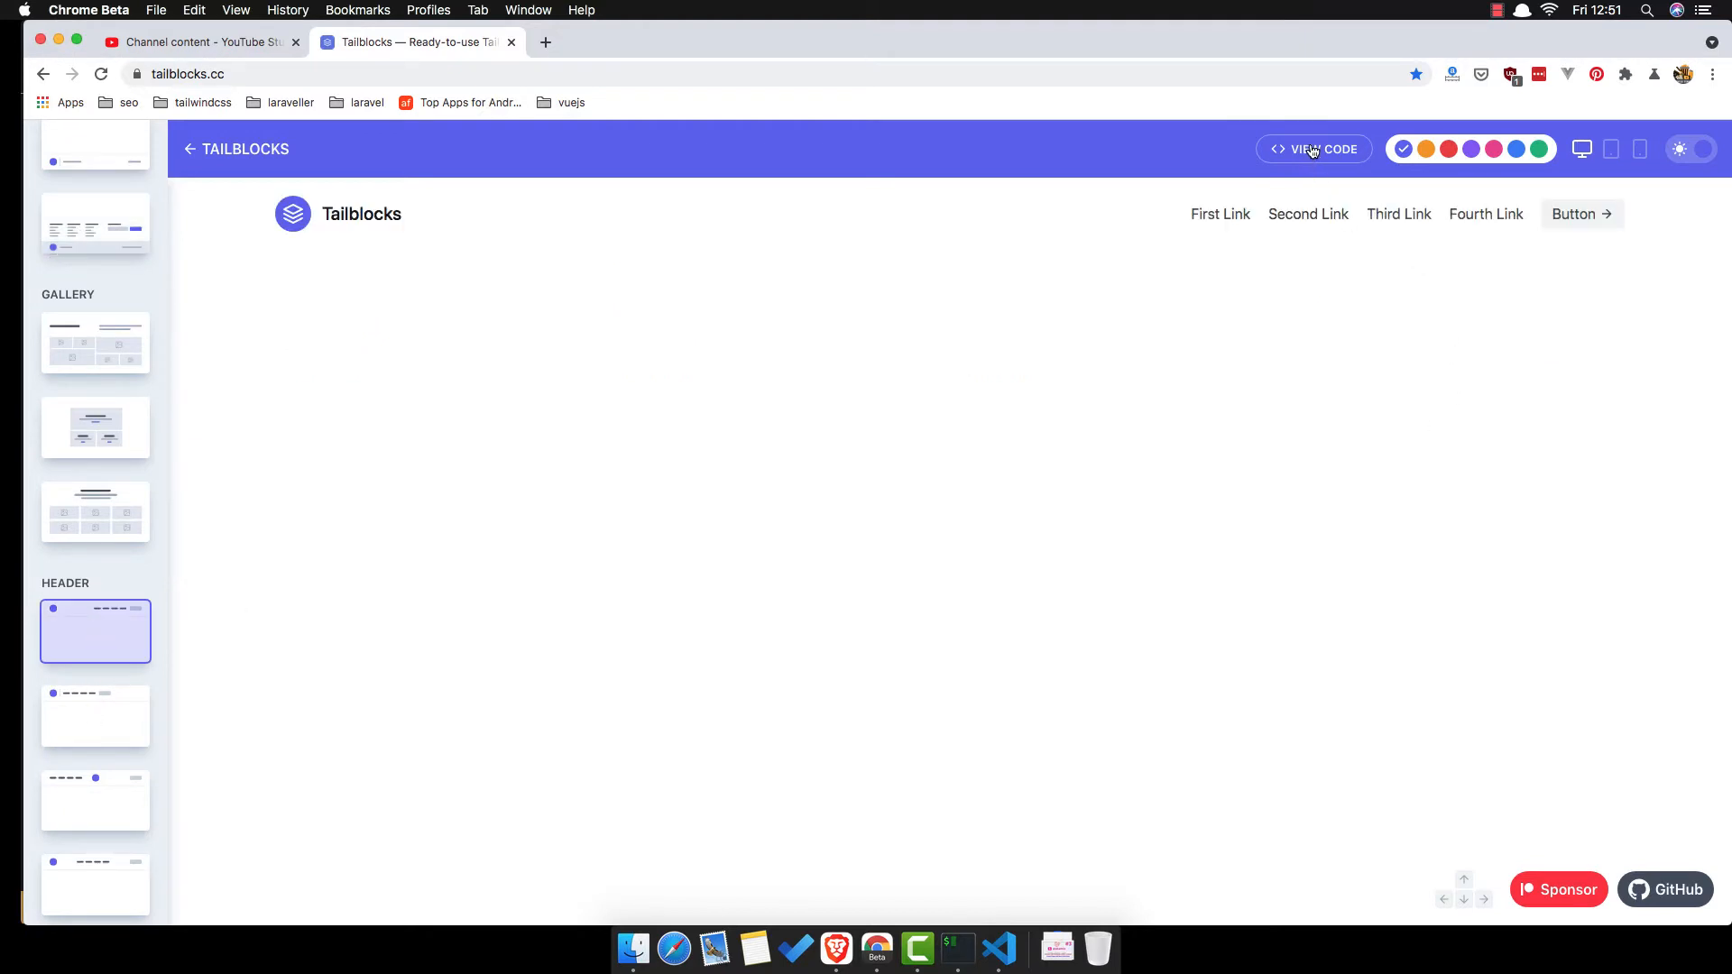
pyautogui.click(1313, 148)
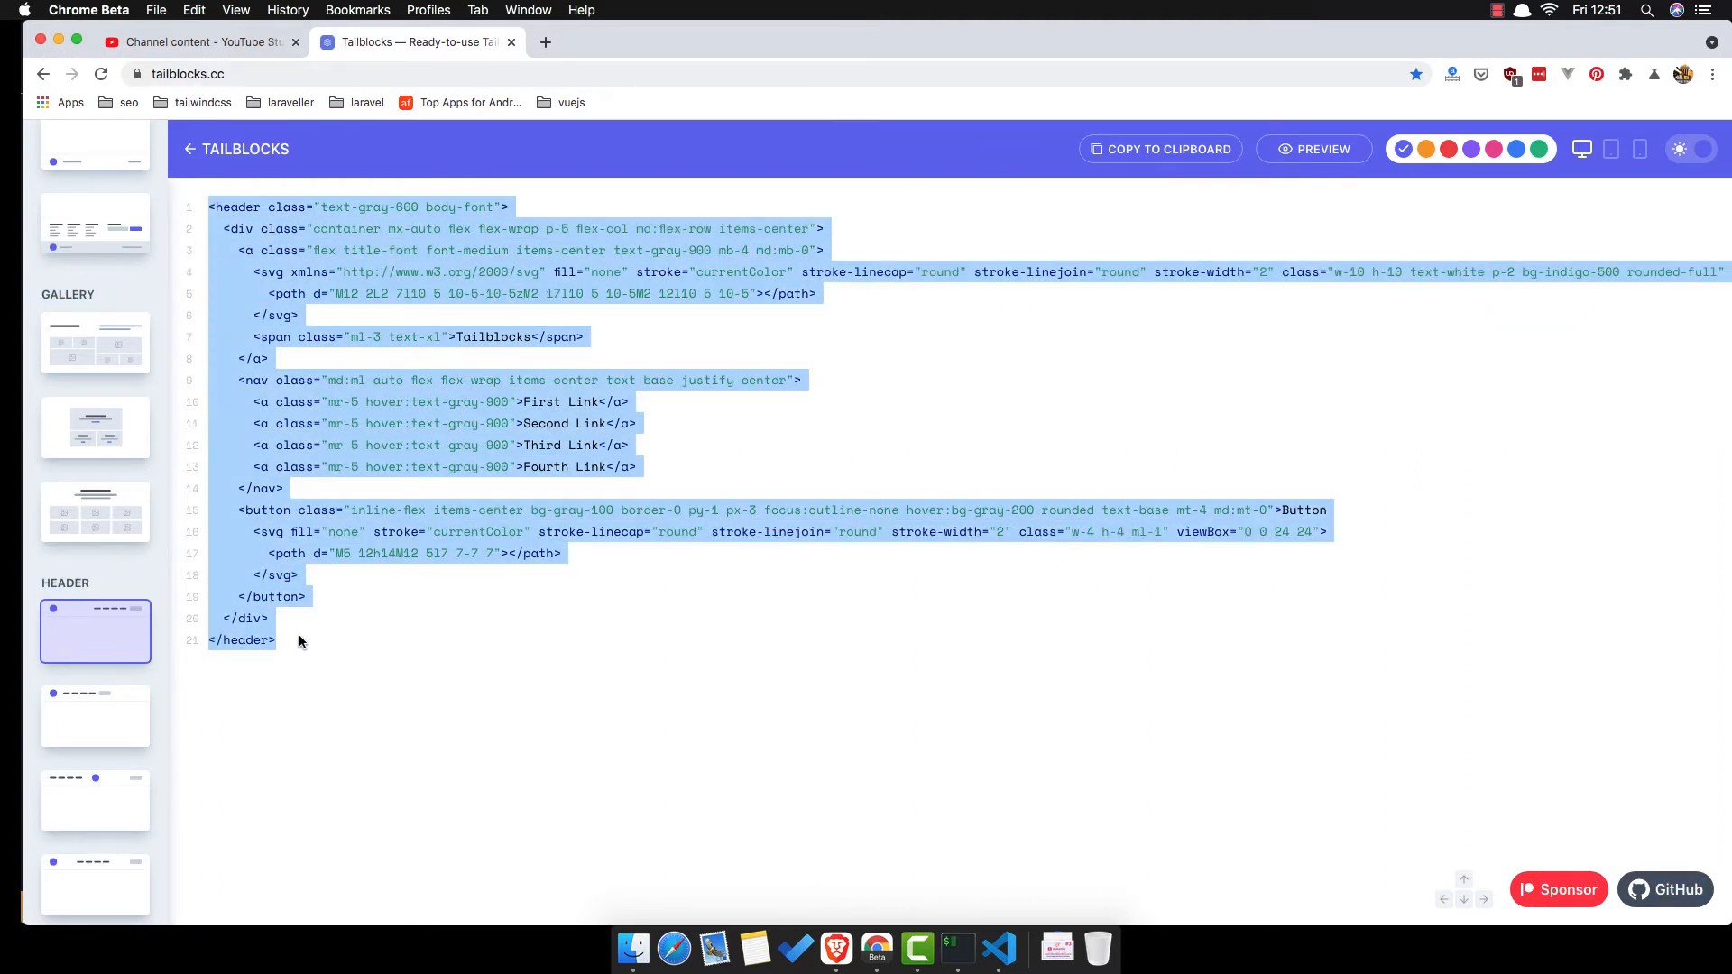
pyautogui.click(996, 948)
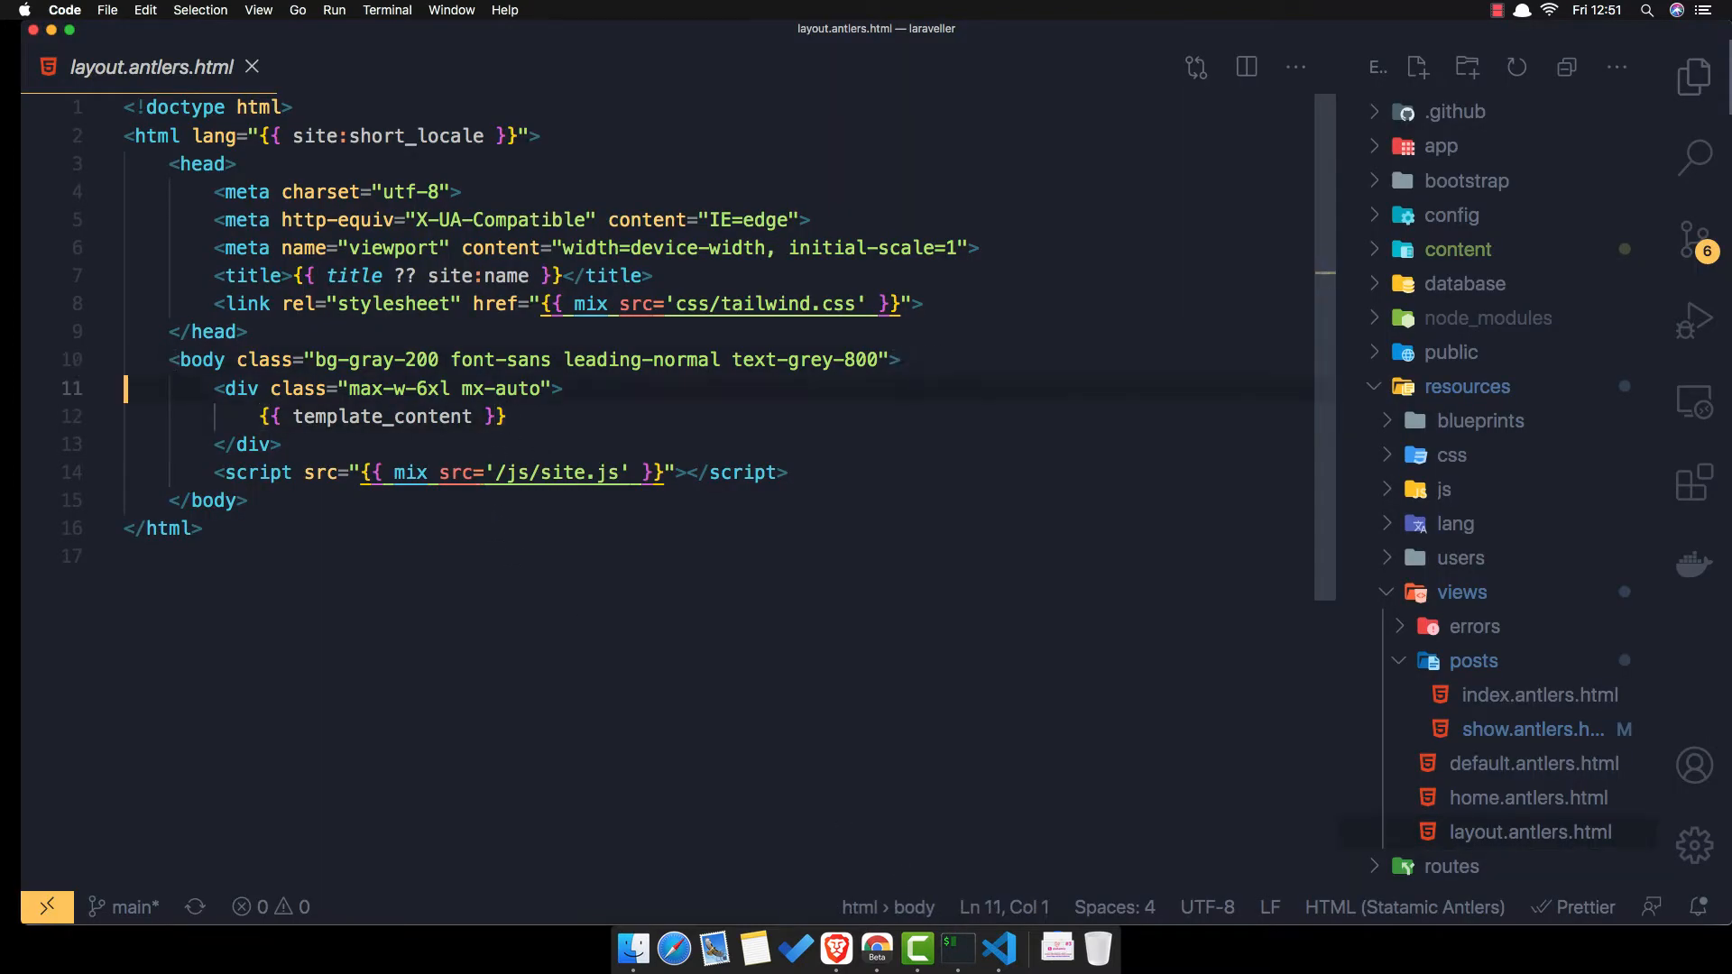
# - Paste the header markup after the body tag in layout.antlers.html and save
pyautogui.press('enter')
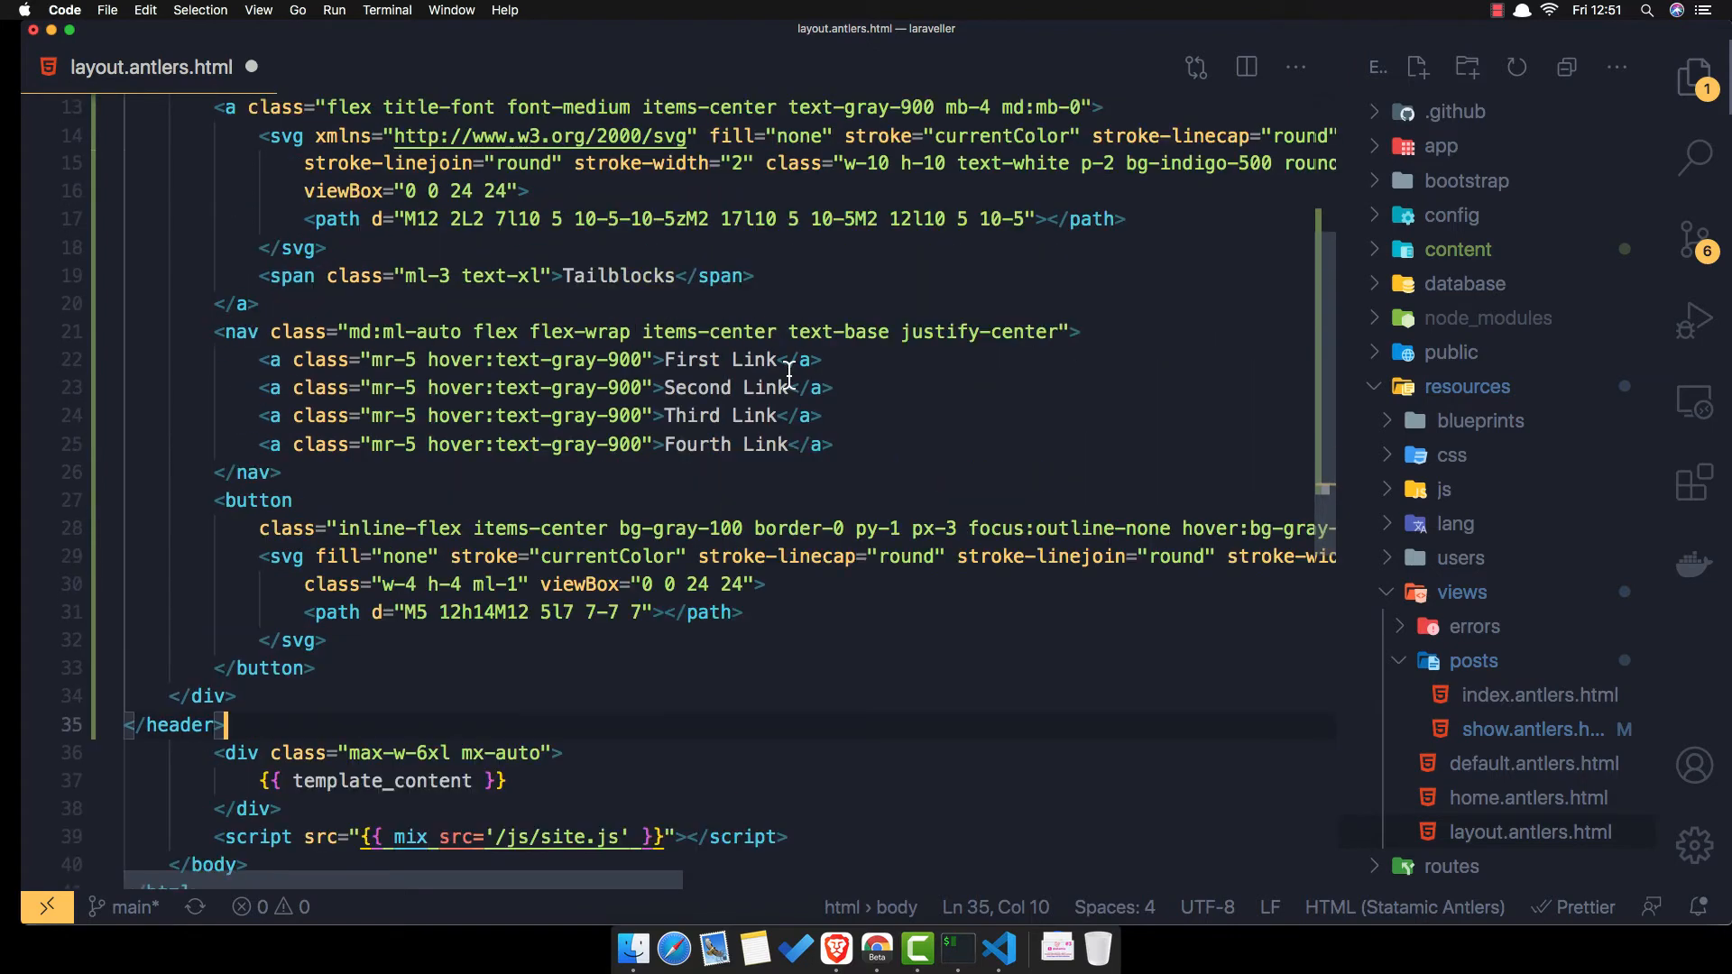
pyautogui.press('cmd+s')
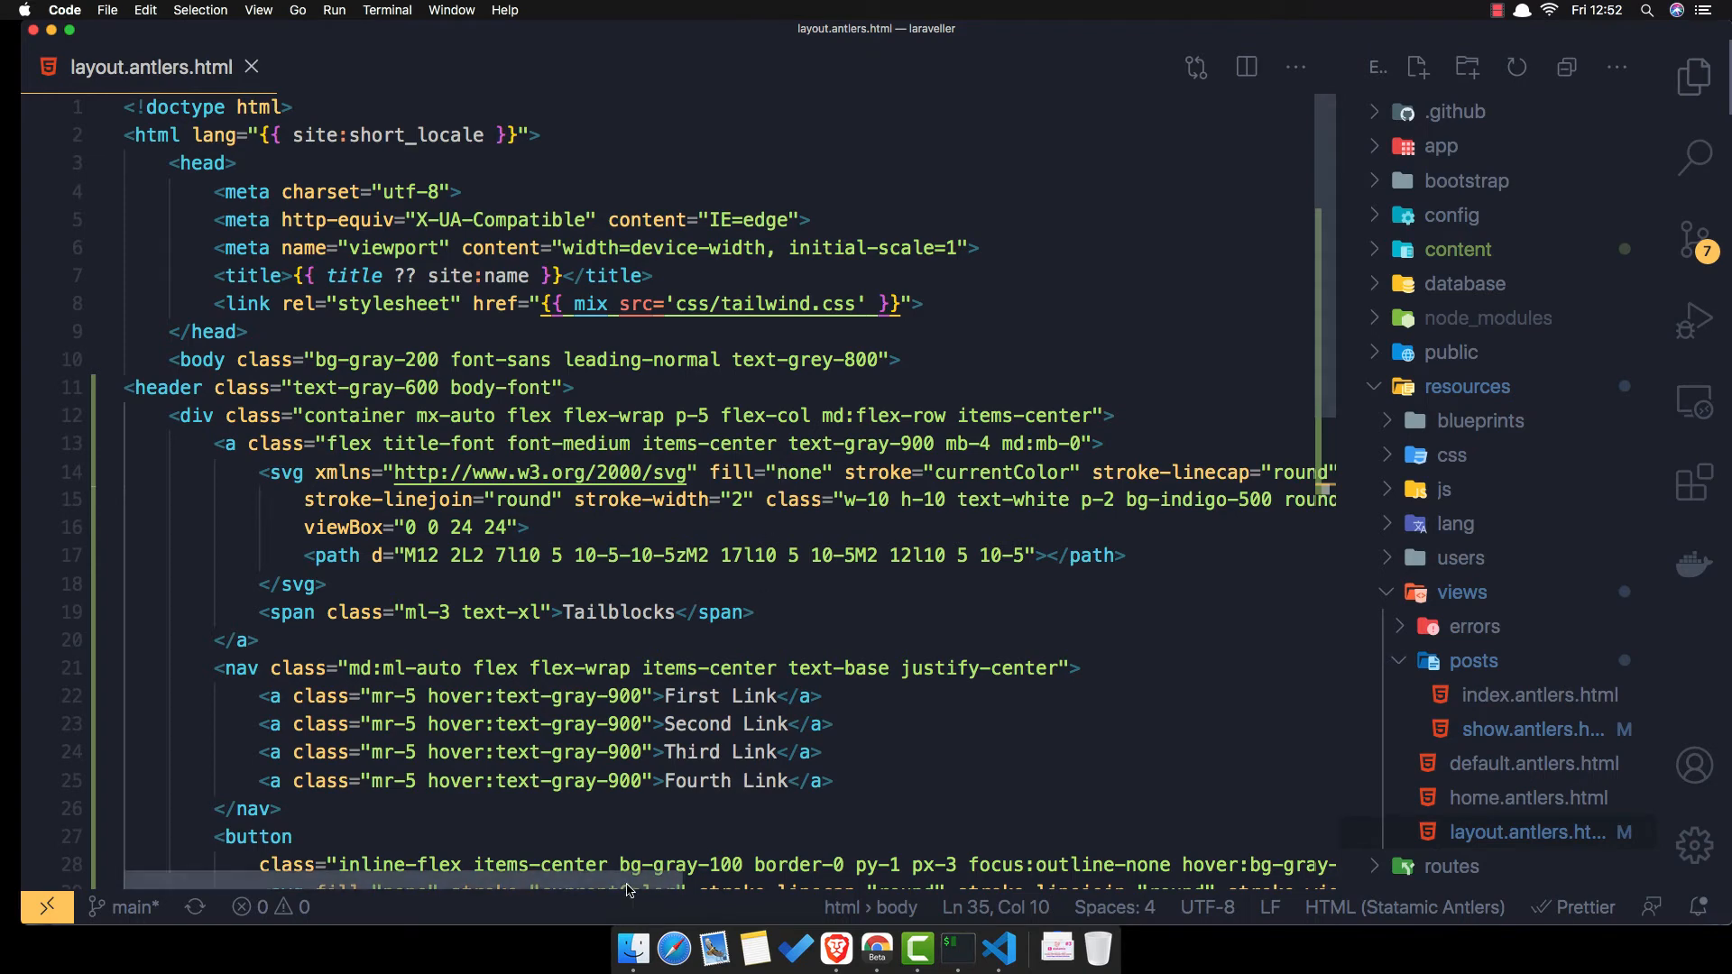
# - Rename the header brand to Laraveller, link the logo to '/', and delete the button
pyautogui.hscroll(3)
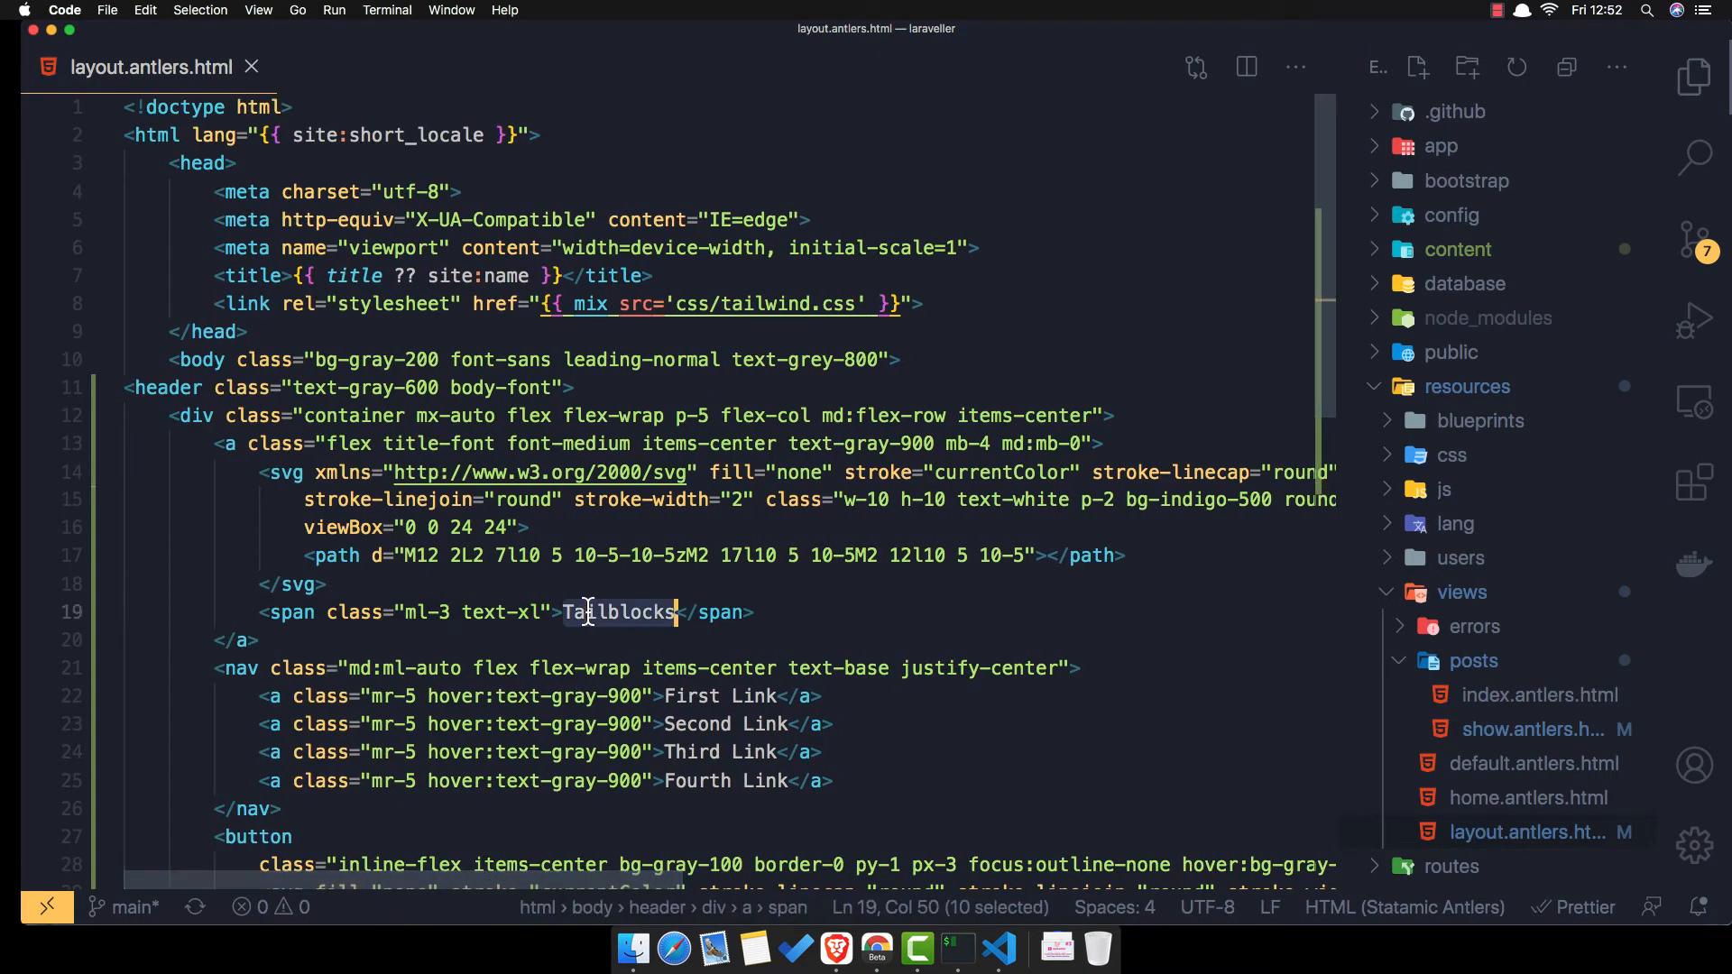
pyautogui.write('La')
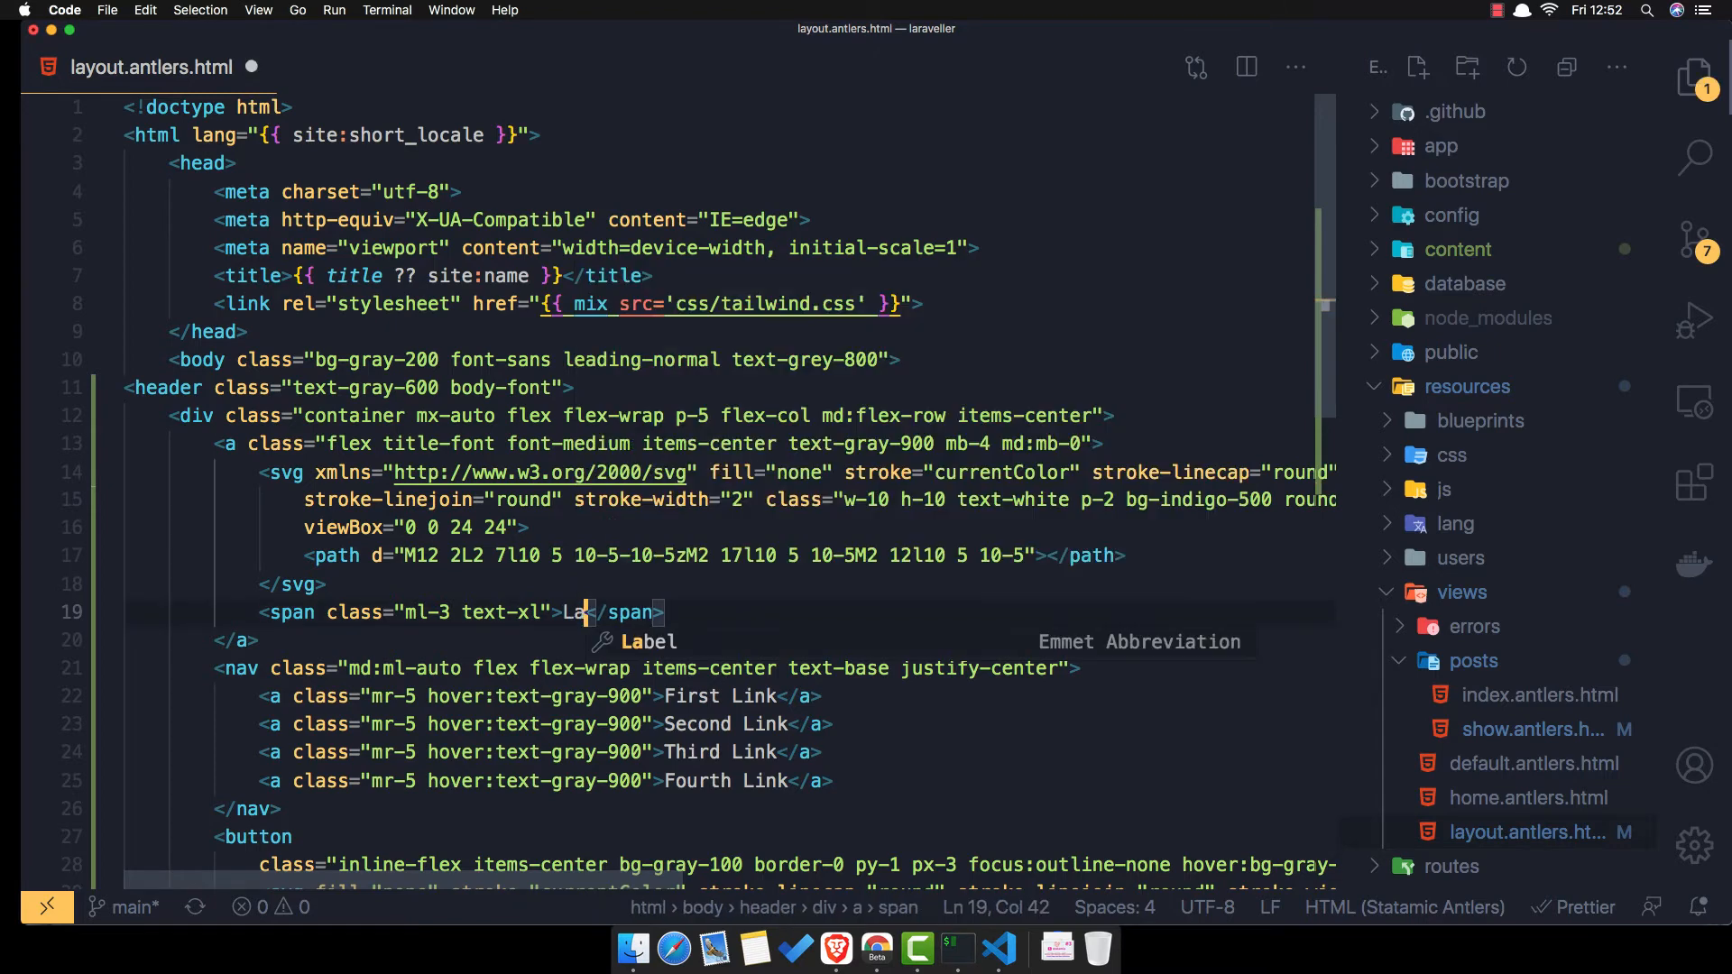
pyautogui.write('raveller')
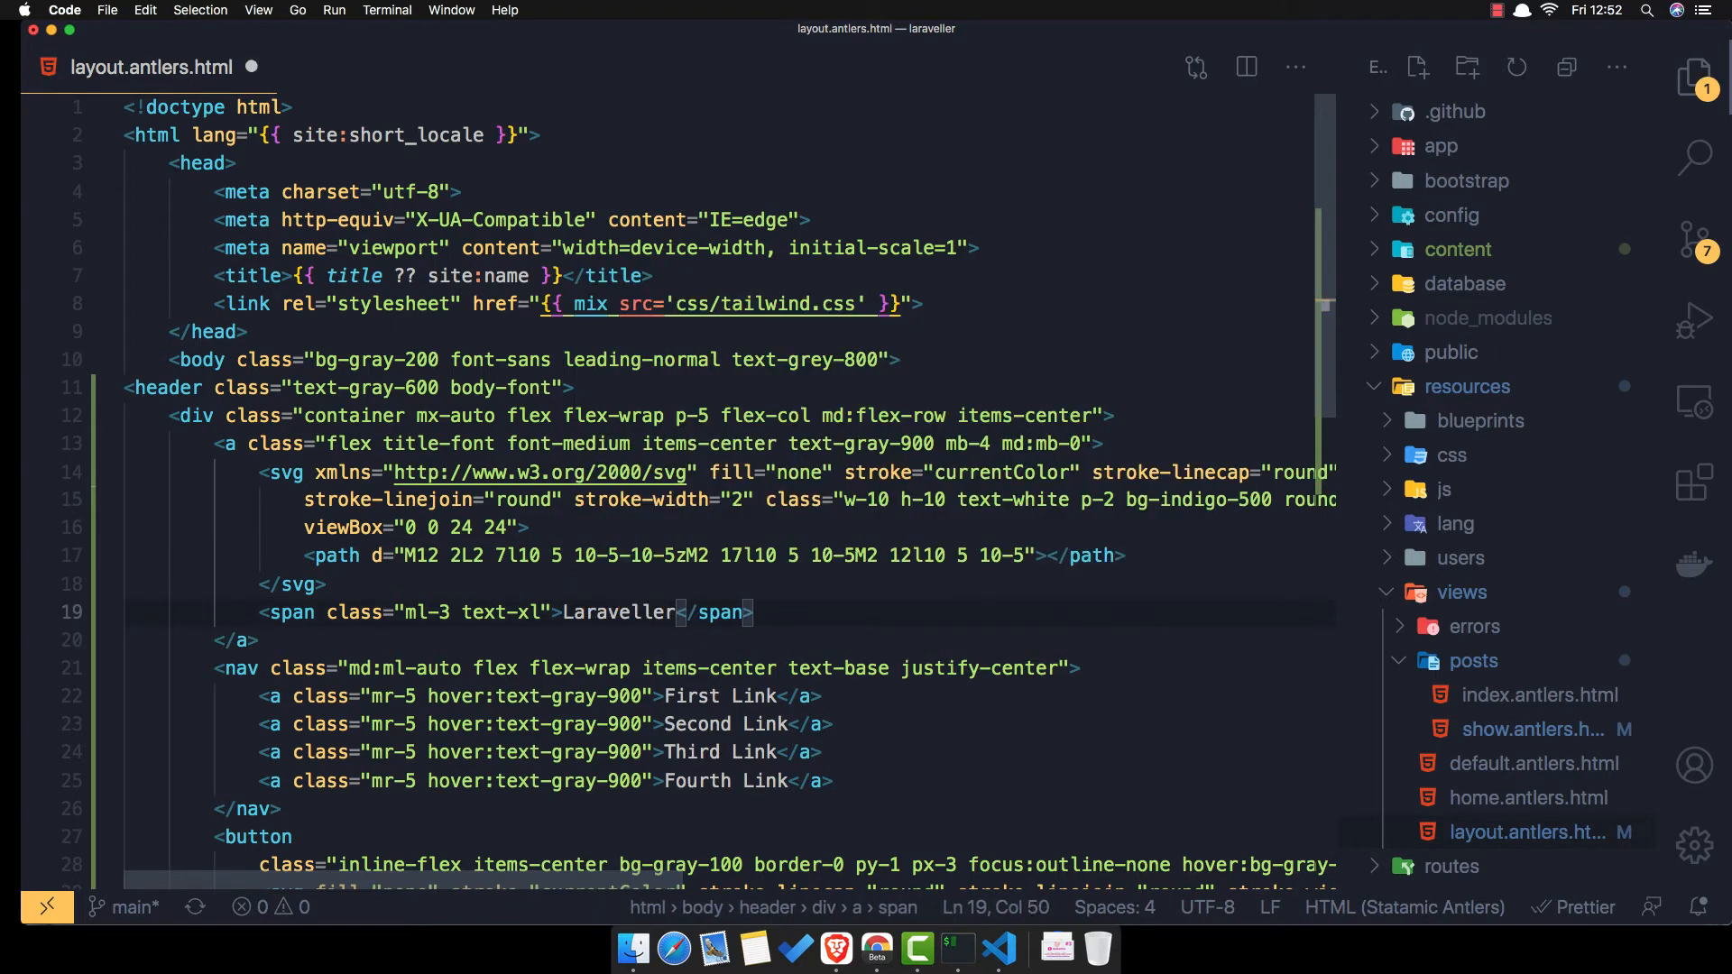
pyautogui.moveTo(279, 444)
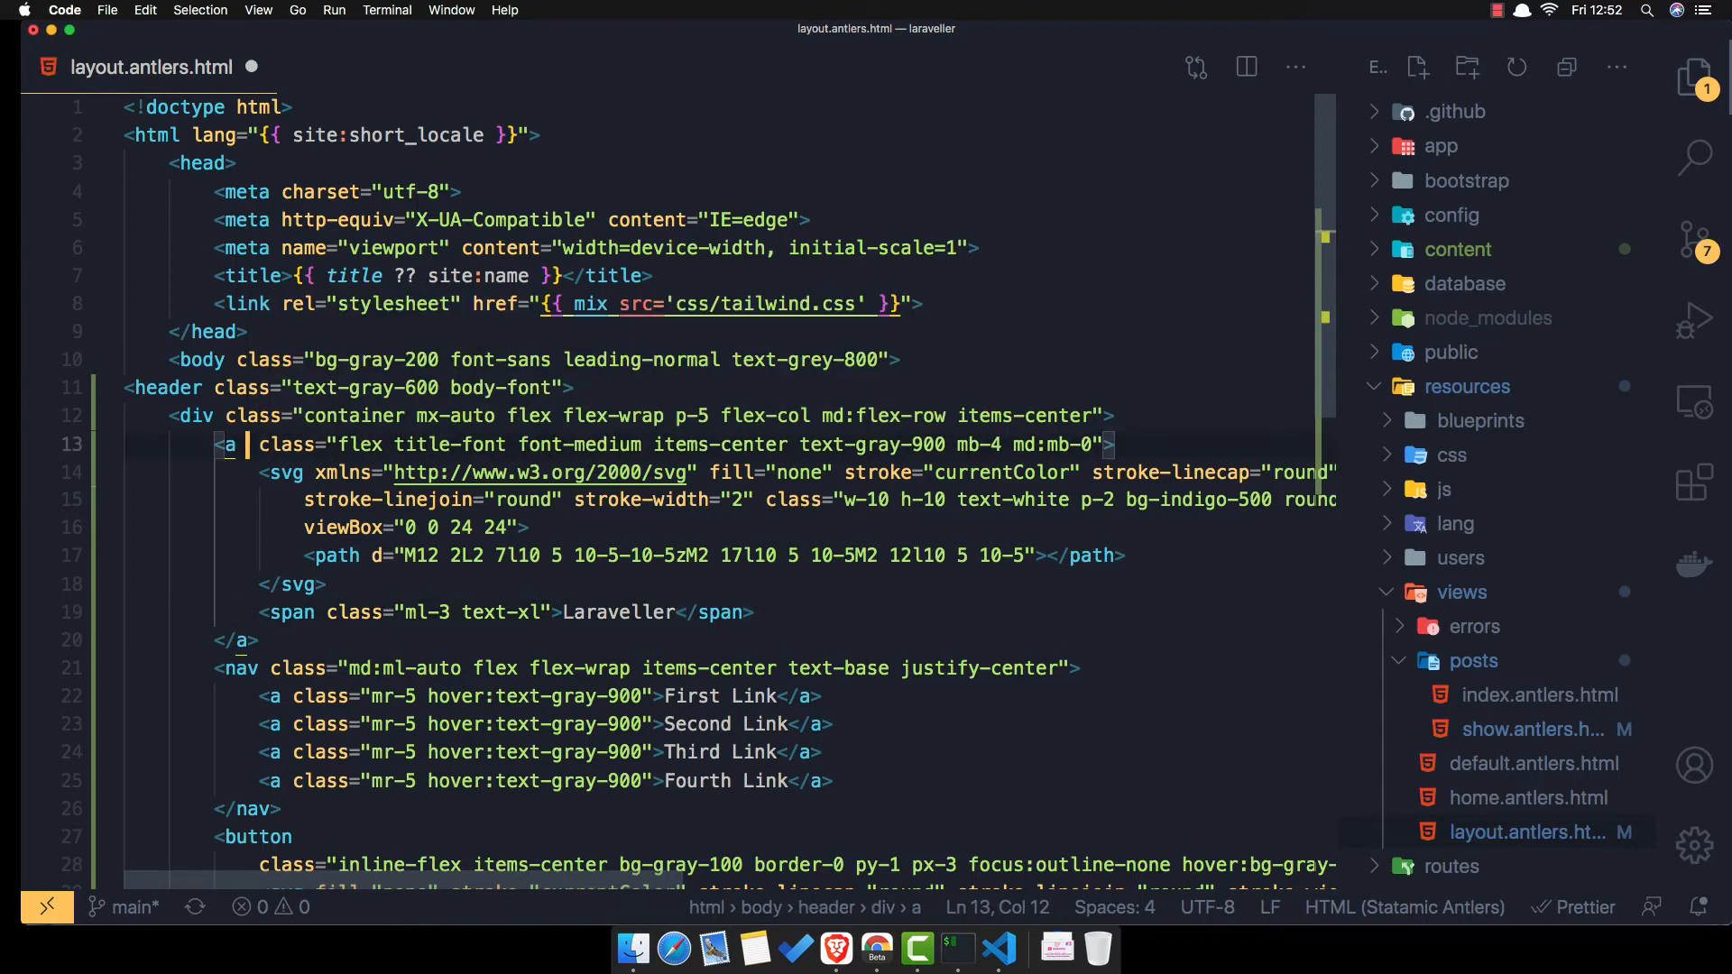
pyautogui.write('href=""')
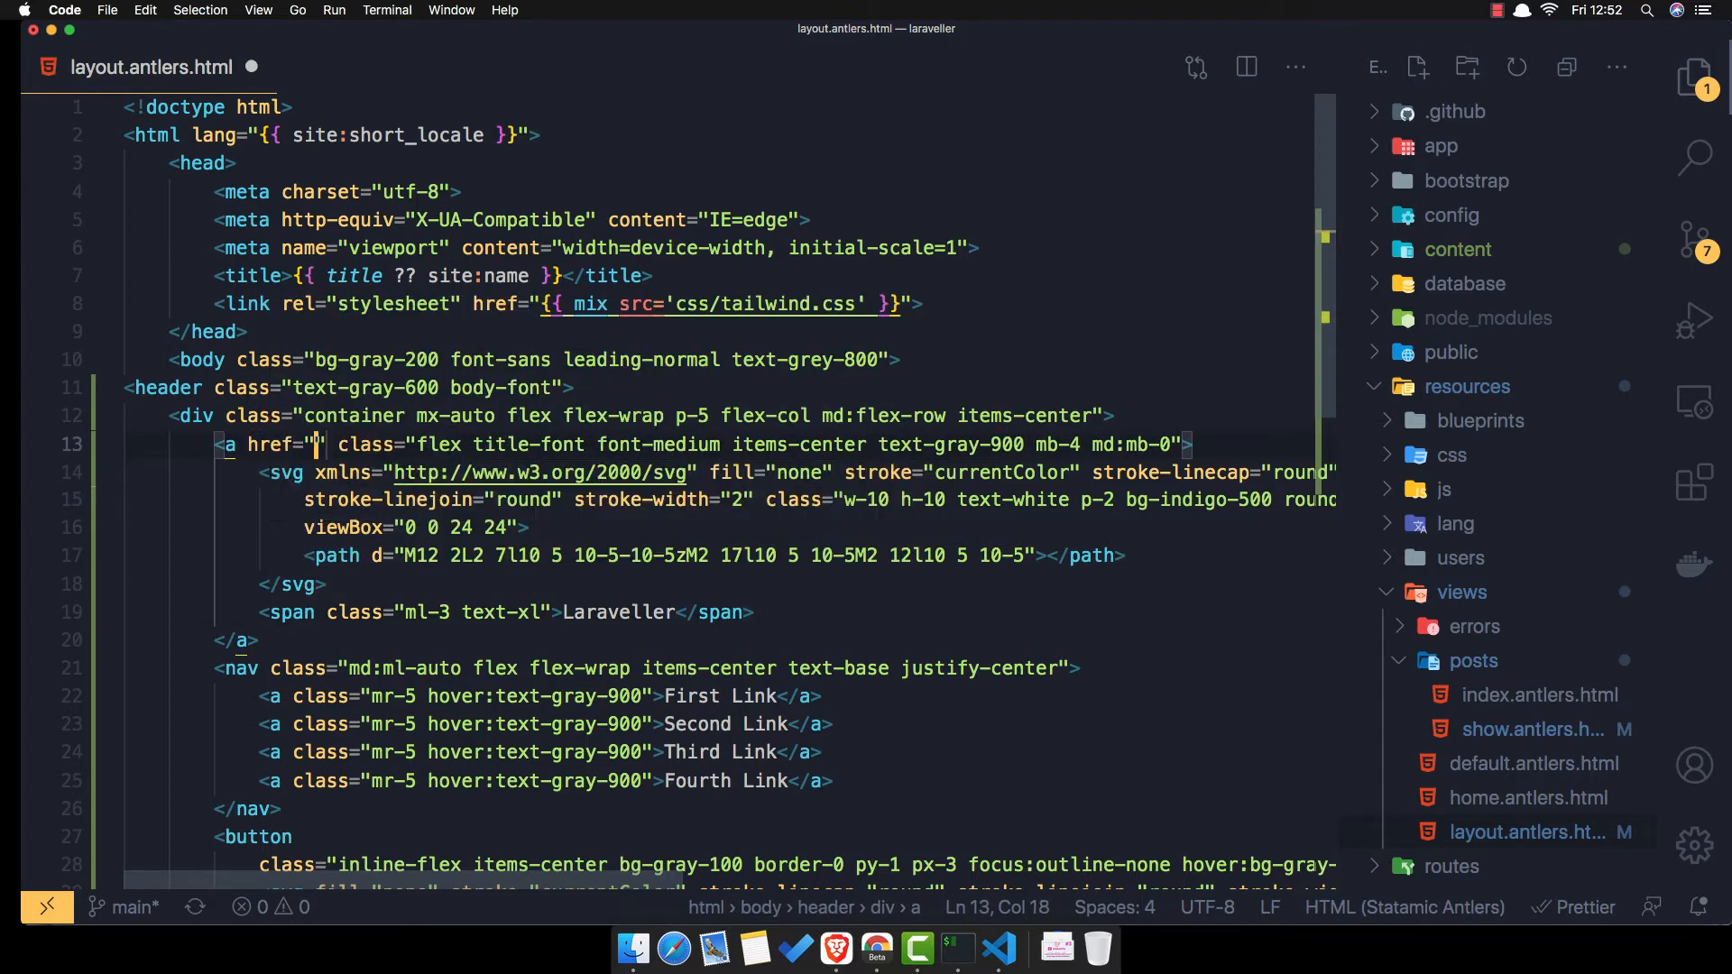
pyautogui.write('/')
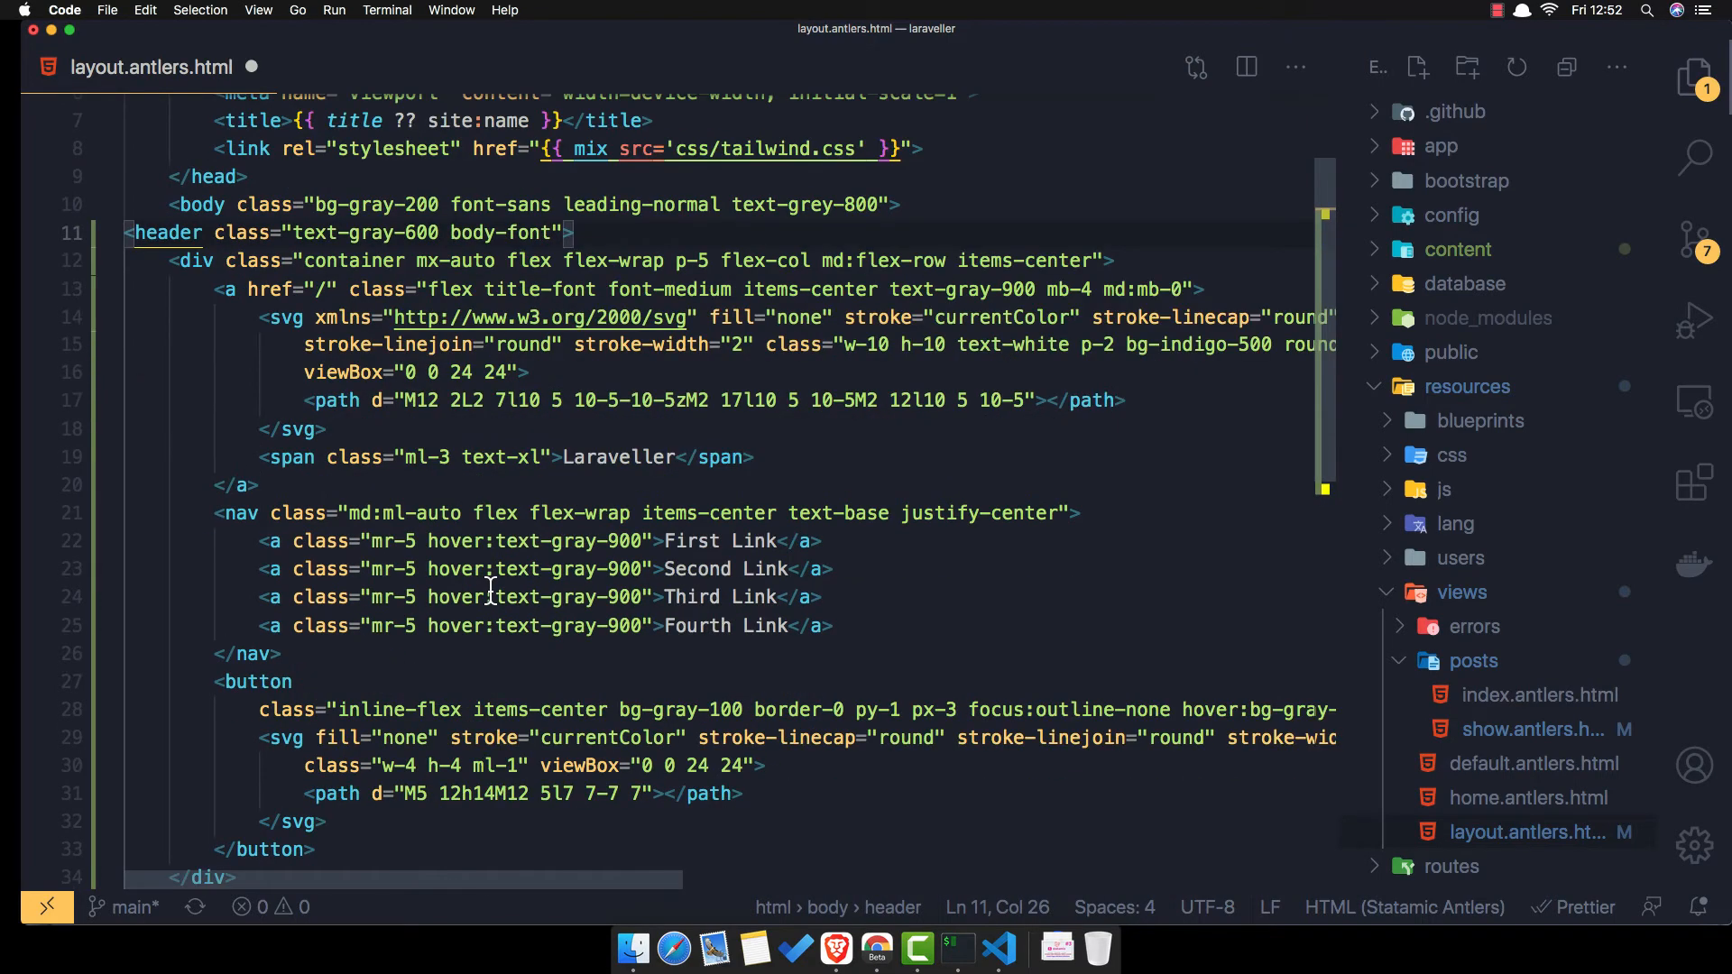
pyautogui.scroll(-3)
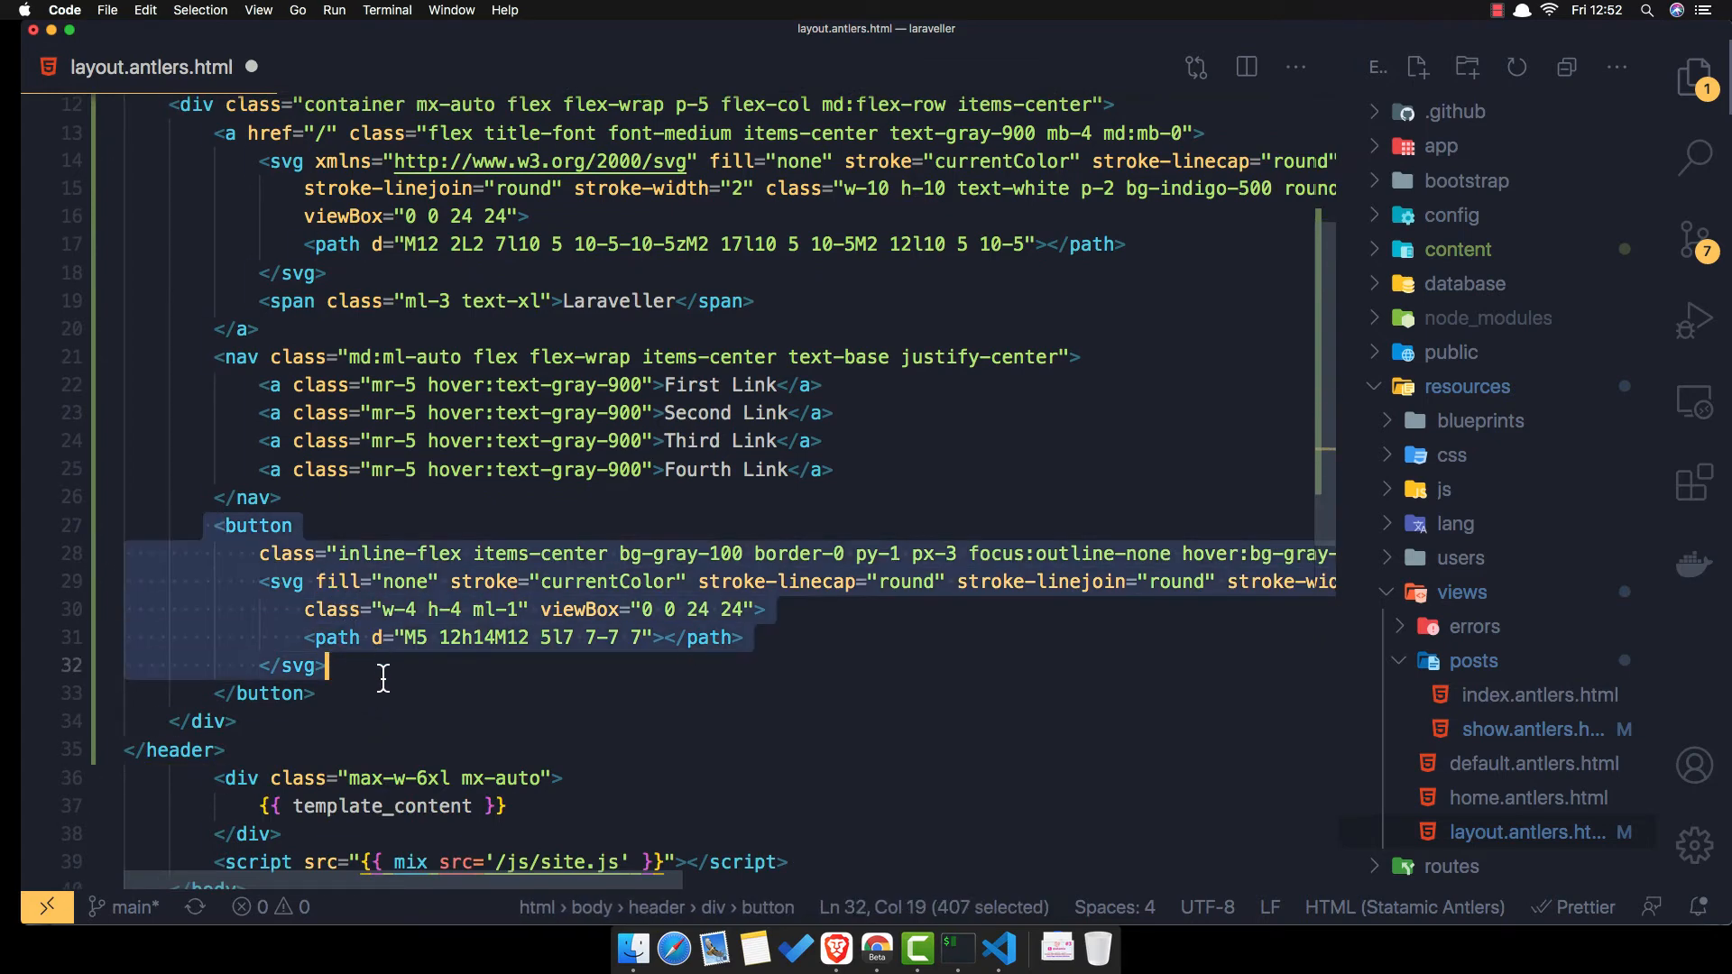
pyautogui.press('Backspace')
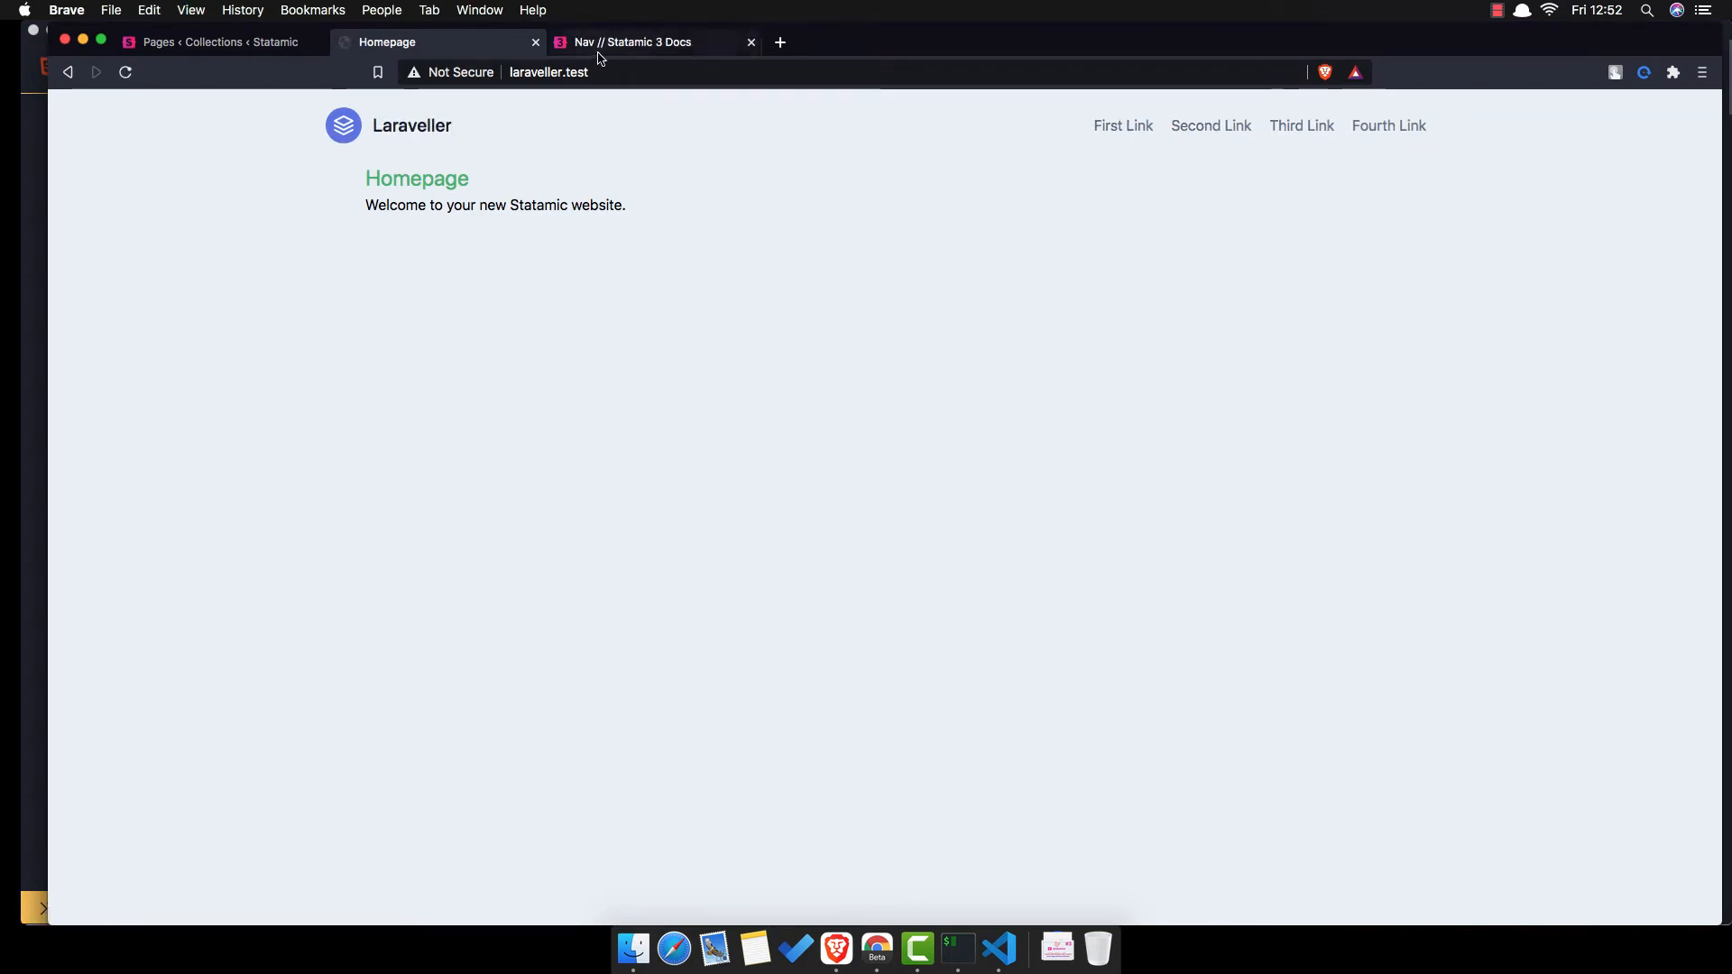
# - Open the Nav Tag docs and select the nav:collection:pages example under Navs or Collections
pyautogui.click(633, 43)
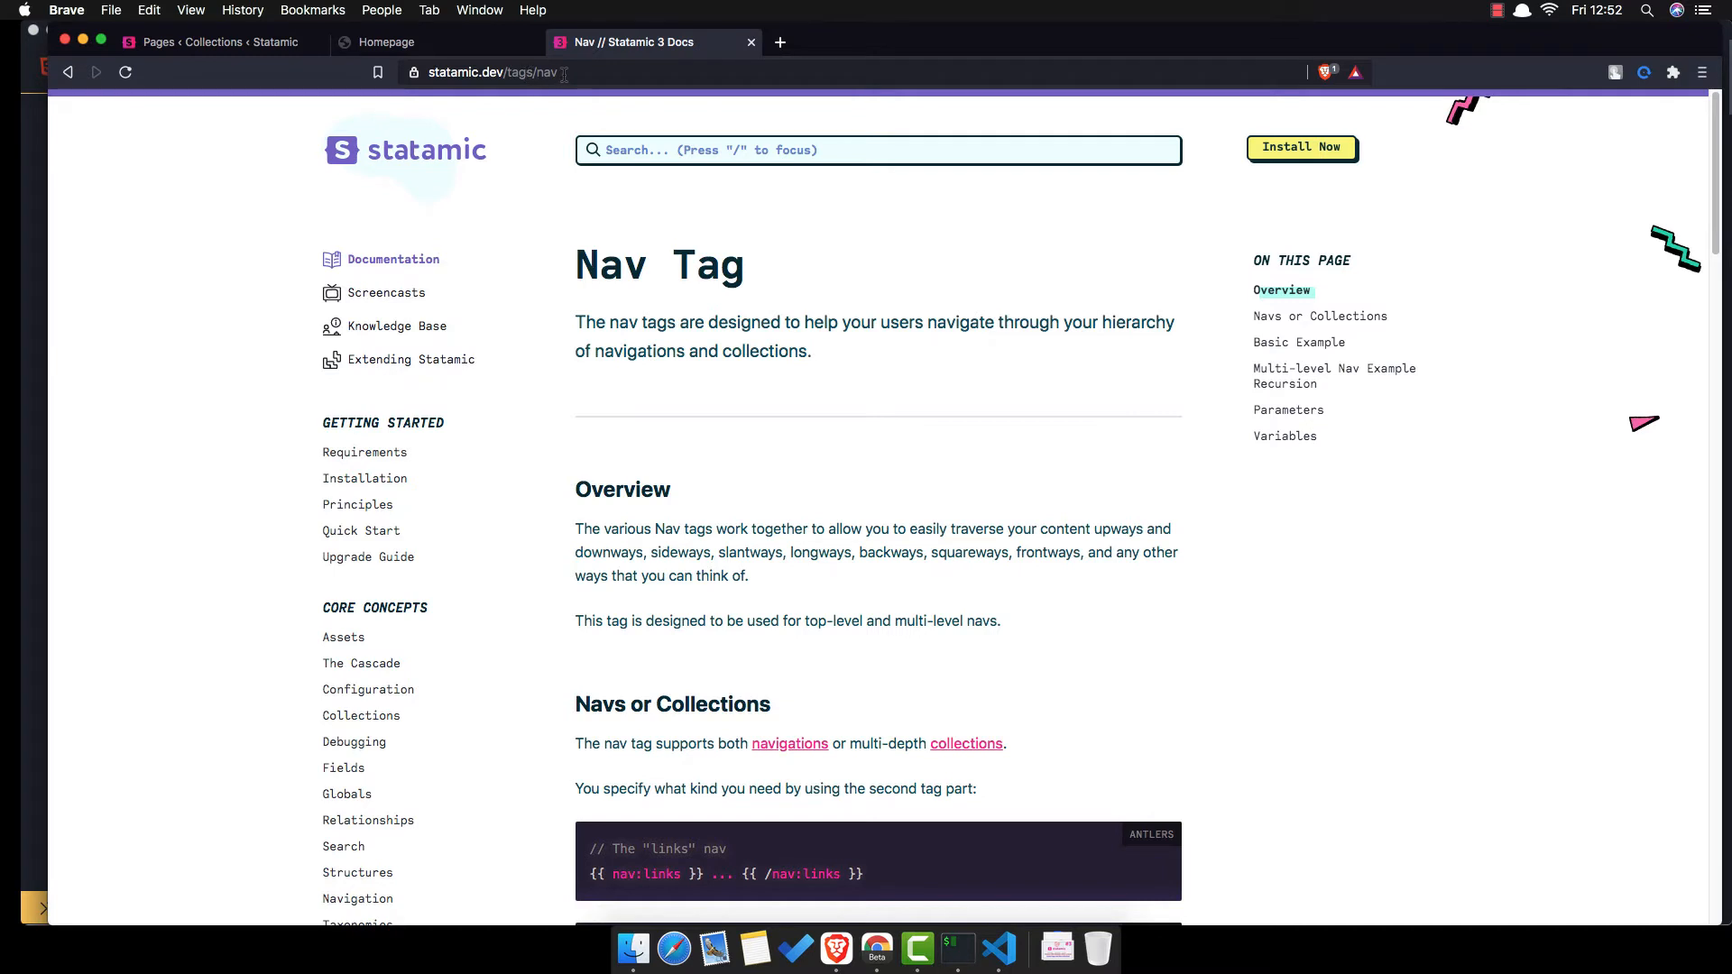
pyautogui.click(508, 72)
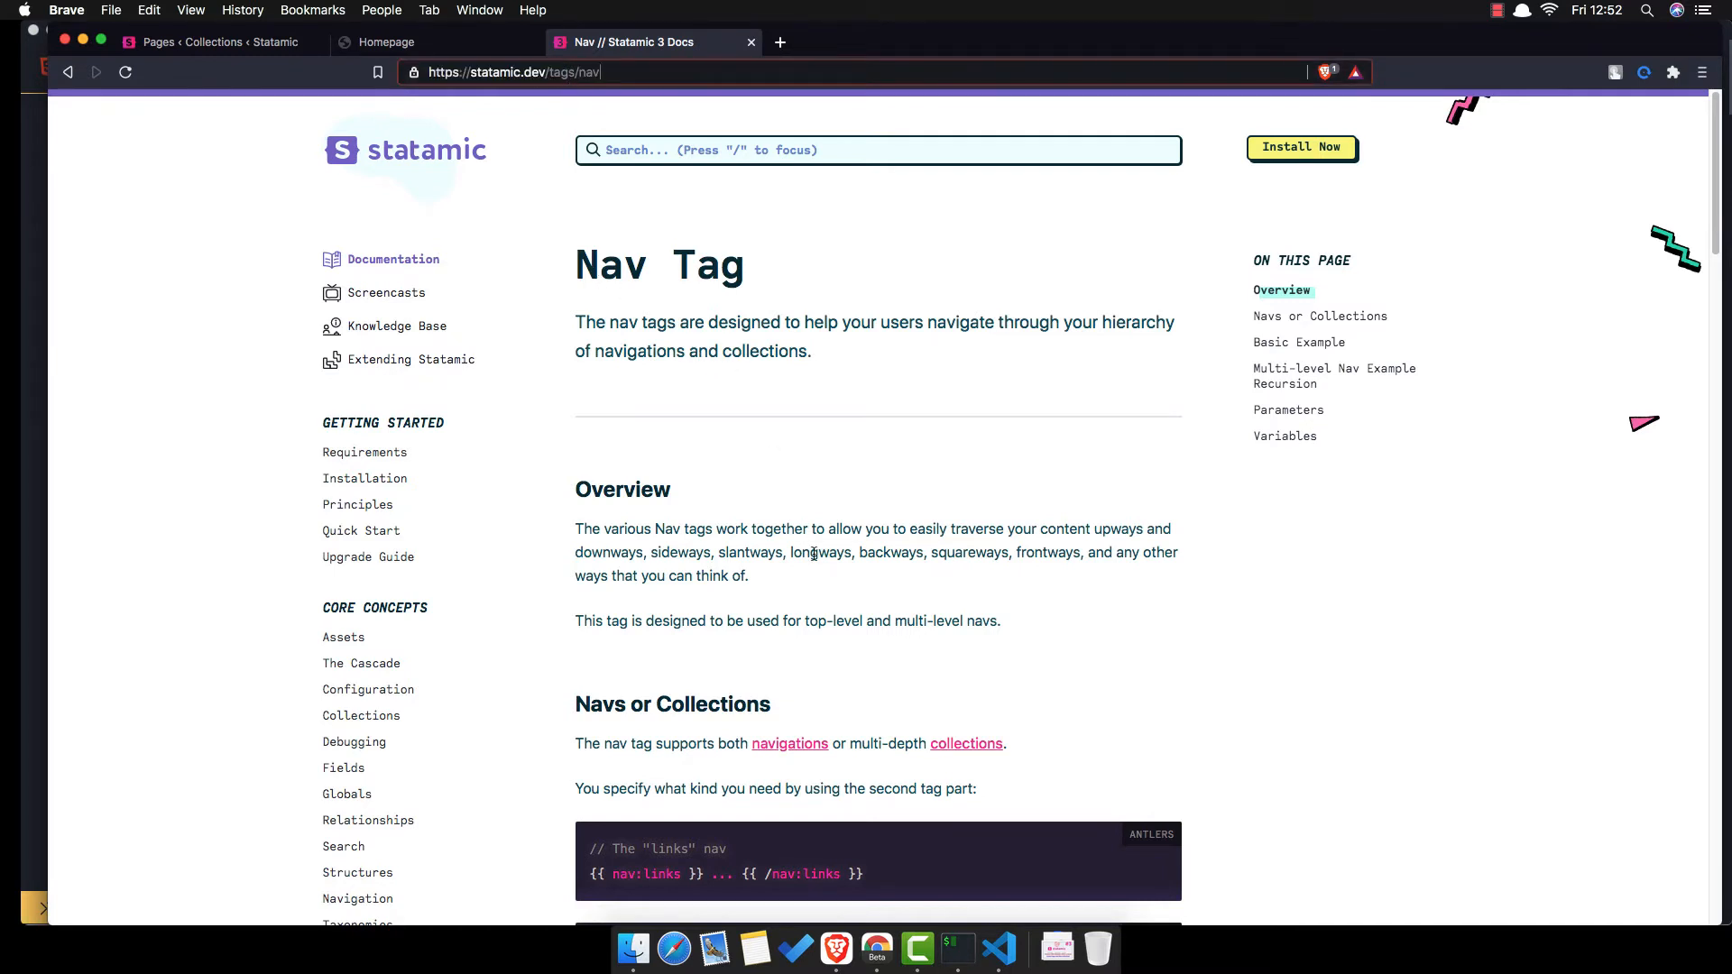
pyautogui.scroll(-3)
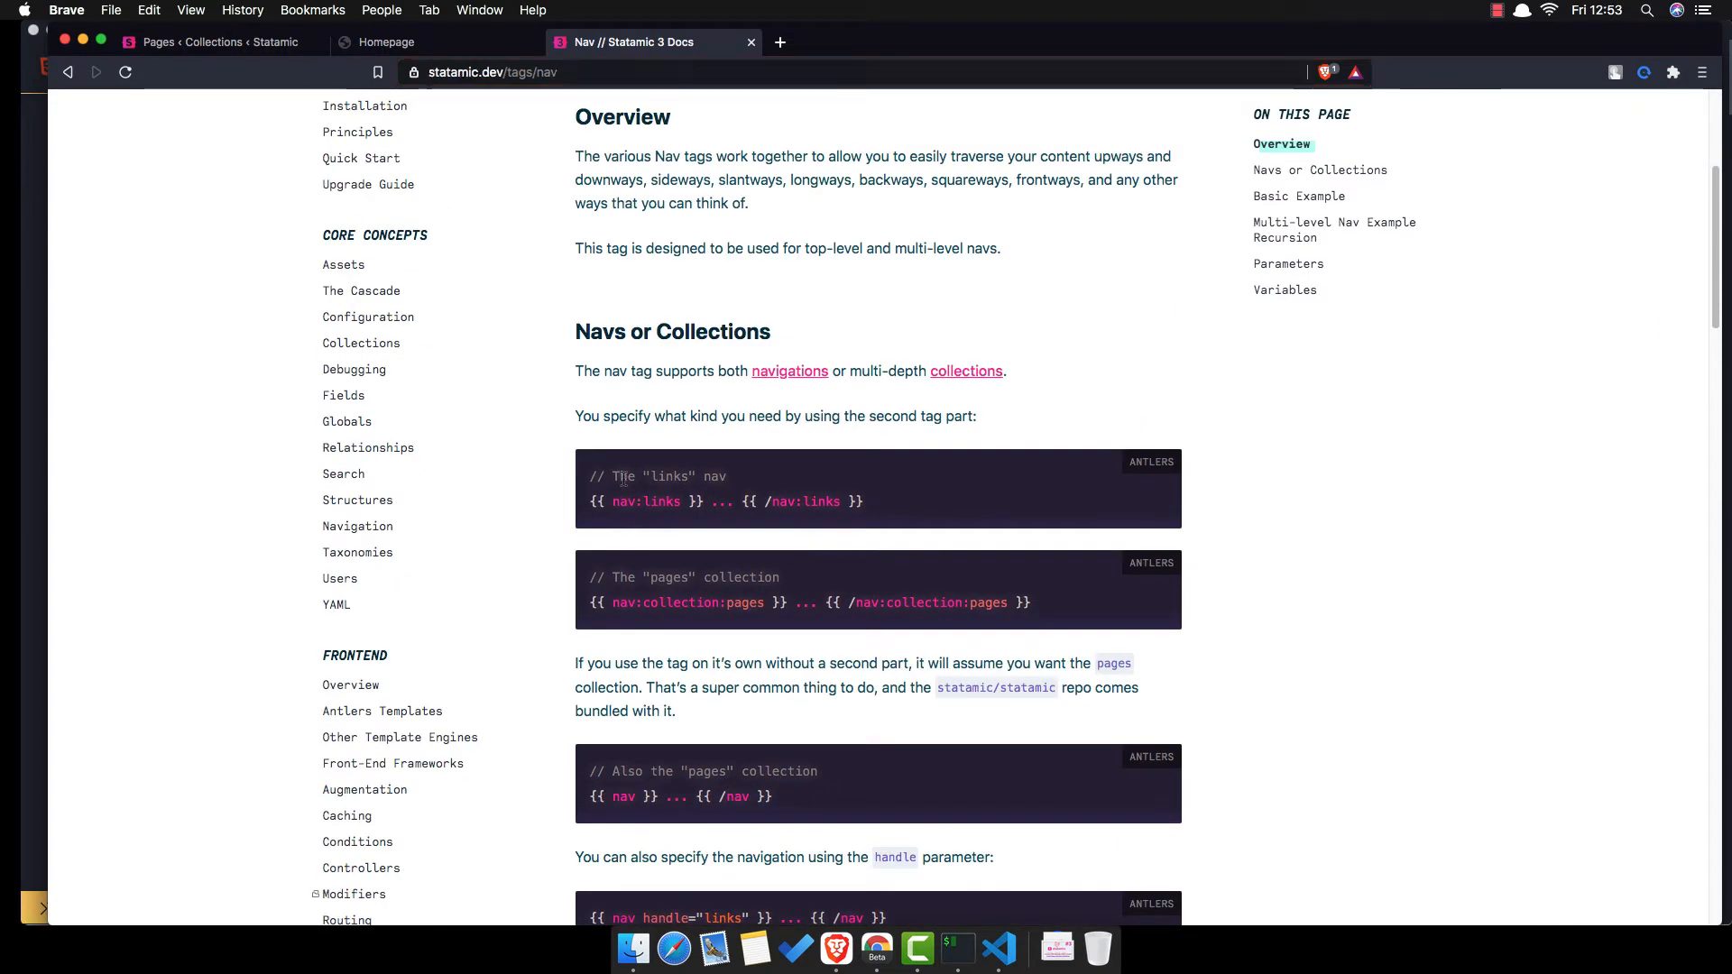
pyautogui.scroll(-3)
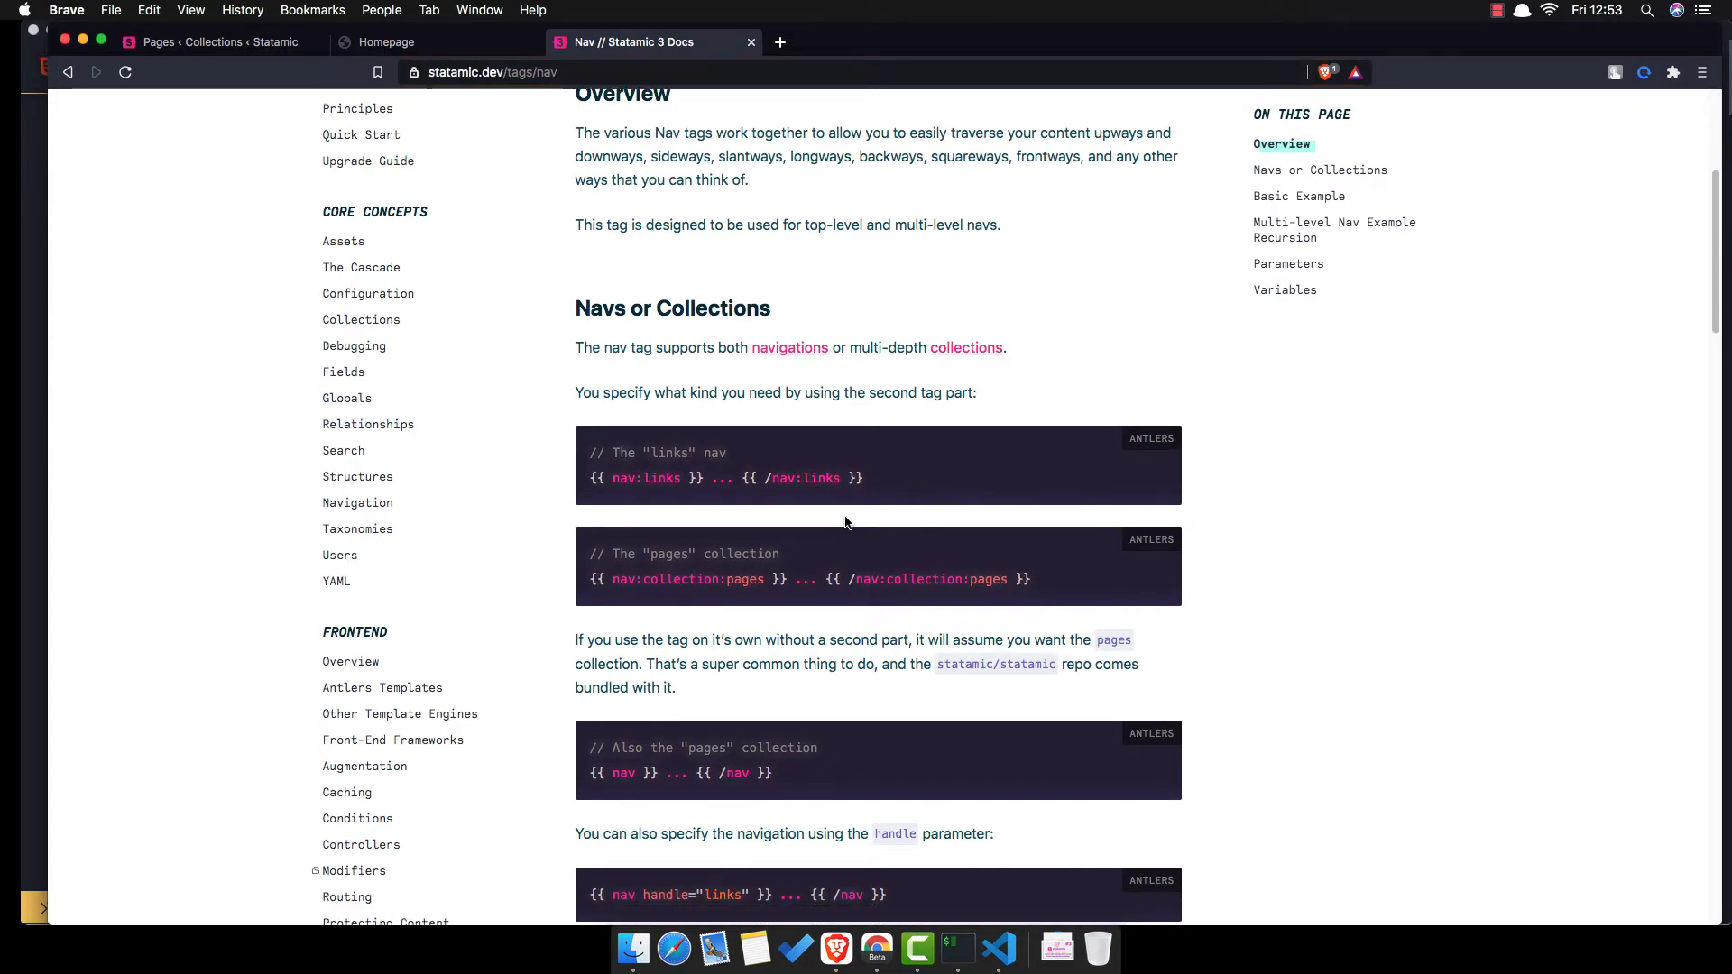
pyautogui.scroll(-3)
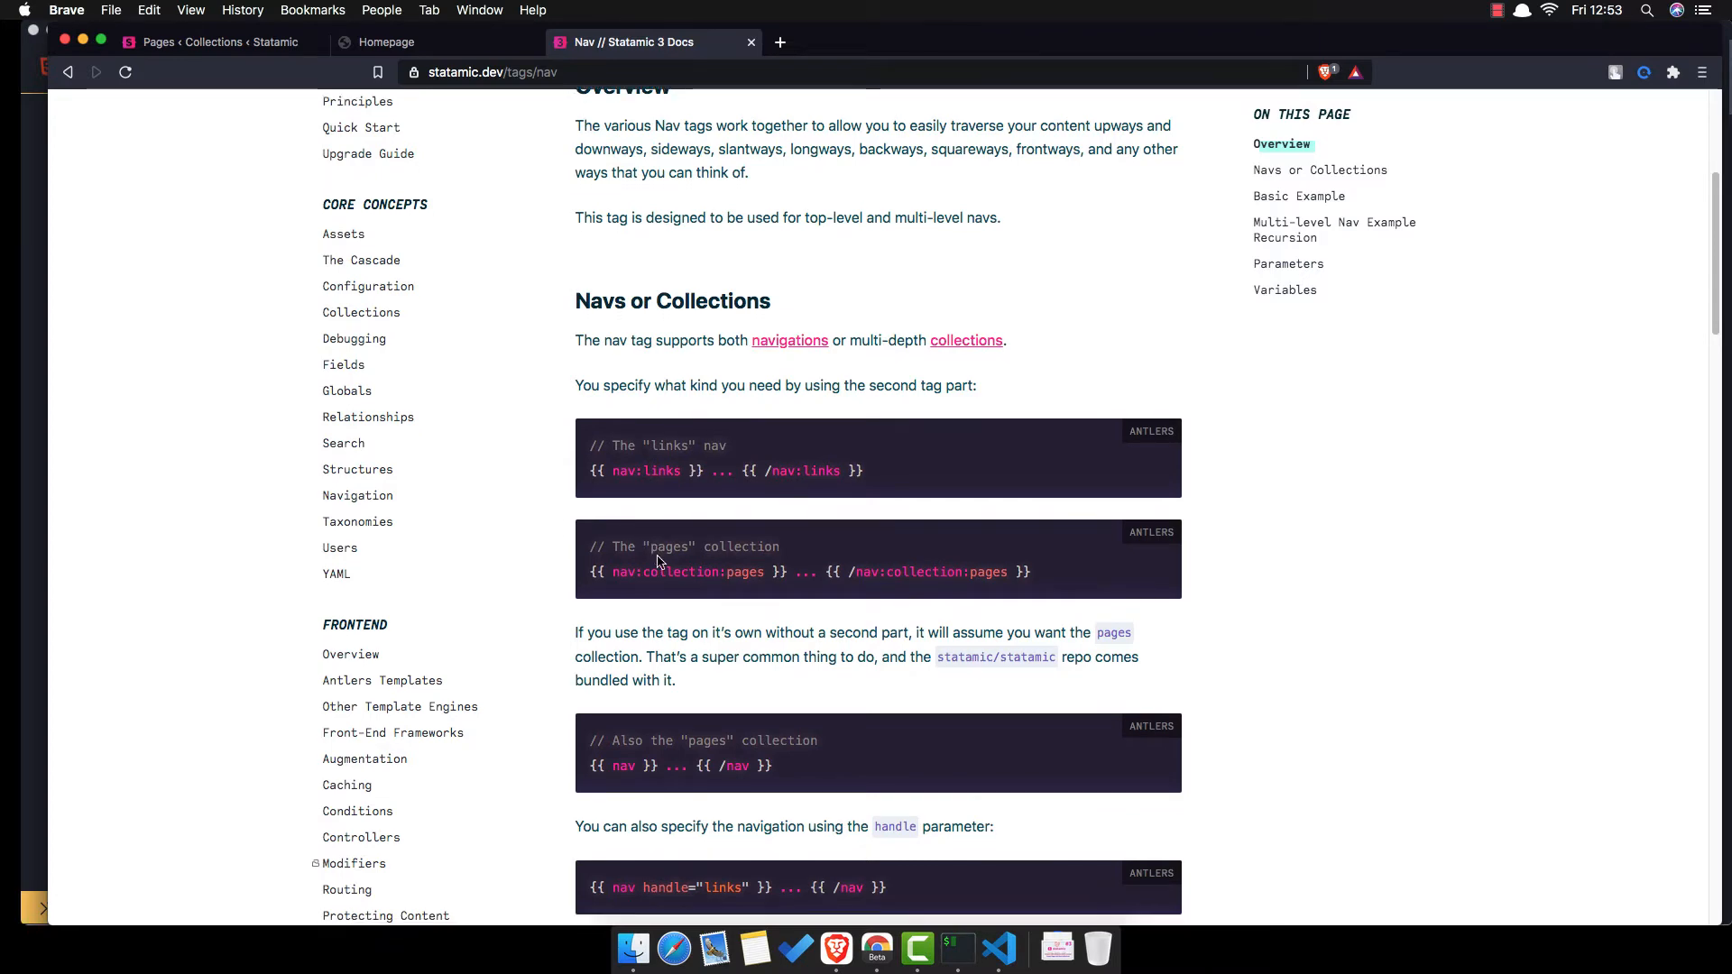
pyautogui.doubleClick(685, 572)
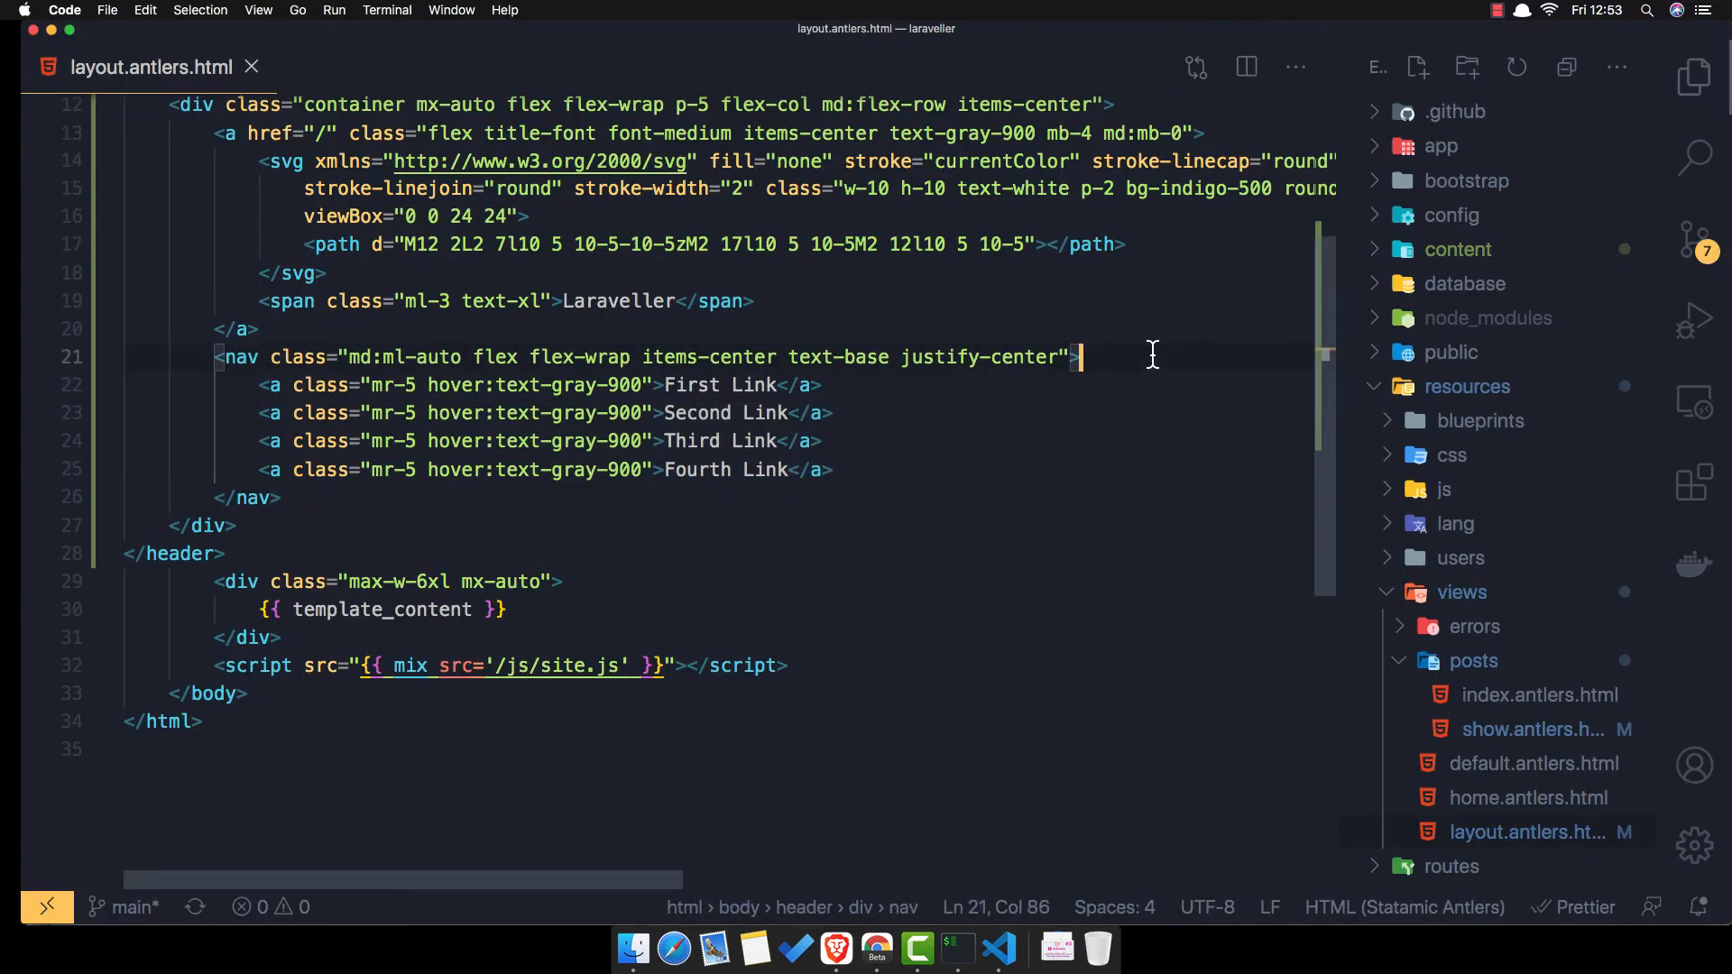
# - Wrap the first nav link in {{ nav:collection:pages }} tags in the layout
pyautogui.press('enter')
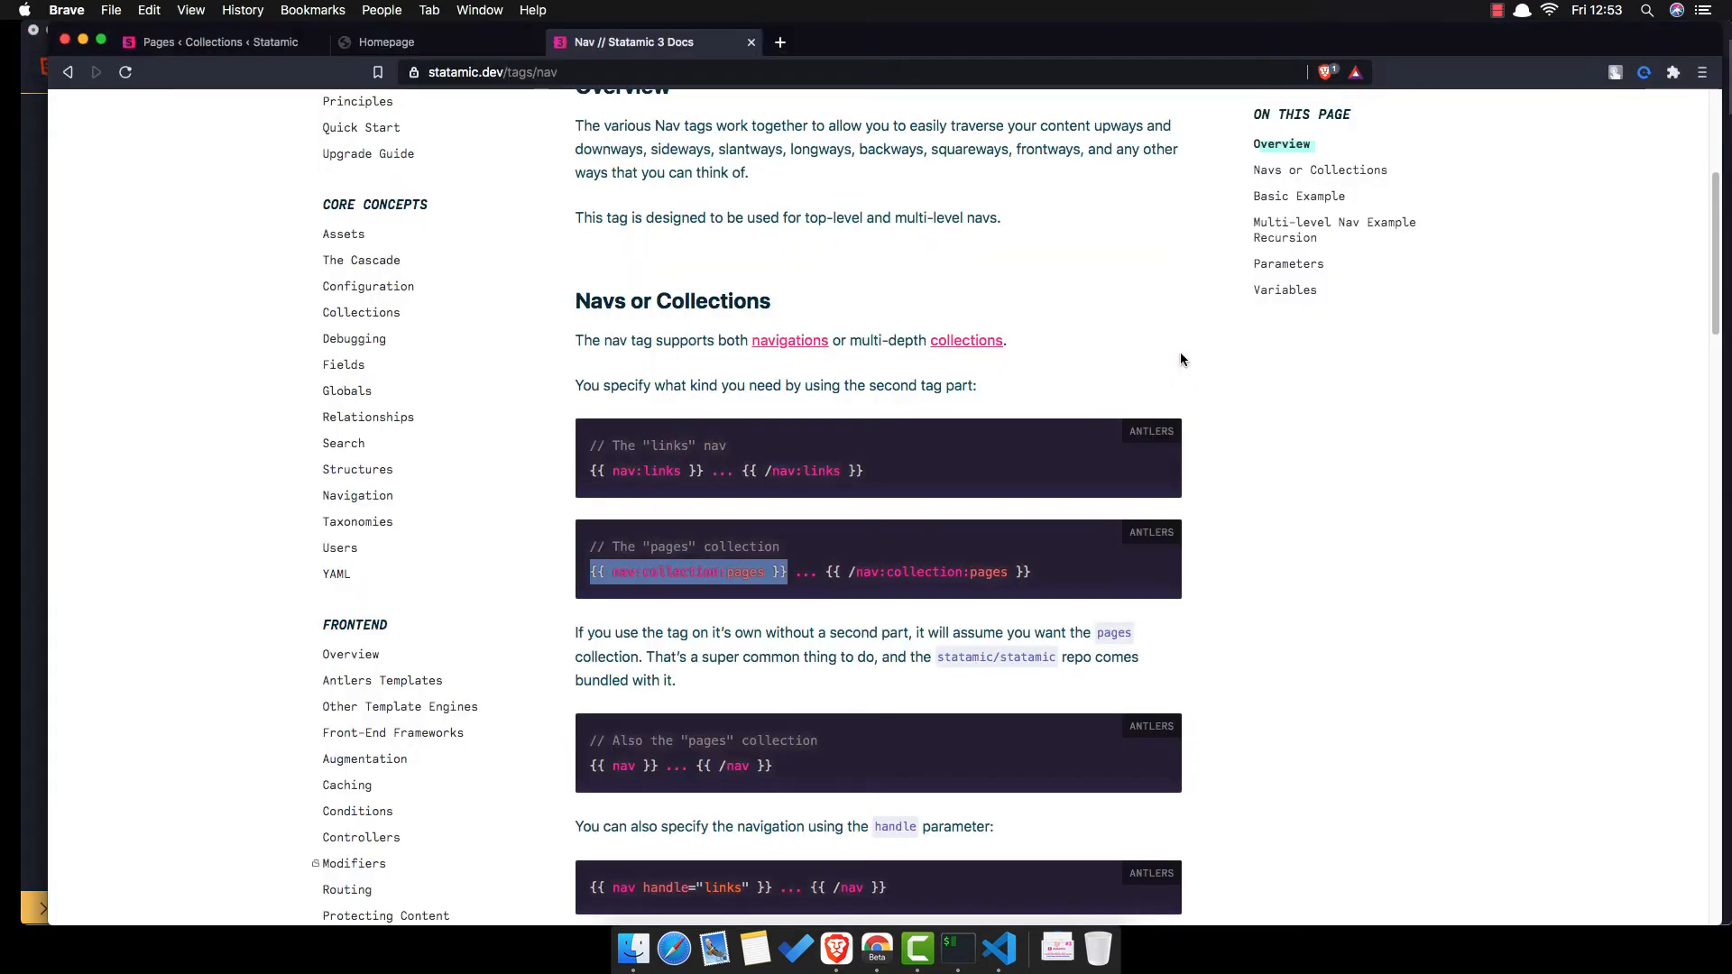
pyautogui.moveTo(828, 572)
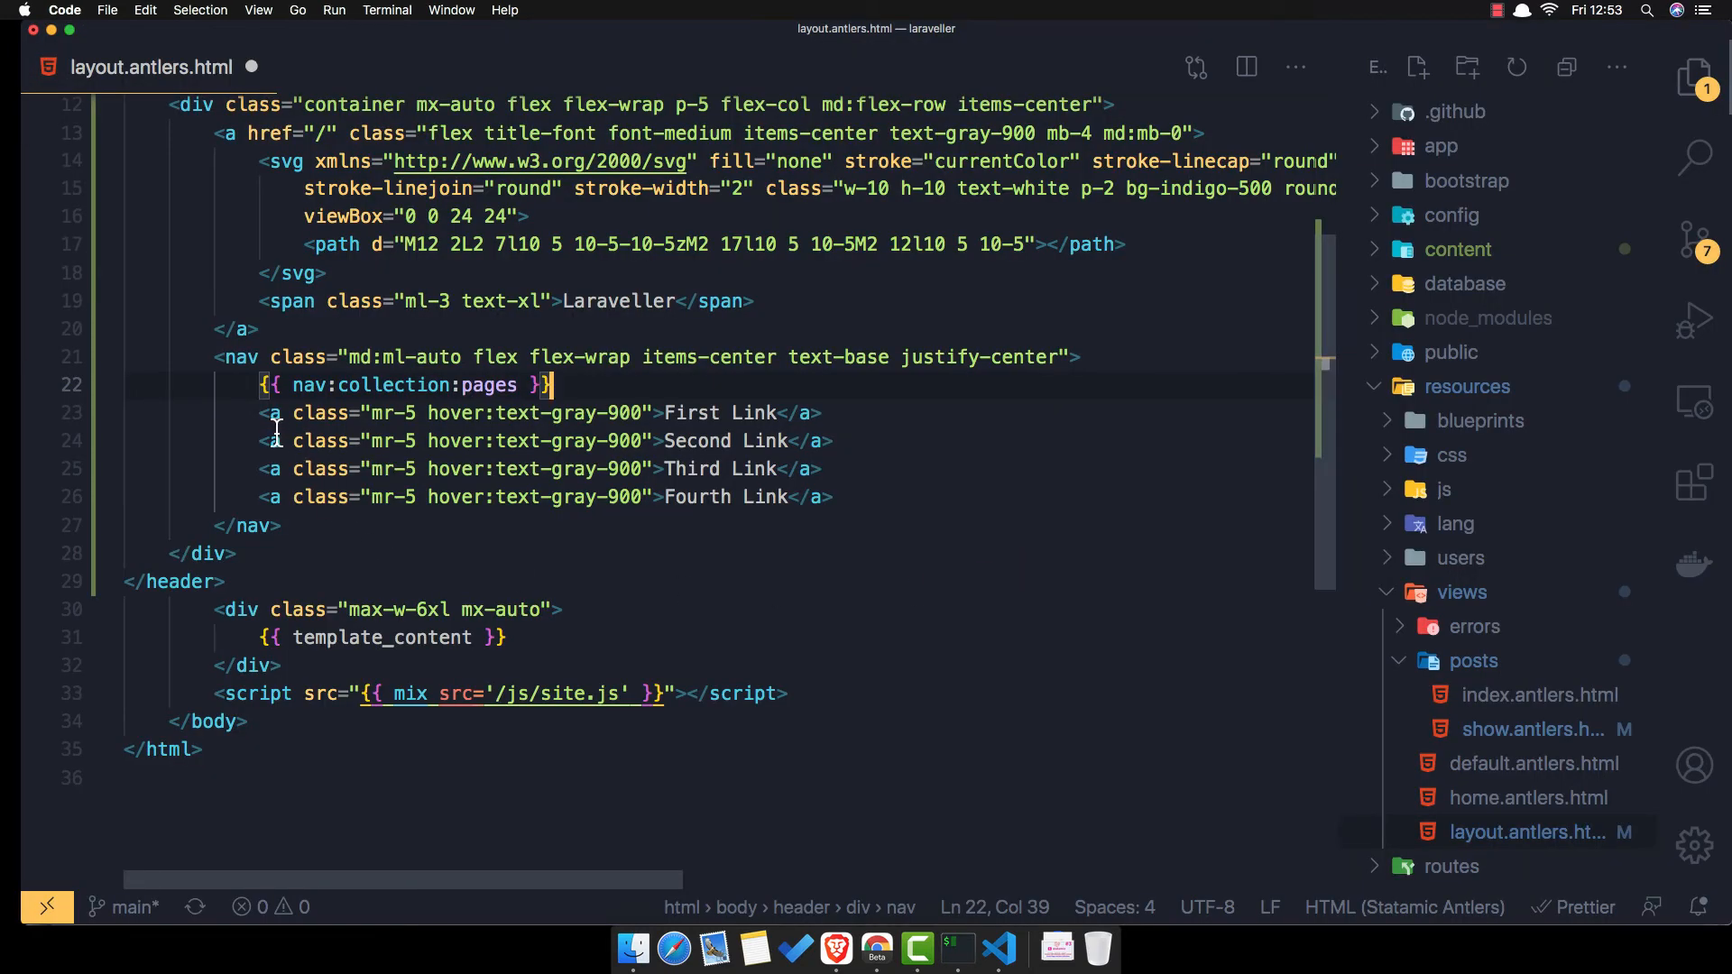
pyautogui.moveTo(833, 495)
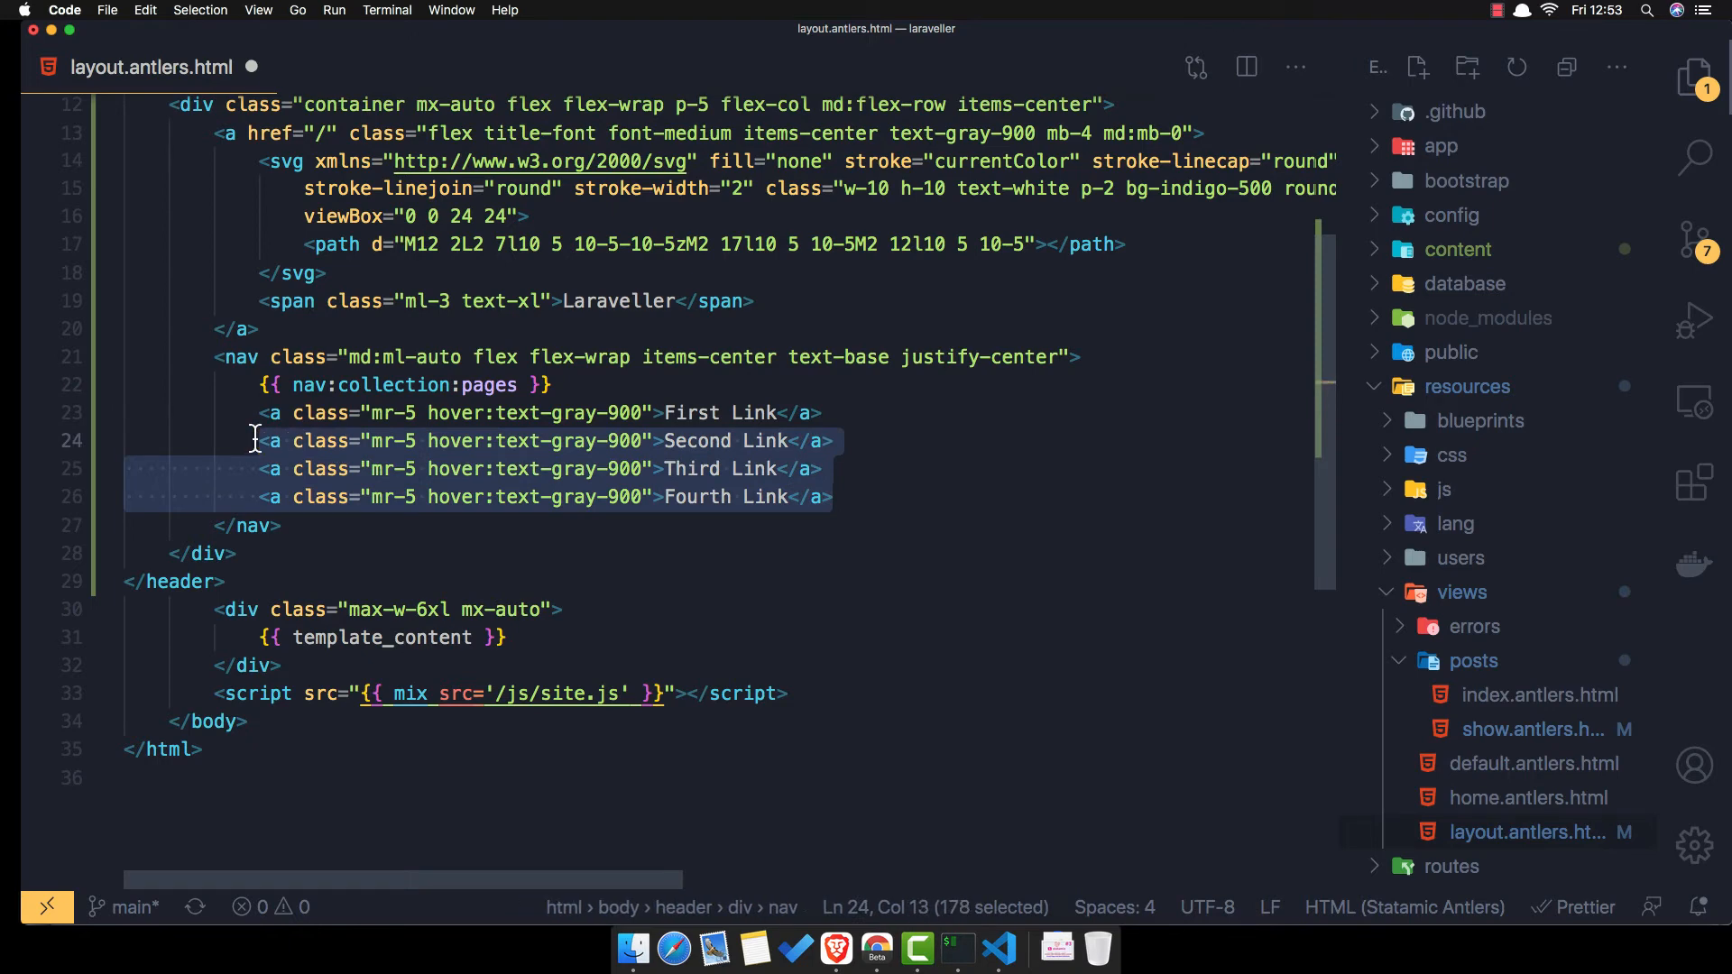
pyautogui.write('{{ /nav:collection:pages }}')
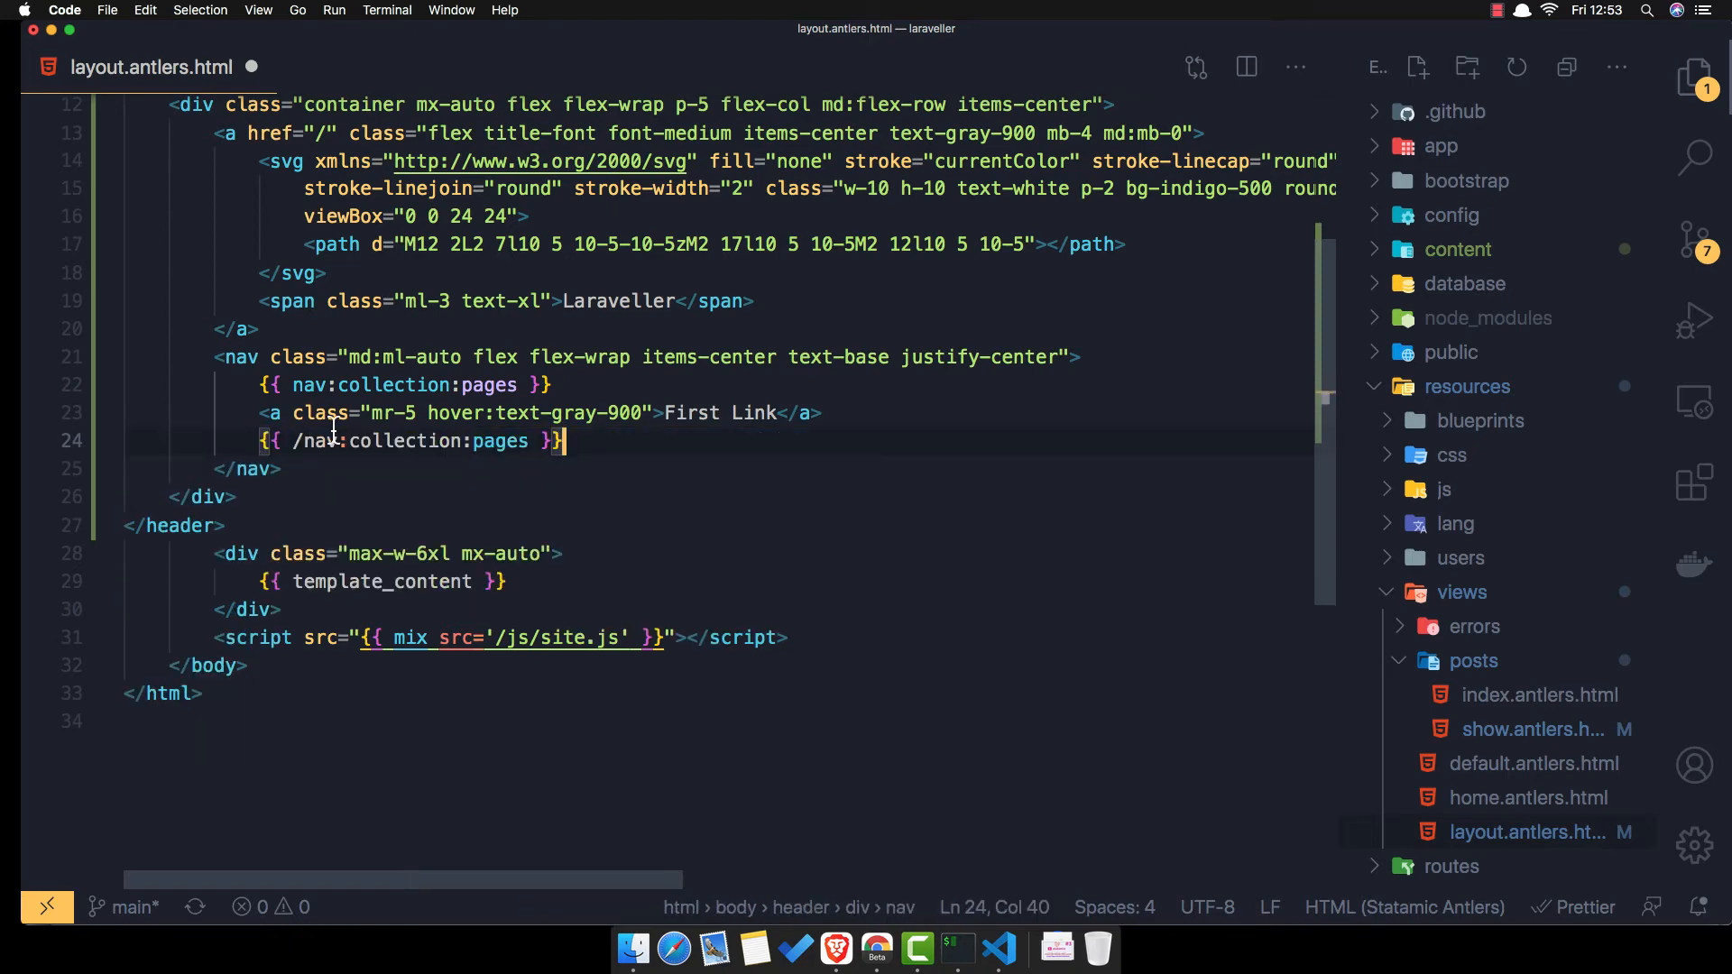
pyautogui.moveTo(742, 419)
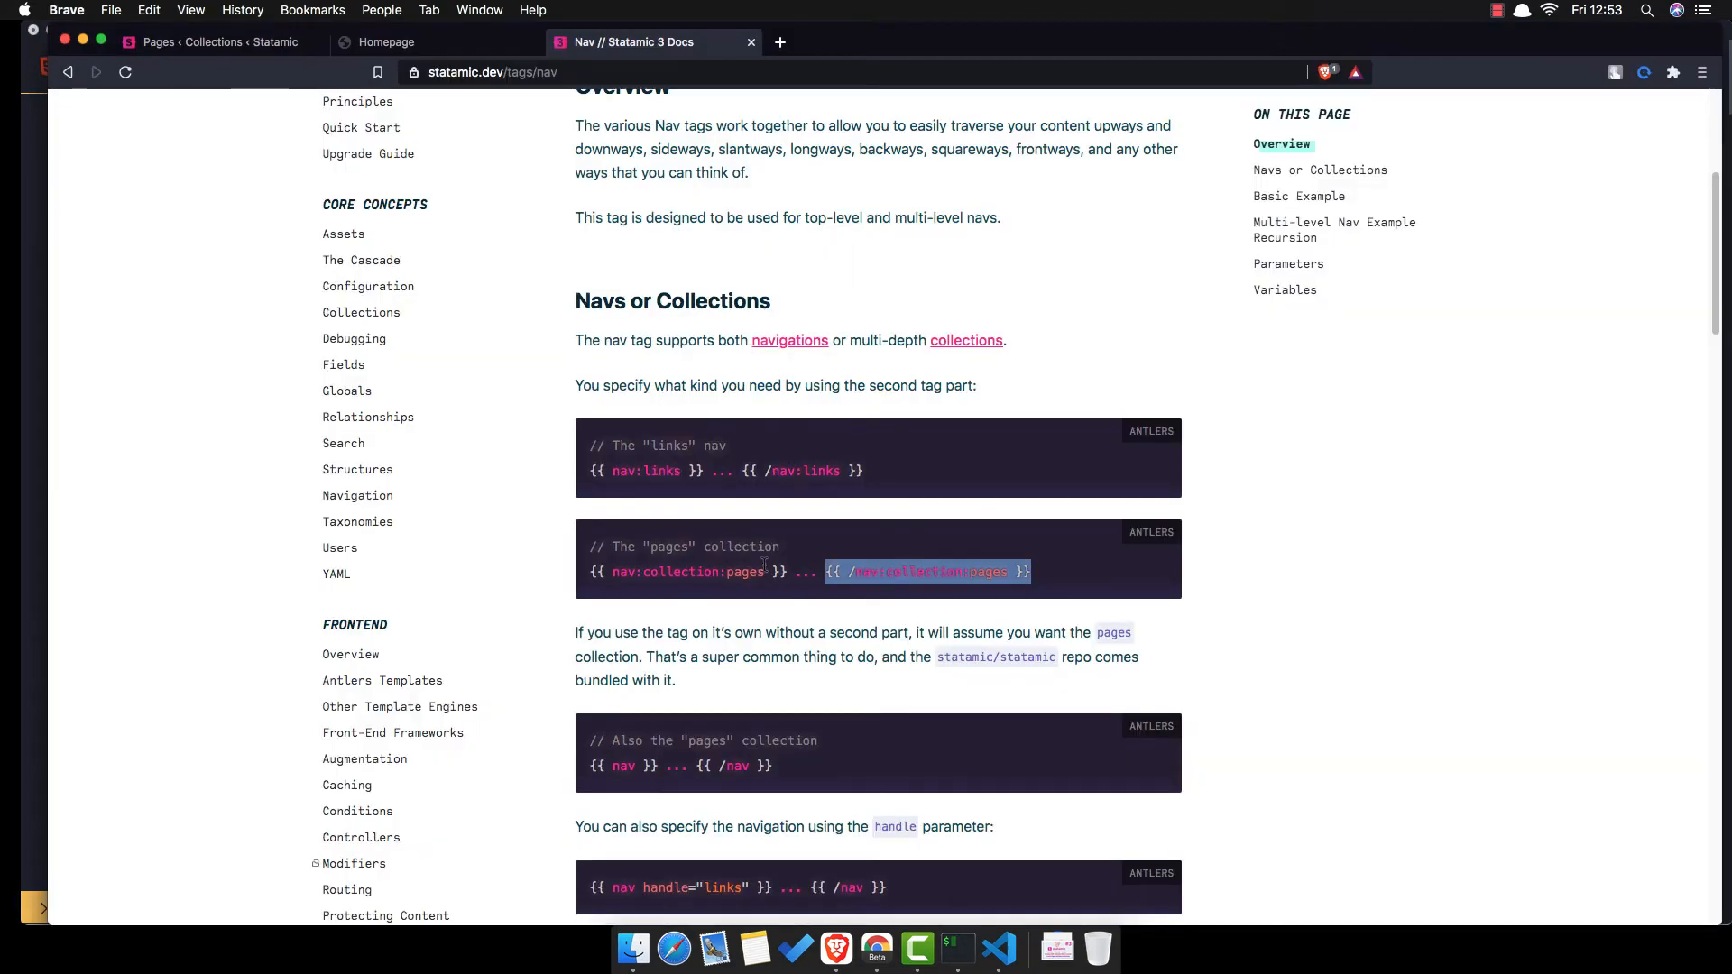
pyautogui.scroll(-3)
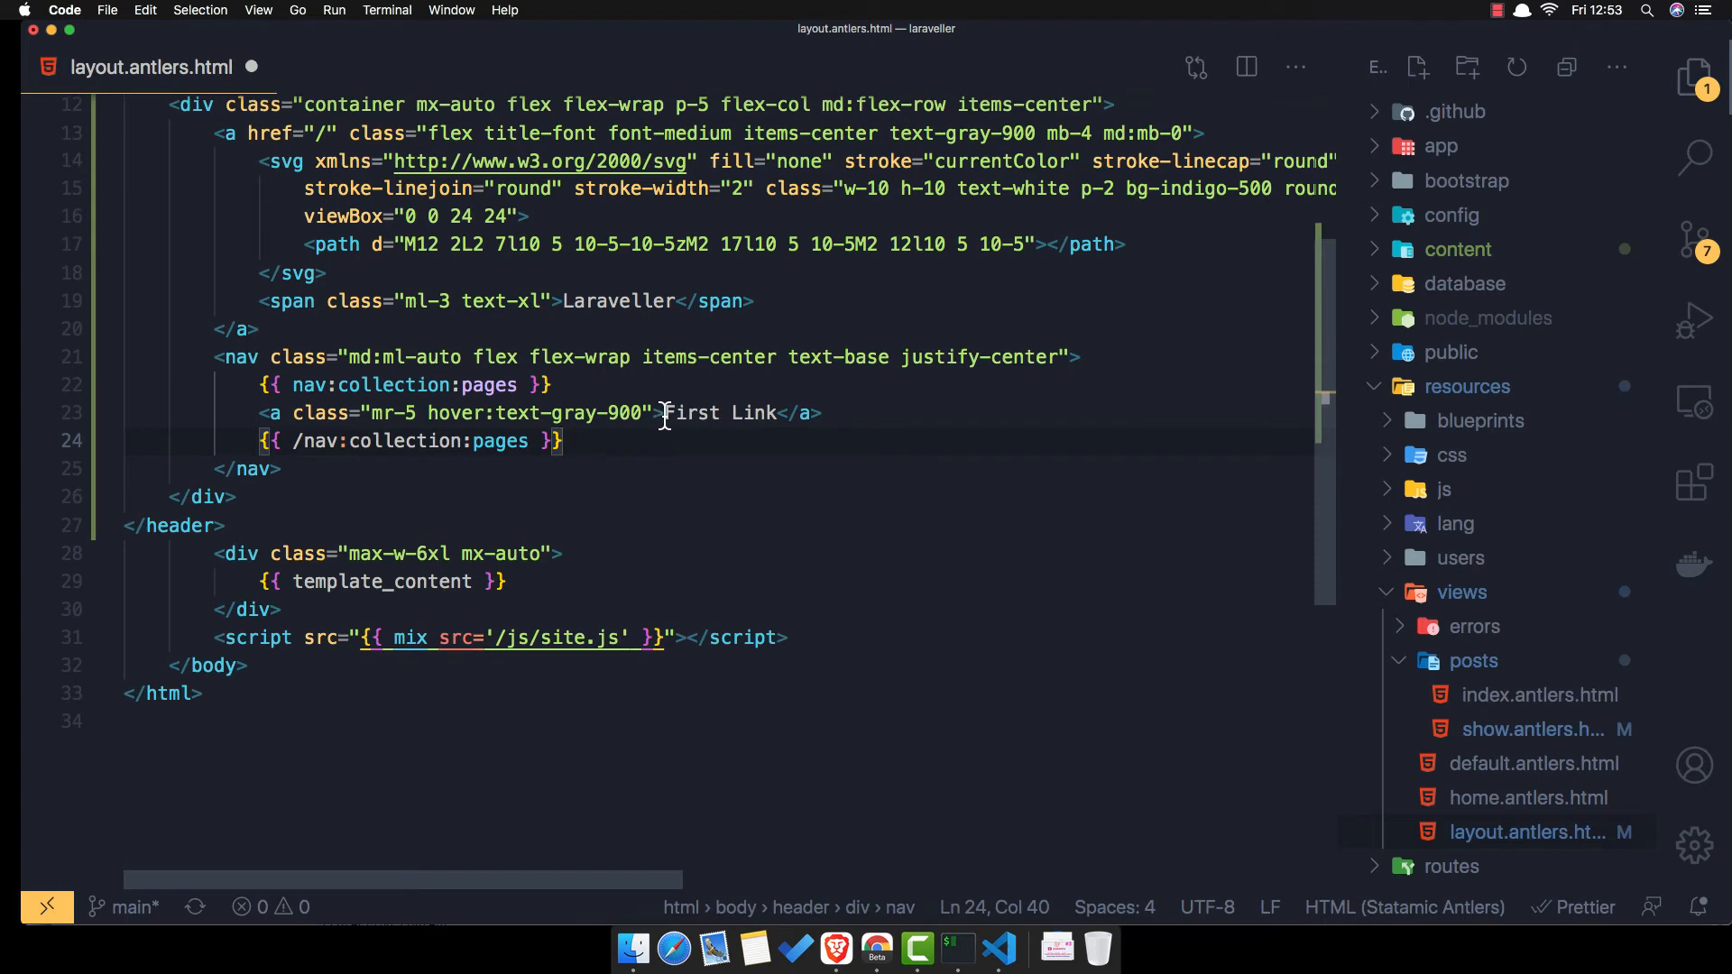
# - Replace the link text with {{ title }} and set href to {{ url }}
pyautogui.doubleClick(753, 412)
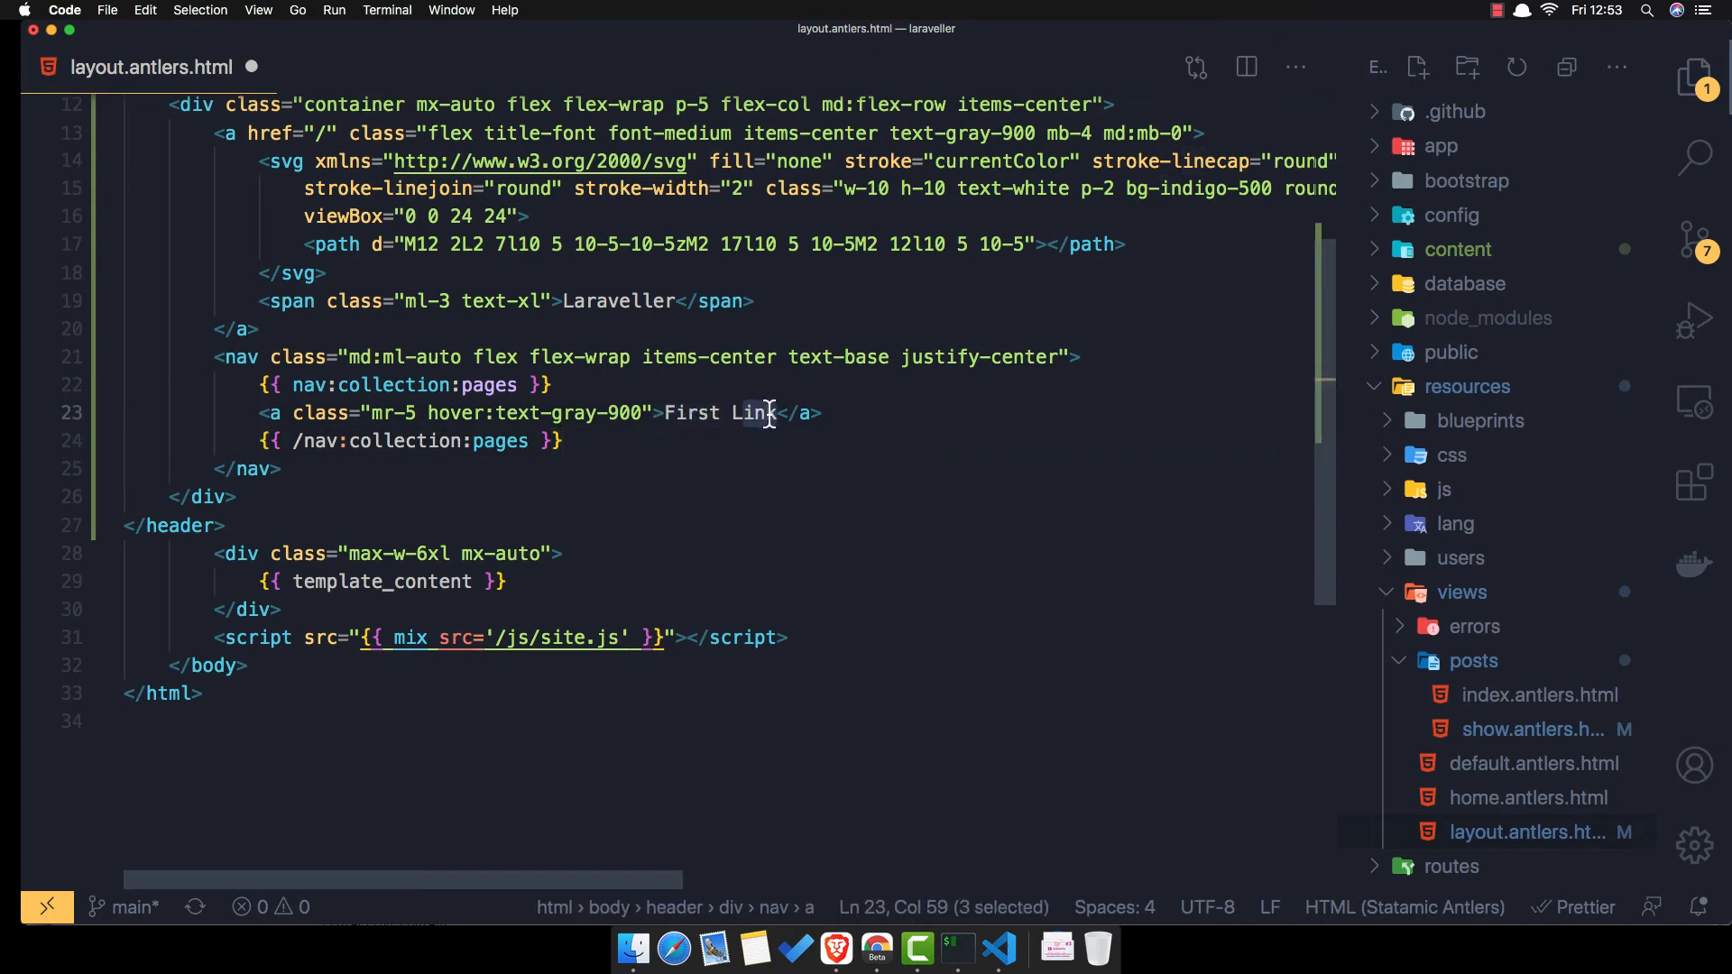
pyautogui.press('Delete')
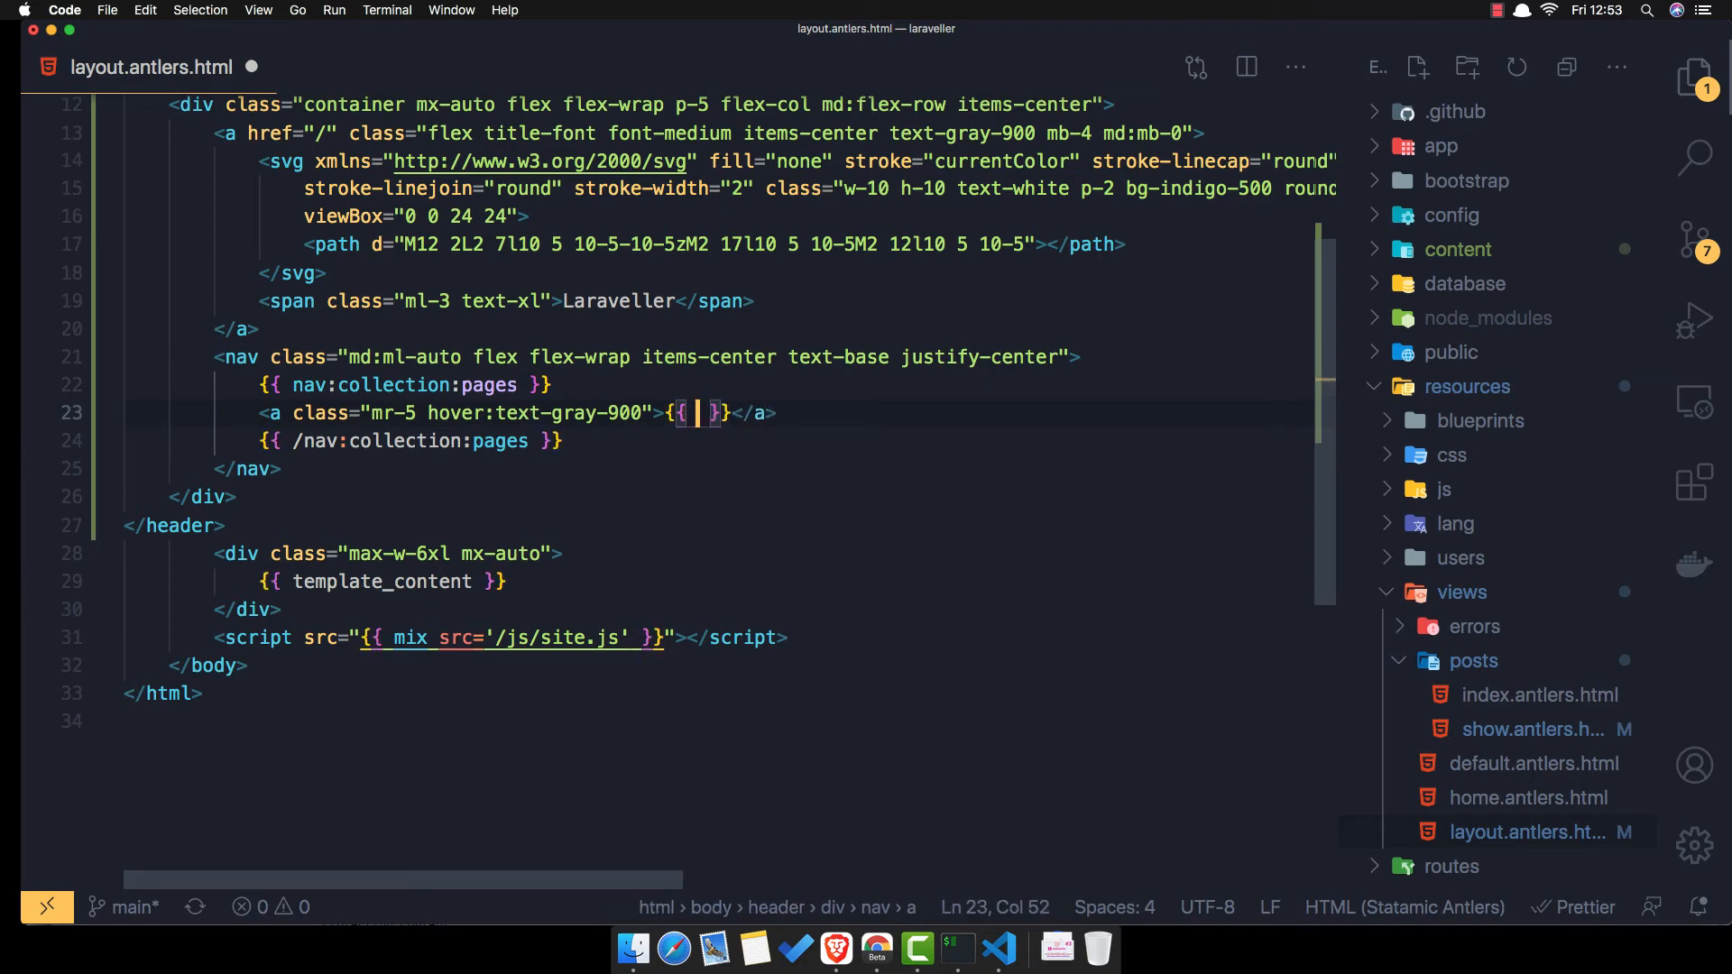
pyautogui.write('title')
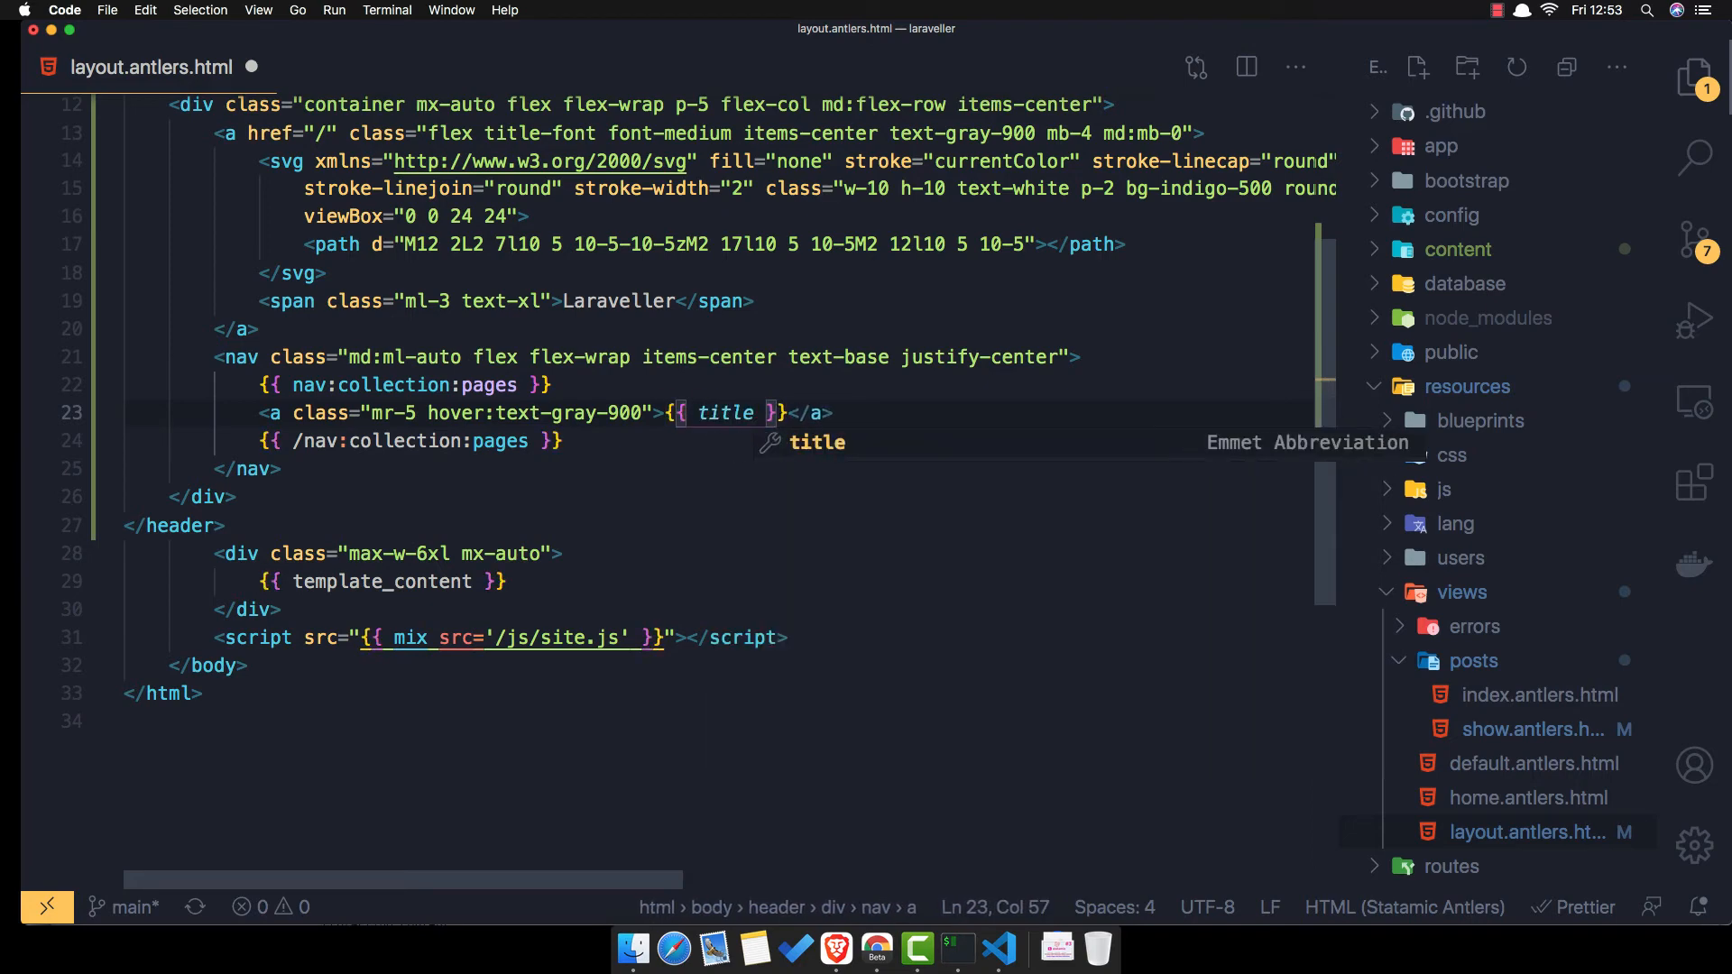
pyautogui.moveTo(274, 413)
pyautogui.write(' href="{{  ')
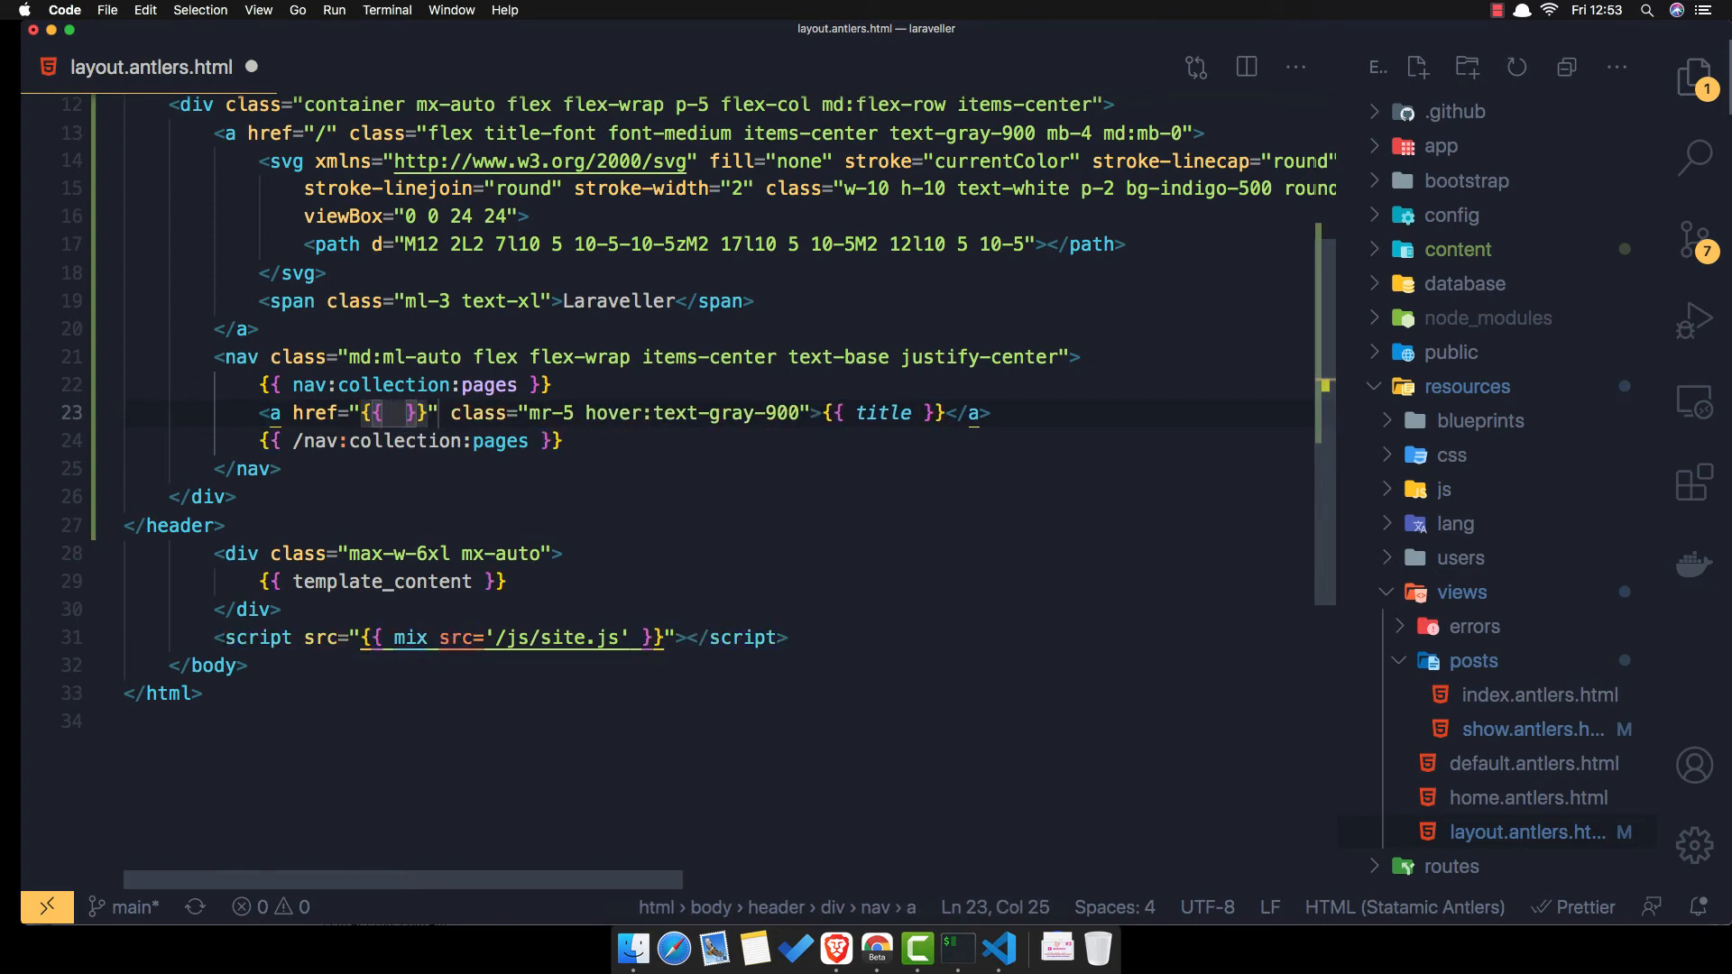
pyautogui.write('url')
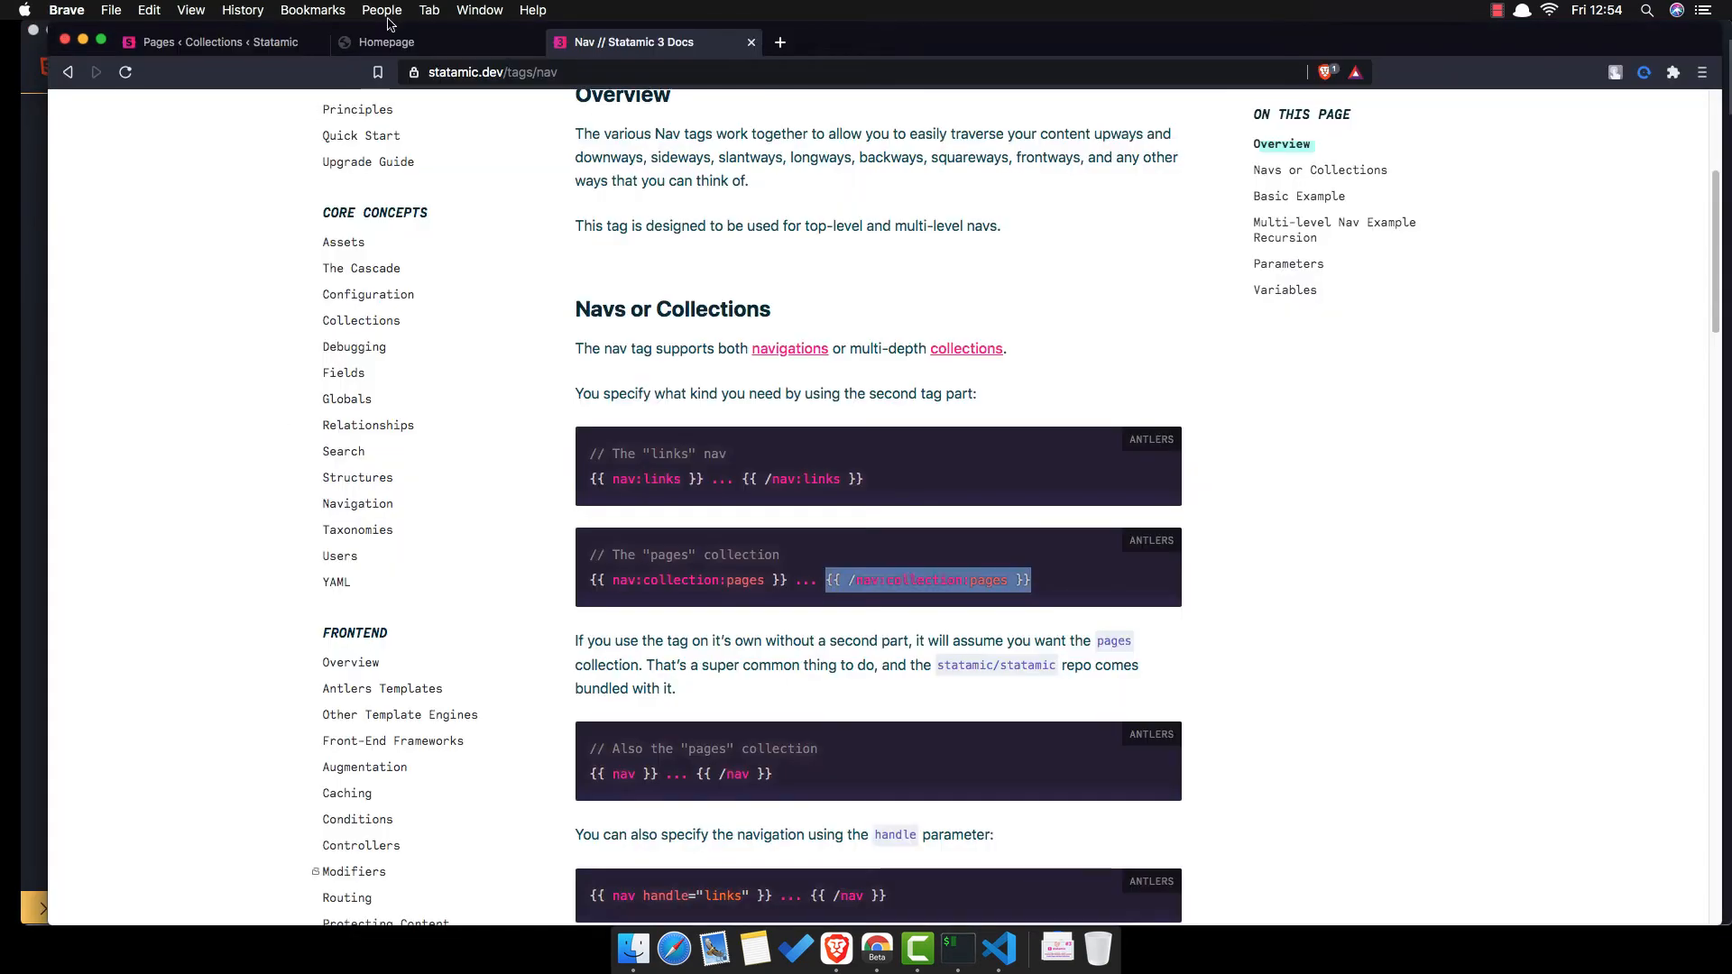
# - Reorder Pages to Homepage, Posts, About Us, Contact US, then check the homepage header
pyautogui.click(387, 42)
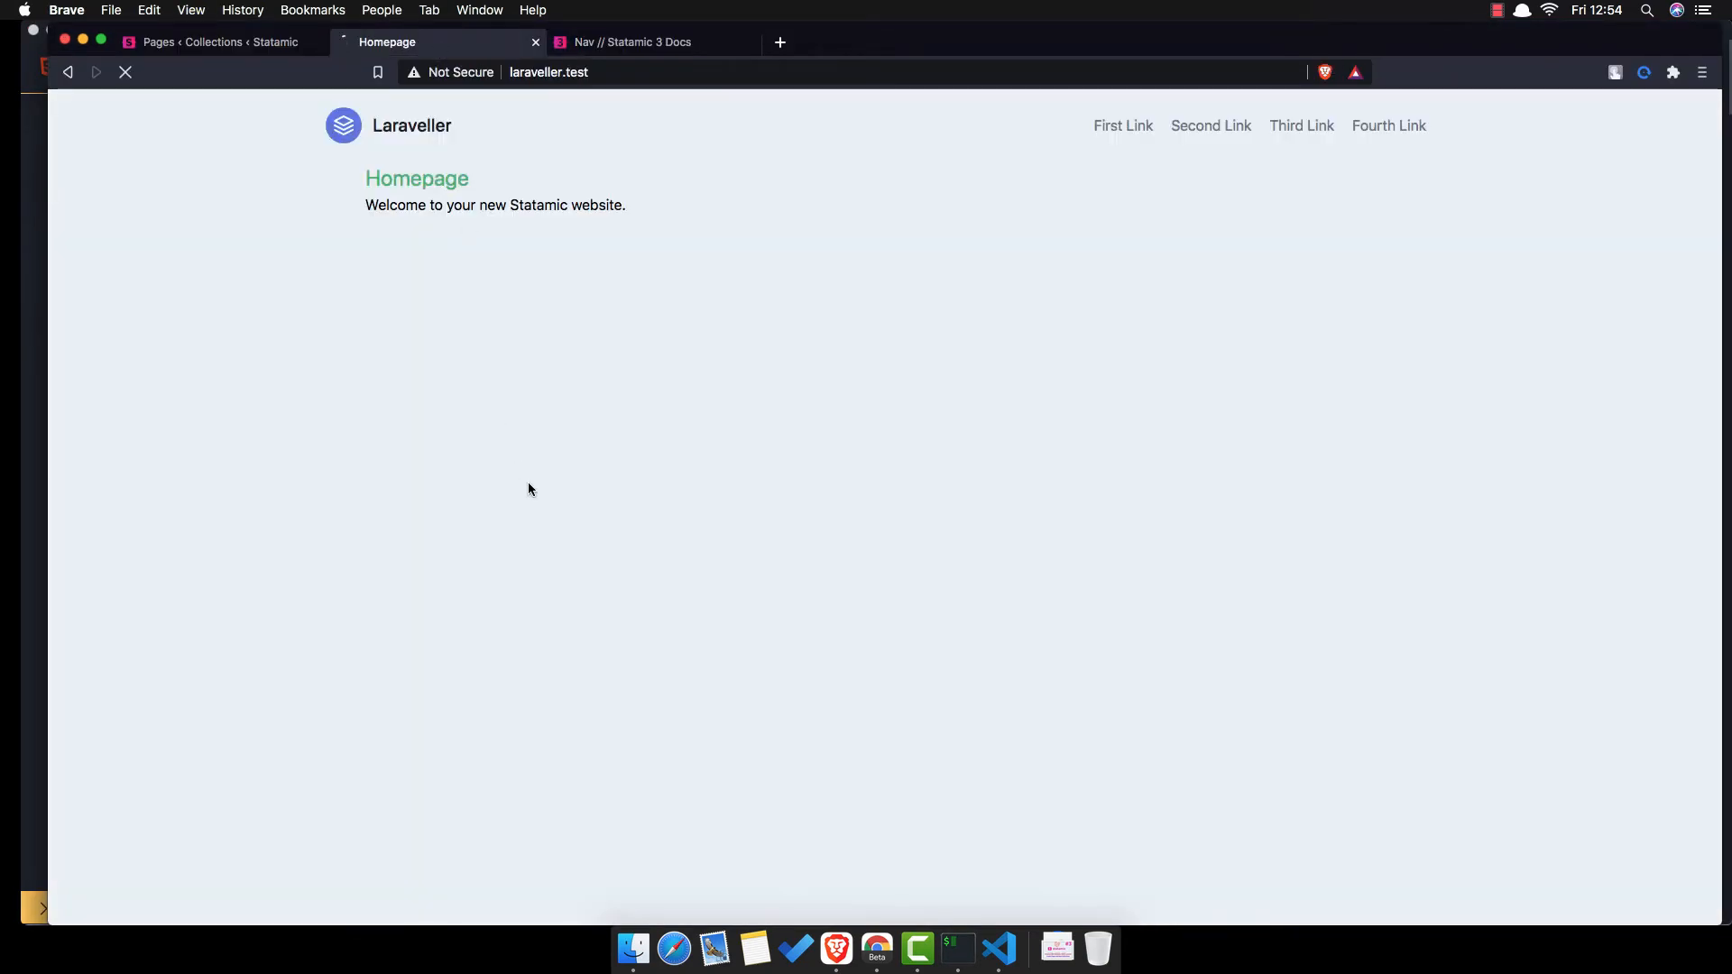
pyautogui.click(125, 72)
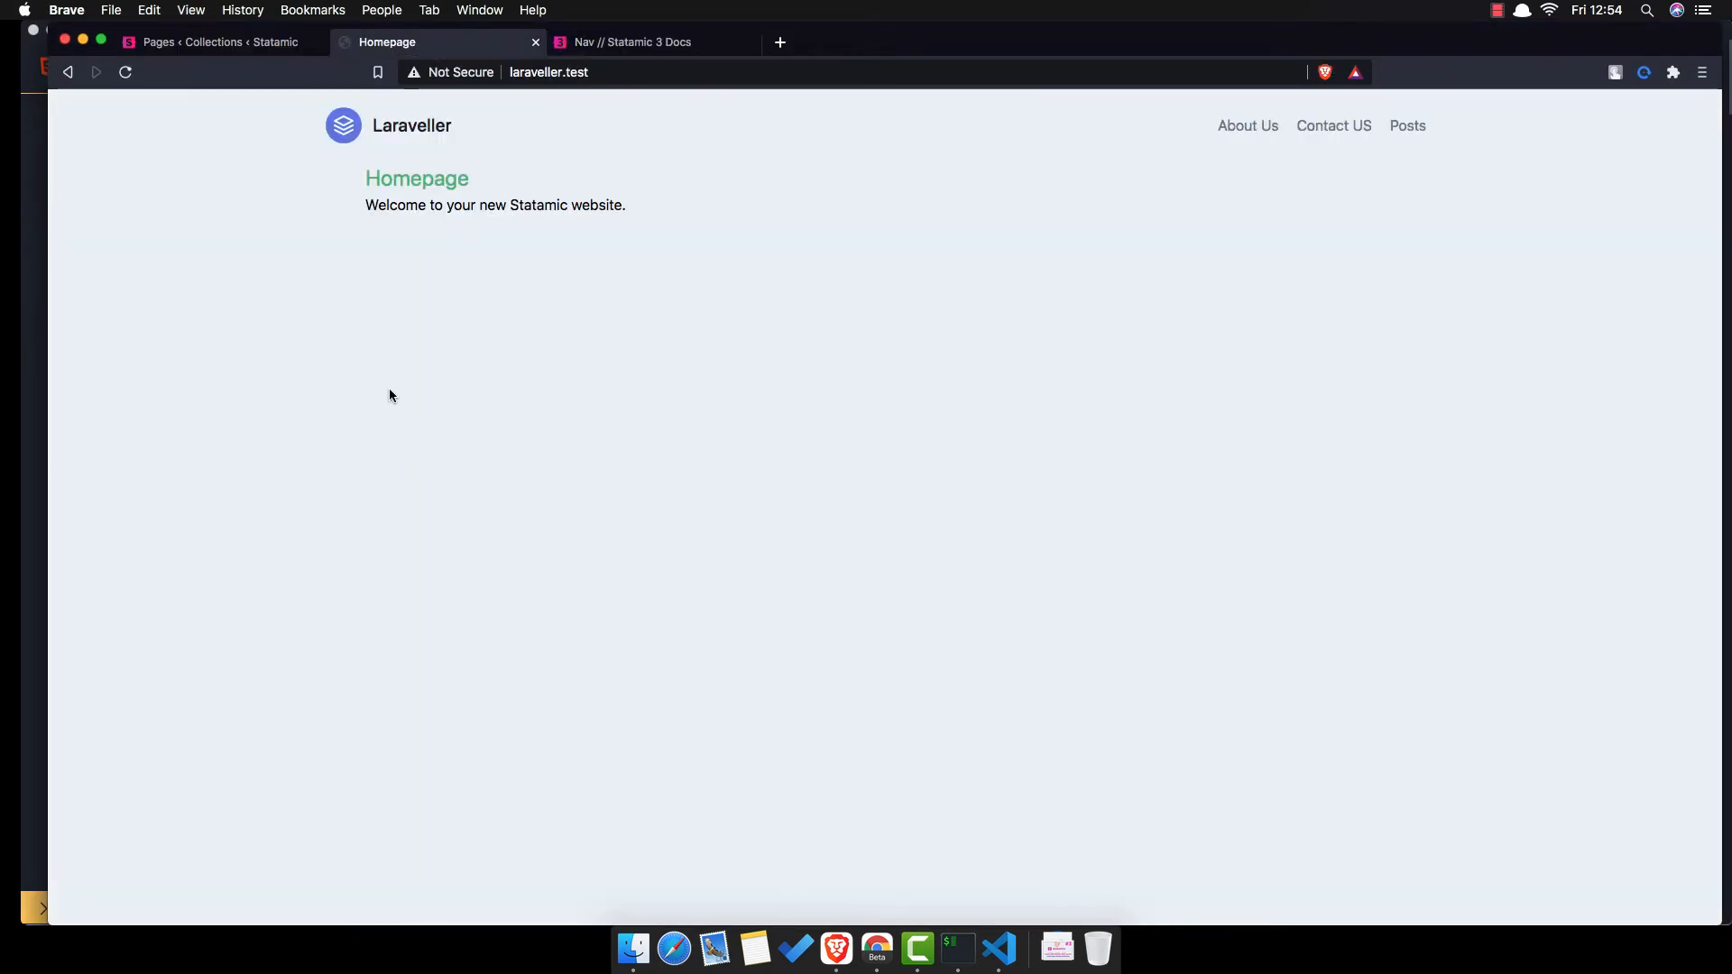
pyautogui.moveTo(1255, 142)
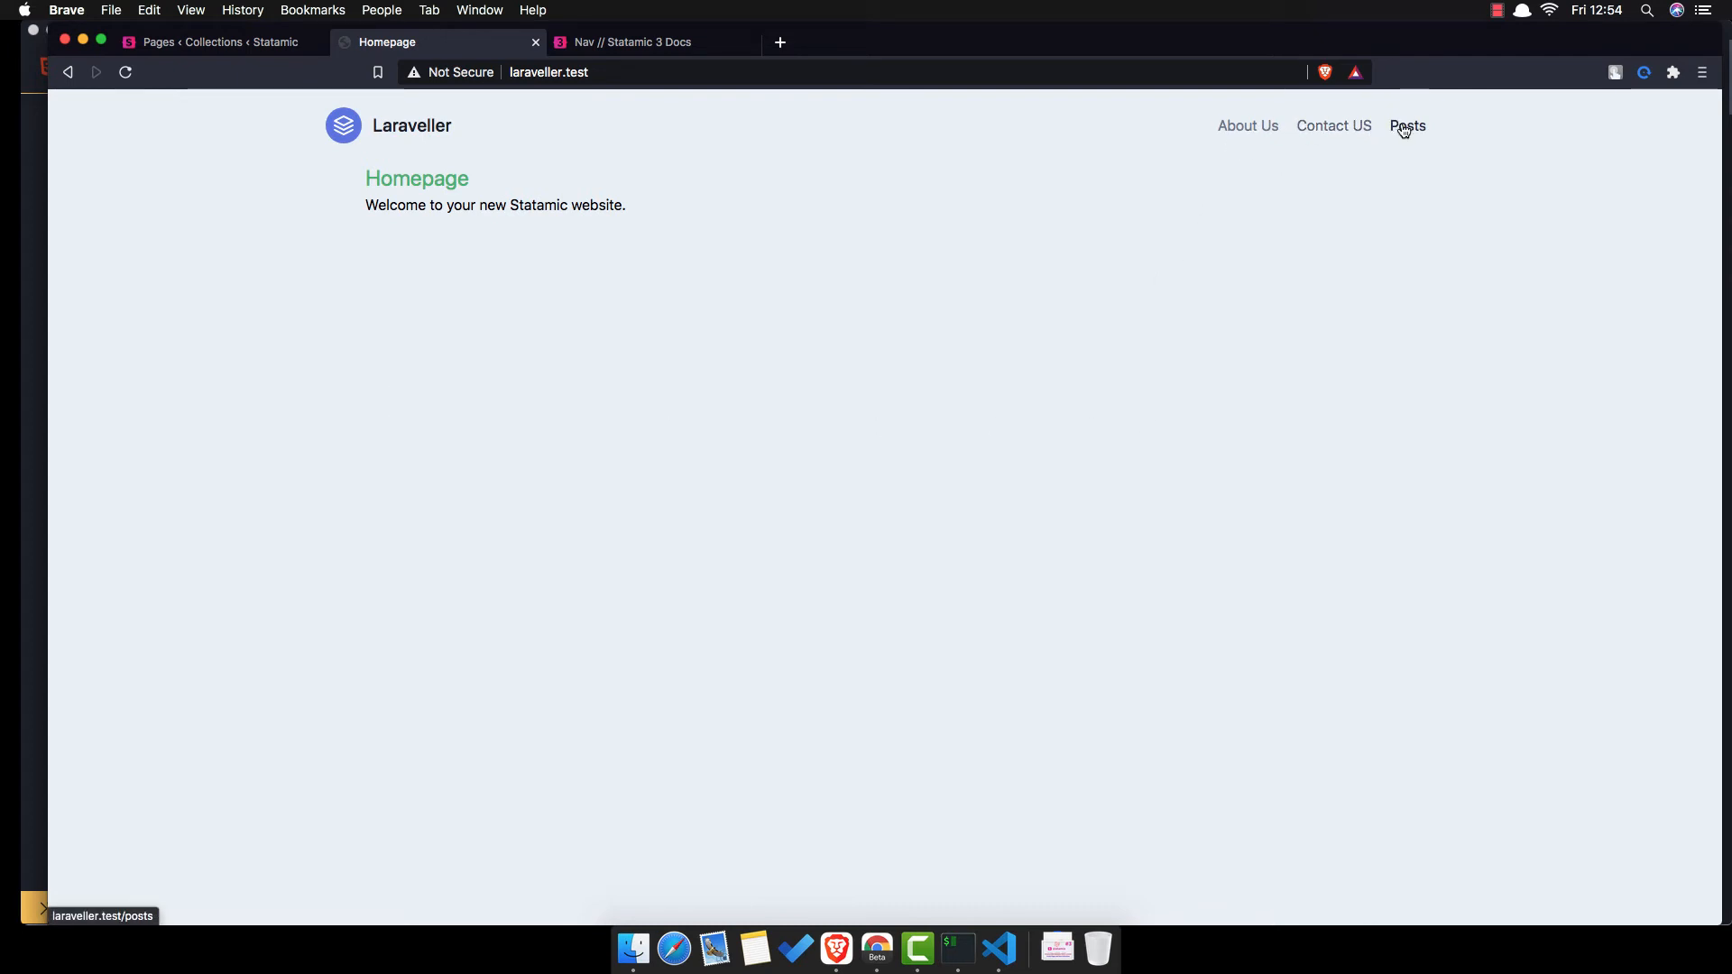
pyautogui.moveTo(595, 173)
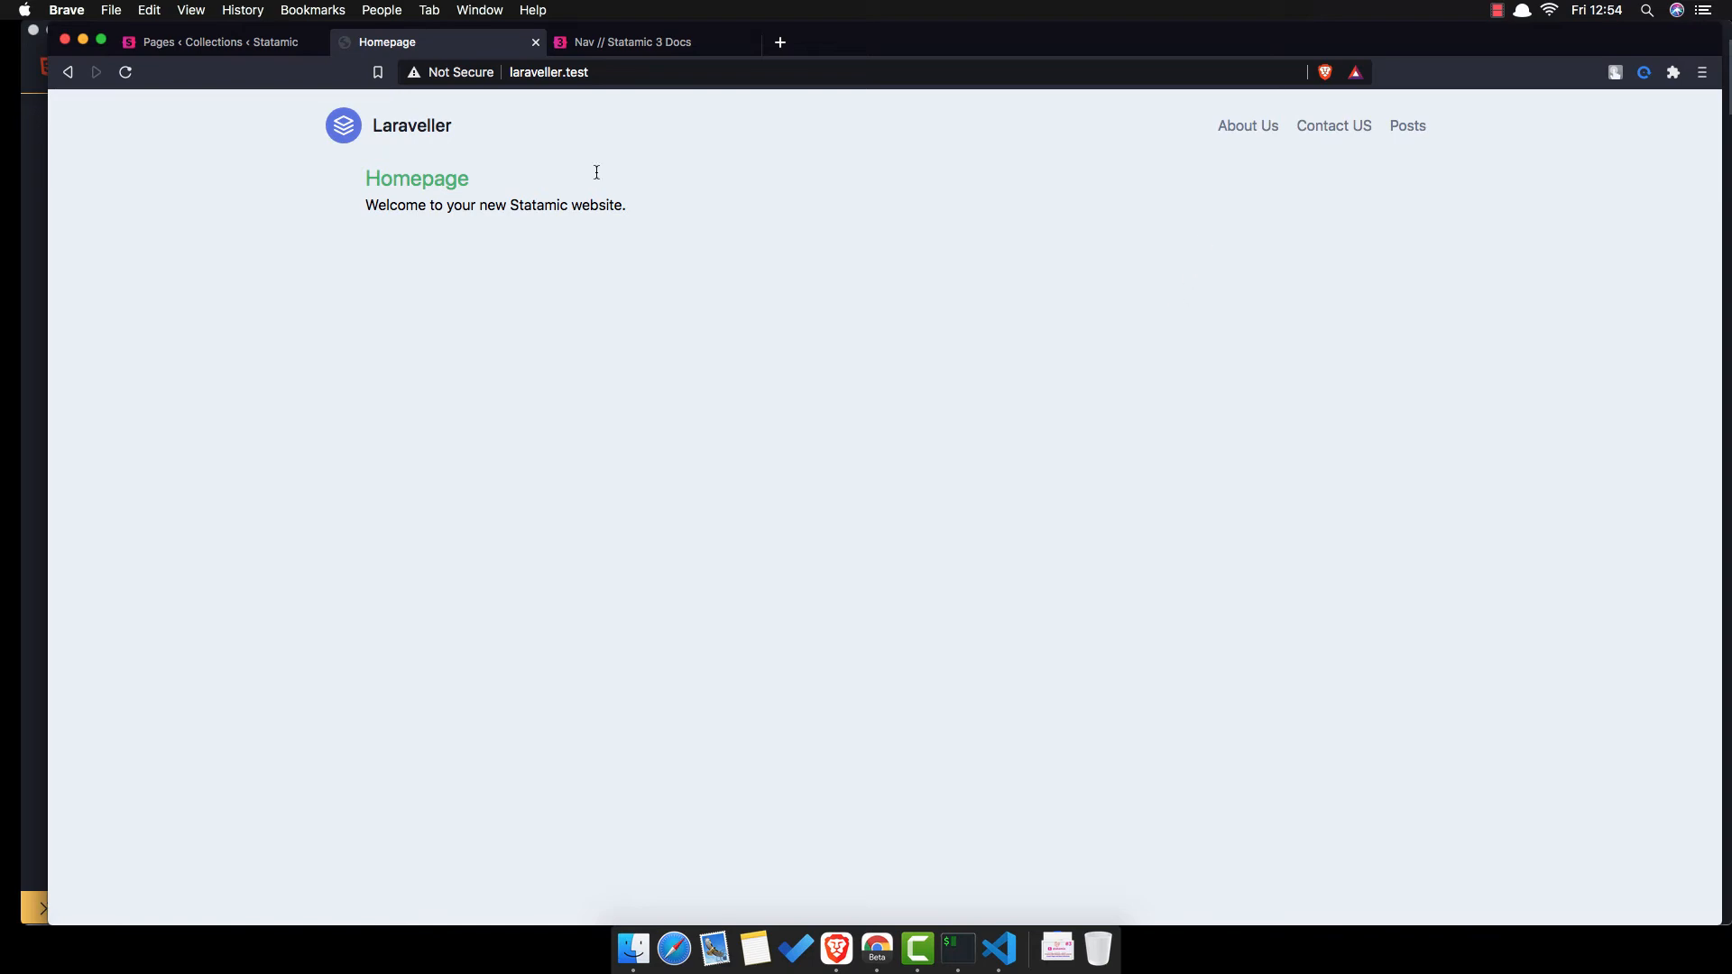
pyautogui.click(217, 42)
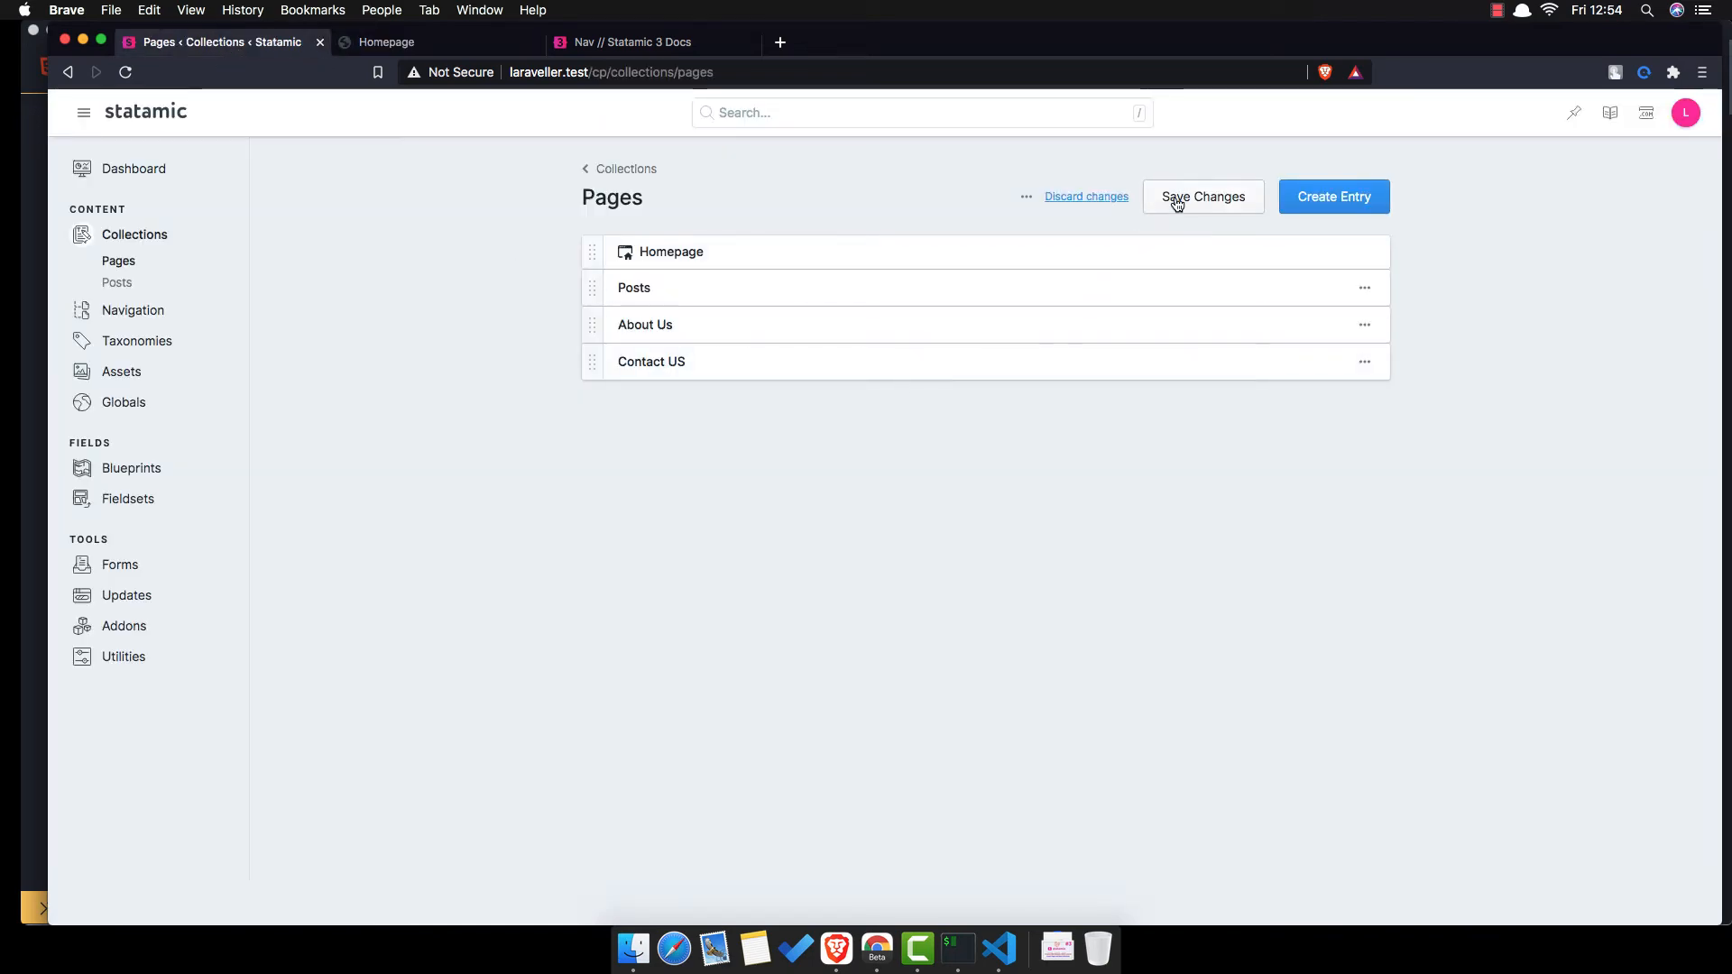
pyautogui.click(1201, 196)
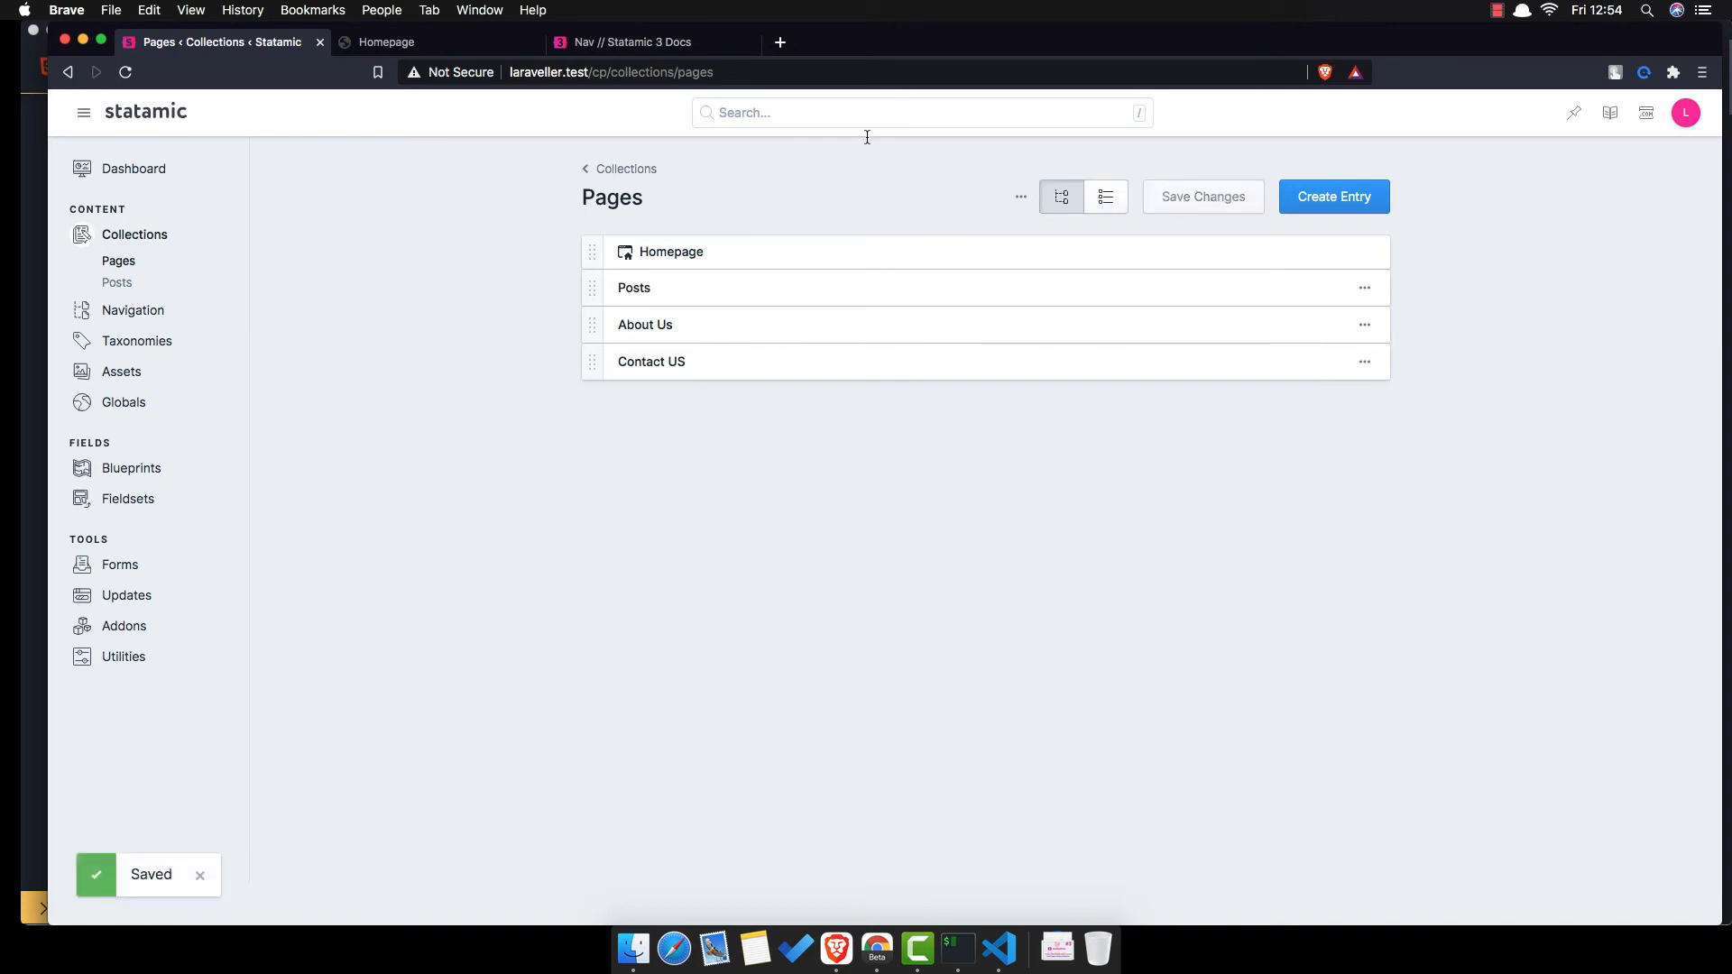
pyautogui.click(431, 42)
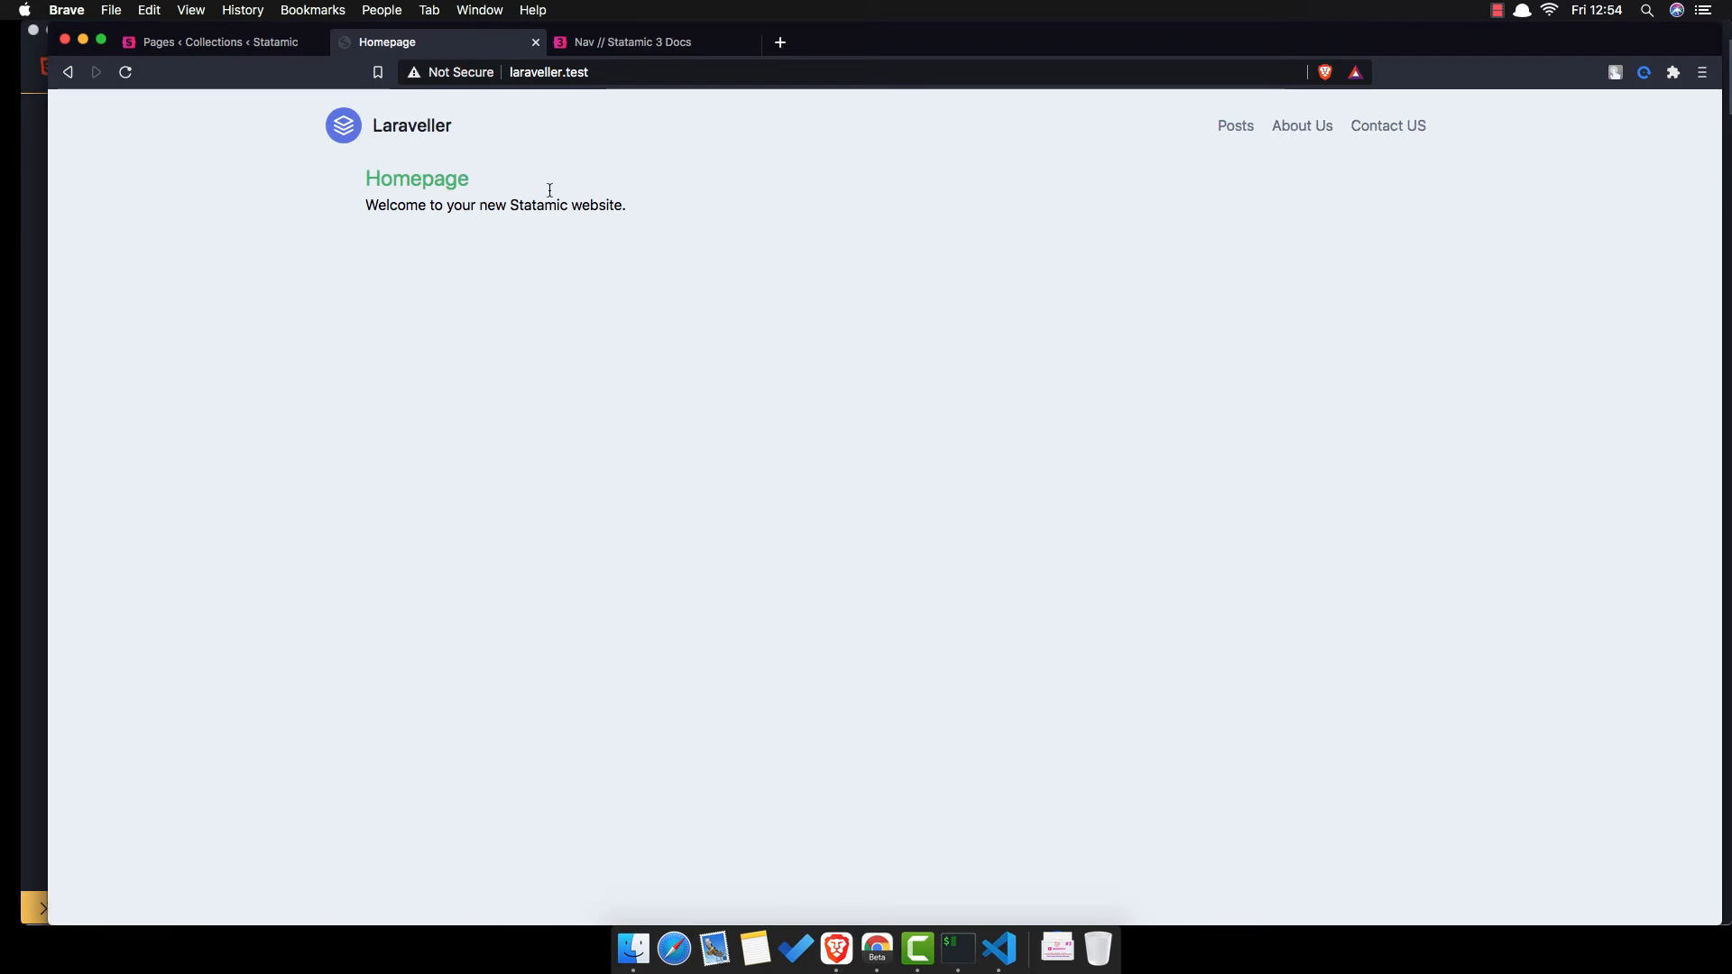
pyautogui.moveTo(409, 129)
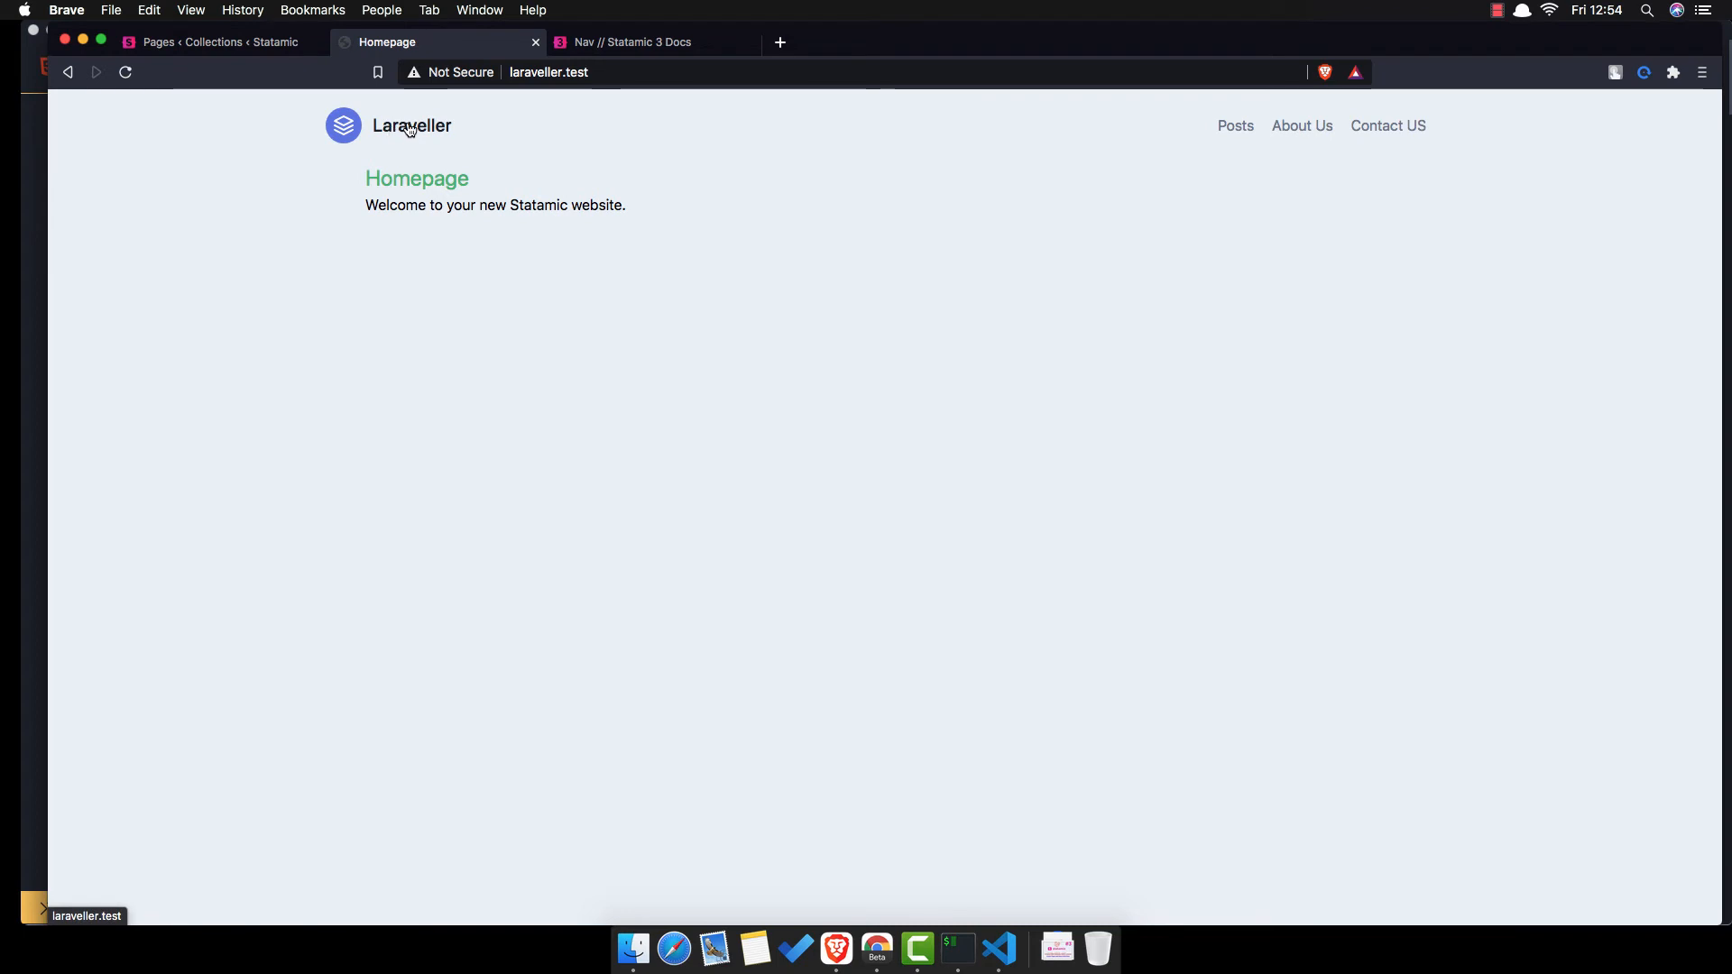
pyautogui.moveTo(1200, 129)
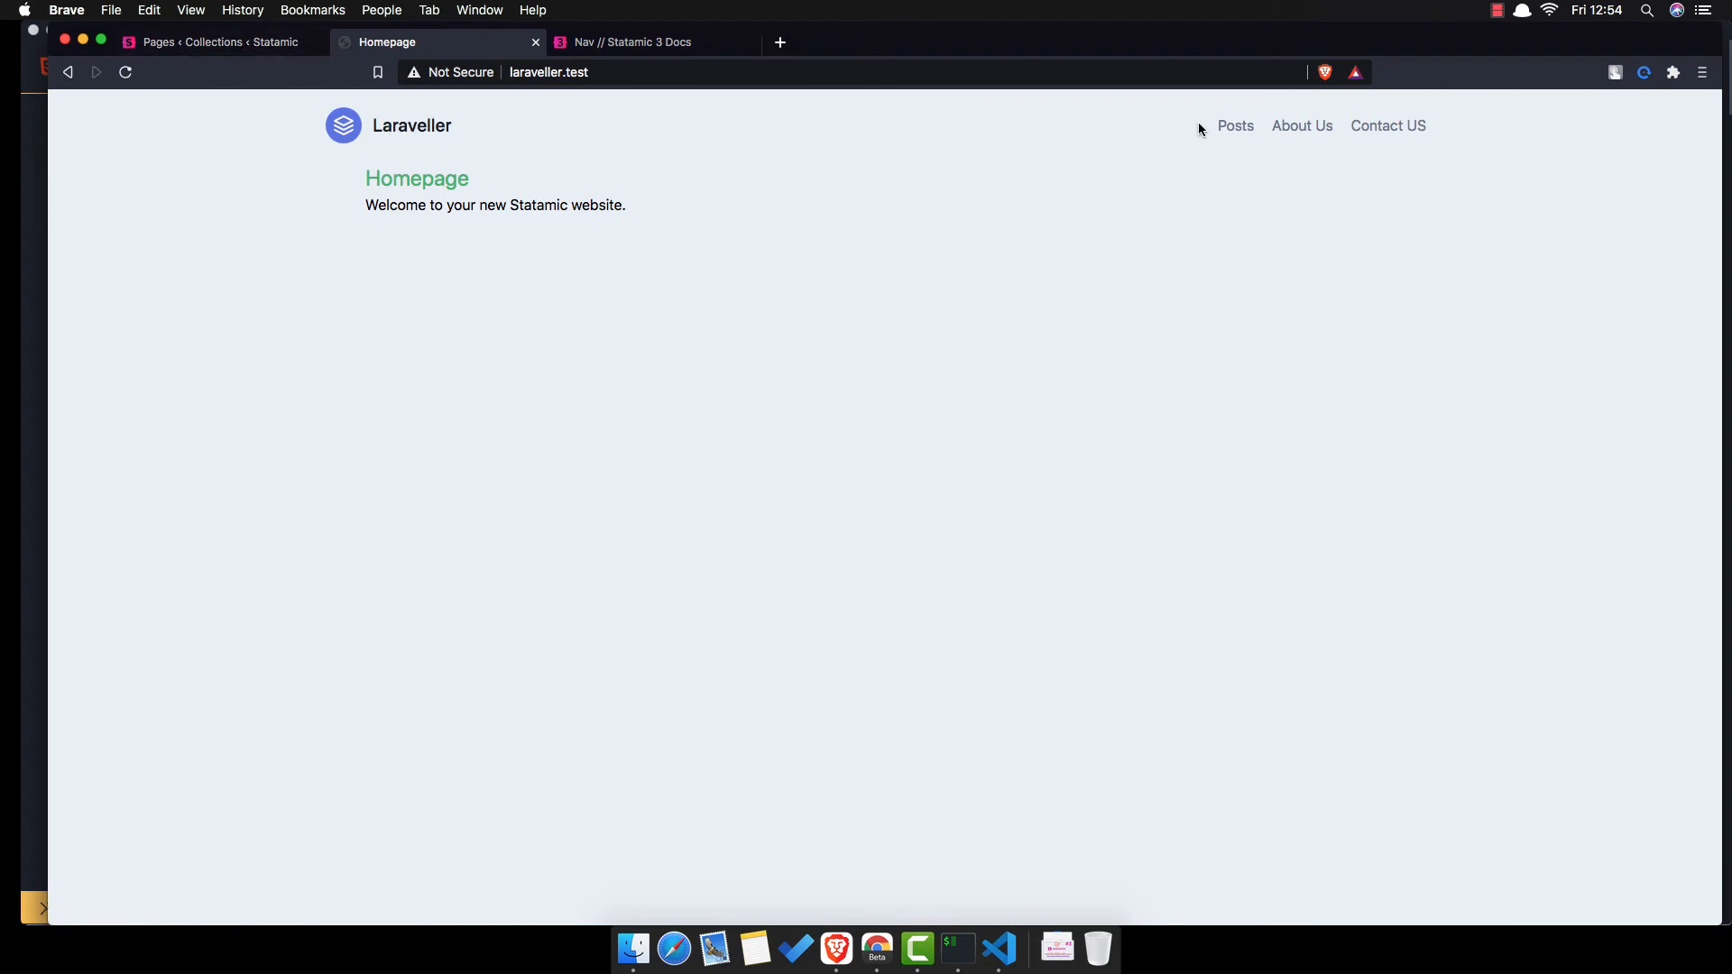
# - Find the include_home parameter in the Nav tag docs' Basic Example
pyautogui.click(633, 42)
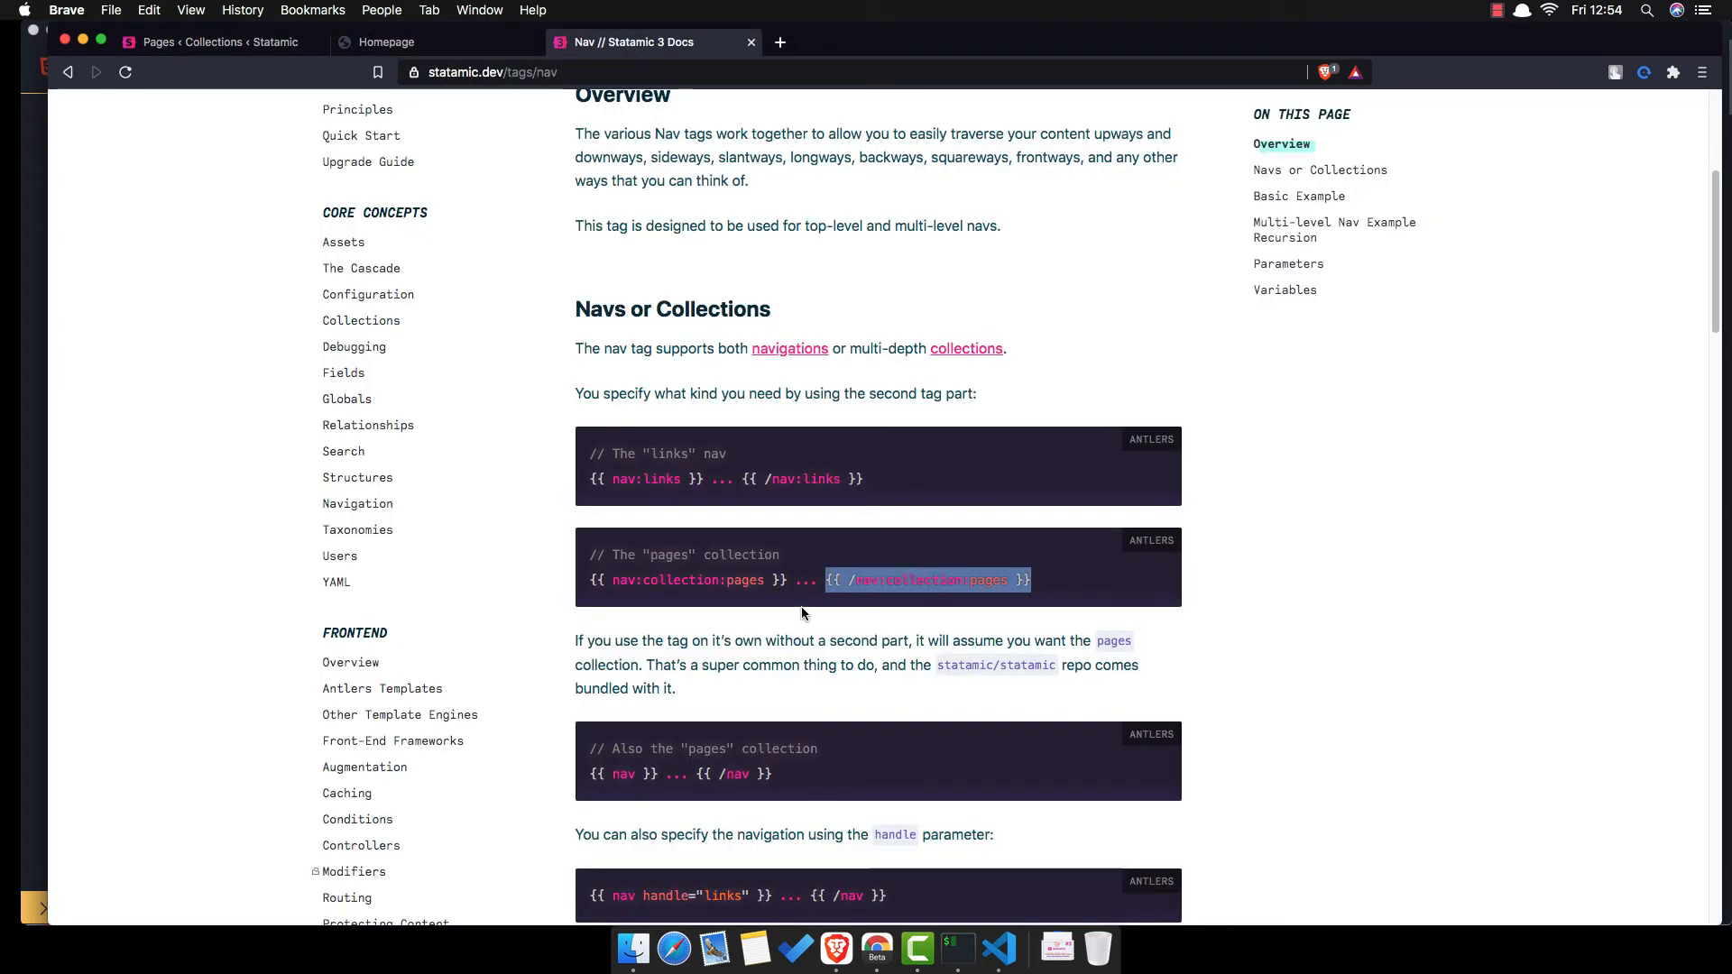
pyautogui.scroll(-3)
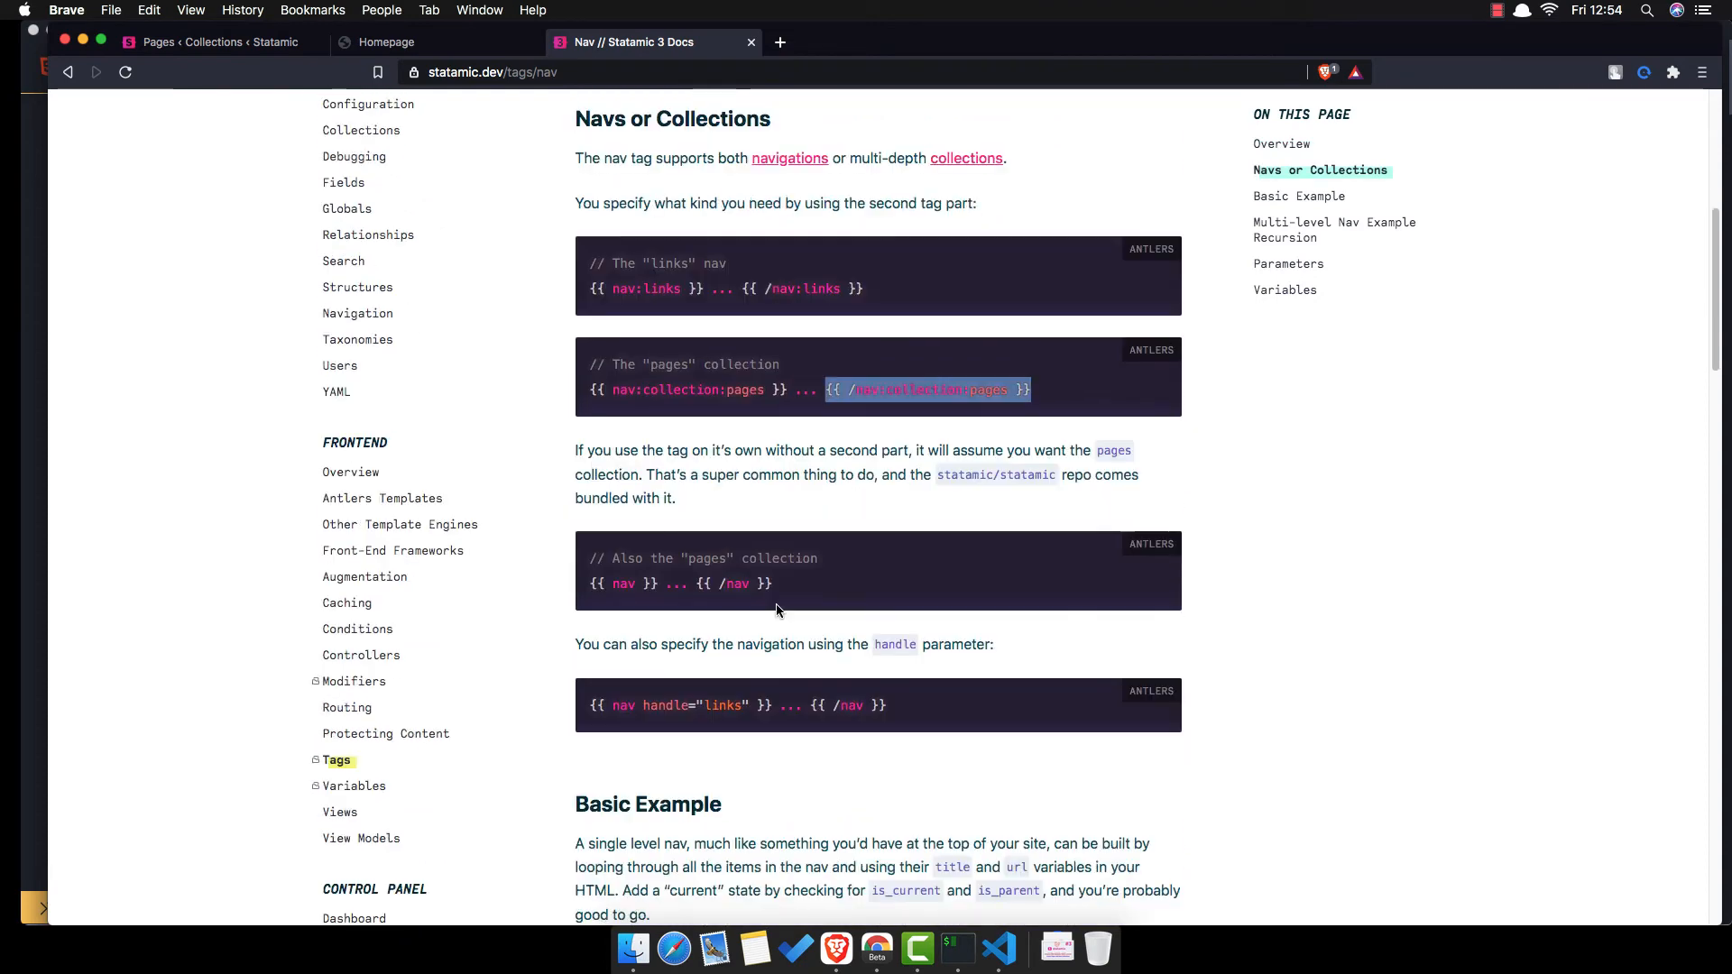
pyautogui.scroll(-3)
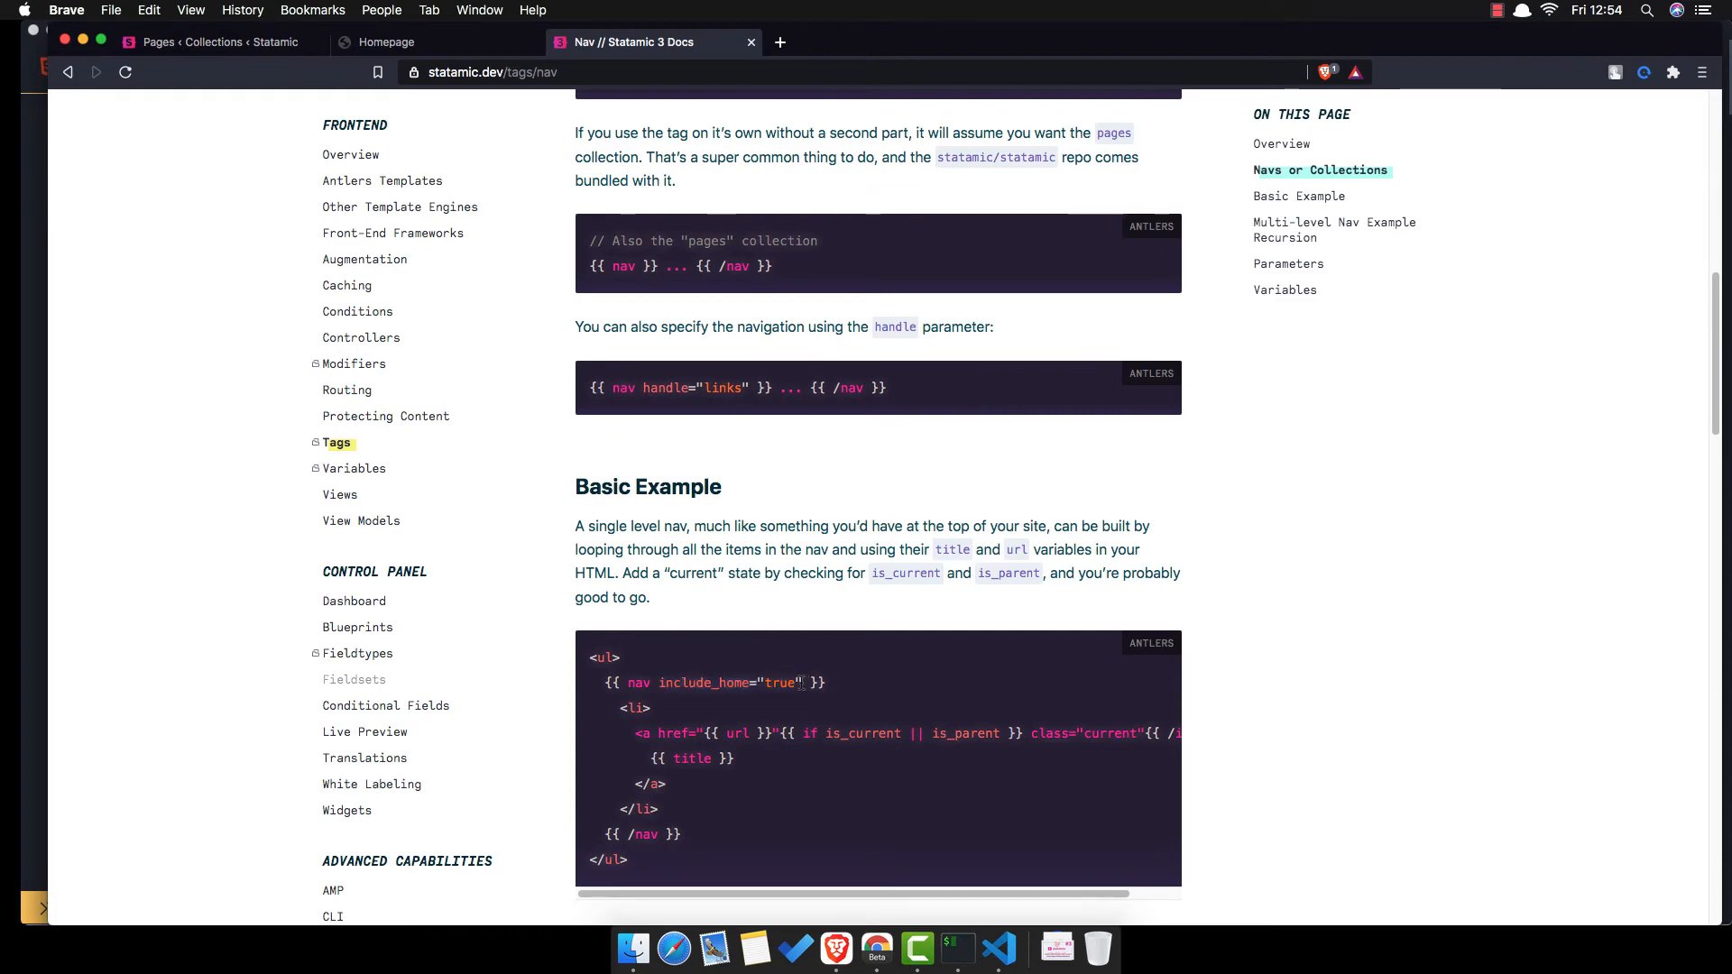
pyautogui.doubleClick(703, 682)
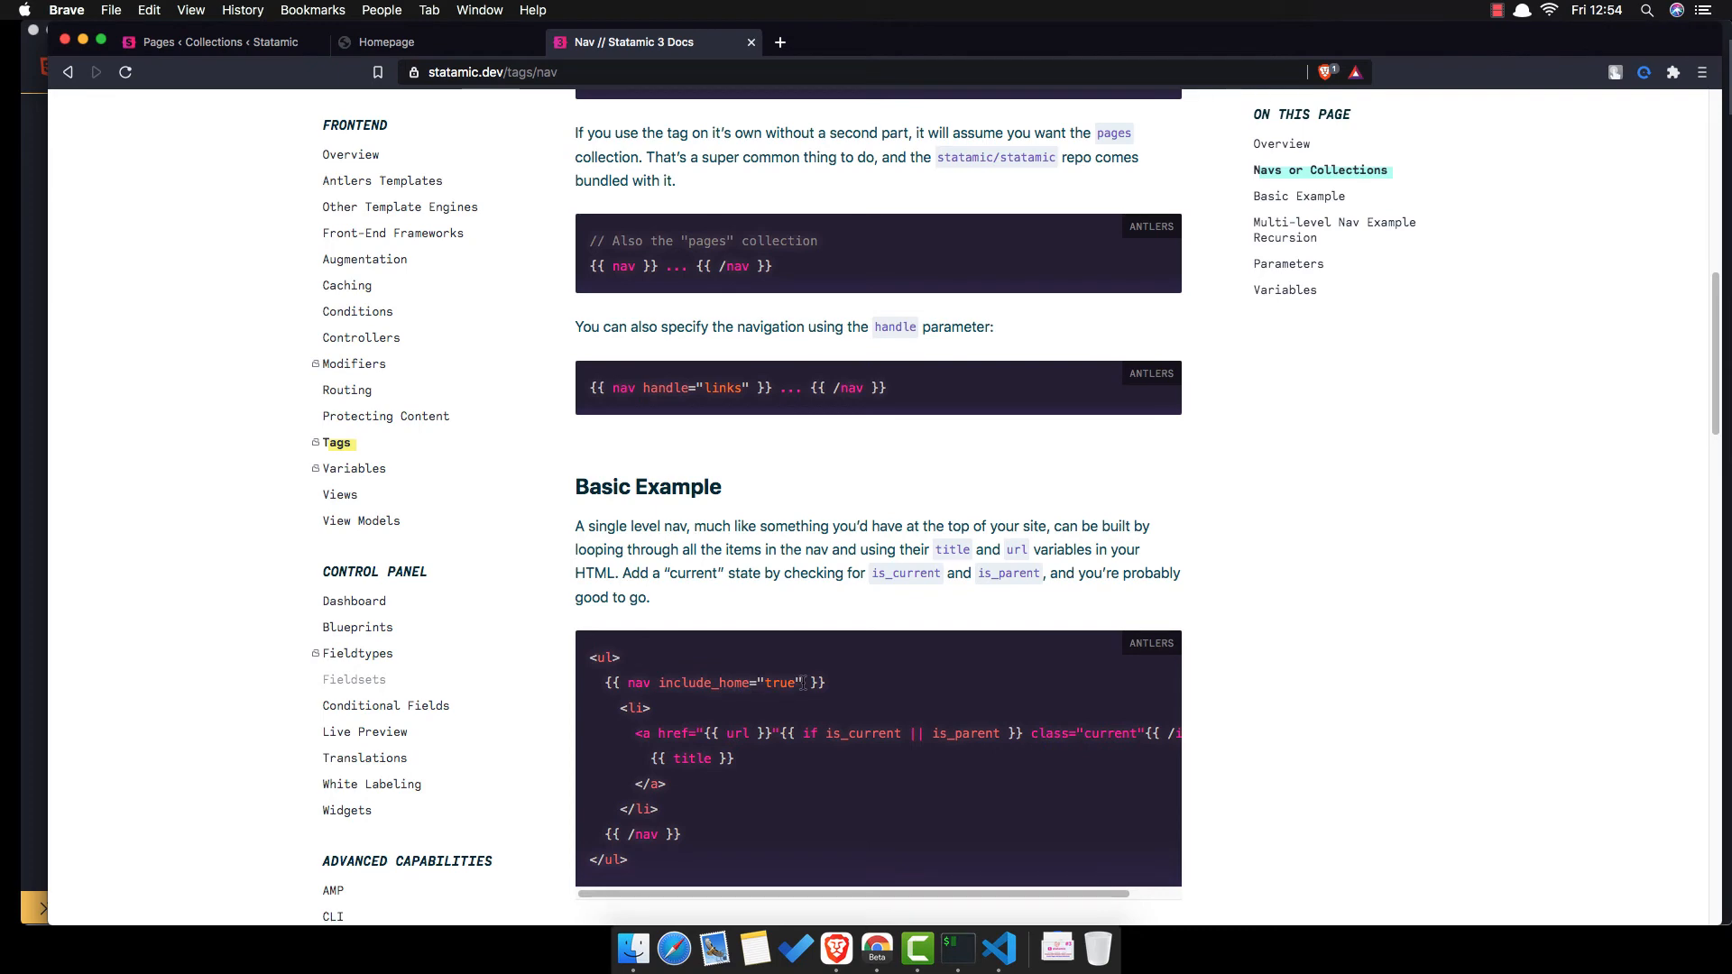
pyautogui.press('cmd+tab')
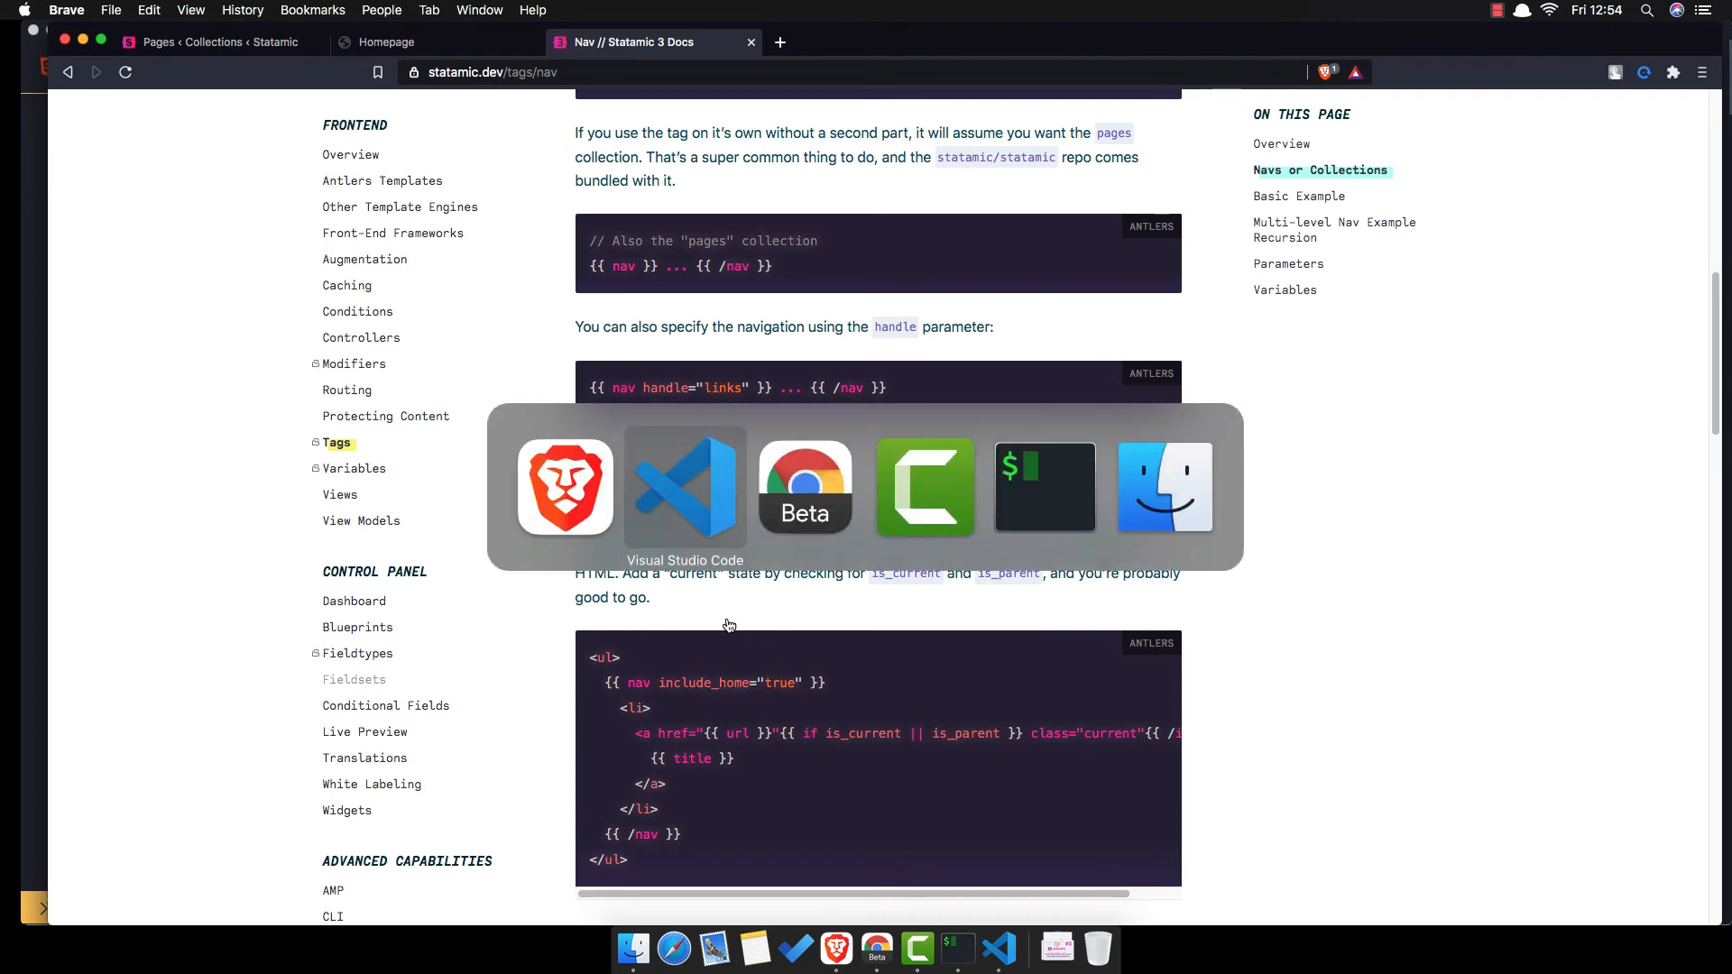
# - Add include_home="true" to the nav:collection:pages tag on line 22
pyautogui.click(684, 486)
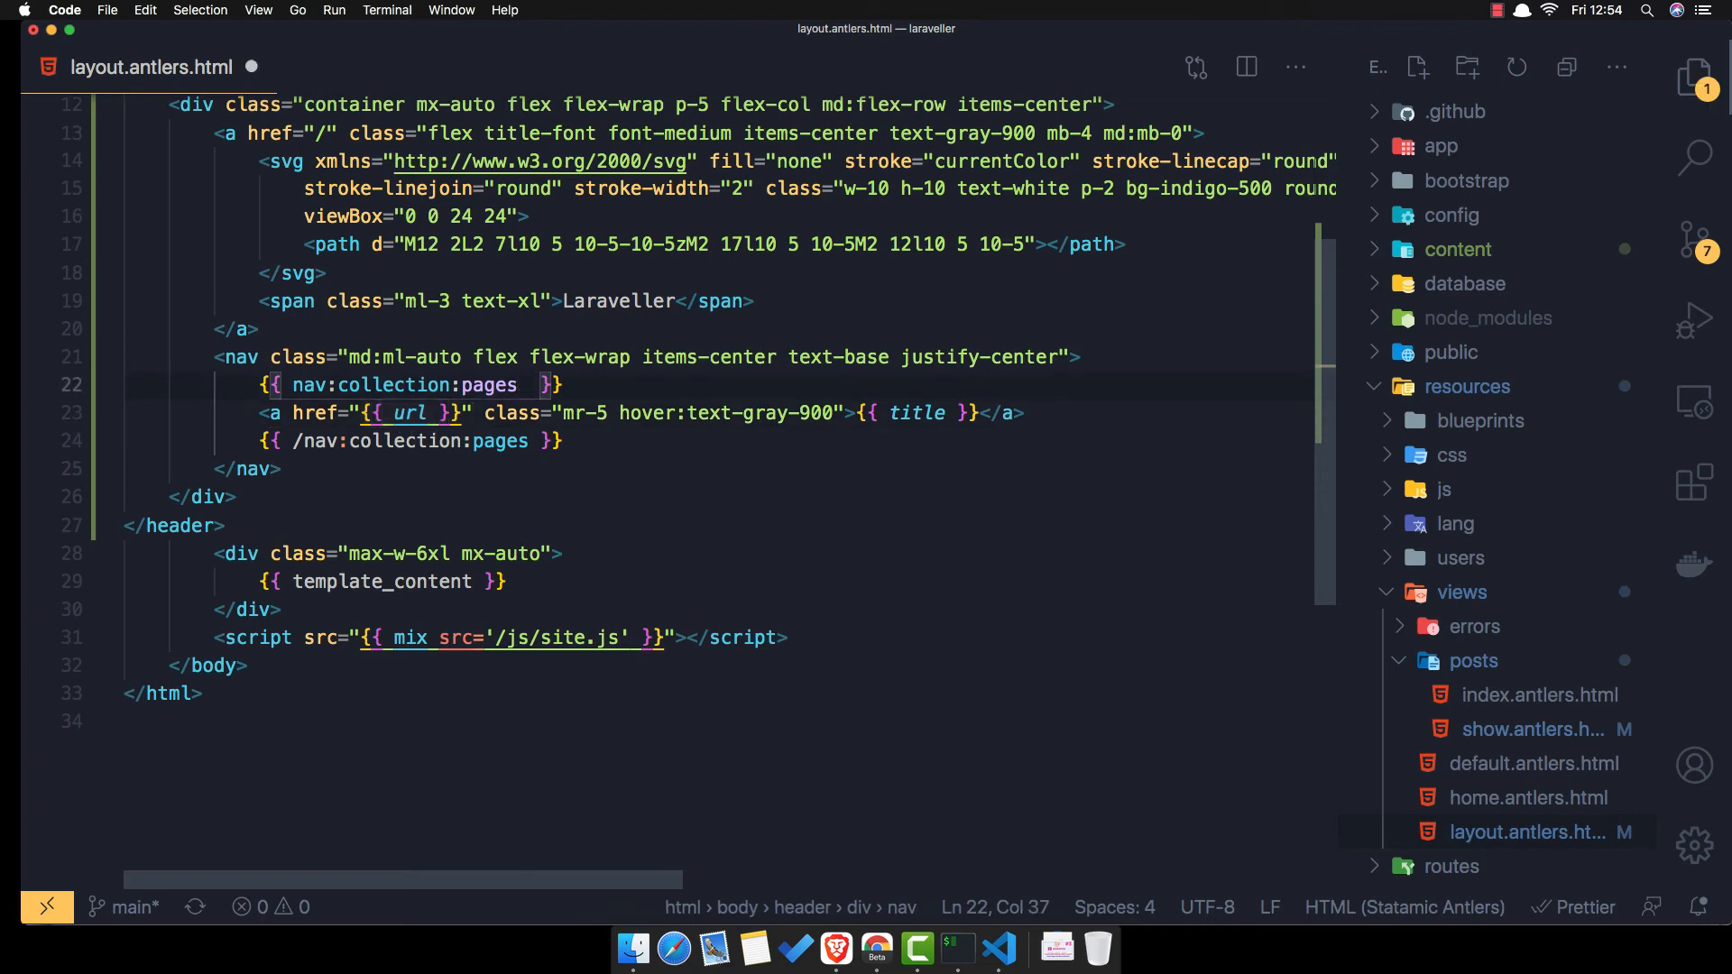
pyautogui.write('incl')
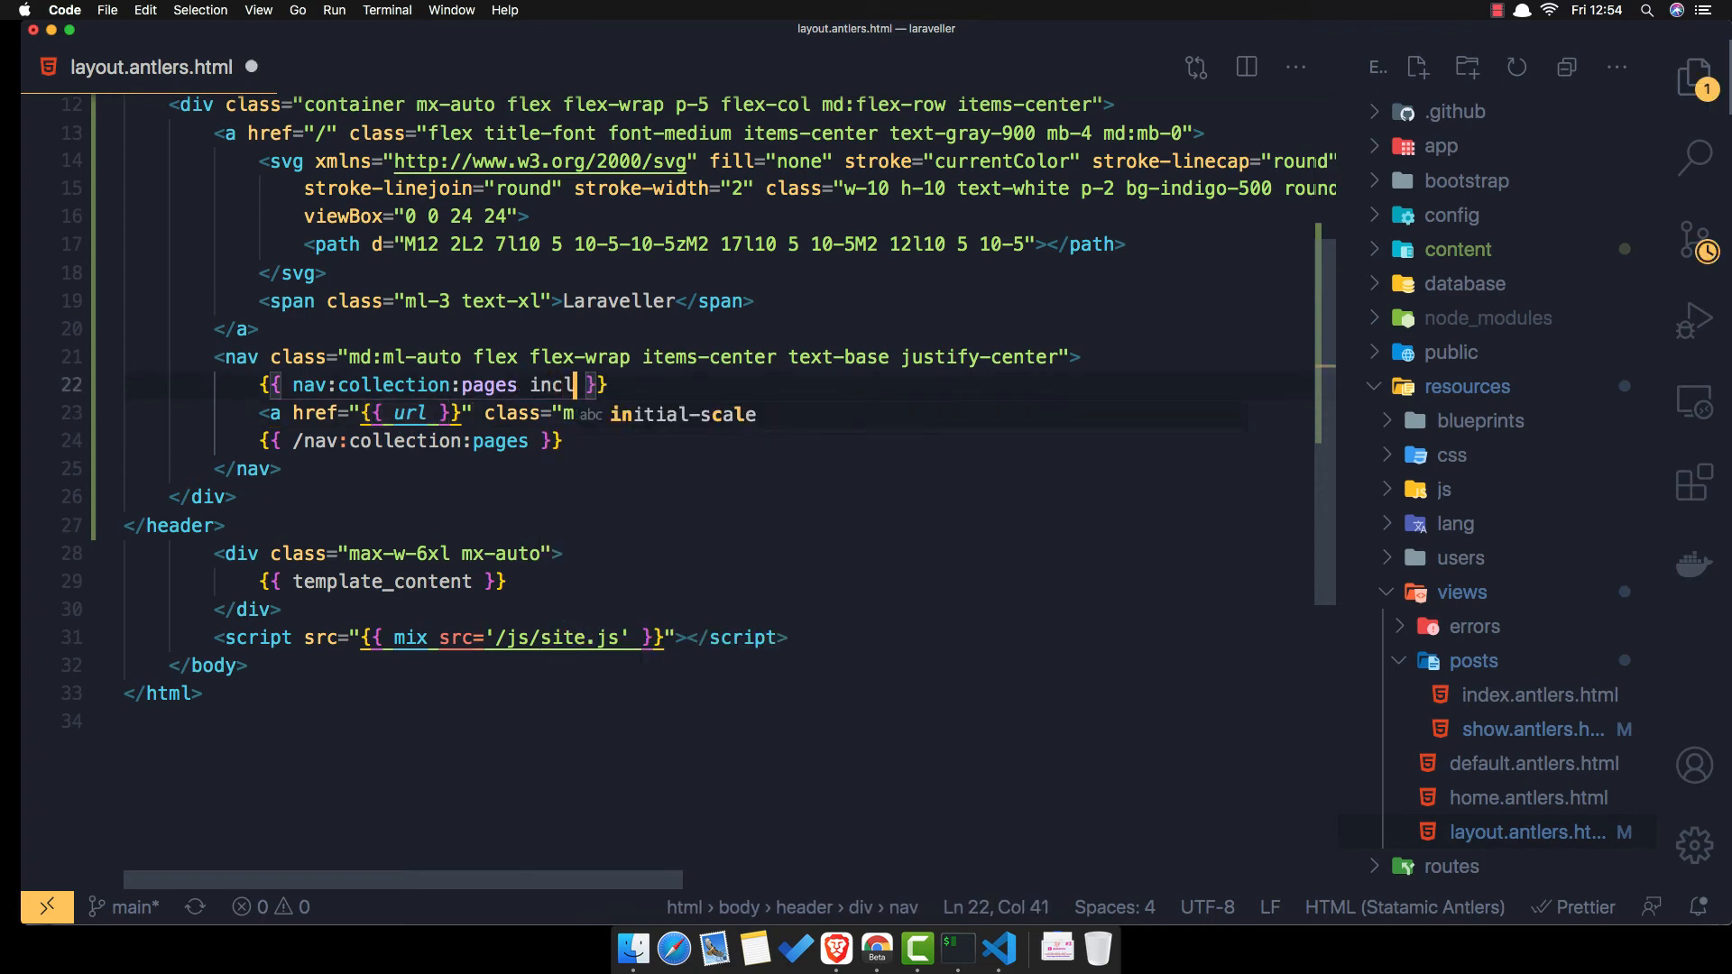
pyautogui.write('ude_')
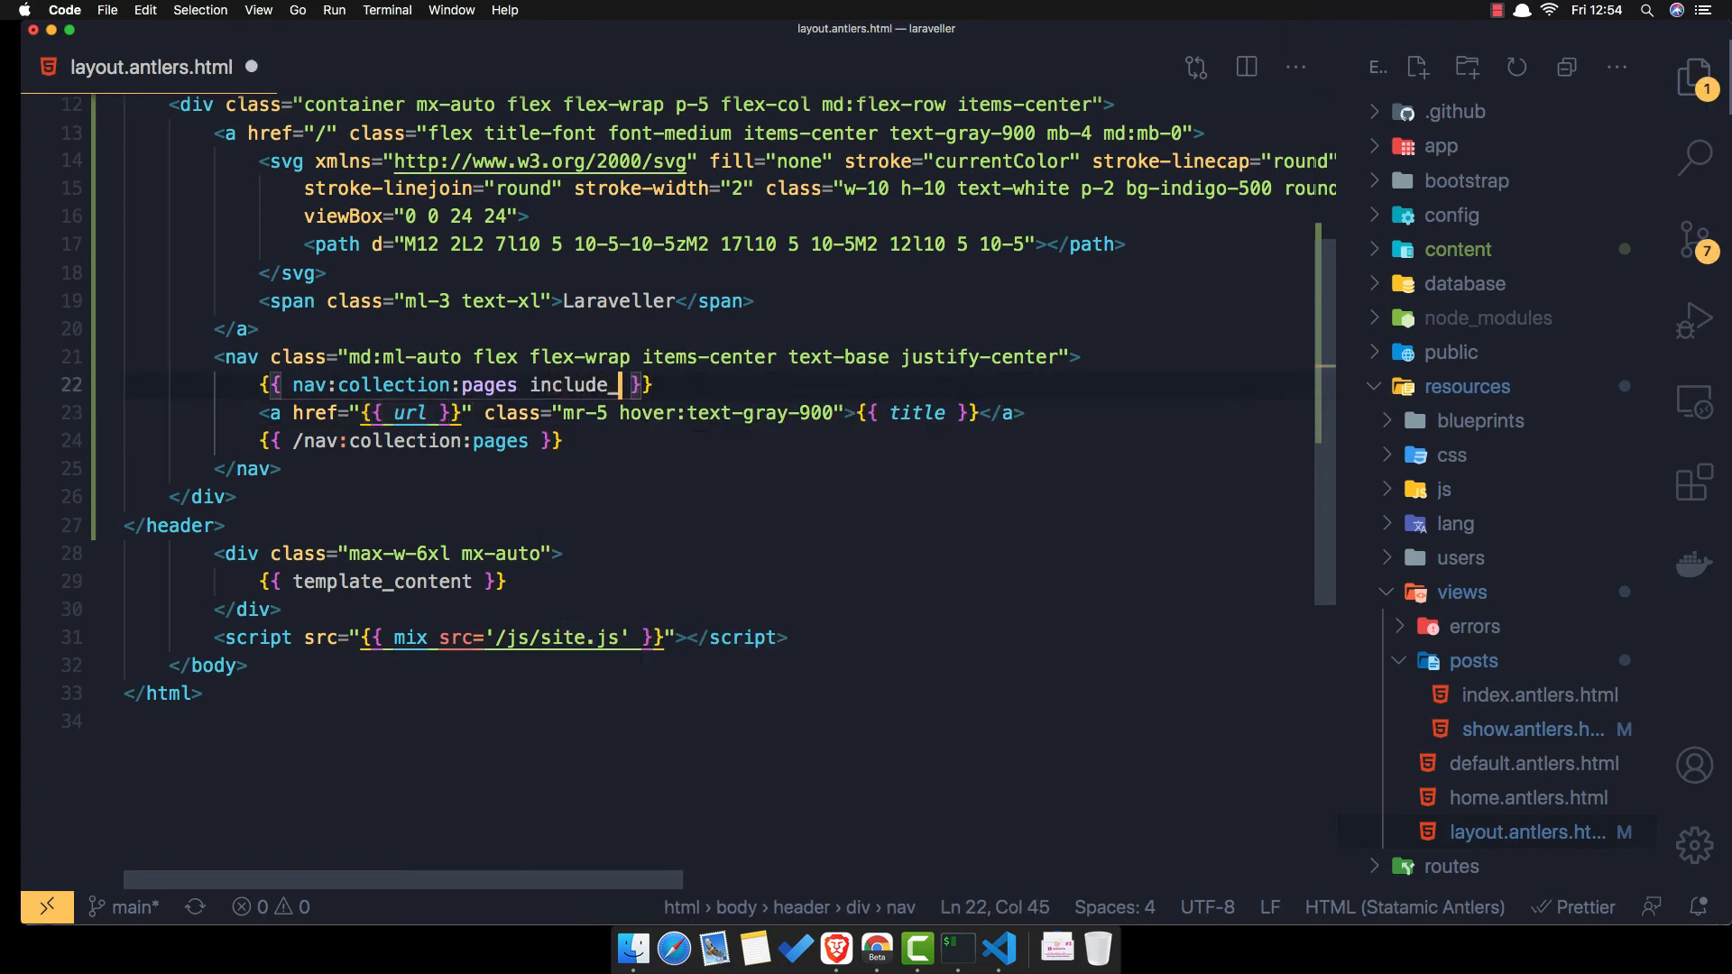
pyautogui.write('home=')
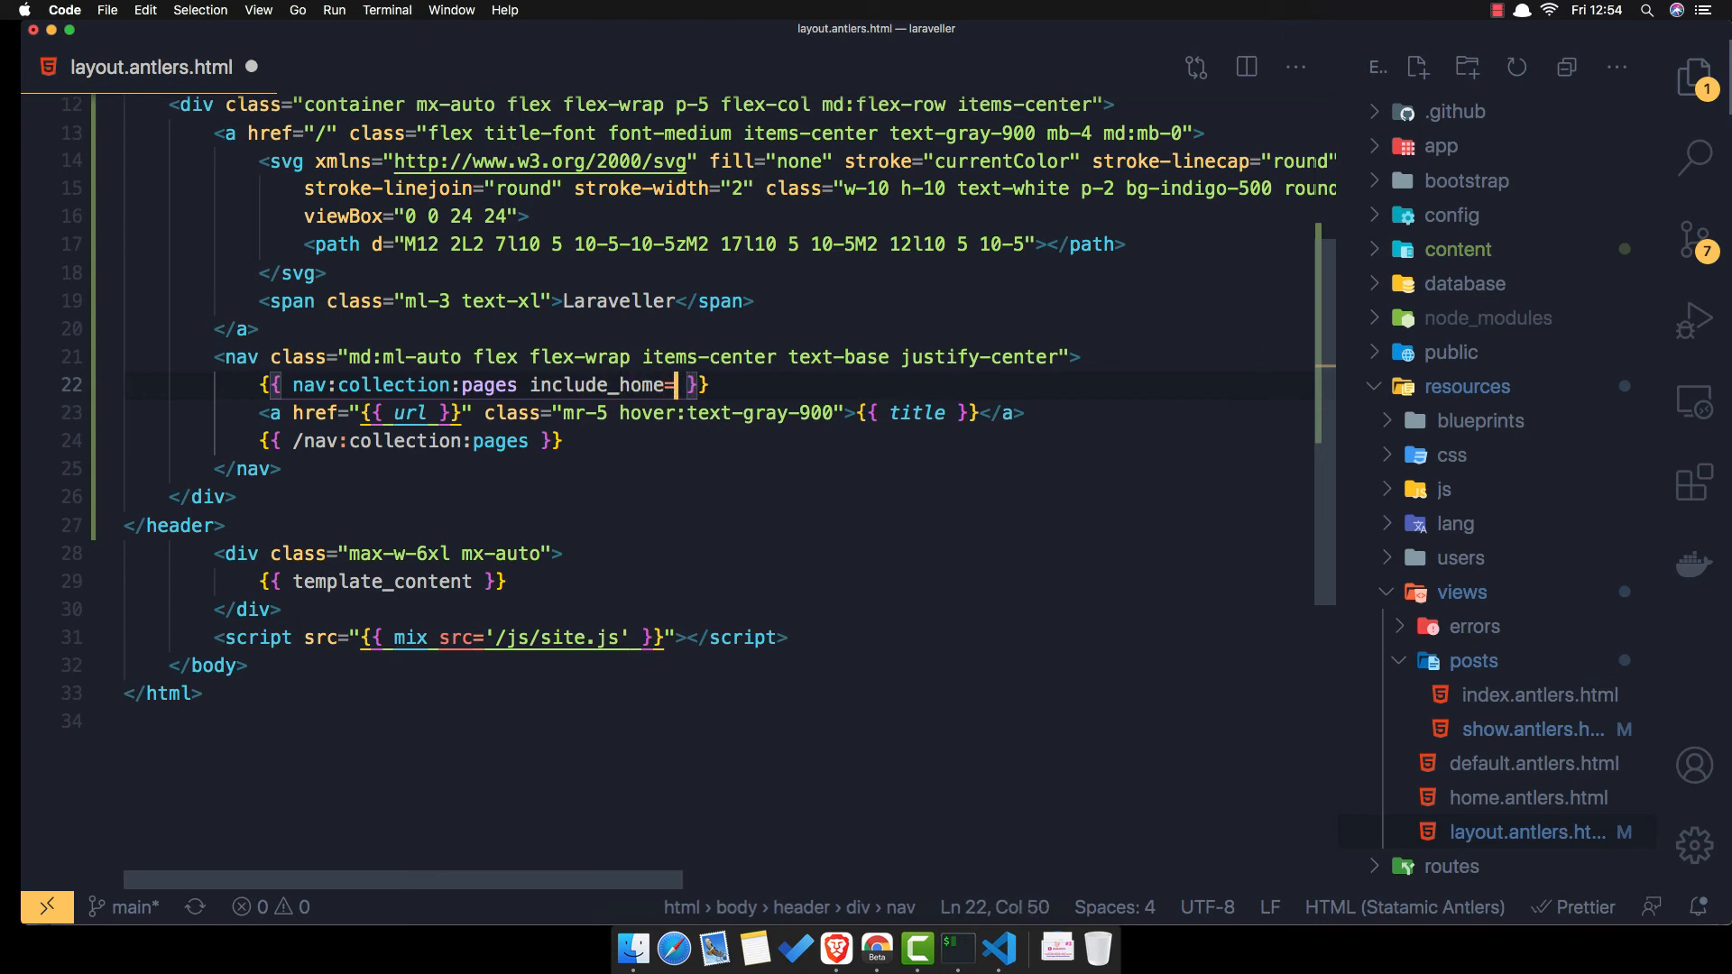
pyautogui.write('"true"')
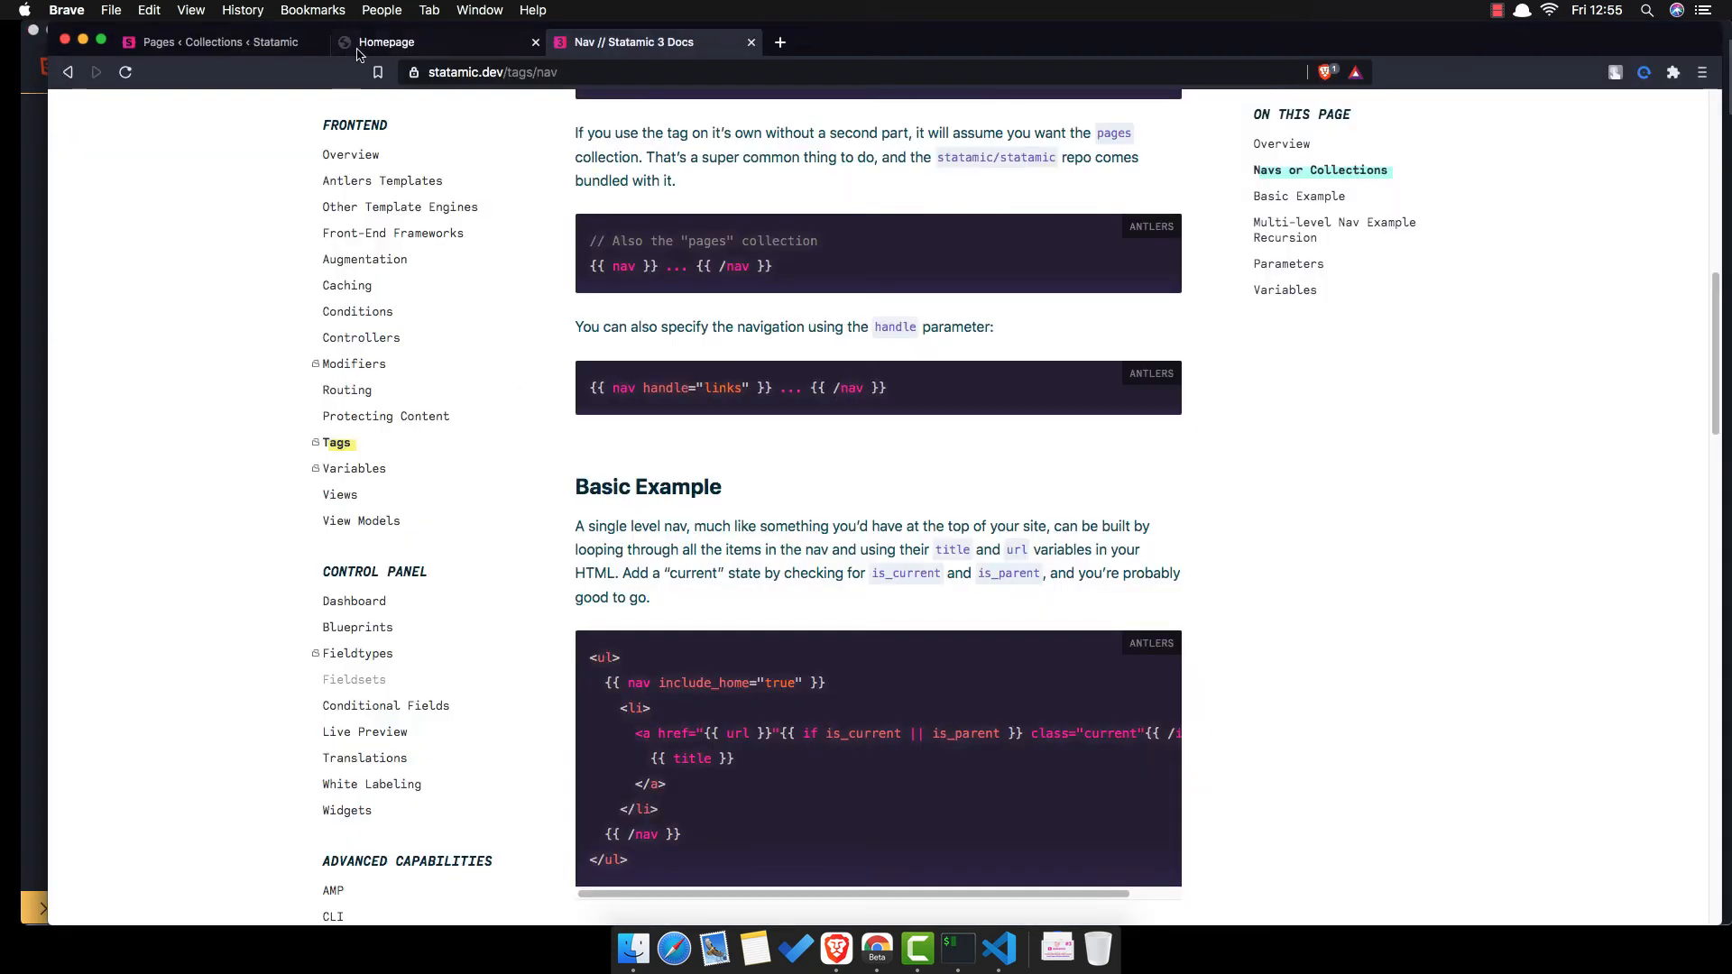
# - Rename the Homepage entry to 'Home' and save and publish it
pyautogui.click(437, 42)
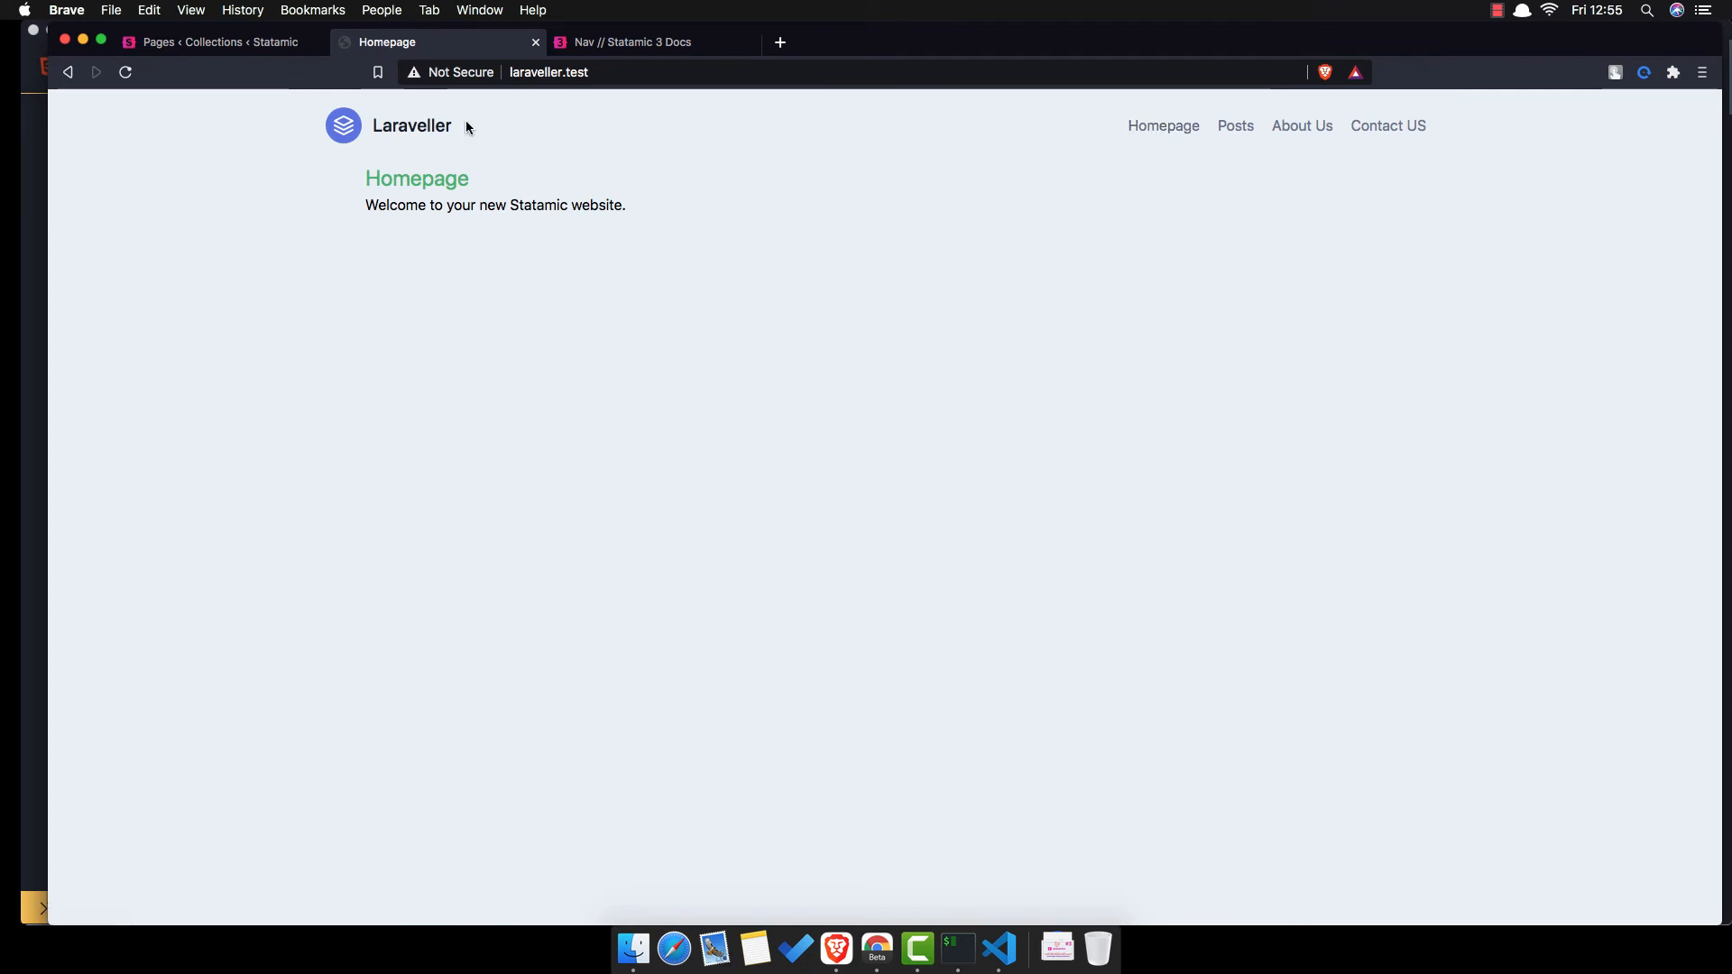
pyautogui.click(217, 43)
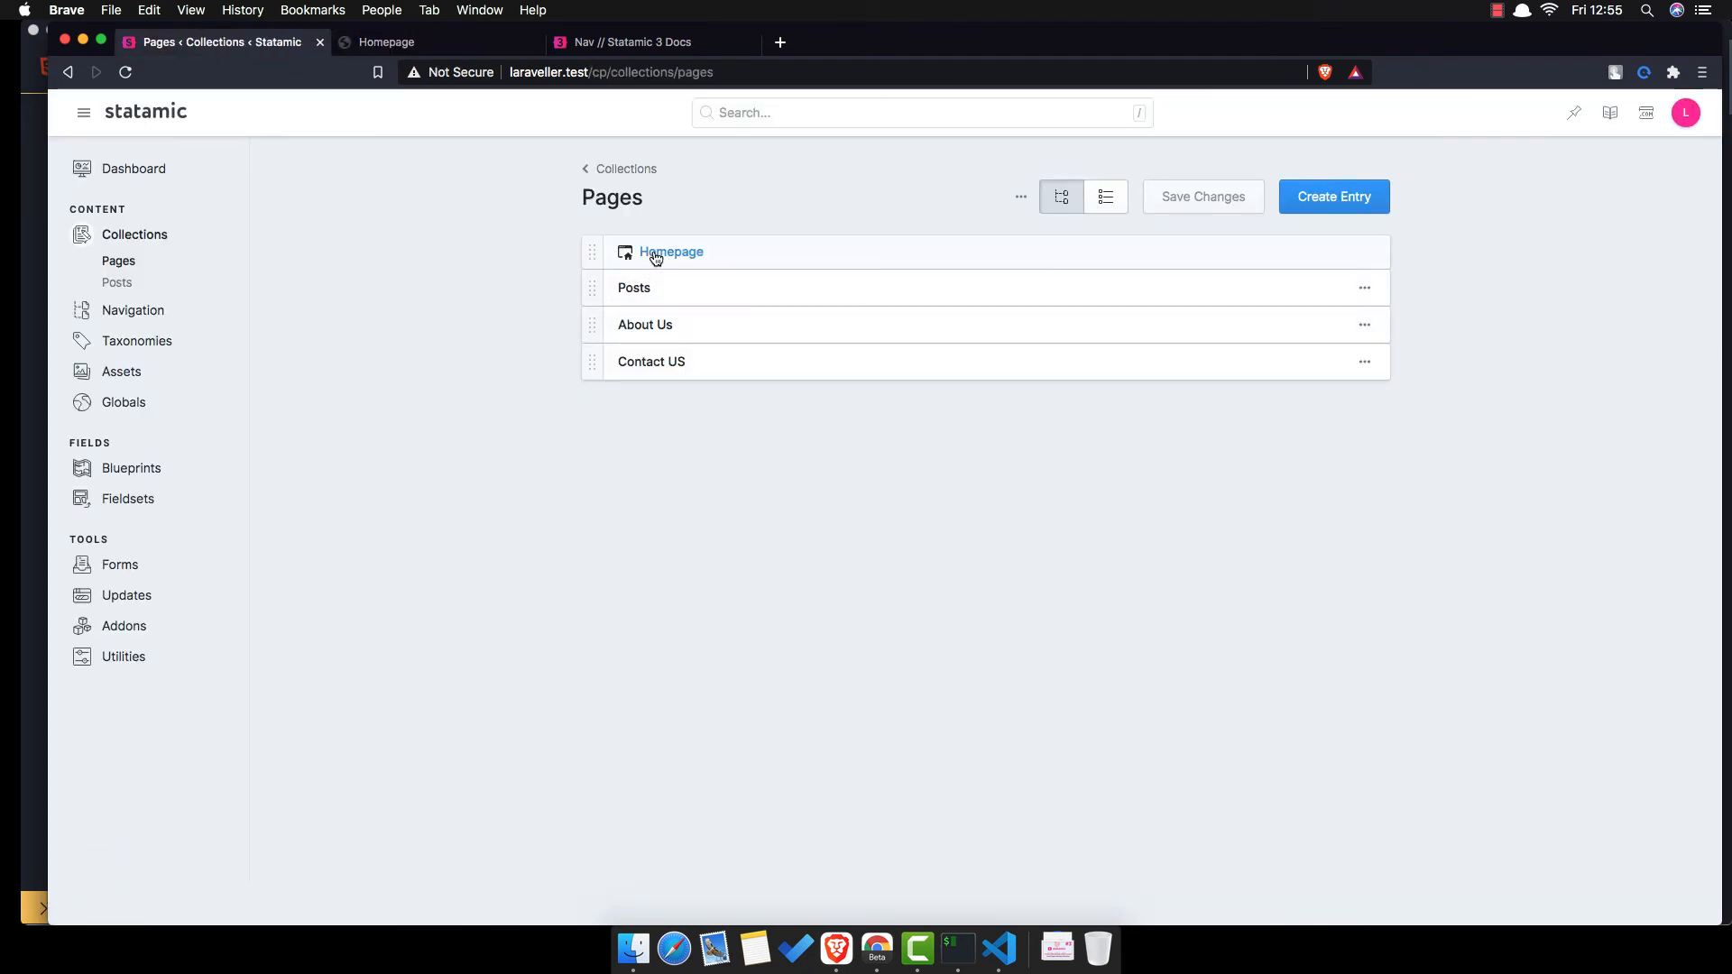
pyautogui.click(671, 252)
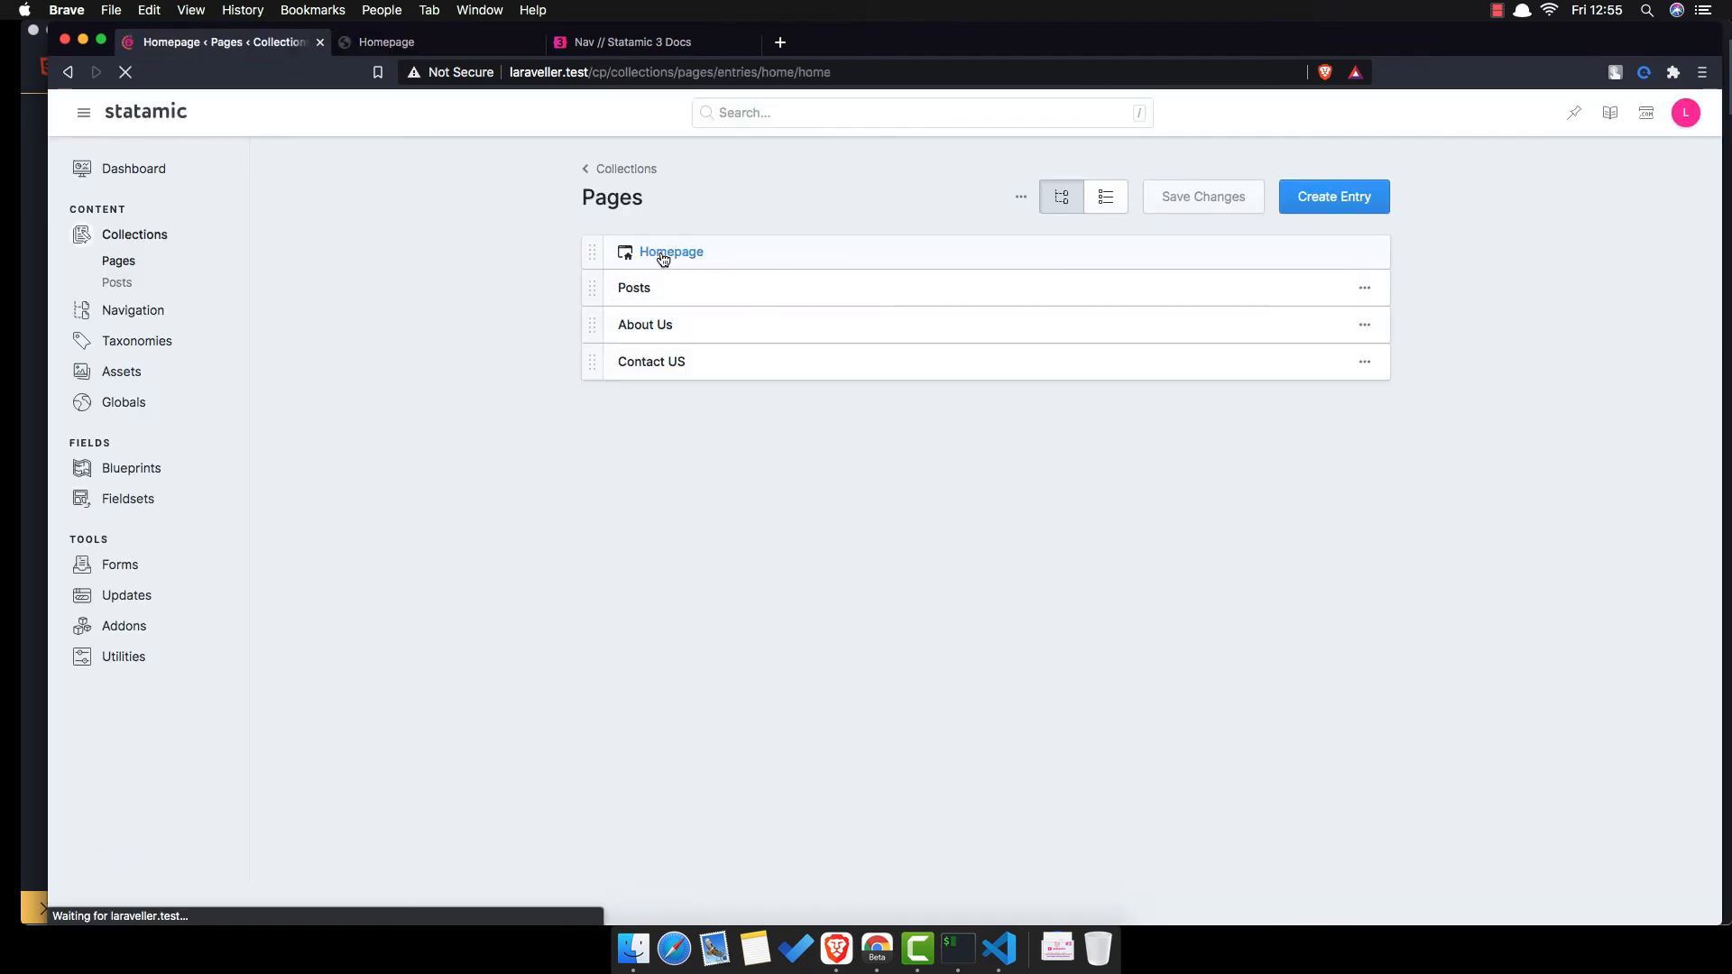
pyautogui.click(670, 252)
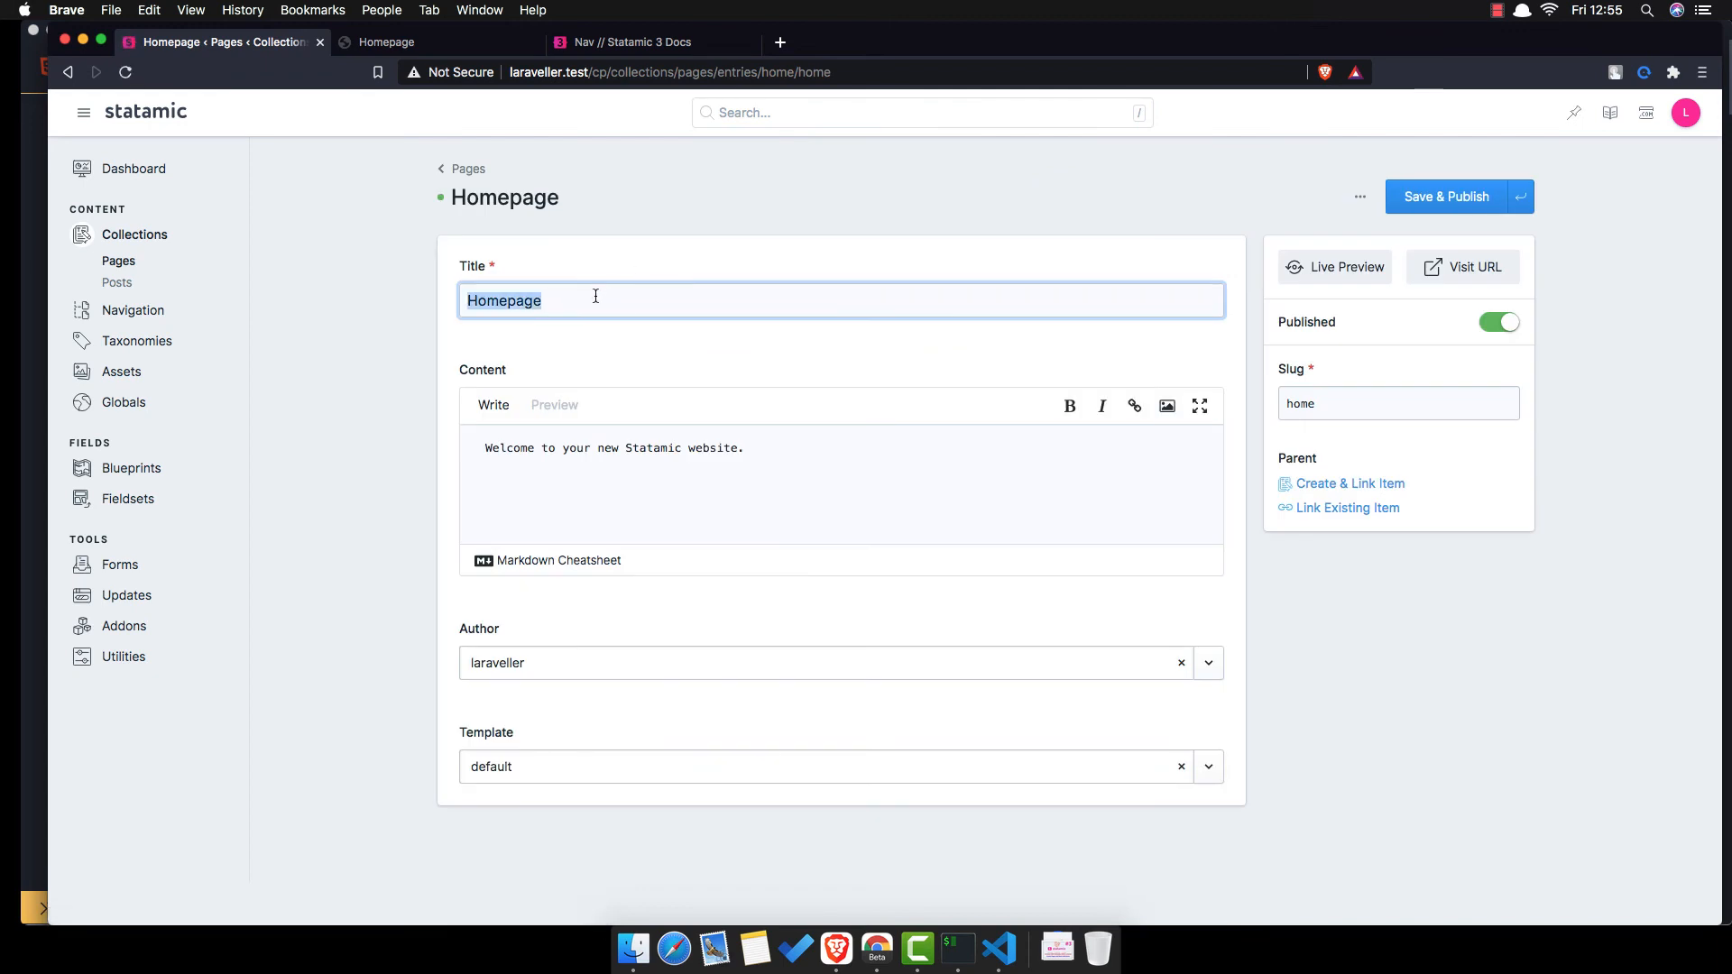
pyautogui.write('Home')
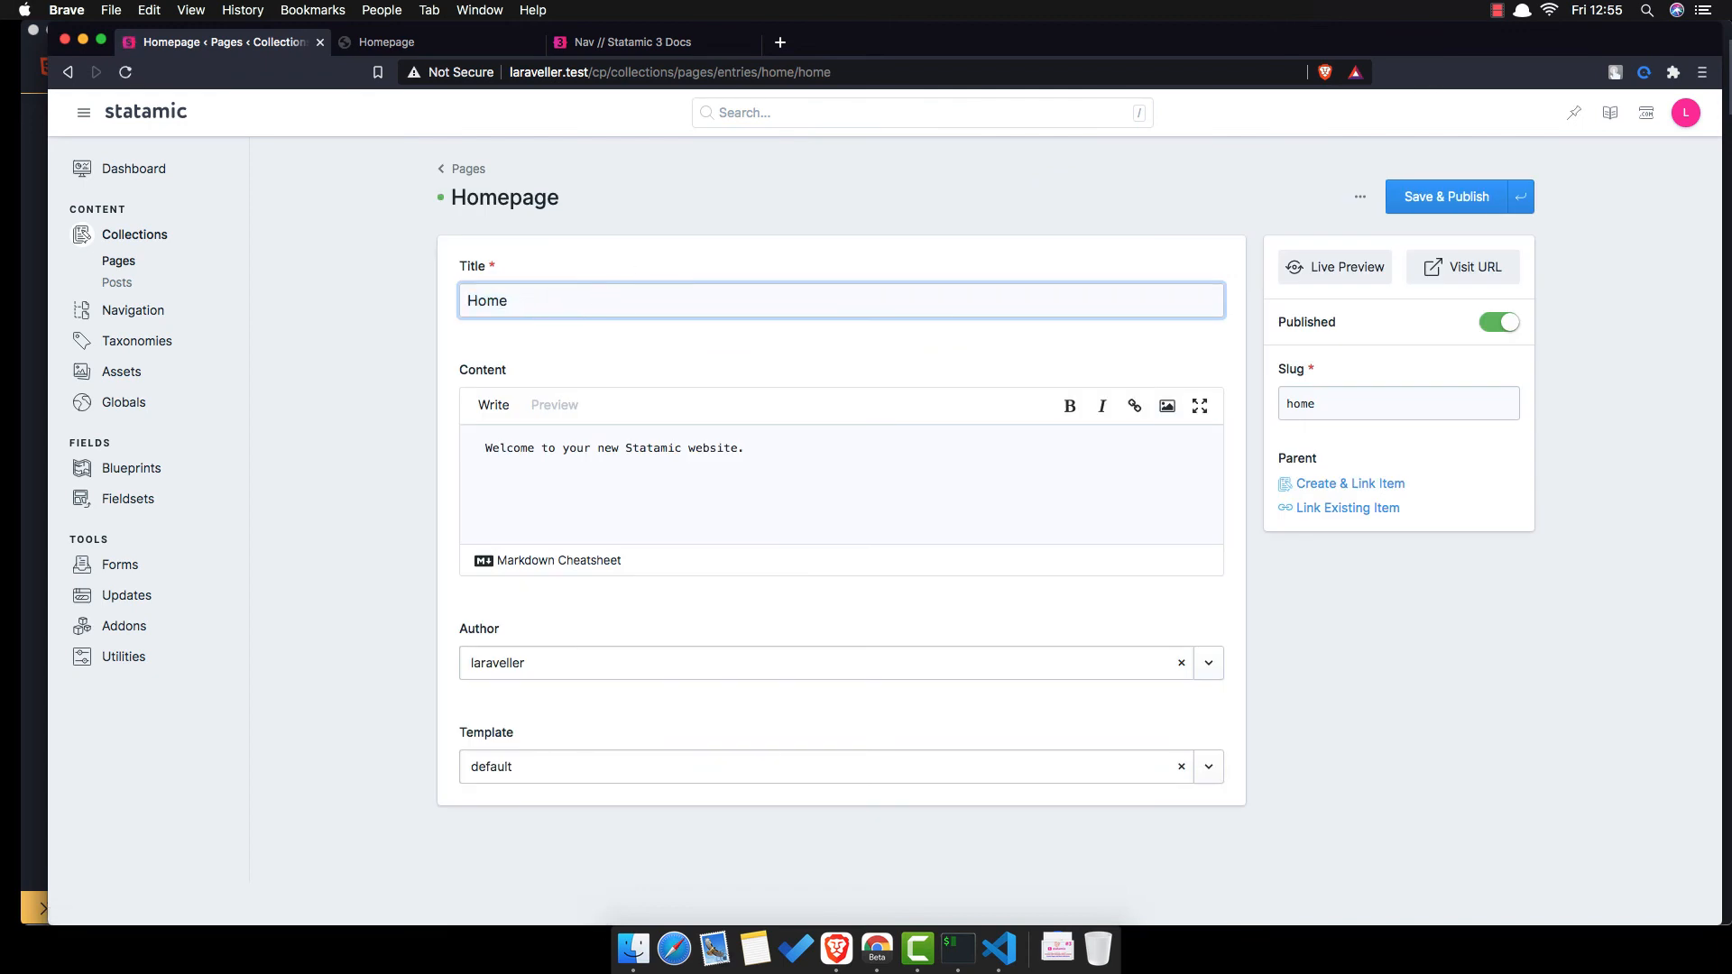
pyautogui.click(1446, 197)
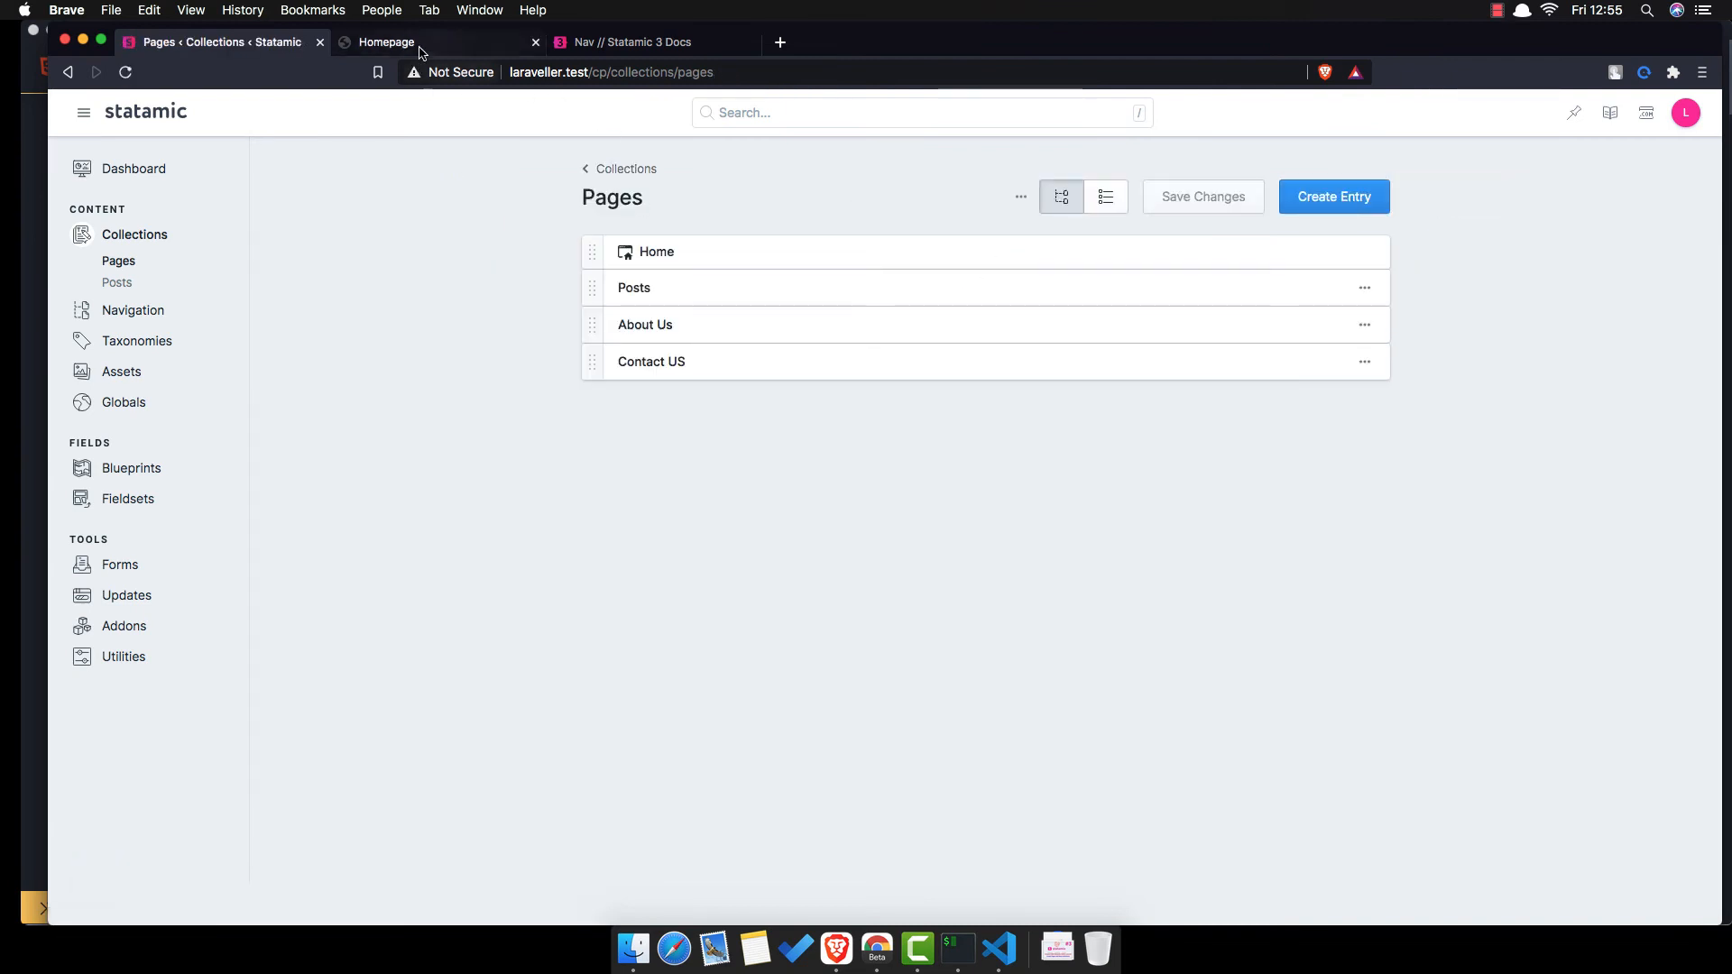
# - Check the Posts, About Us and Contact US header links on the live site
pyautogui.click(437, 42)
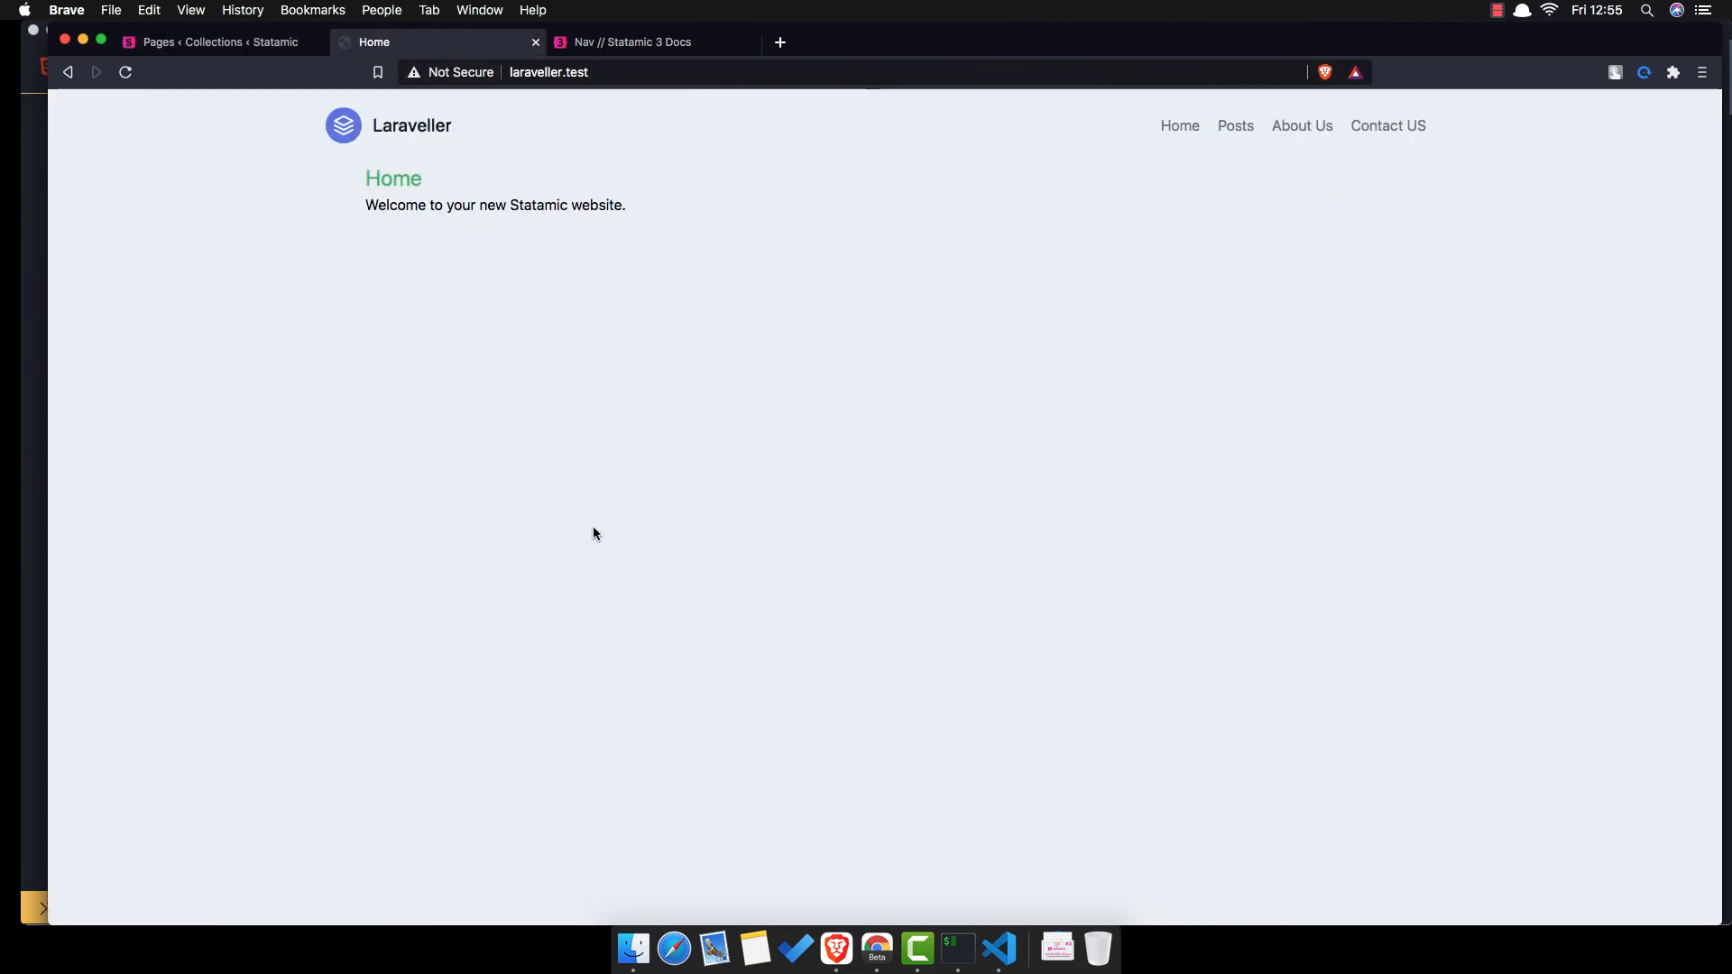
pyautogui.click(1179, 124)
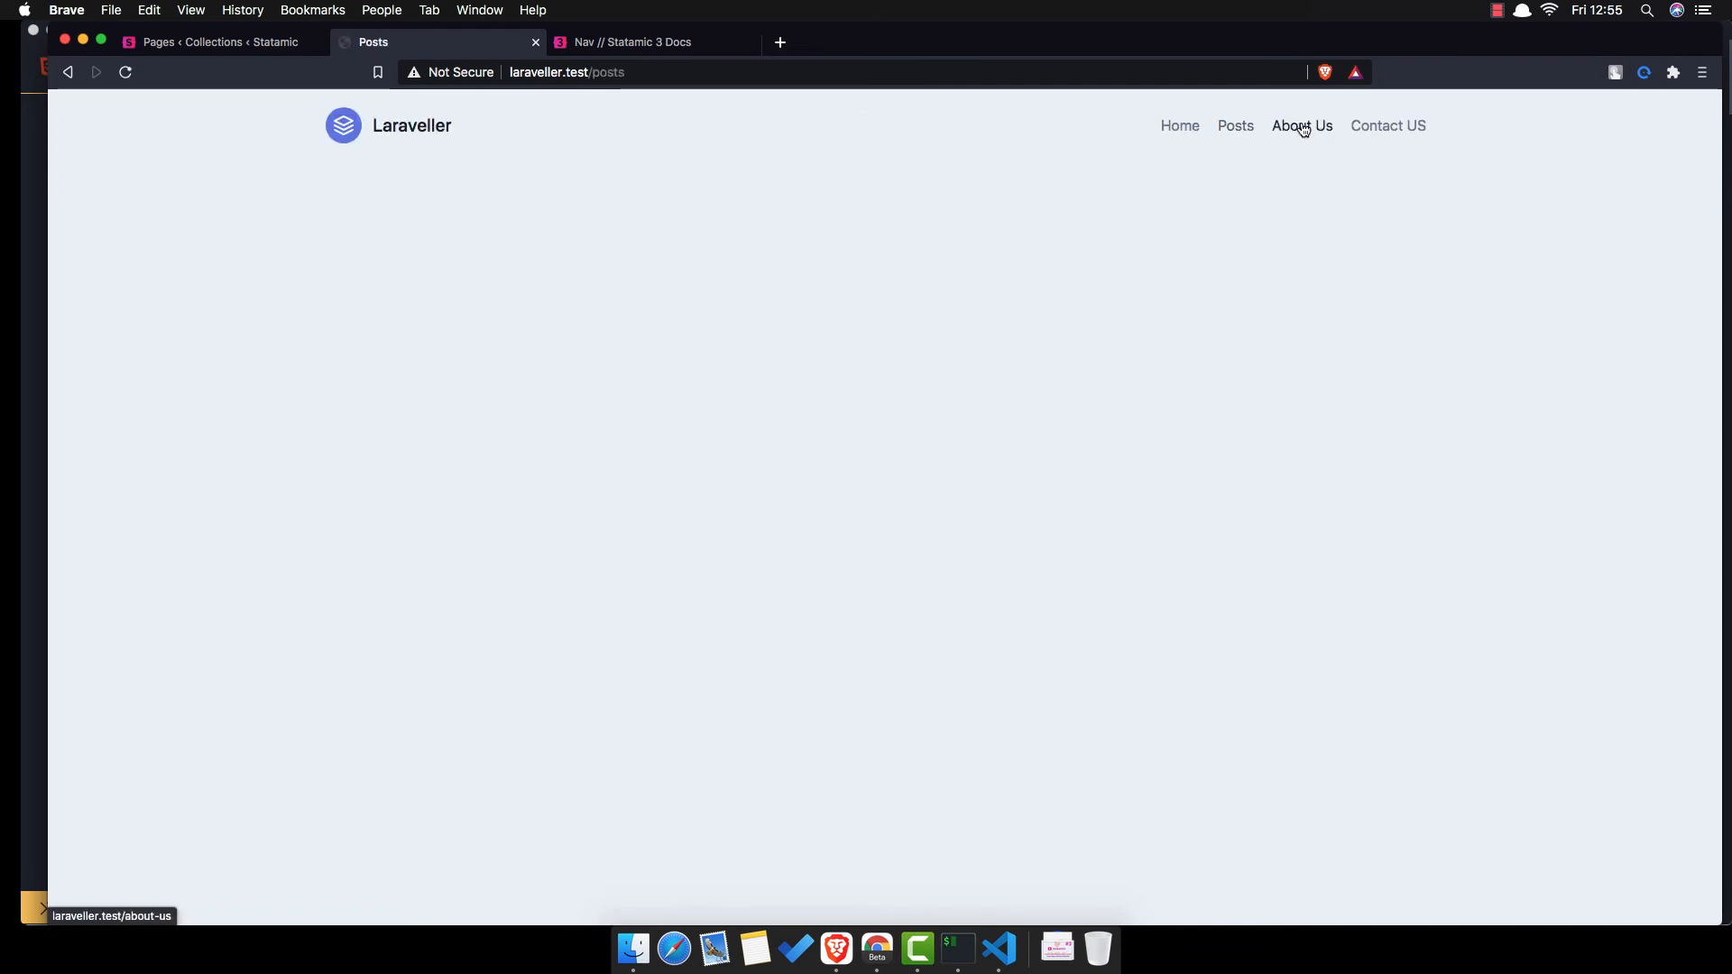
pyautogui.click(1301, 124)
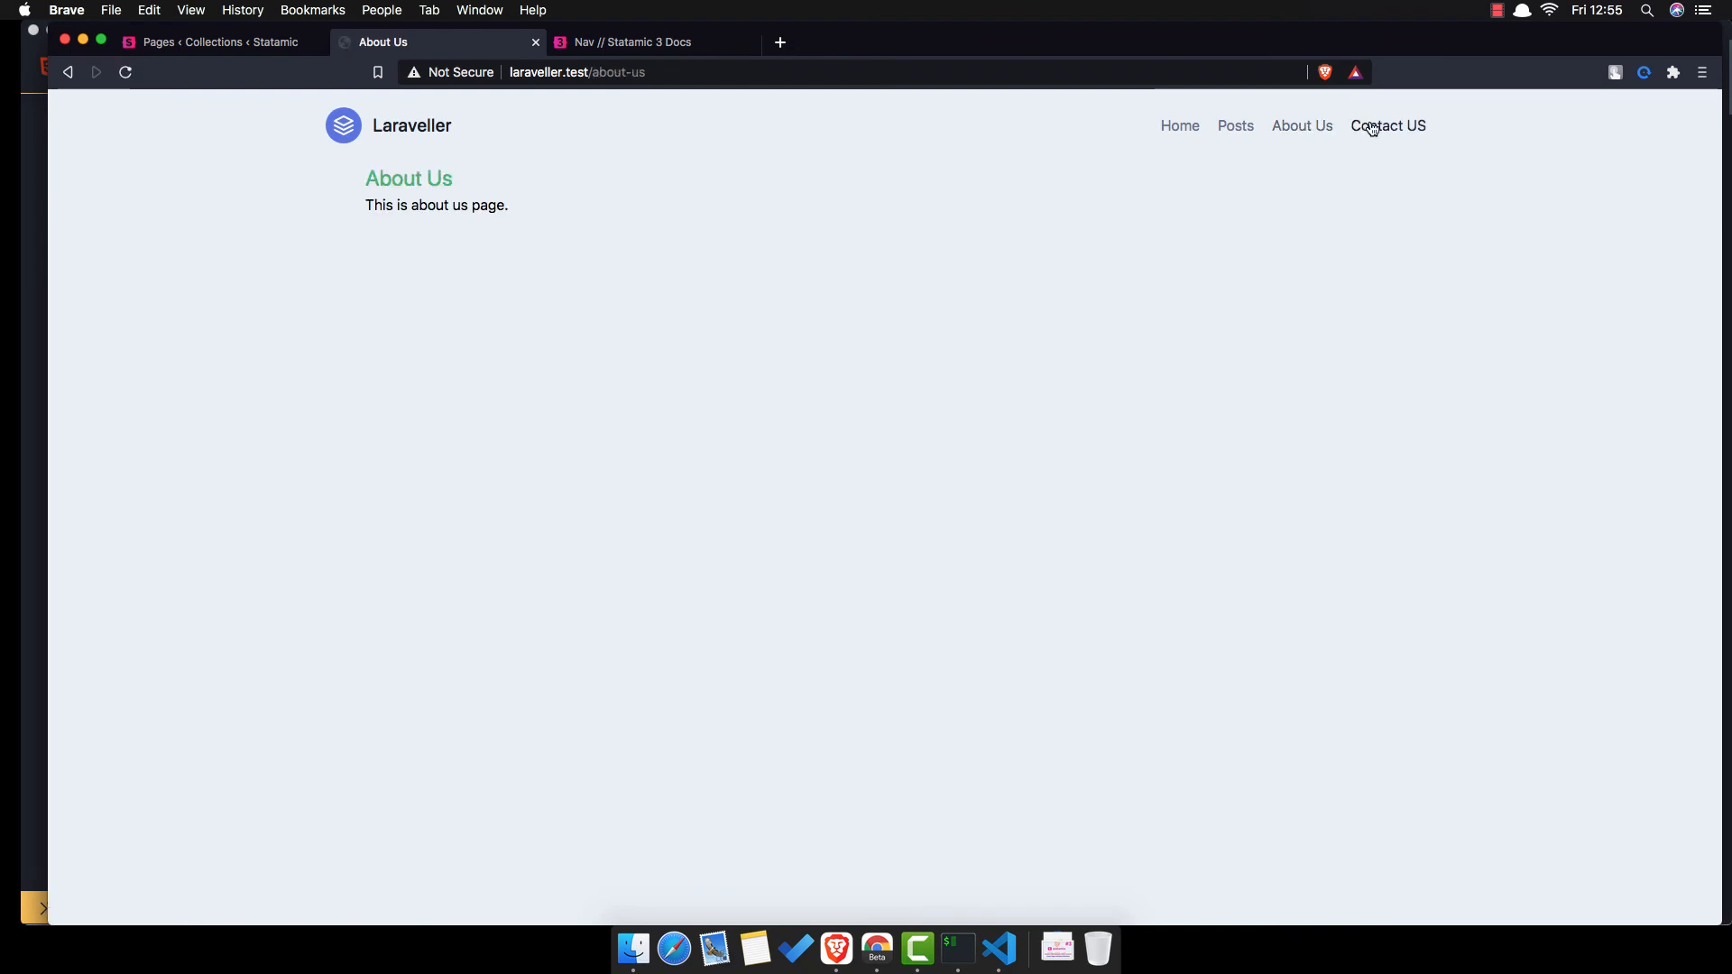
pyautogui.click(1388, 125)
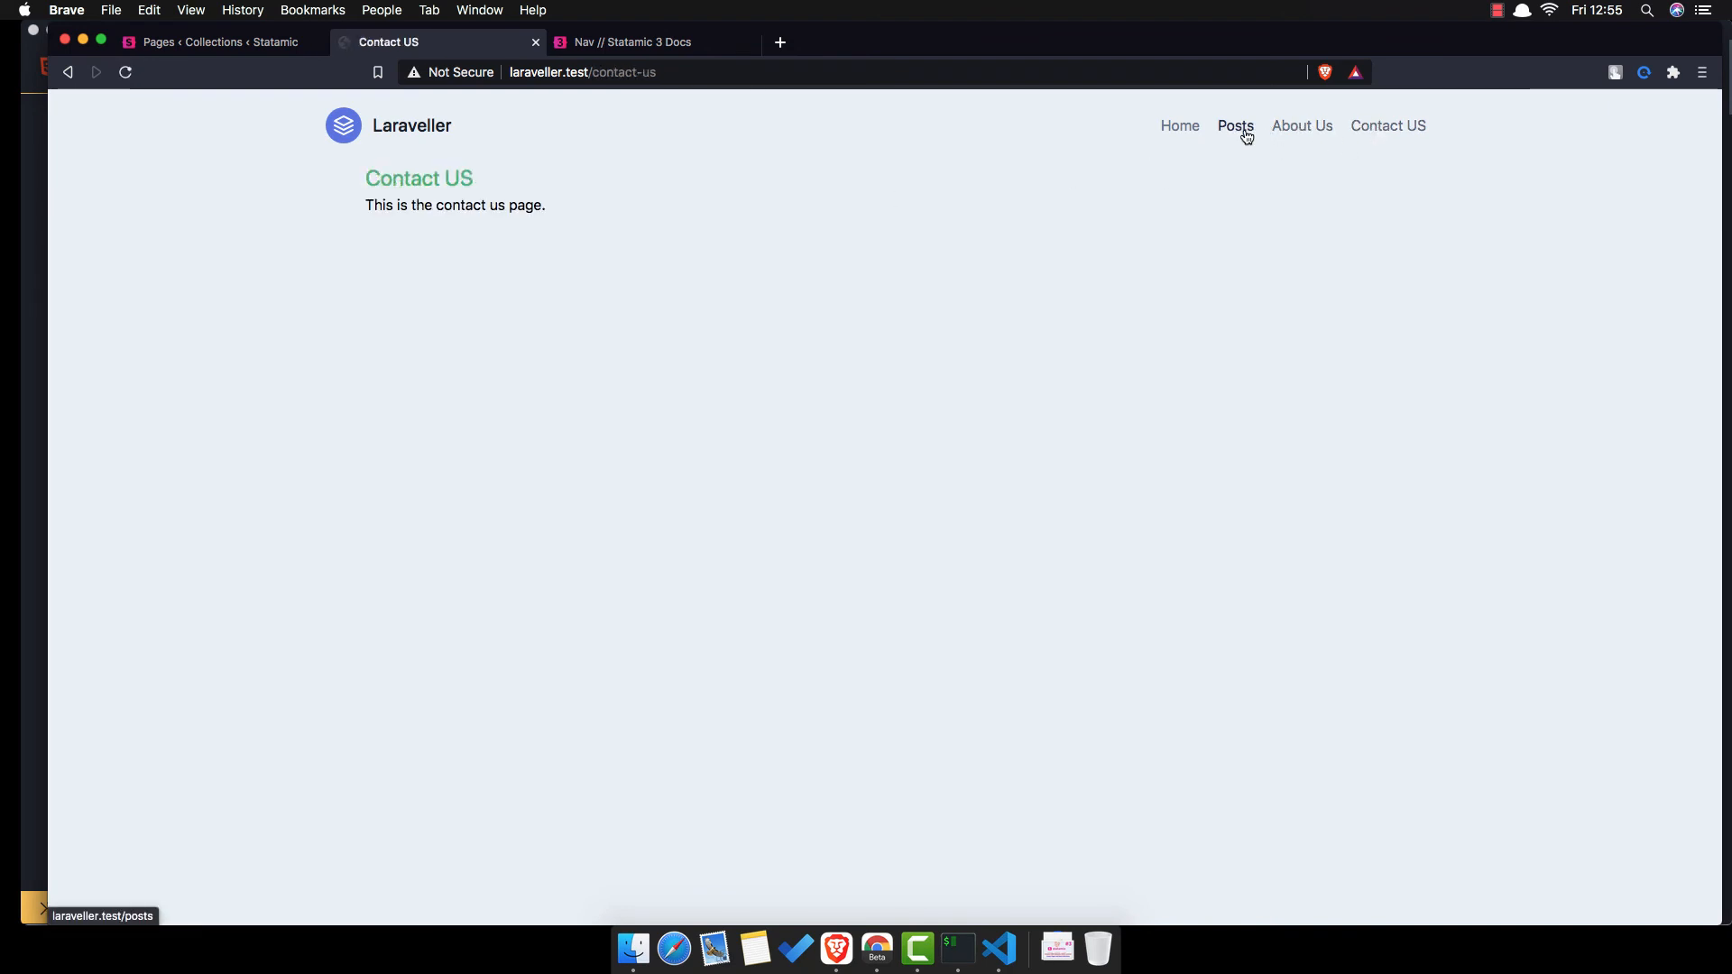
pyautogui.click(1234, 124)
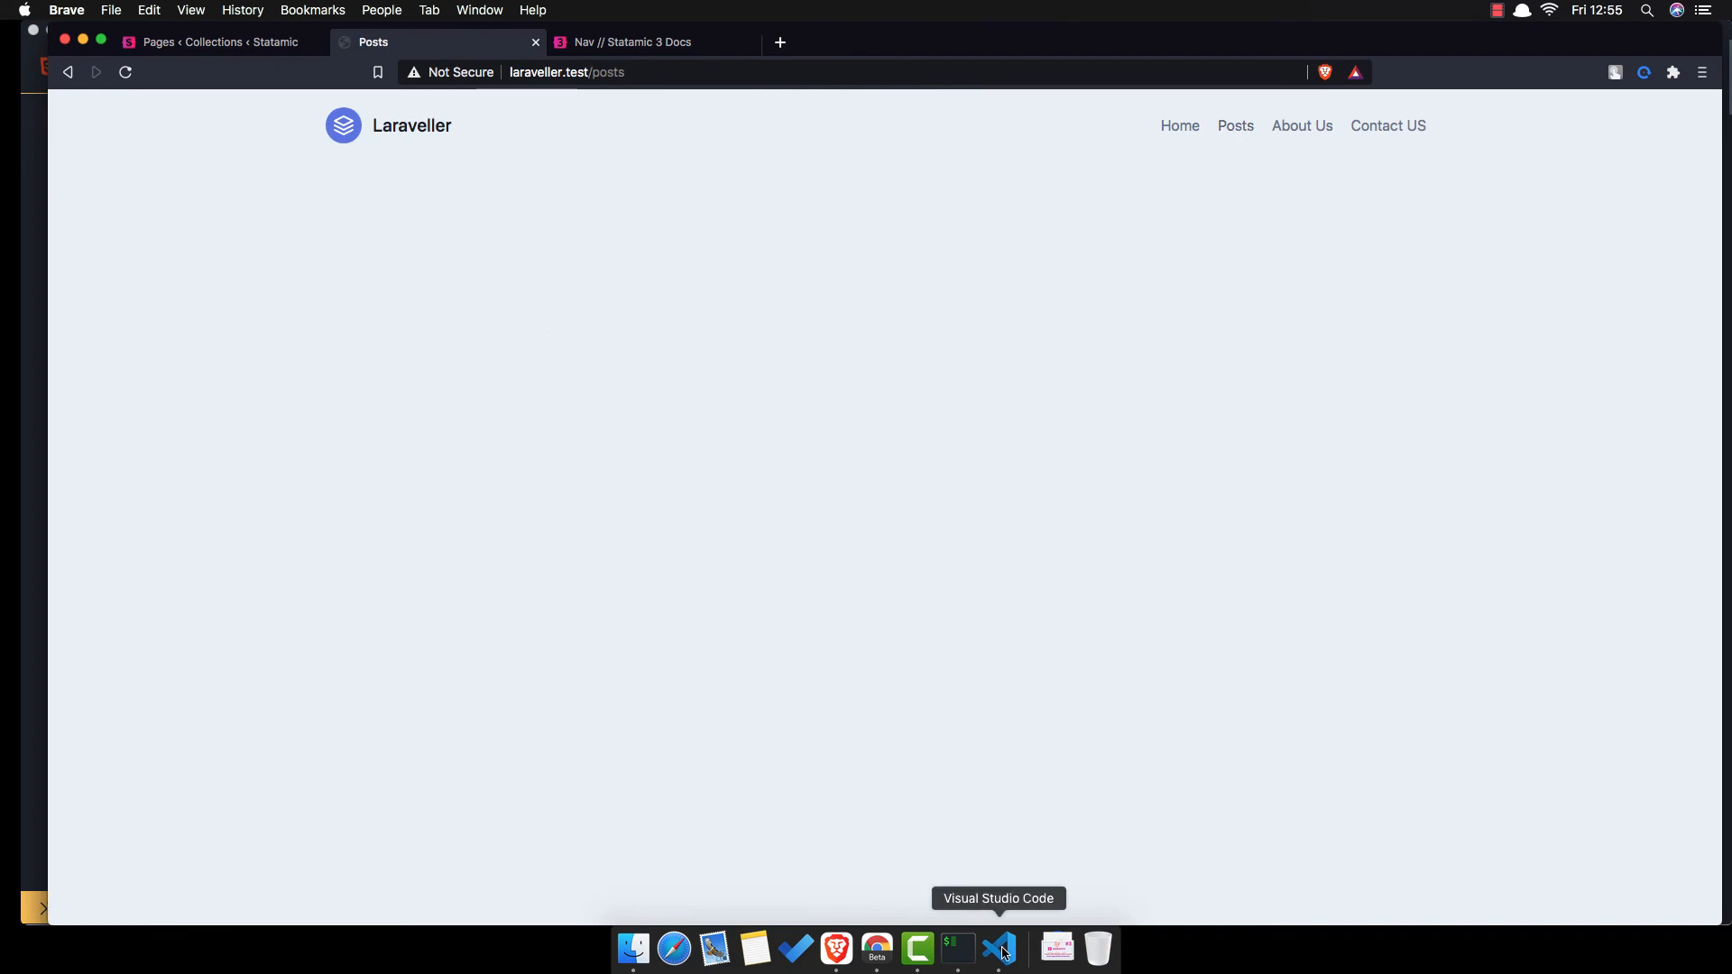
# - Output {{ title }} in resources/views/posts/index.antlers.html
pyautogui.click(998, 948)
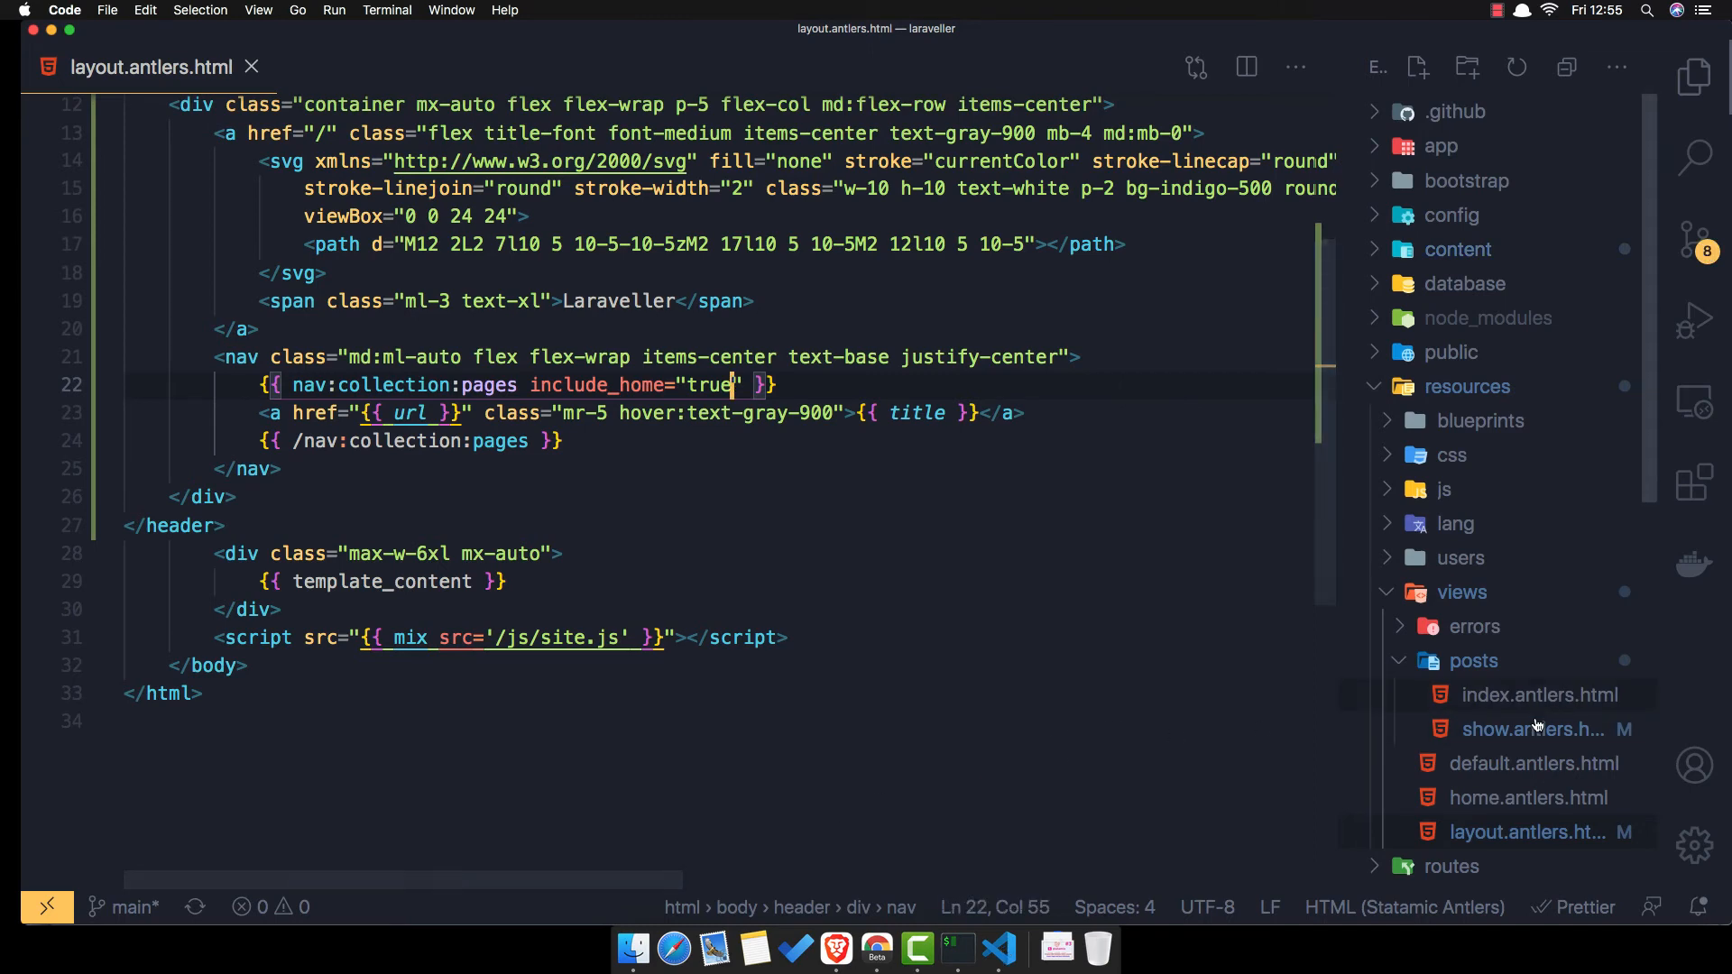
pyautogui.moveTo(1534, 694)
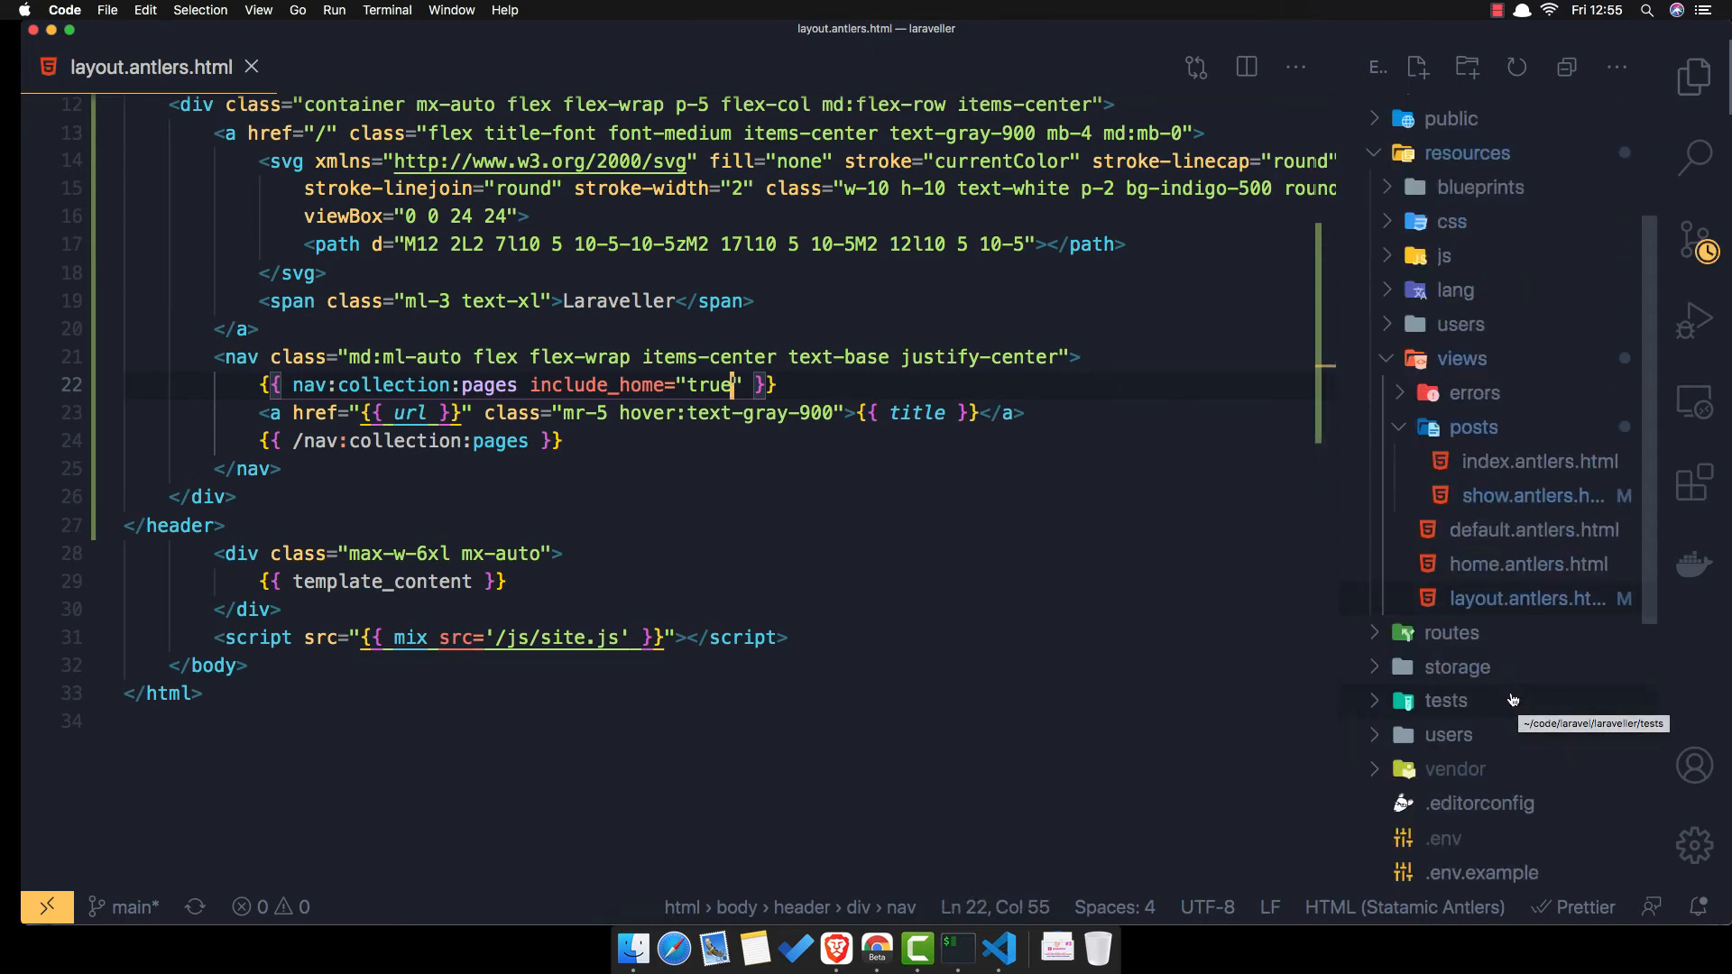
pyautogui.click(1540, 461)
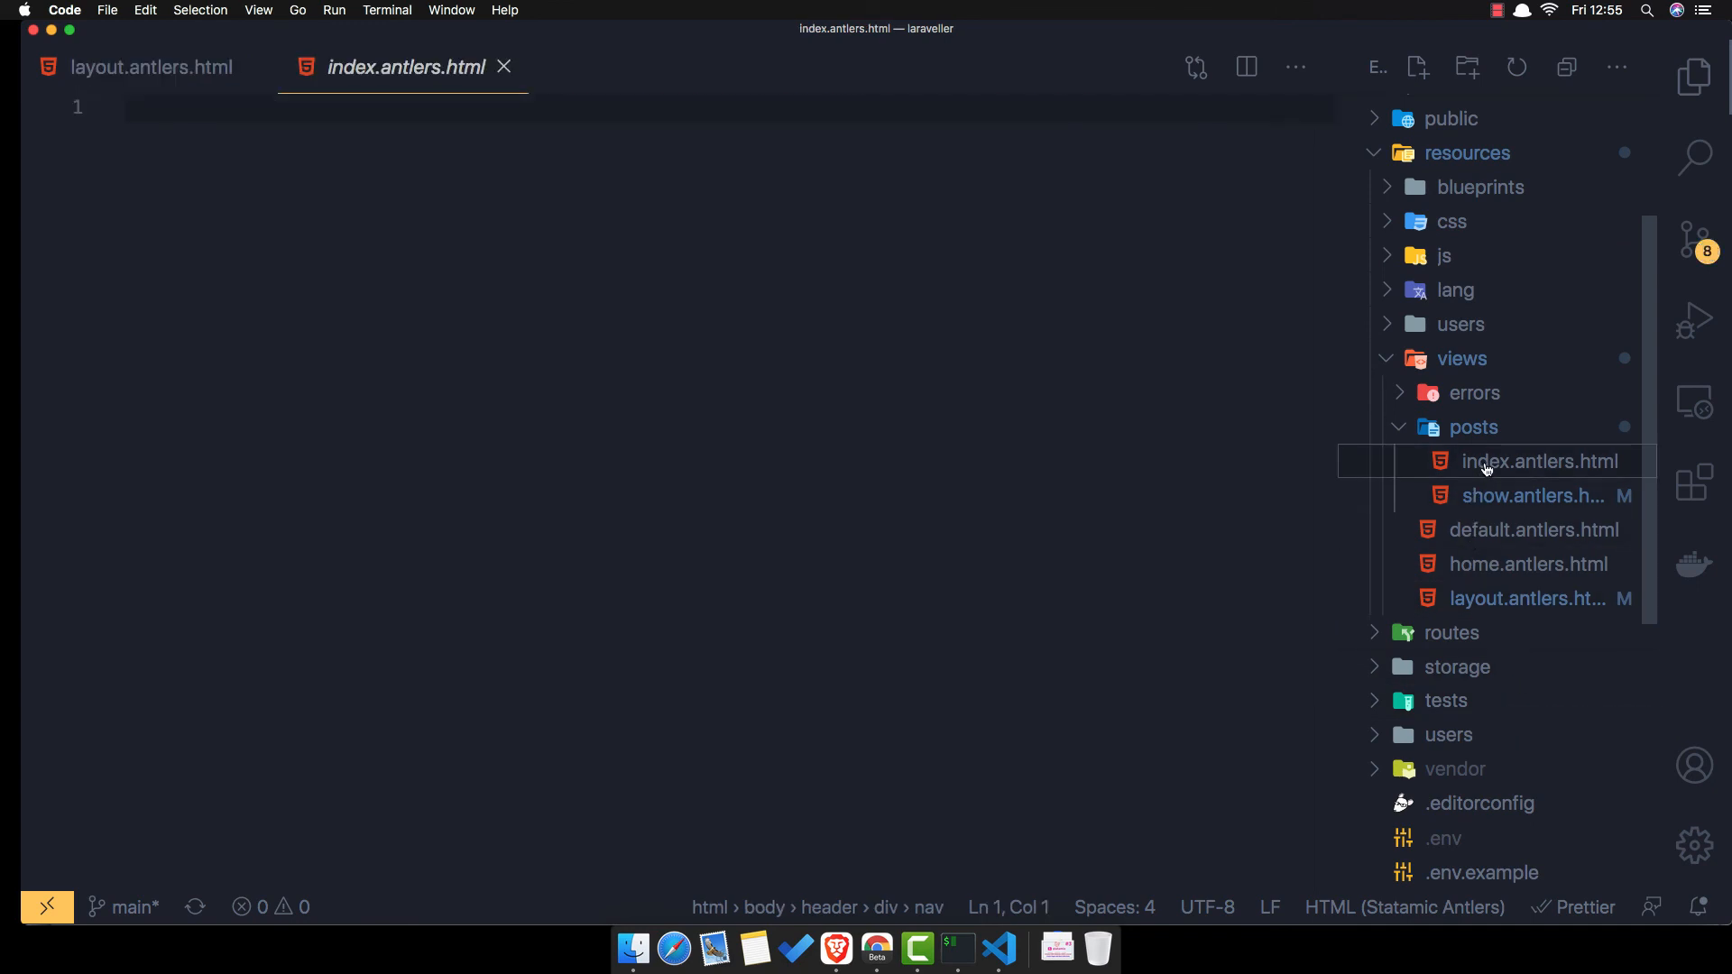
pyautogui.moveTo(257, 351)
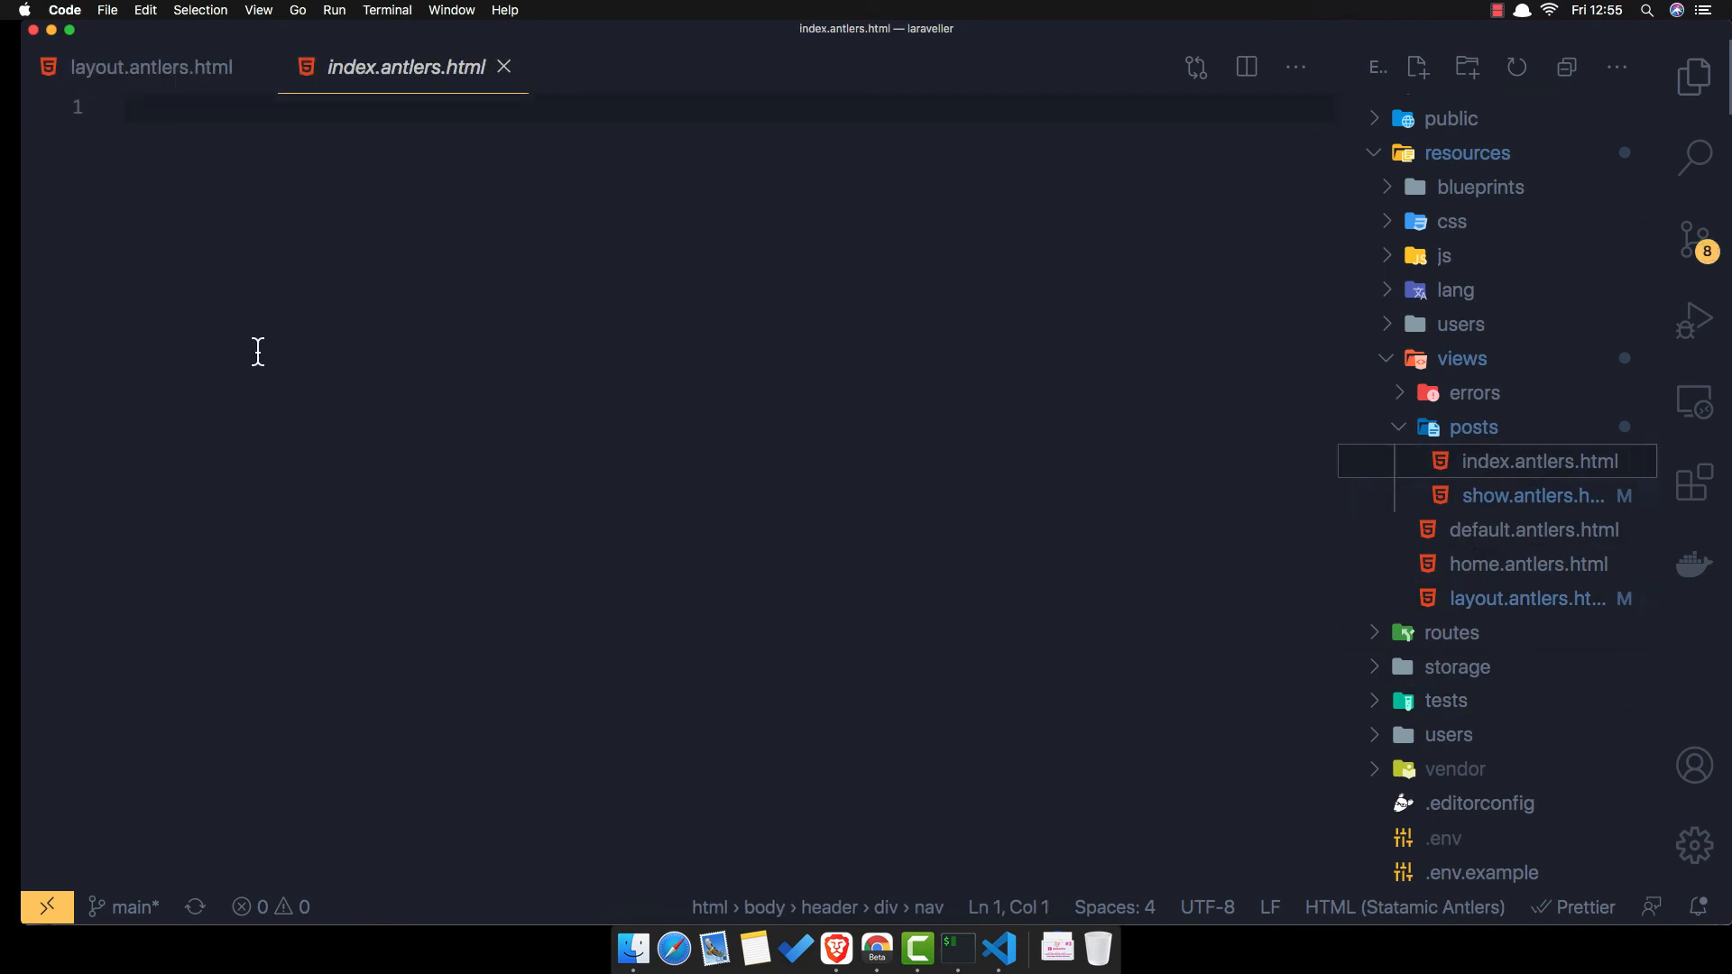
pyautogui.moveTo(383, 335)
pyautogui.write('{{')
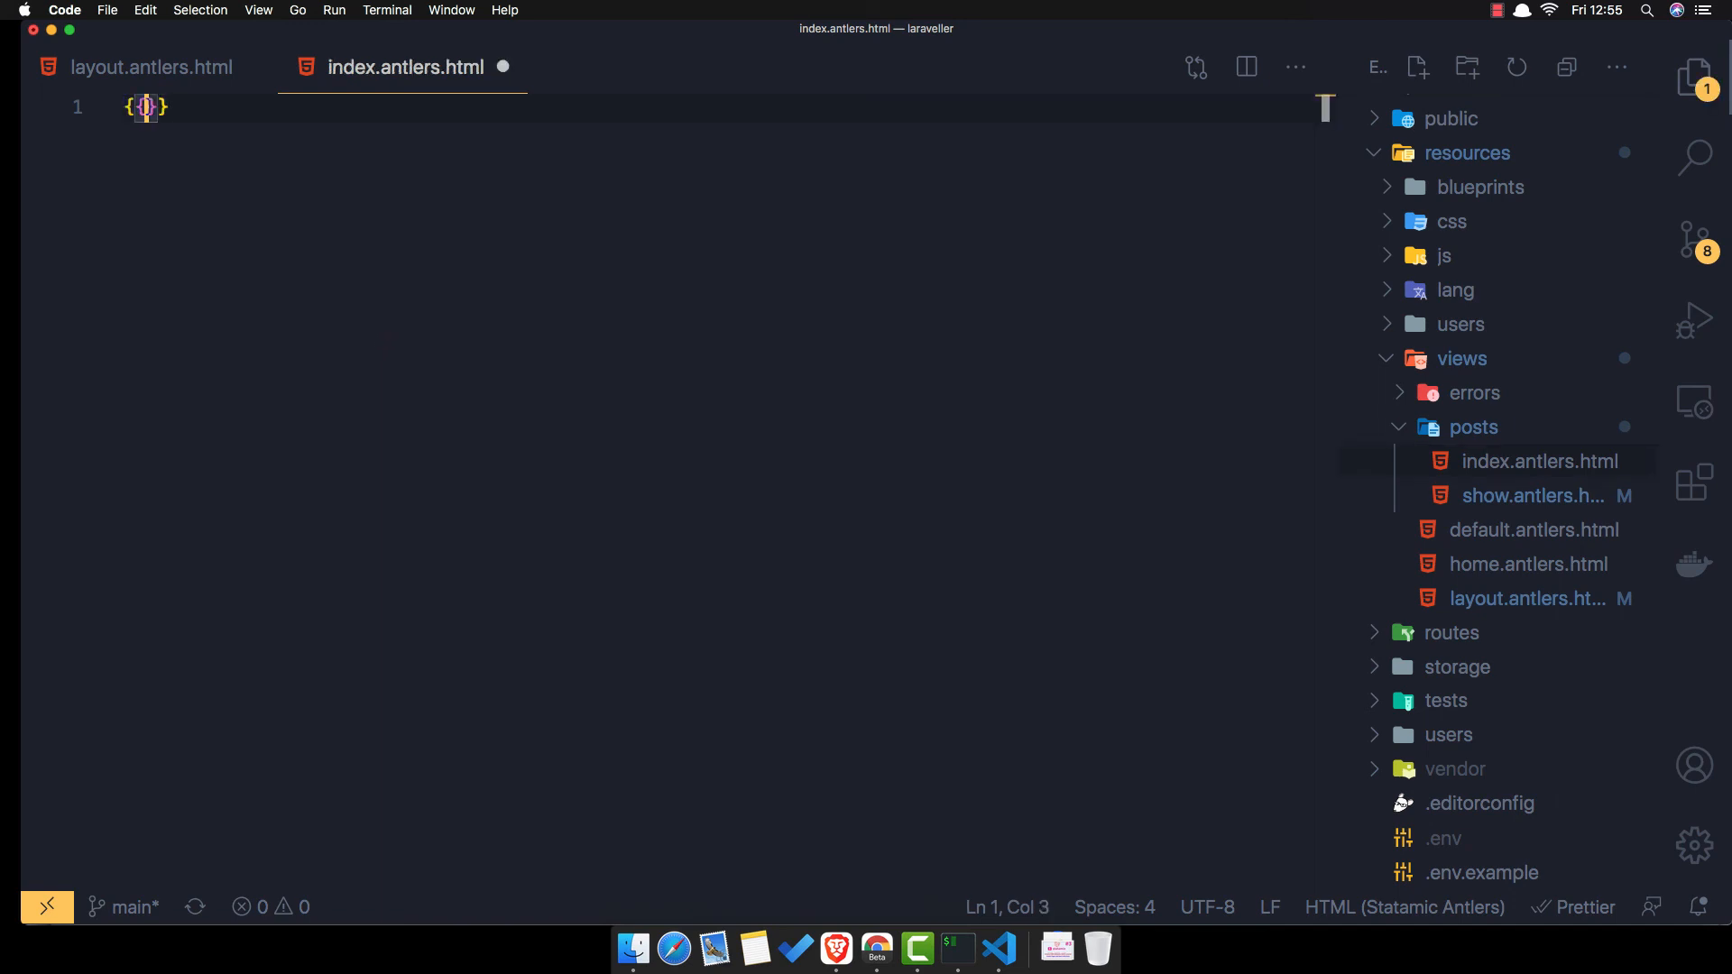
pyautogui.write('title')
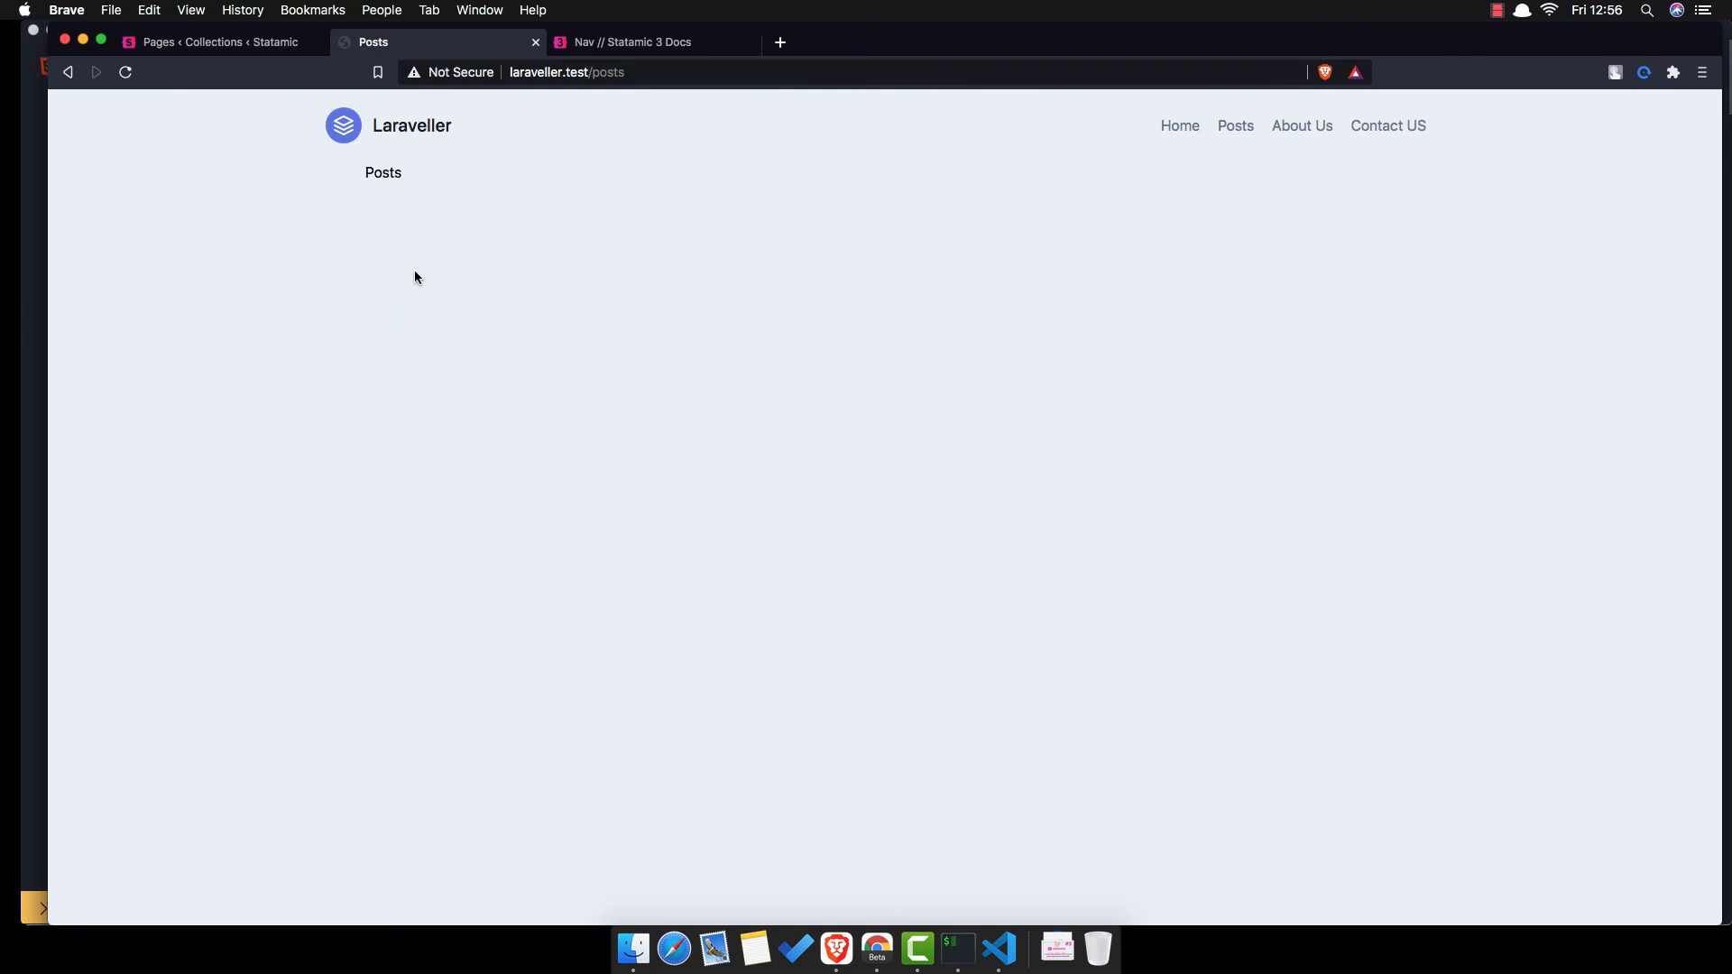
# - Select the 'Posts' title on the live Posts page to confirm it renders
pyautogui.doubleClick(384, 173)
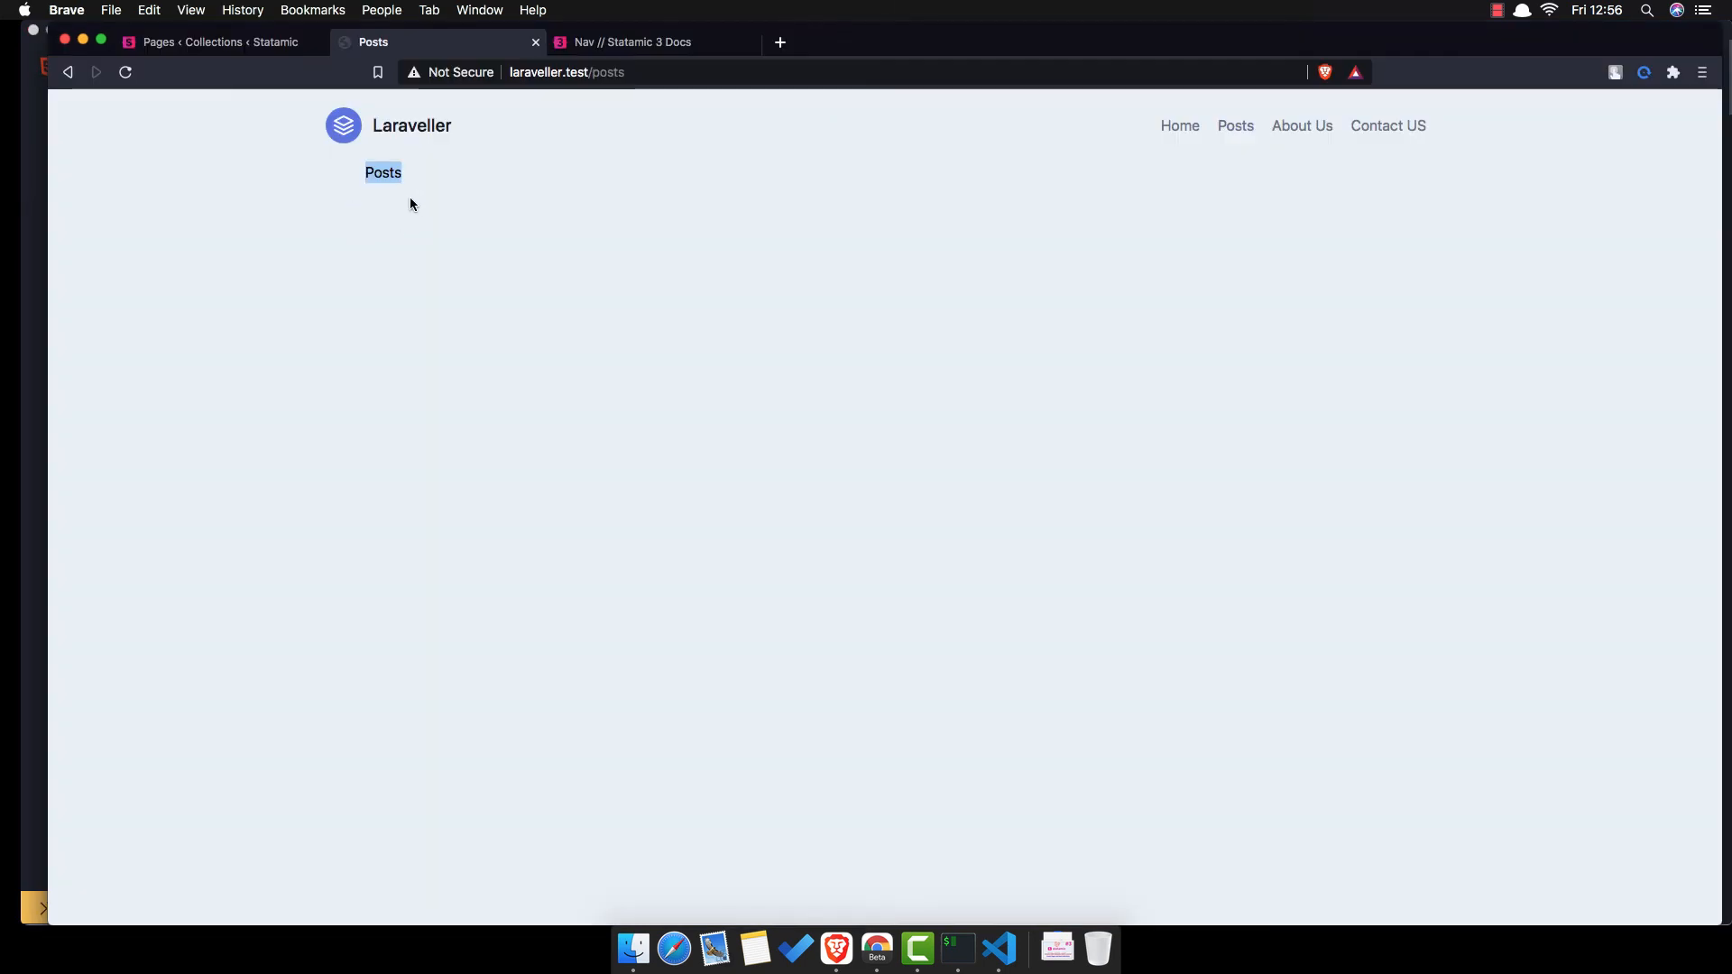
pyautogui.moveTo(458, 305)
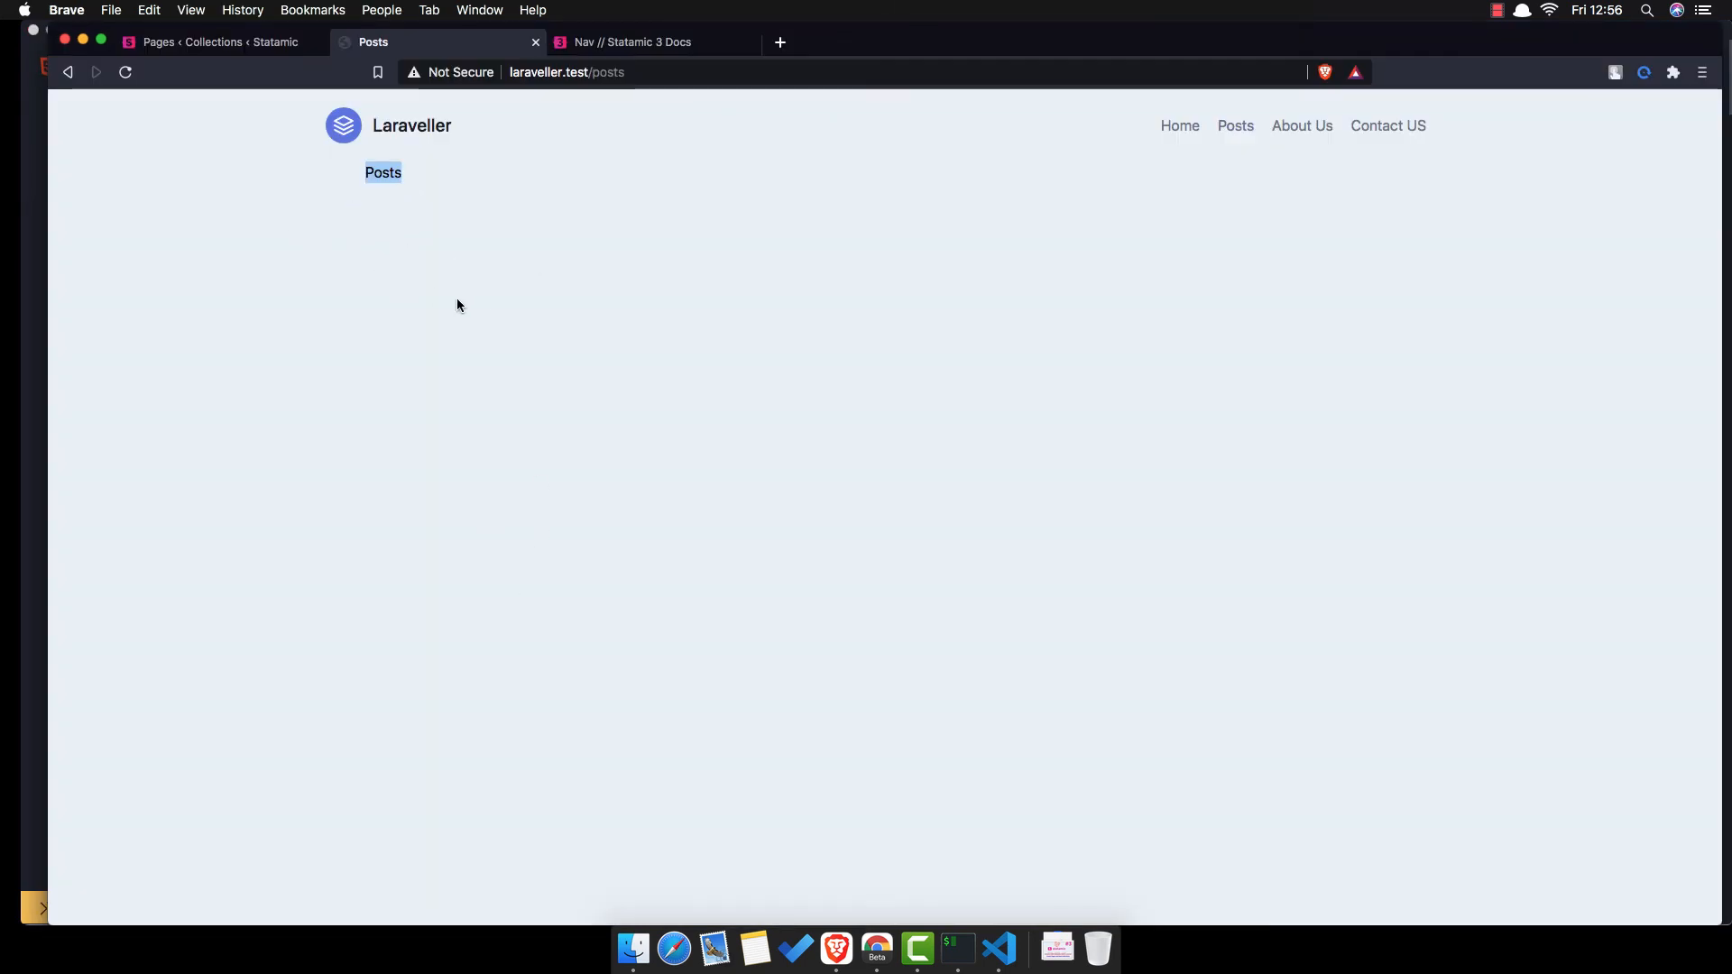
pyautogui.click(217, 43)
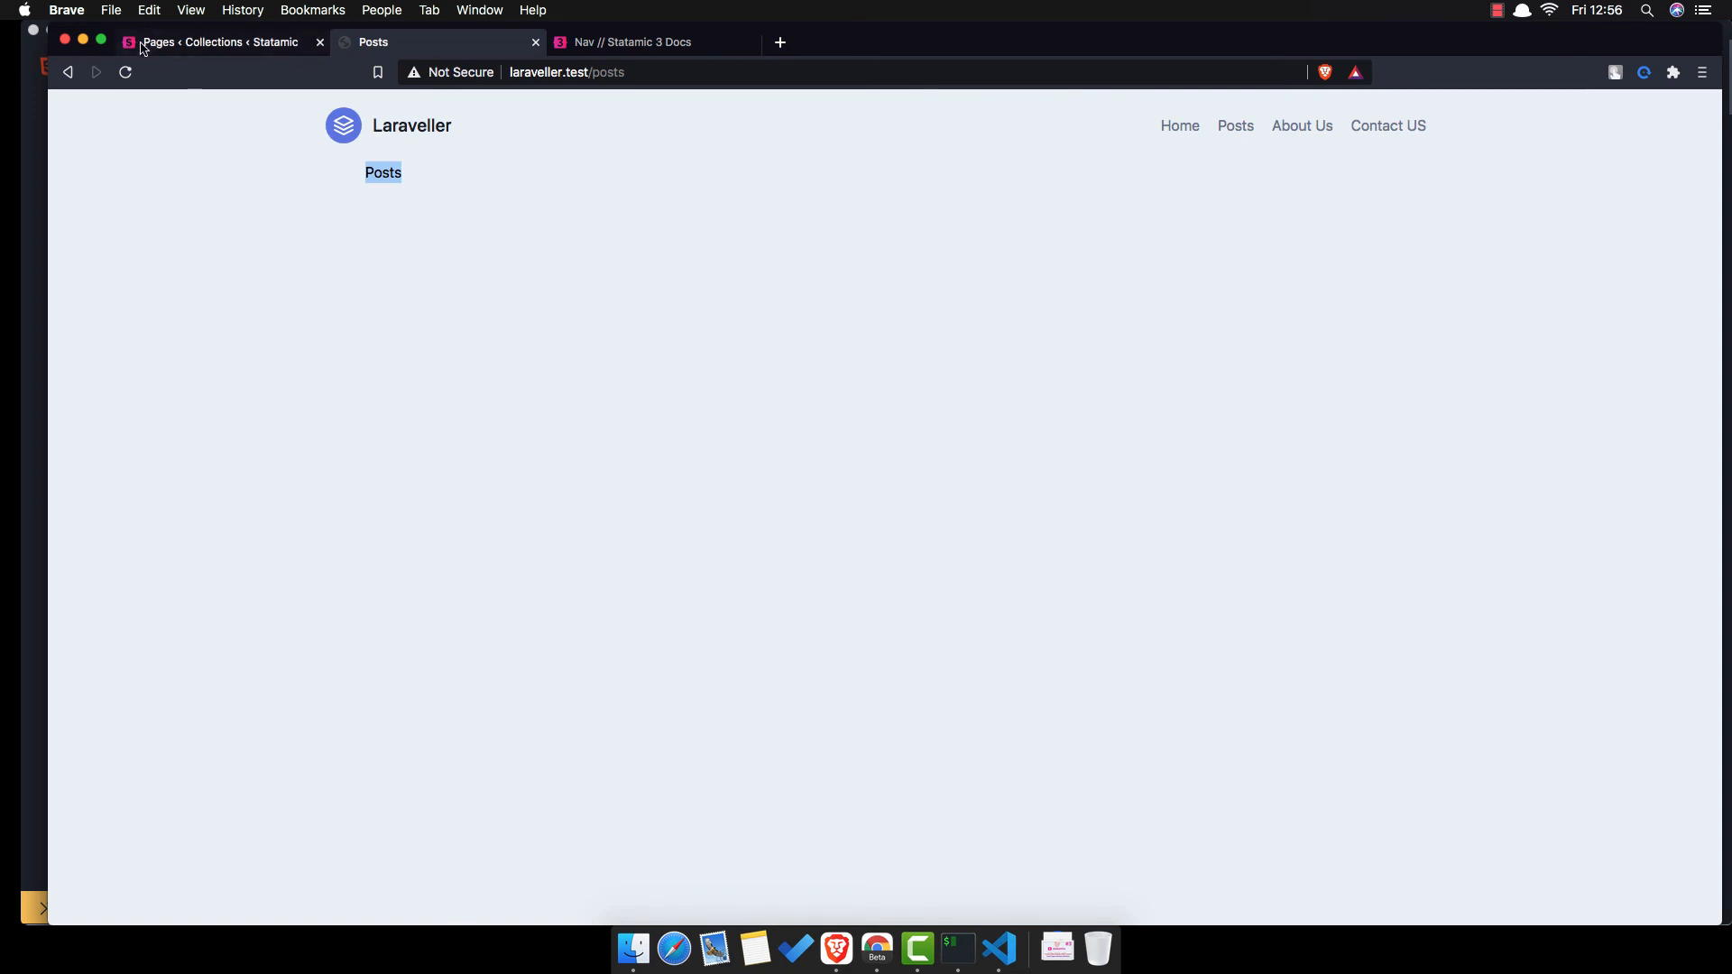
# - Return to the control panel's Pages collection tab
pyautogui.click(217, 42)
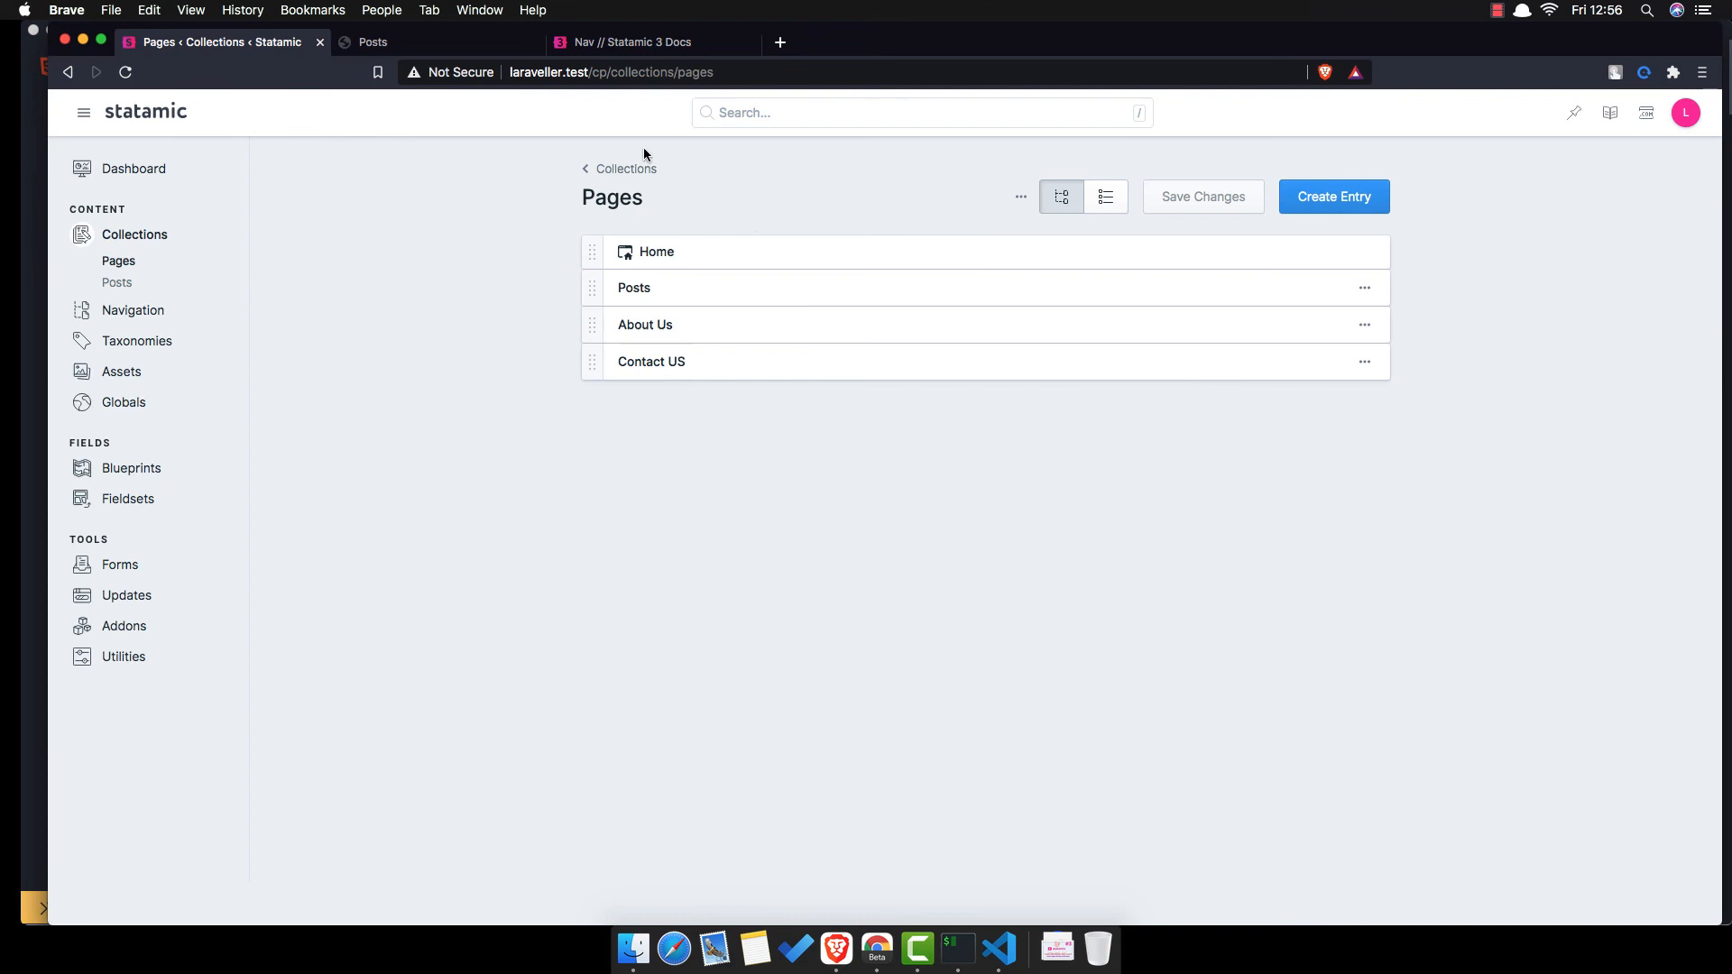
pyautogui.moveTo(384, 152)
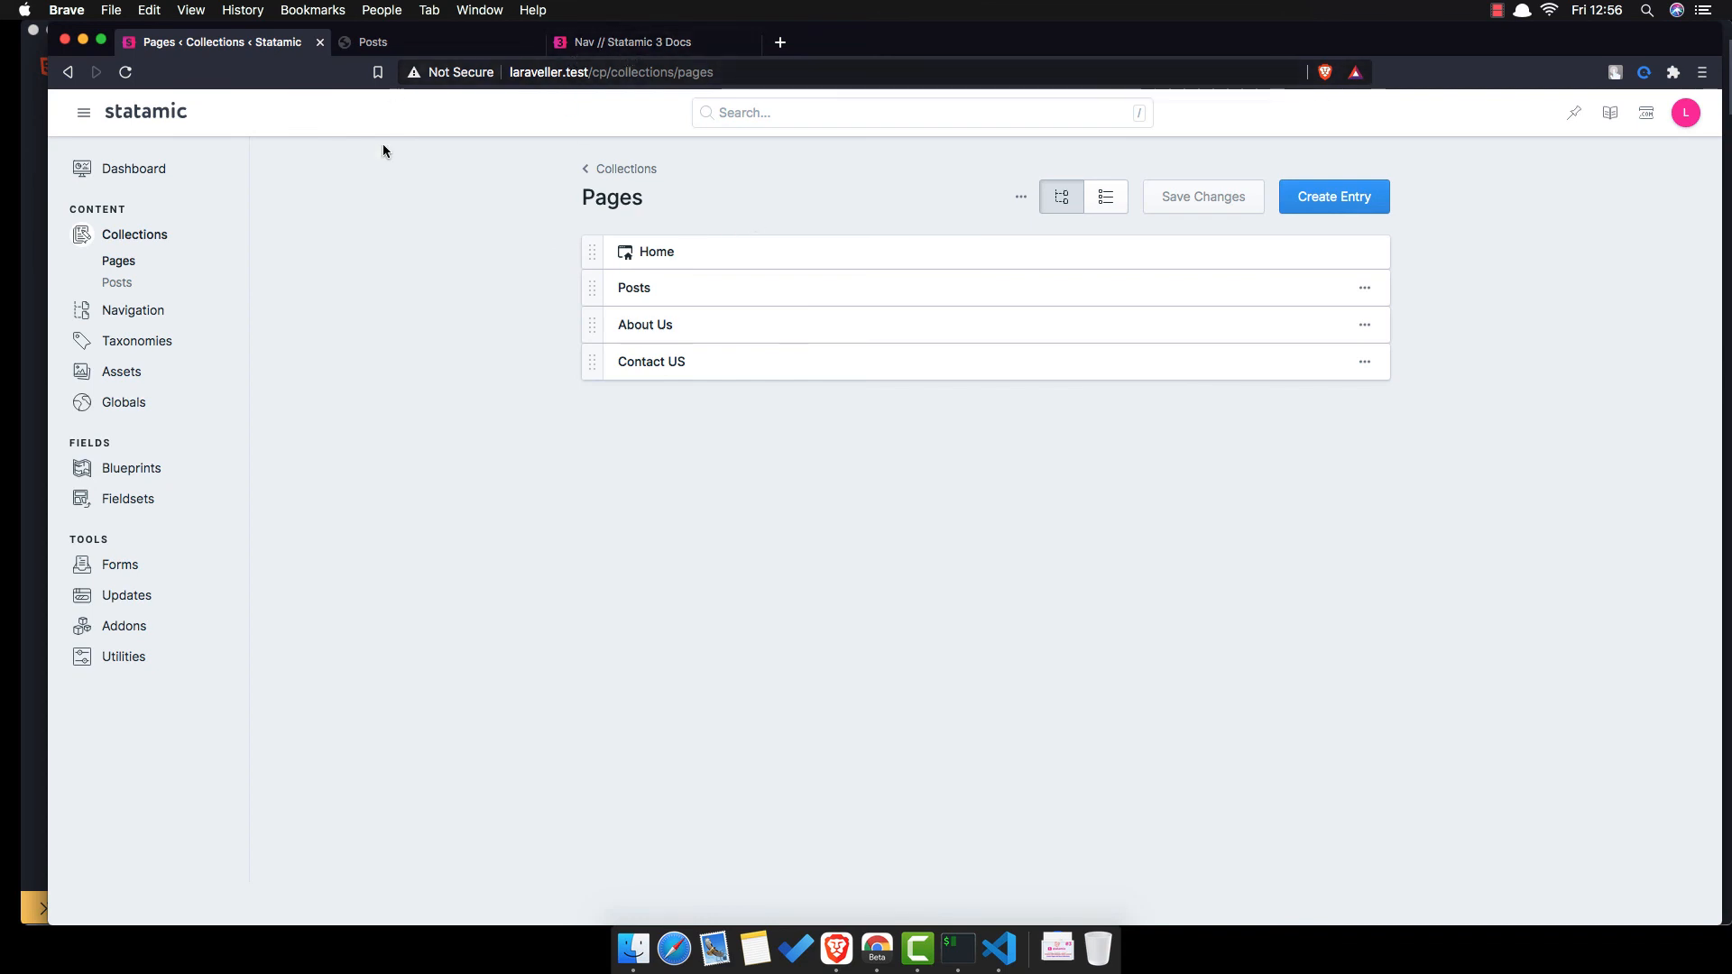
pyautogui.moveTo(580, 265)
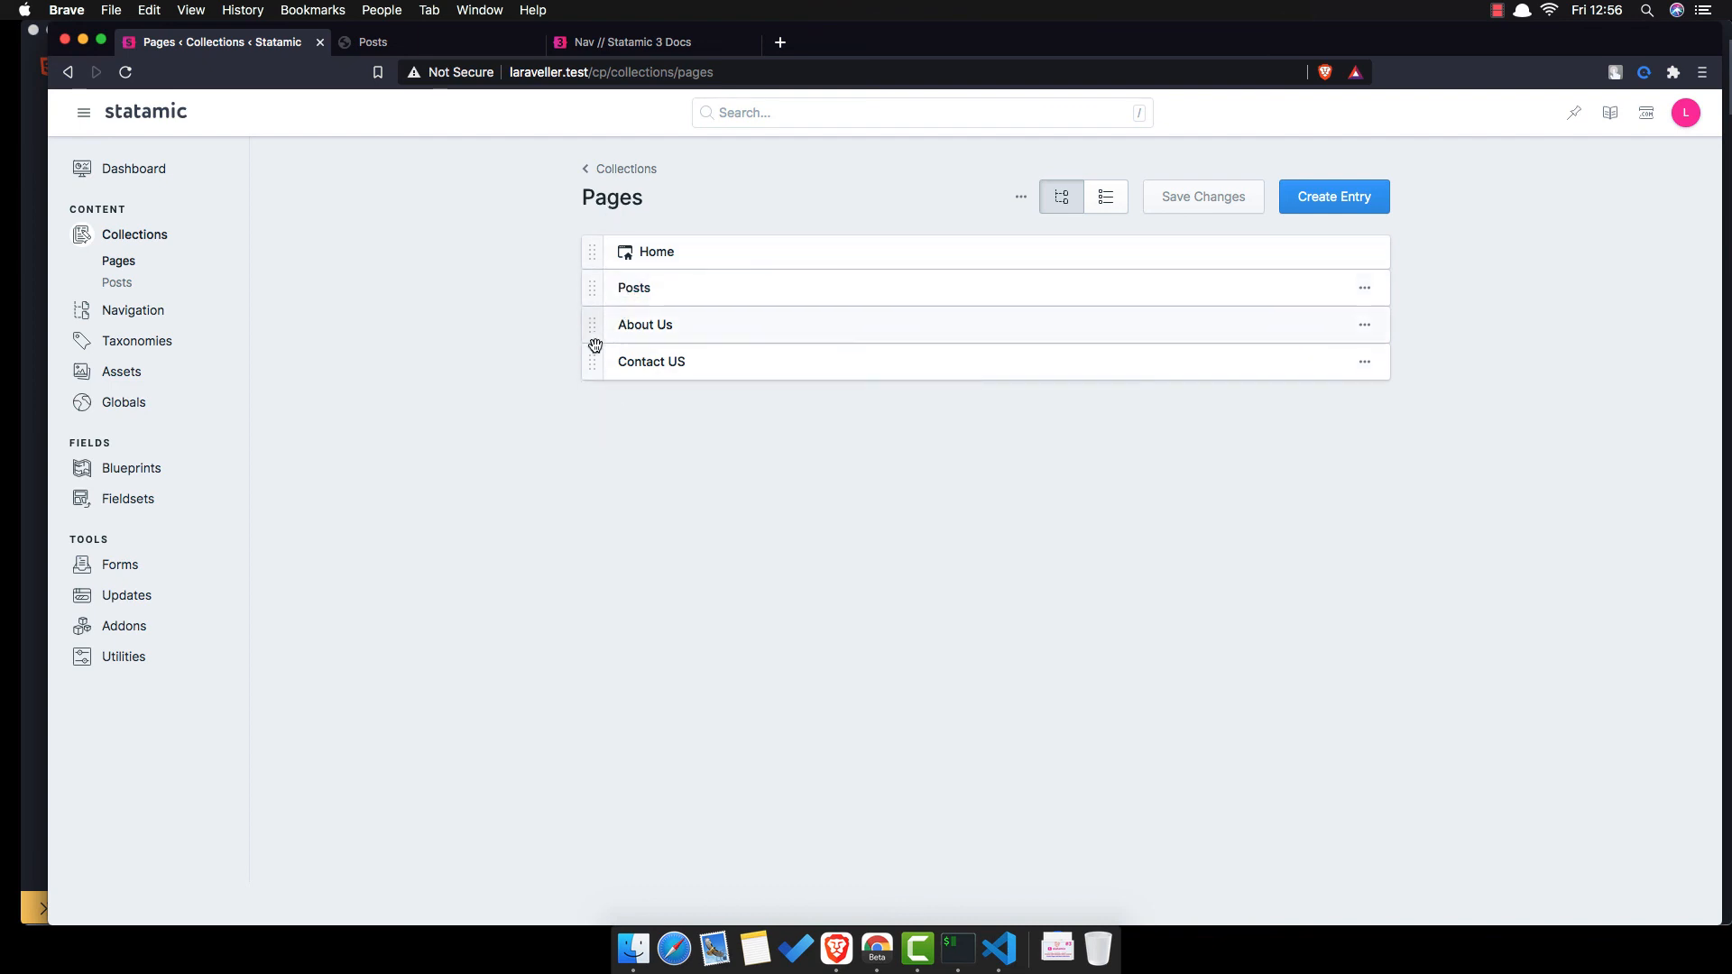
pyautogui.moveTo(370, 361)
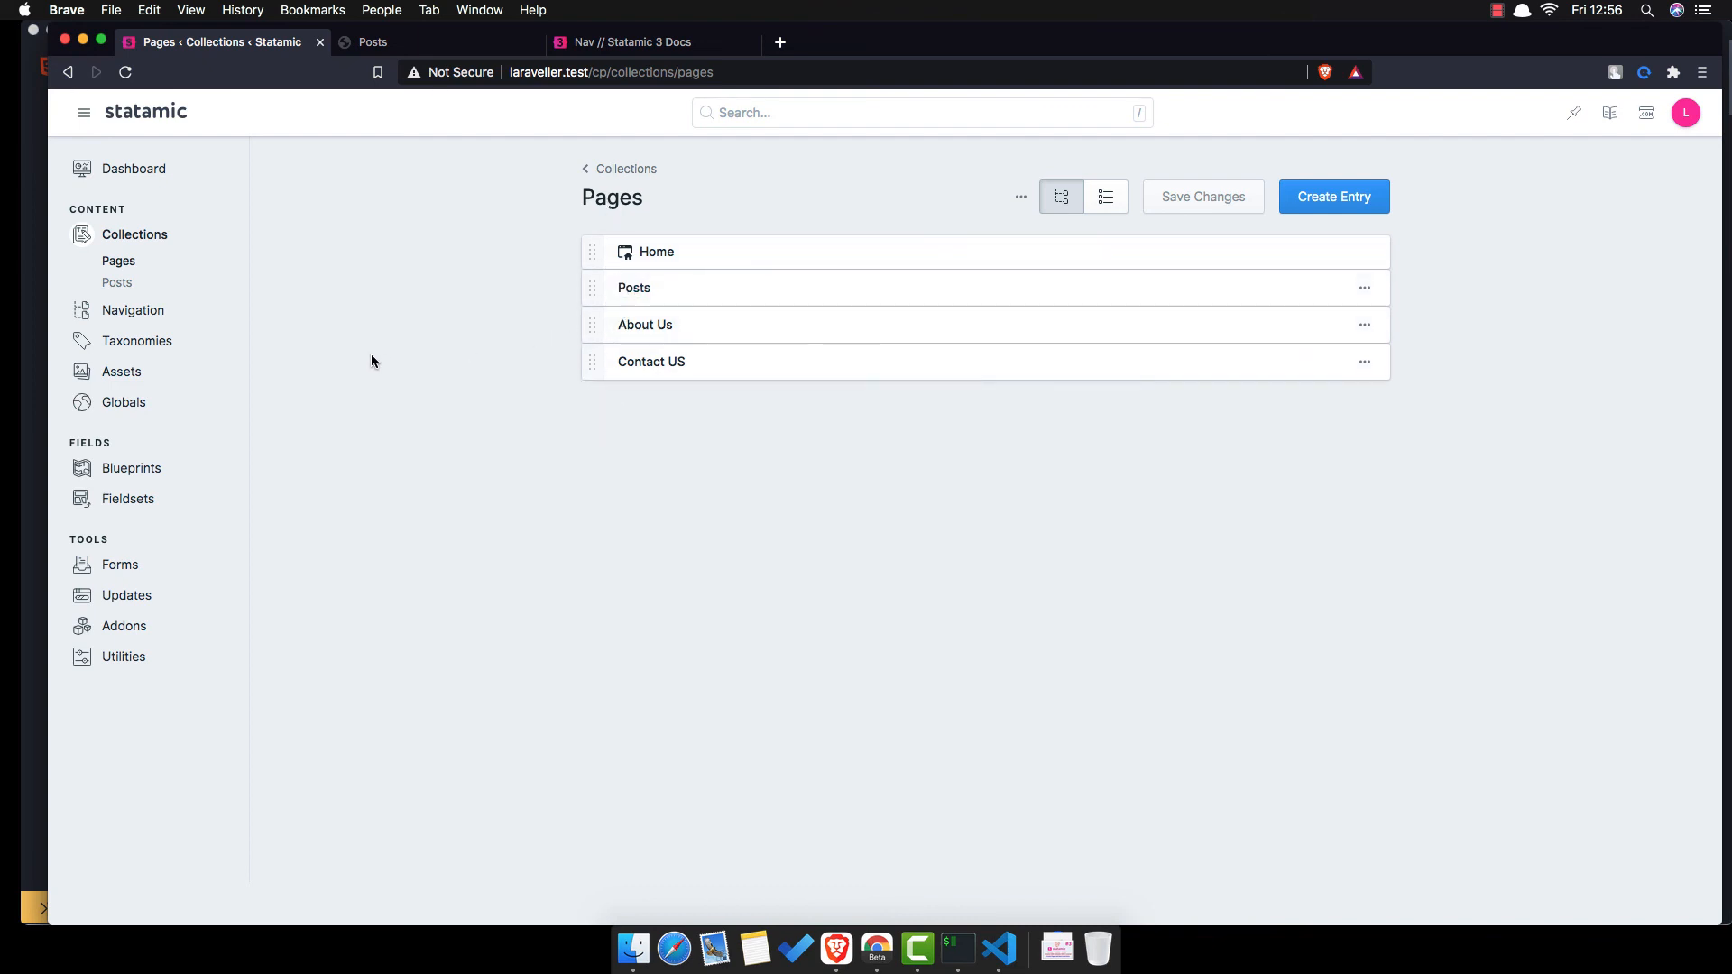